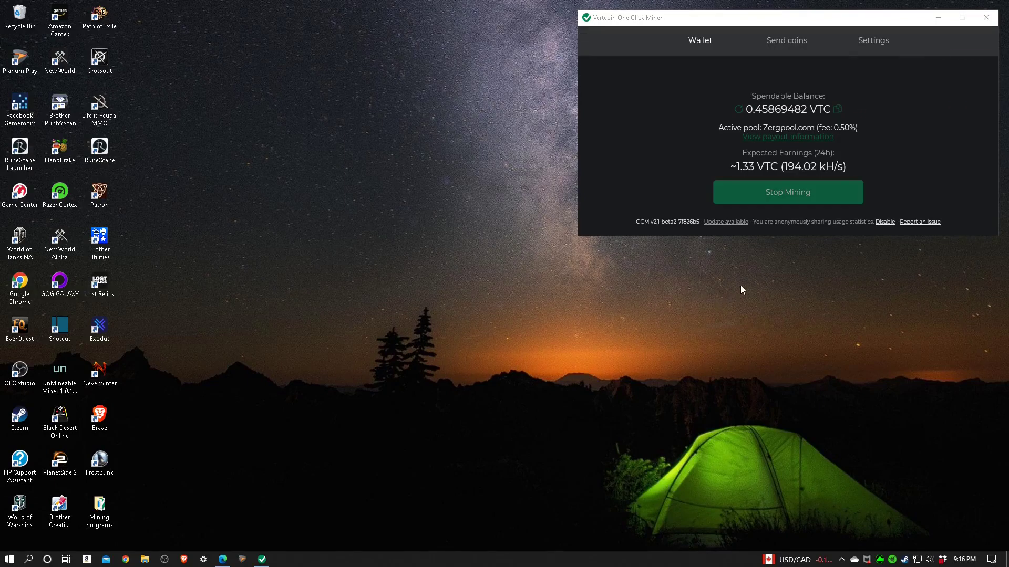
{"action": "mouse_move", "coordinate": [771, 290]}
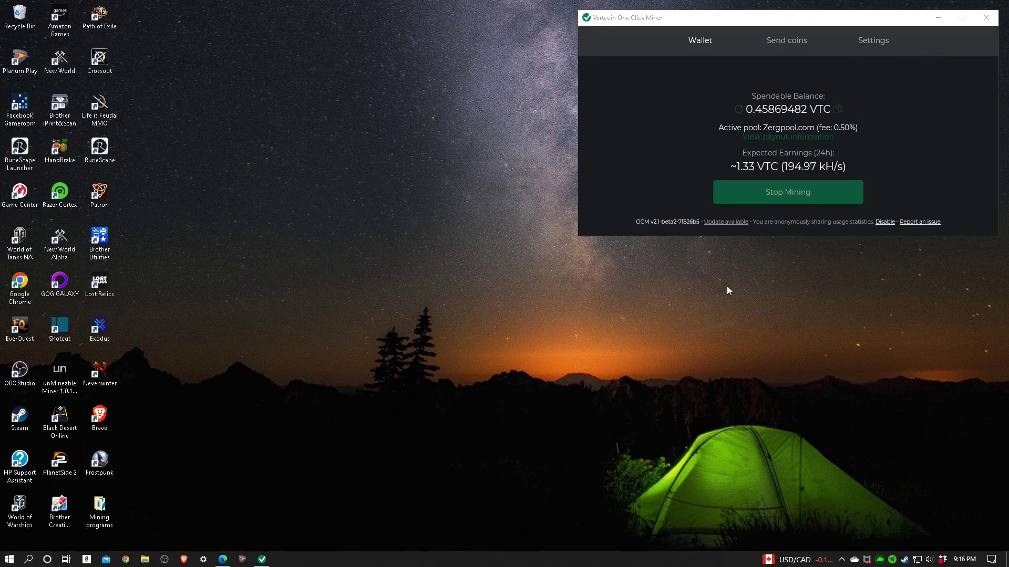
{"action": "mouse_move", "coordinate": [797, 271]}
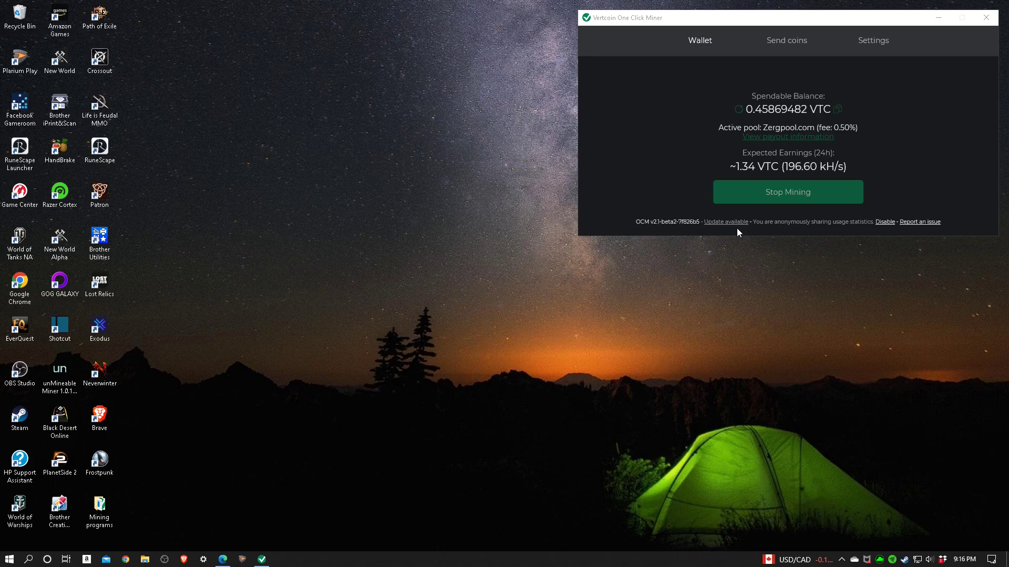
{"action": "mouse_move", "coordinate": [749, 237]}
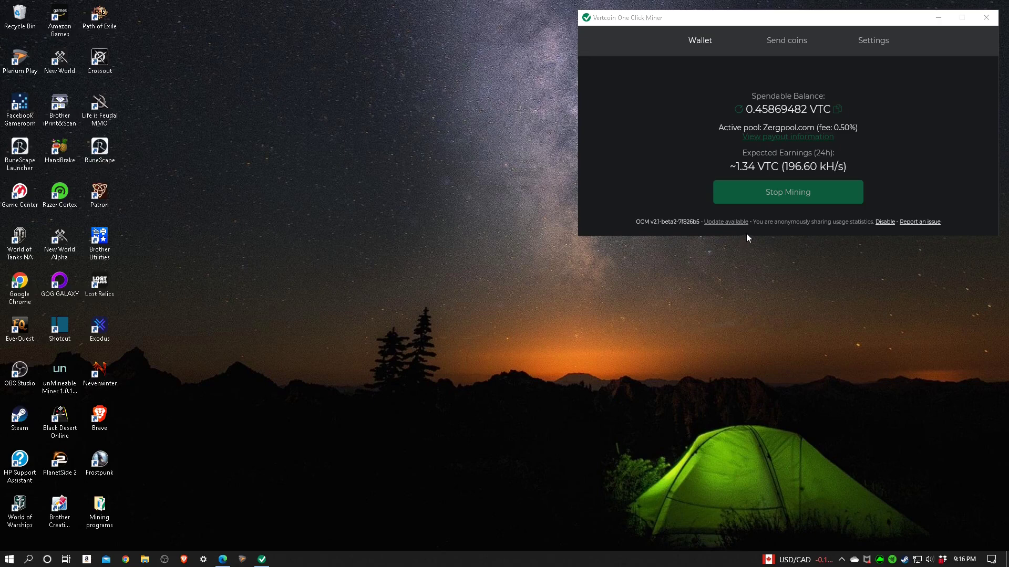
{"action": "mouse_move", "coordinate": [782, 269]}
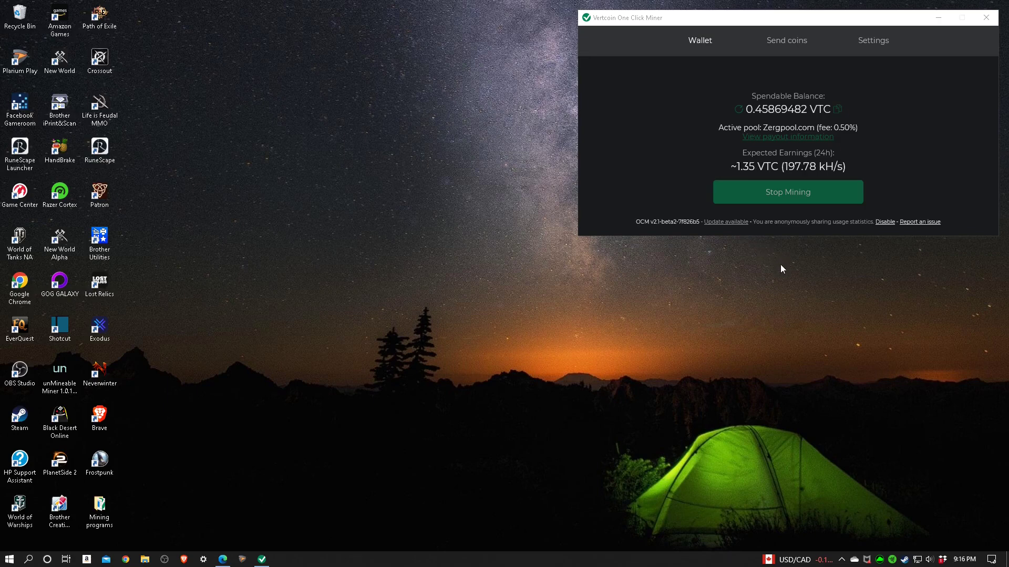
{"action": "mouse_move", "coordinate": [812, 268]}
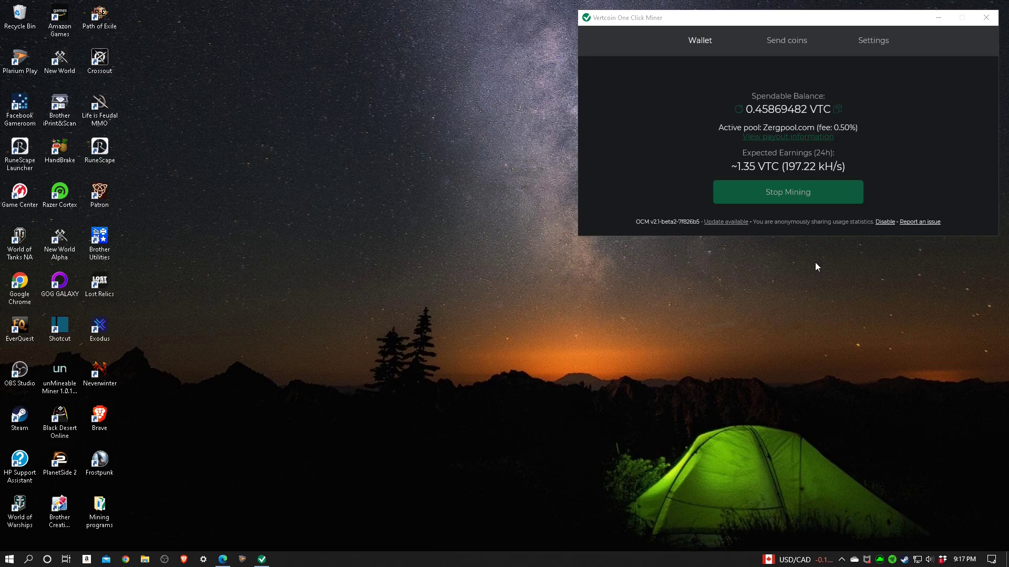
{"action": "mouse_move", "coordinate": [800, 258]}
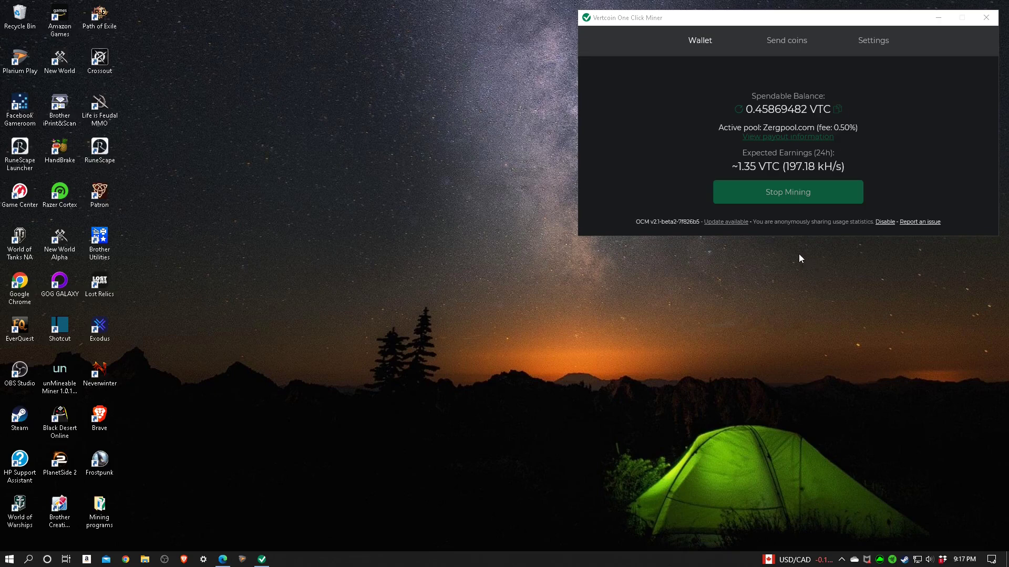
{"action": "mouse_move", "coordinate": [809, 263]}
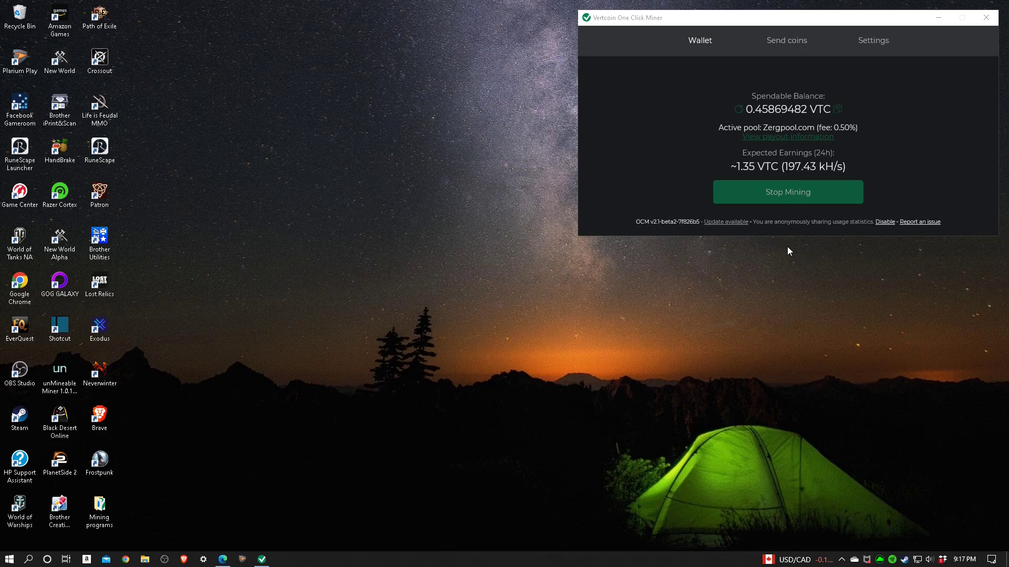
{"action": "mouse_move", "coordinate": [802, 222]}
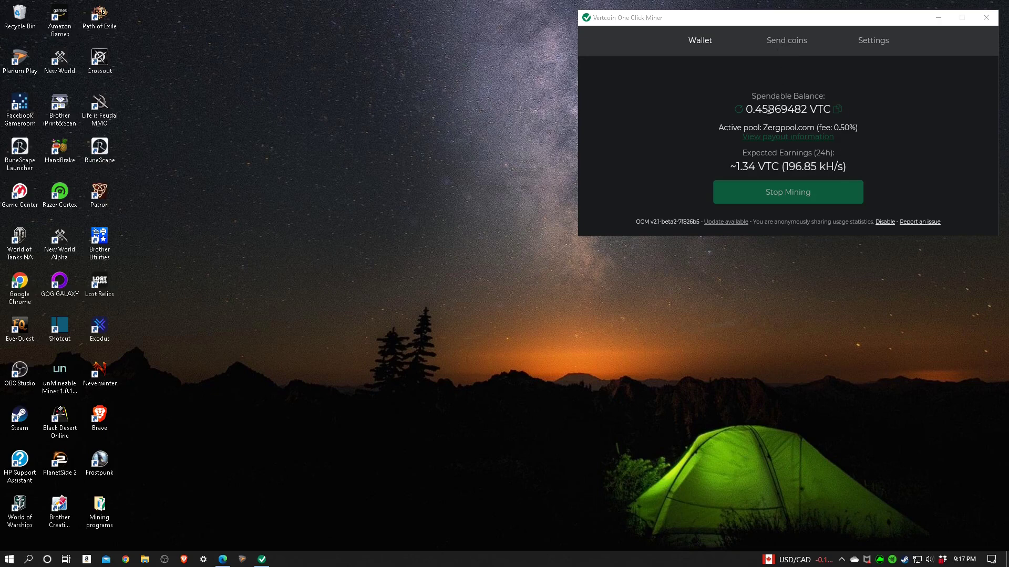
{"action": "mouse_move", "coordinate": [845, 109]}
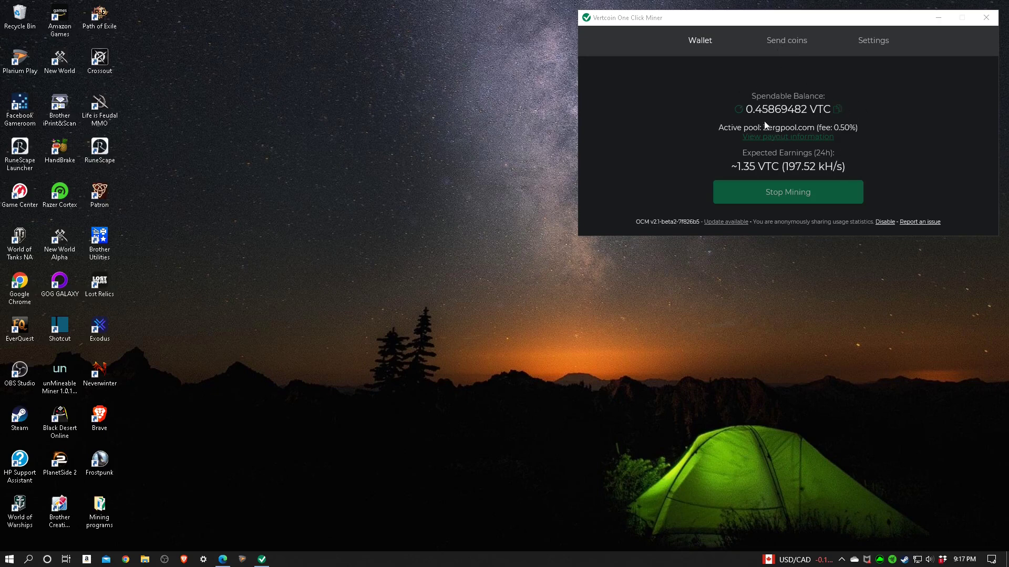
{"action": "mouse_move", "coordinate": [788, 121]}
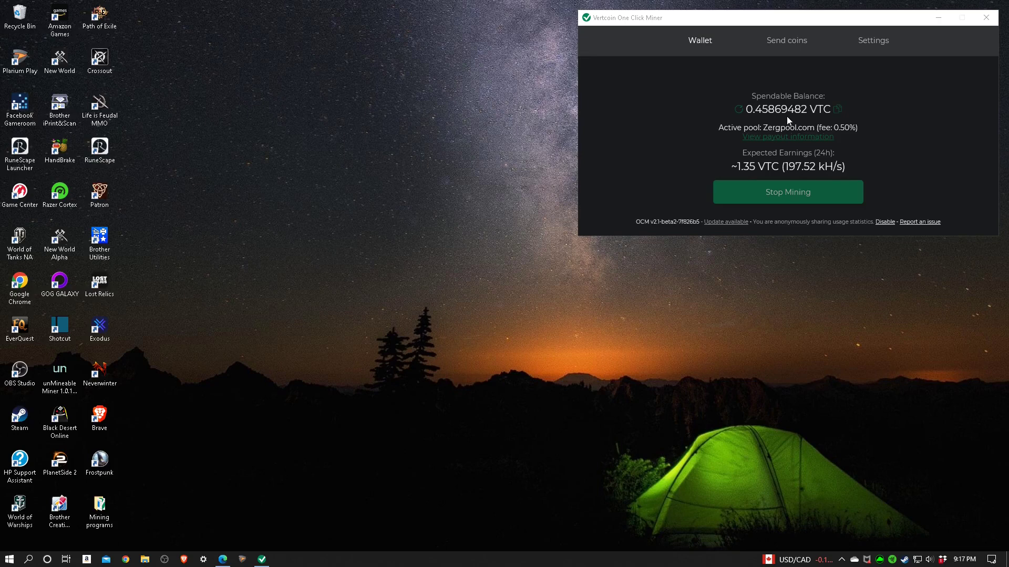
{"action": "mouse_move", "coordinate": [747, 125]}
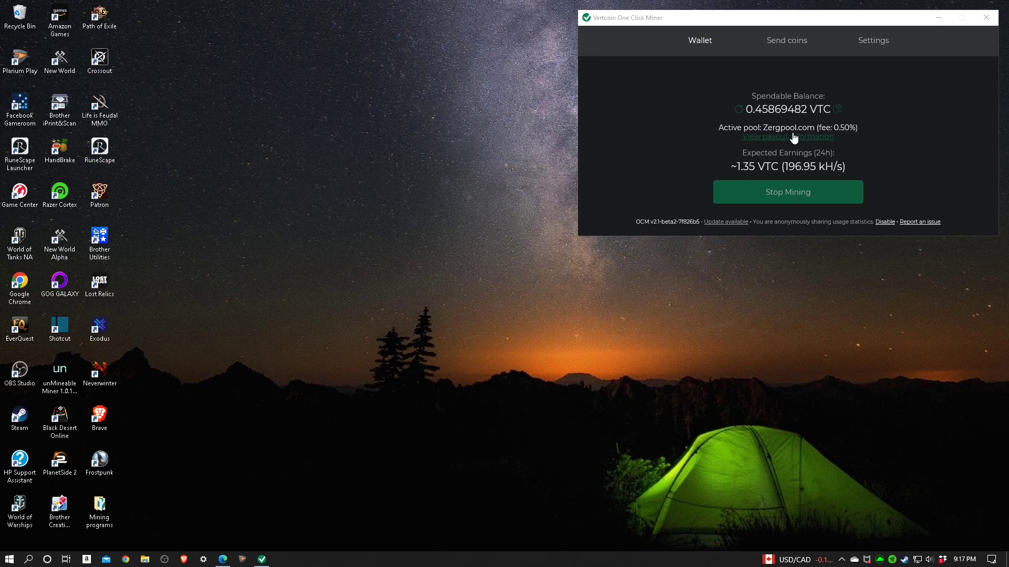
{"action": "mouse_move", "coordinate": [846, 138]}
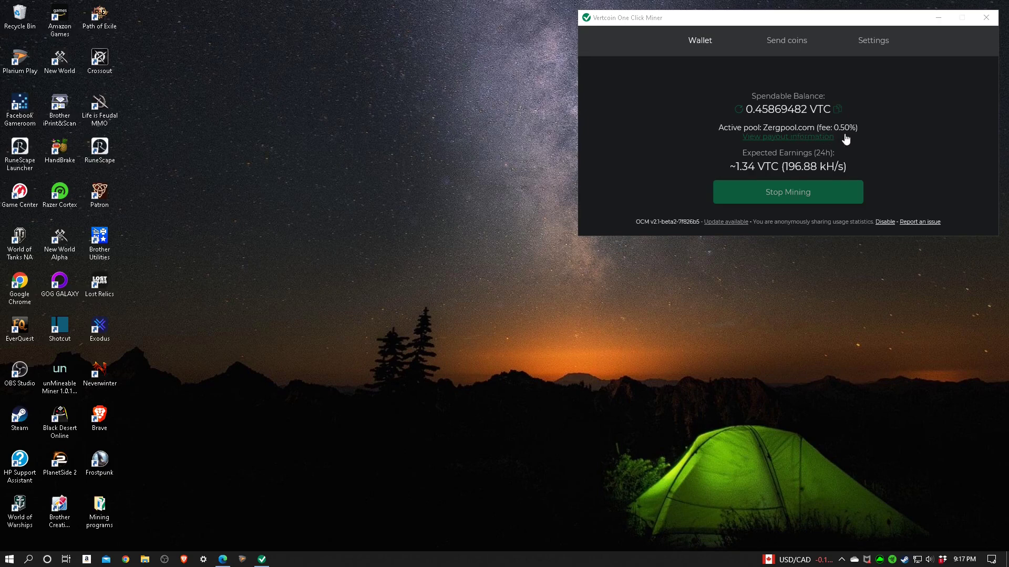
{"action": "mouse_move", "coordinate": [883, 146]}
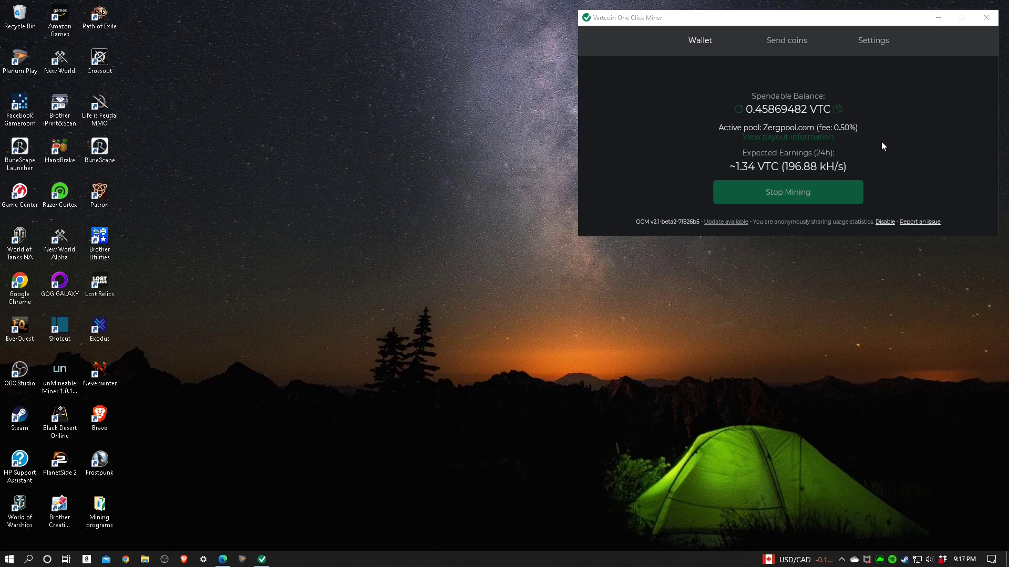
{"action": "mouse_move", "coordinate": [888, 142]}
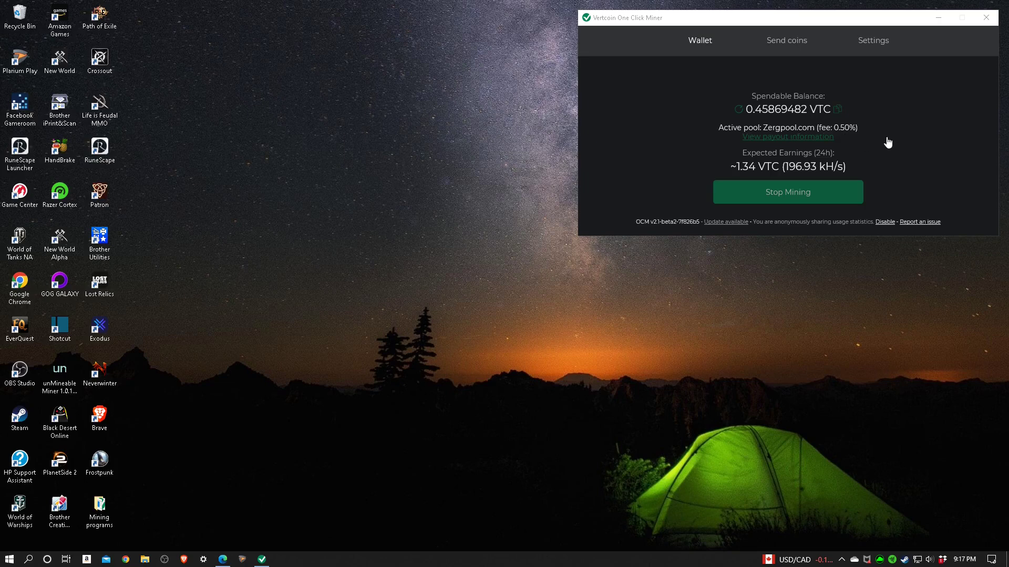
{"action": "mouse_move", "coordinate": [759, 161]}
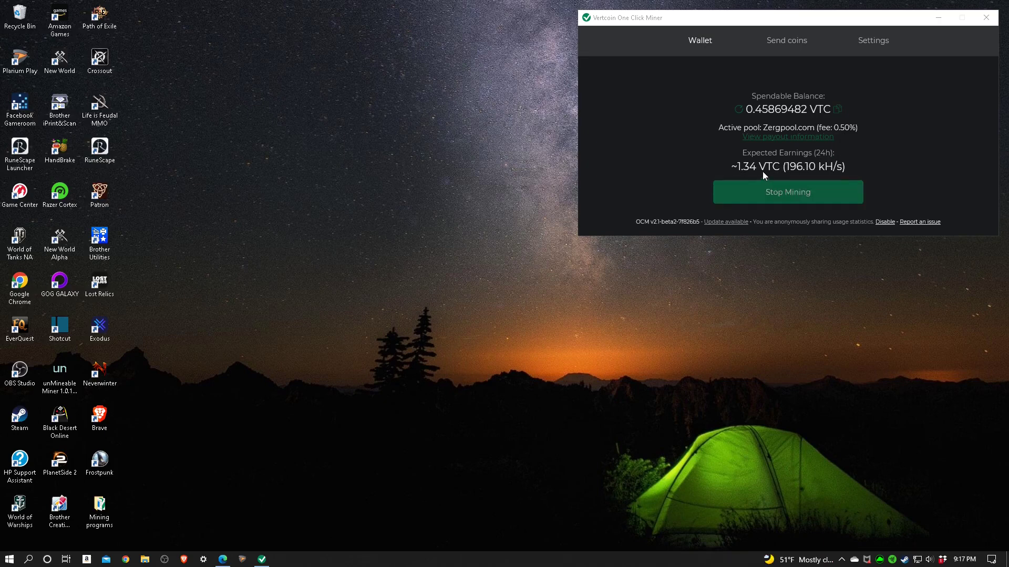
{"action": "mouse_move", "coordinate": [875, 162]}
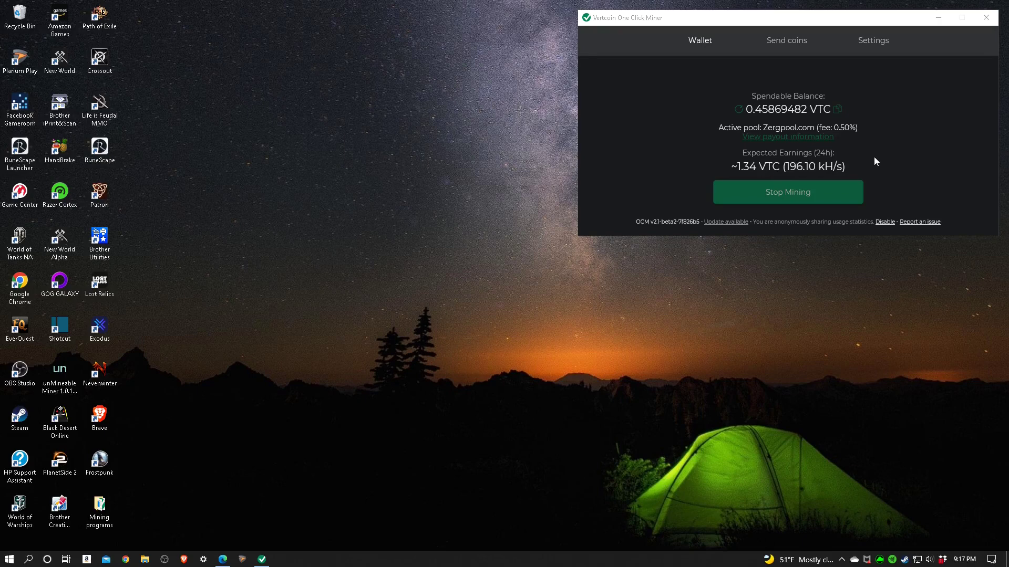
{"action": "mouse_move", "coordinate": [849, 160]}
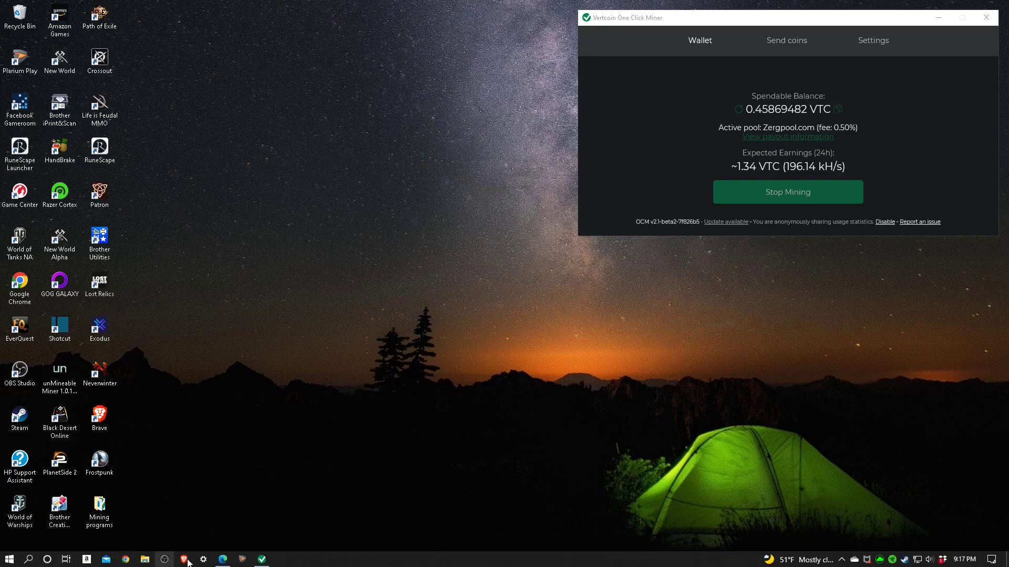
Show the System About page with the PC's Intel i5-8400 and 16 GB RAM specifications.
{"action": "left_click", "coordinate": [202, 559]}
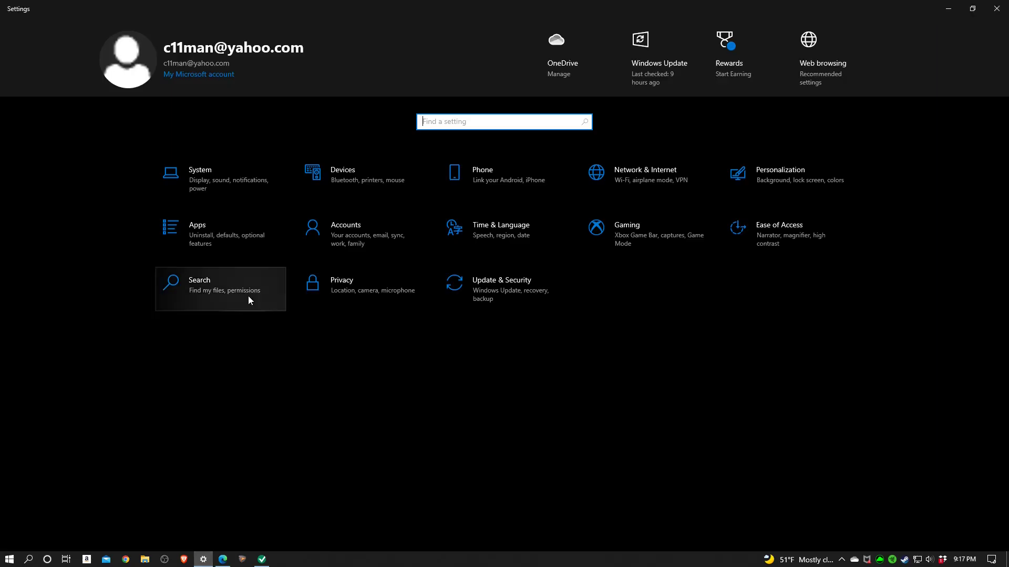
{"action": "left_click", "coordinate": [199, 174]}
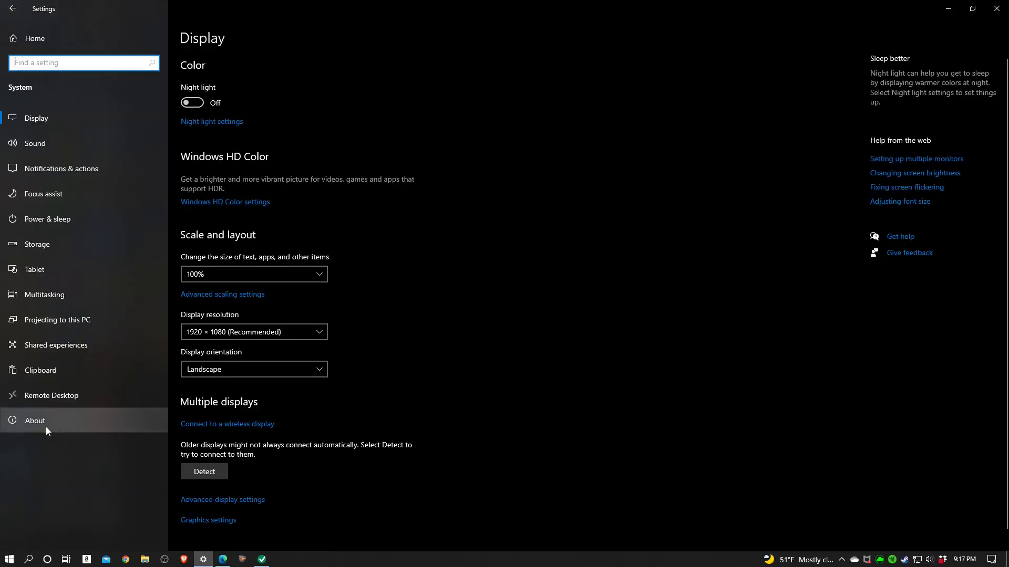
{"action": "left_click", "coordinate": [34, 420]}
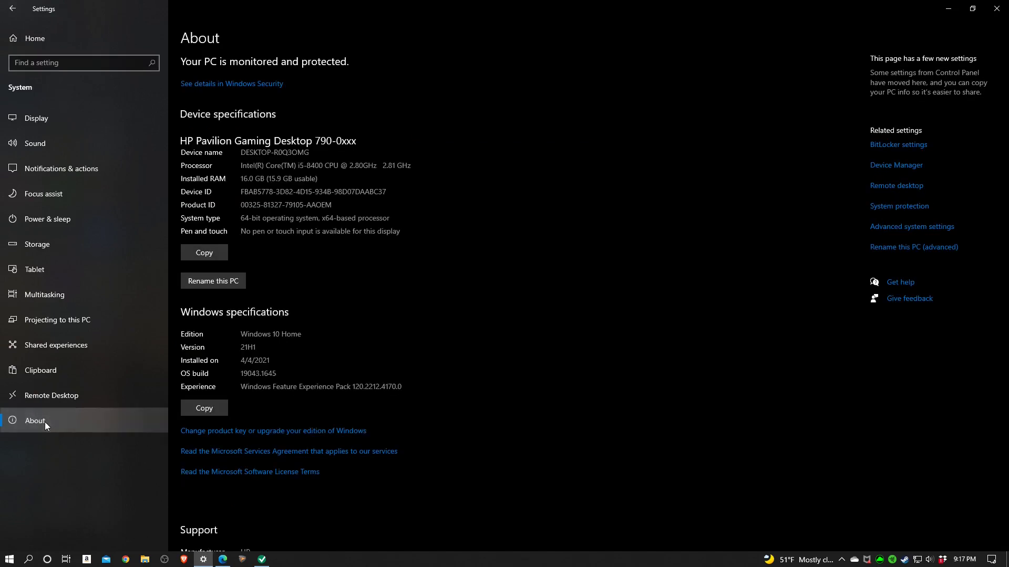
{"action": "mouse_move", "coordinate": [376, 270]}
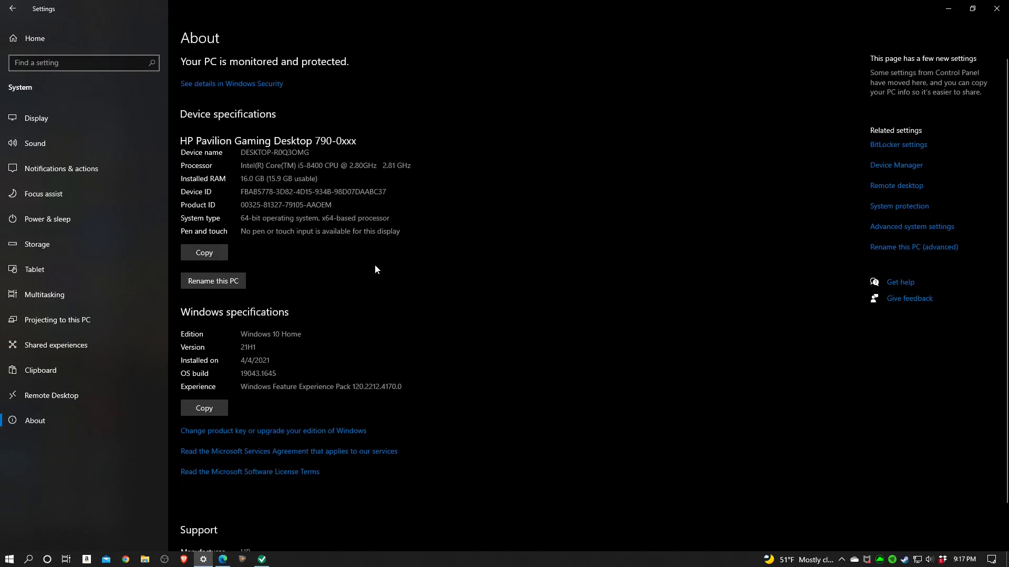
{"action": "mouse_move", "coordinate": [342, 283]}
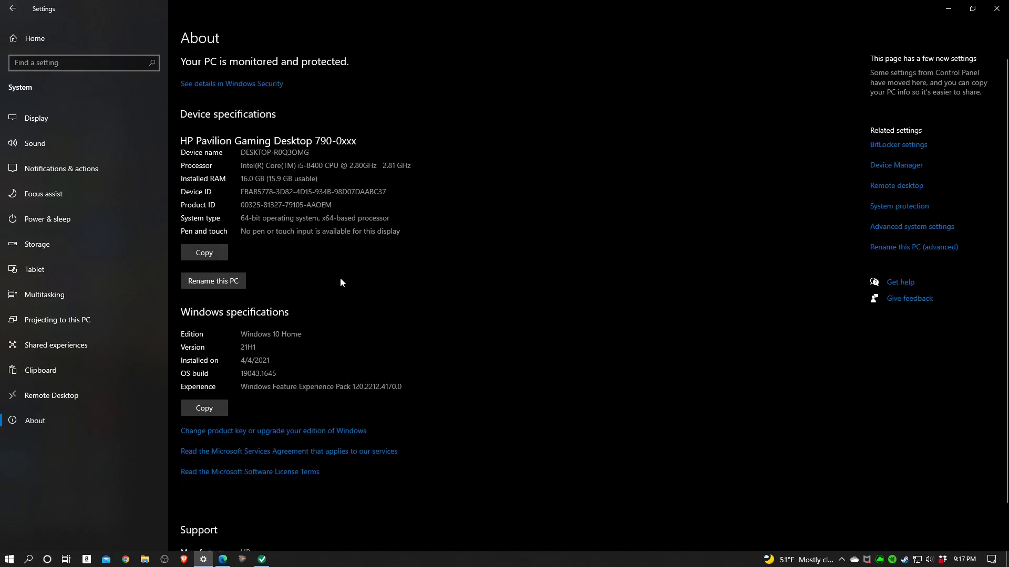
{"action": "mouse_move", "coordinate": [331, 302]}
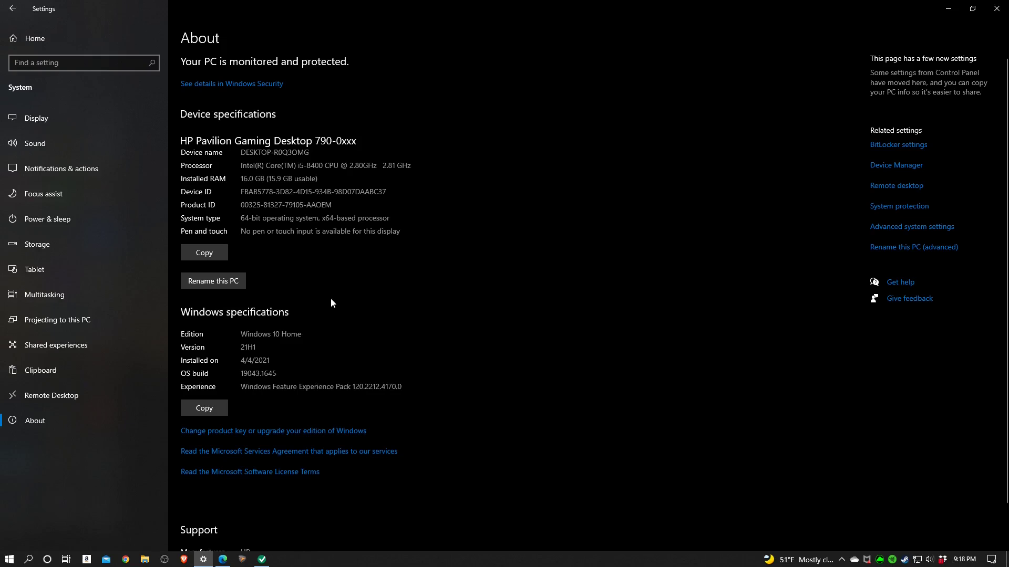
{"action": "mouse_move", "coordinate": [896, 165]}
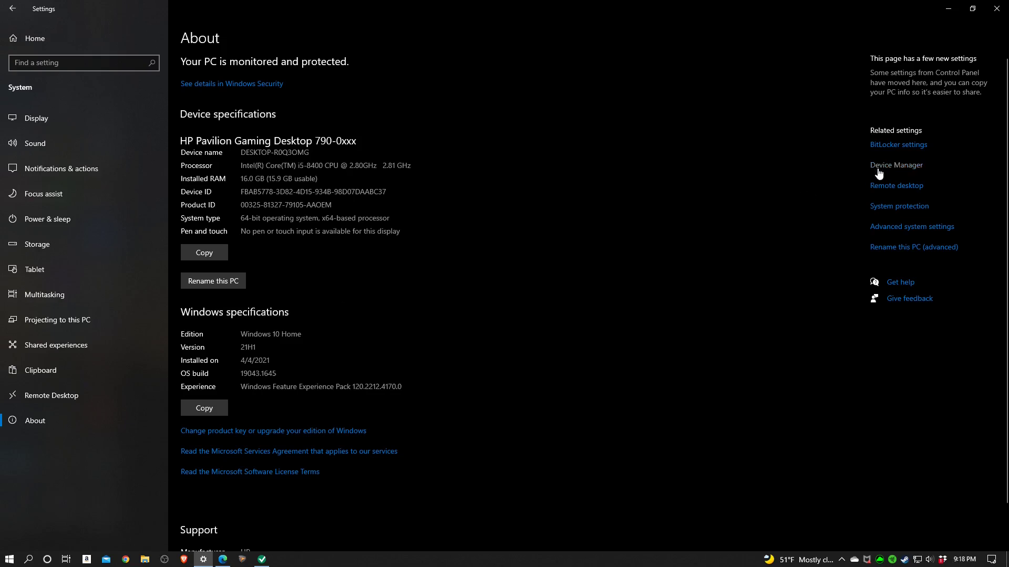
Confirm the NVIDIA GeForce GTX 1050 Ti under Display adapters in Device Manager, then close it.
{"action": "left_click", "coordinate": [895, 165]}
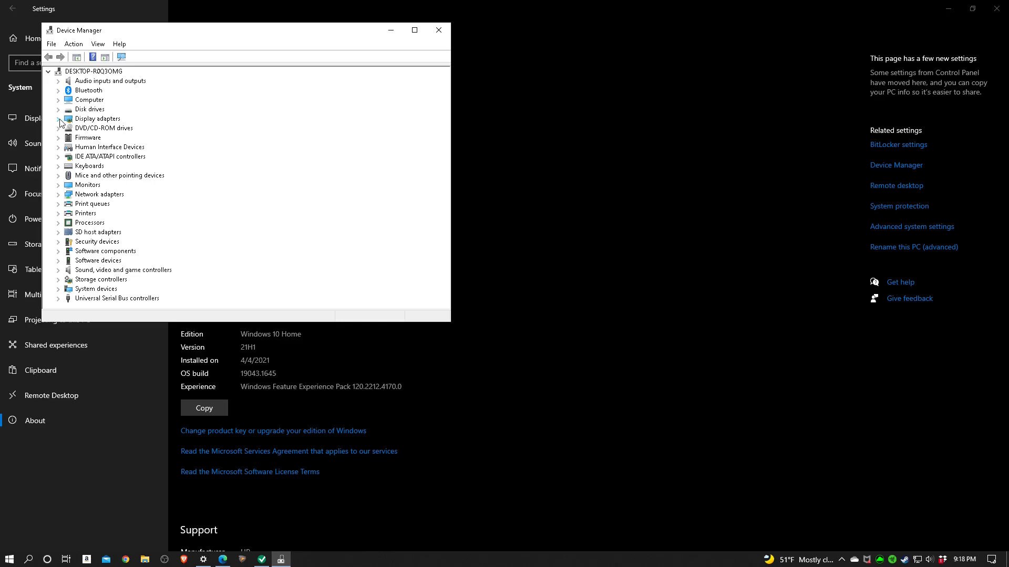
{"action": "left_click", "coordinate": [59, 119]}
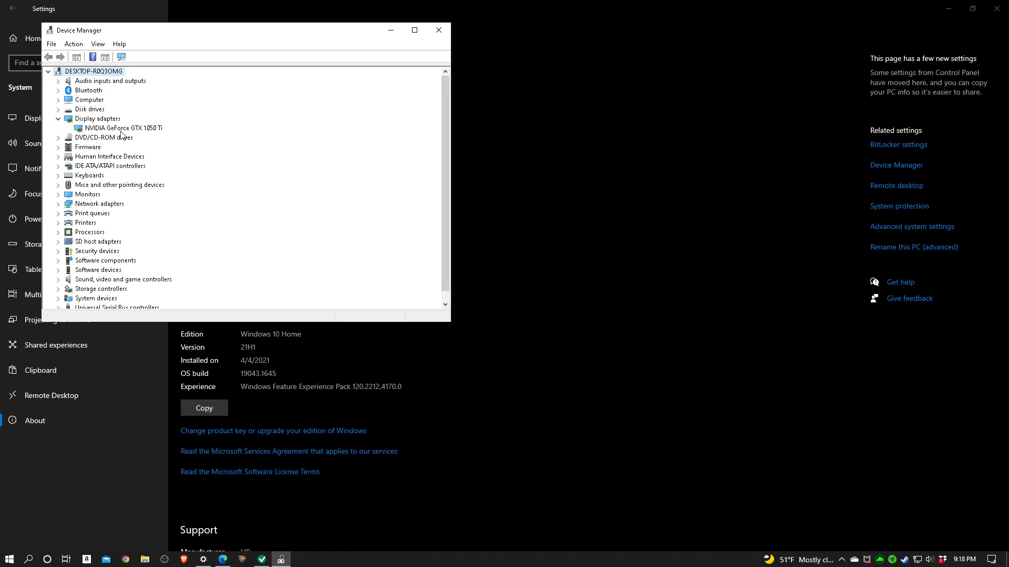
{"action": "mouse_move", "coordinate": [156, 135]}
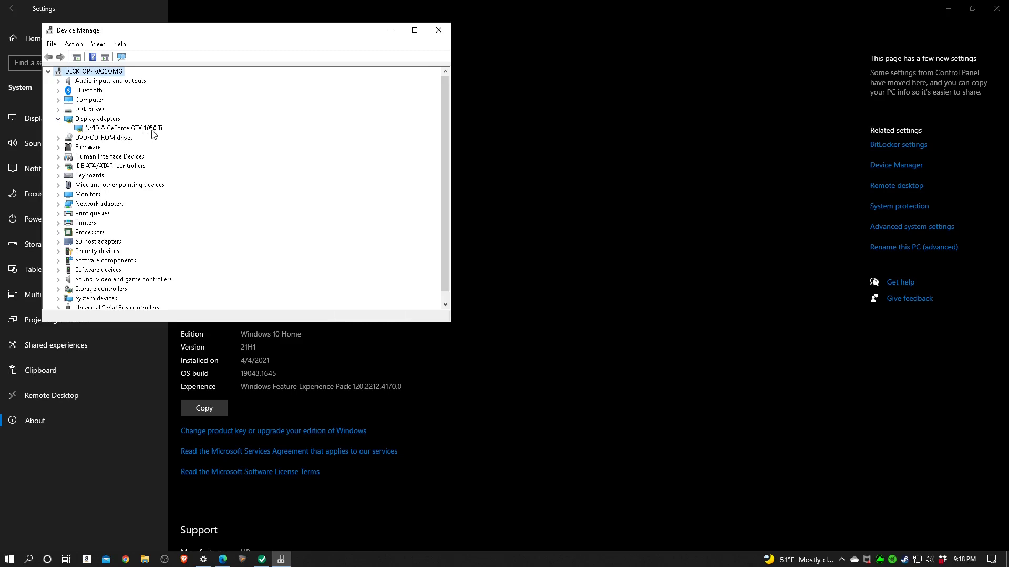
{"action": "mouse_move", "coordinate": [136, 131]}
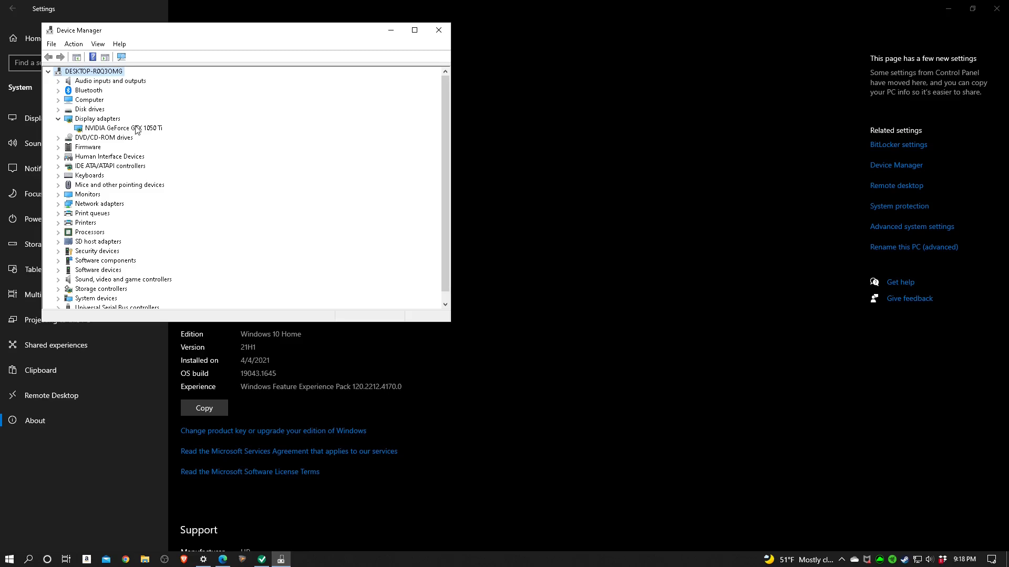
{"action": "mouse_move", "coordinate": [101, 122]}
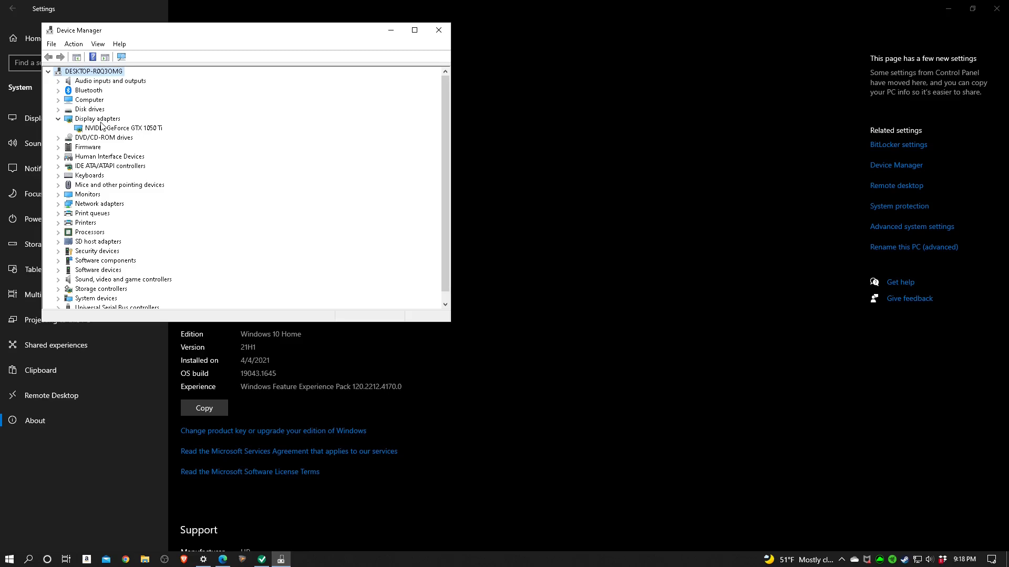
{"action": "mouse_move", "coordinate": [414, 30]}
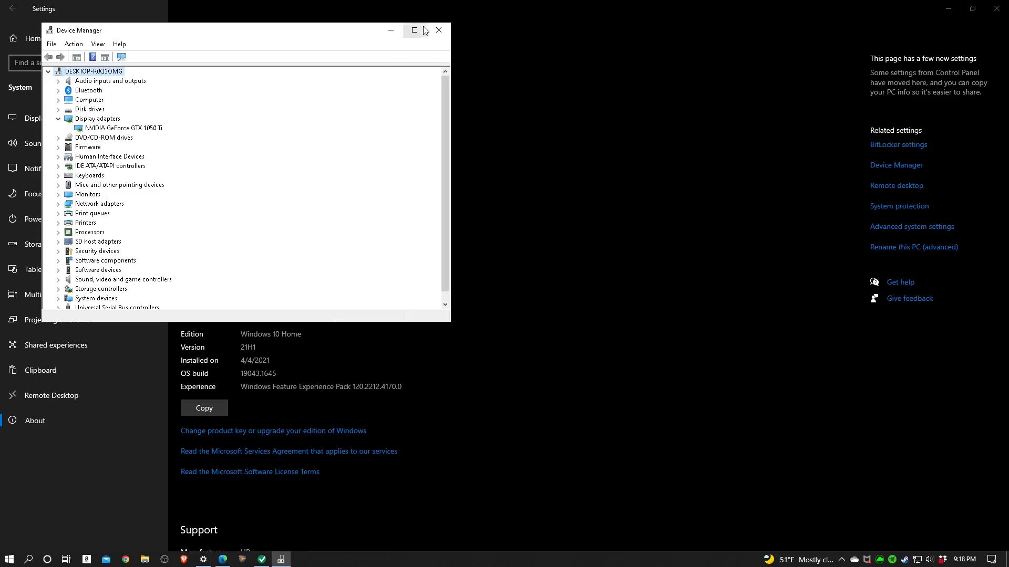
{"action": "mouse_move", "coordinate": [440, 31]}
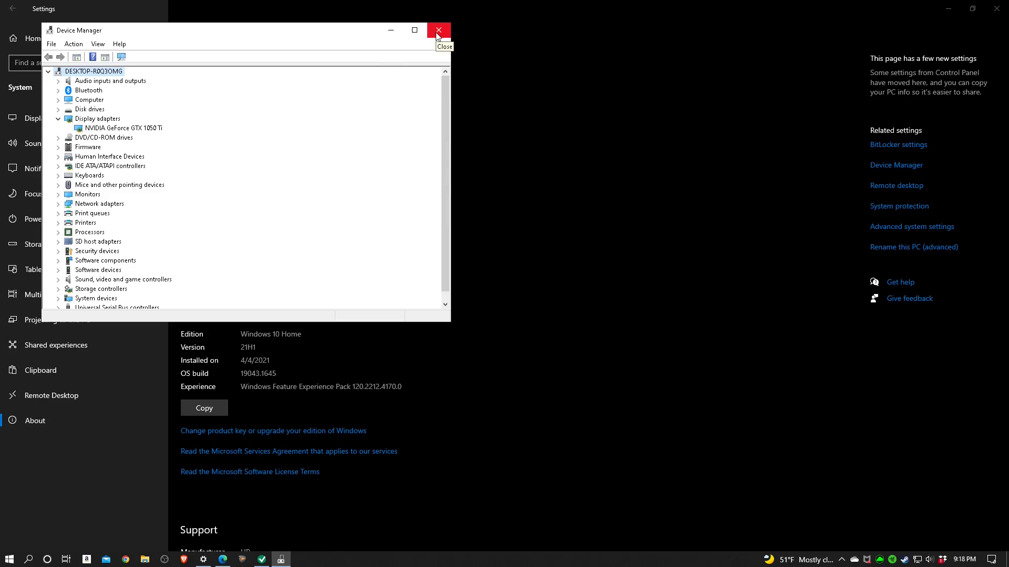
{"action": "left_click", "coordinate": [438, 30]}
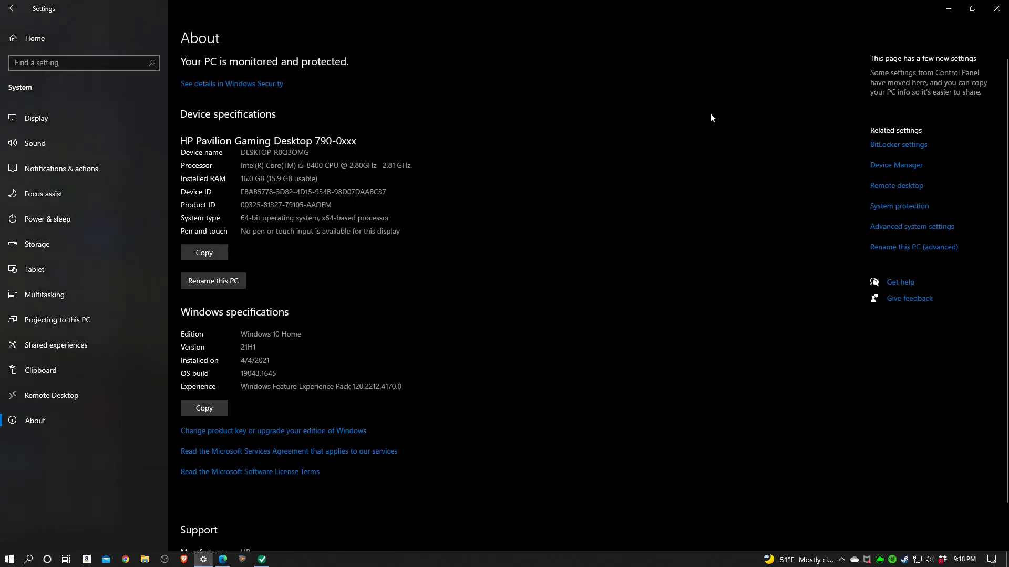
{"action": "mouse_move", "coordinate": [563, 242]}
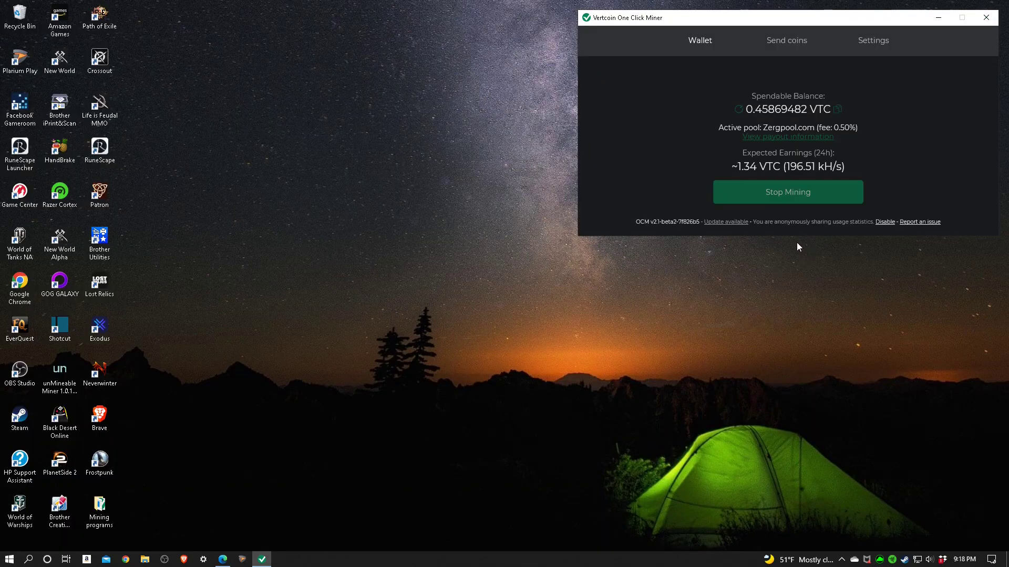
{"action": "mouse_move", "coordinate": [744, 168]}
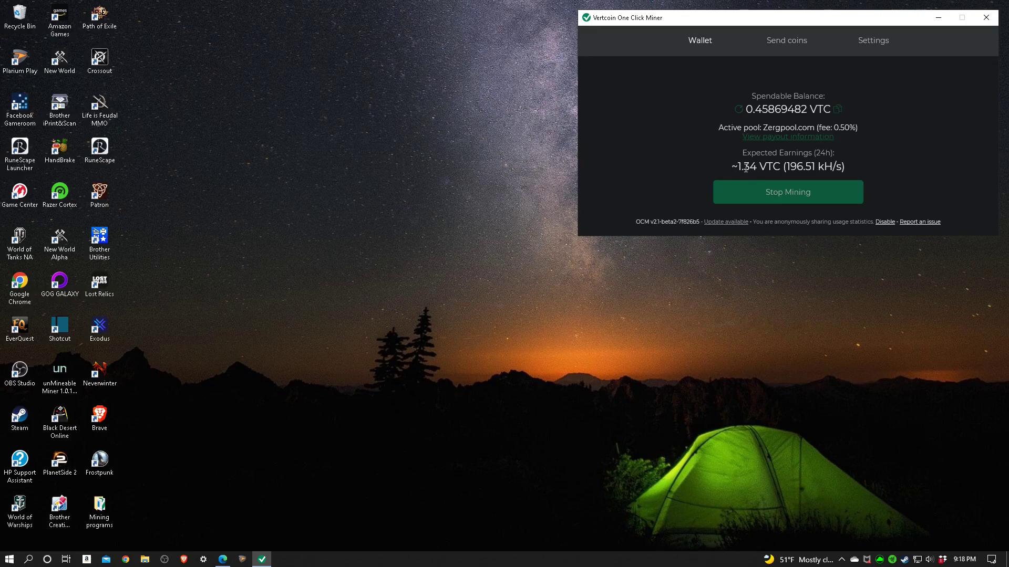
{"action": "mouse_move", "coordinate": [869, 214]}
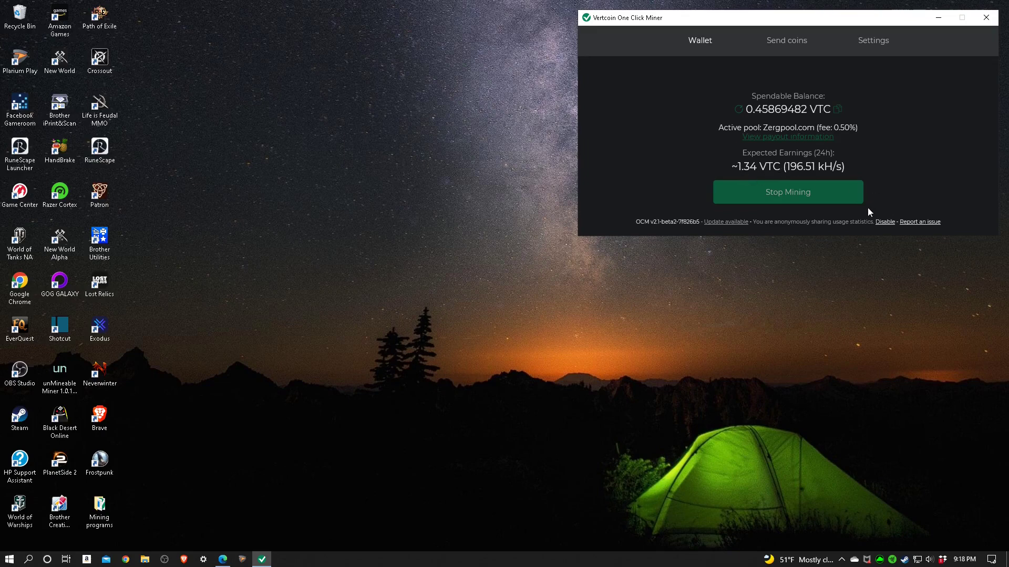
{"action": "mouse_move", "coordinate": [789, 254]}
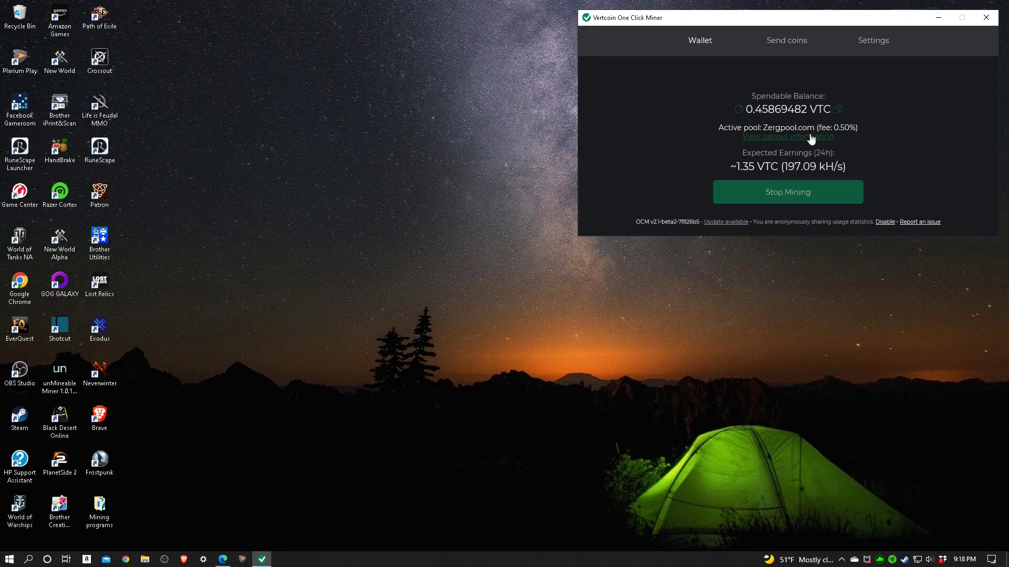
{"action": "mouse_move", "coordinate": [799, 60]}
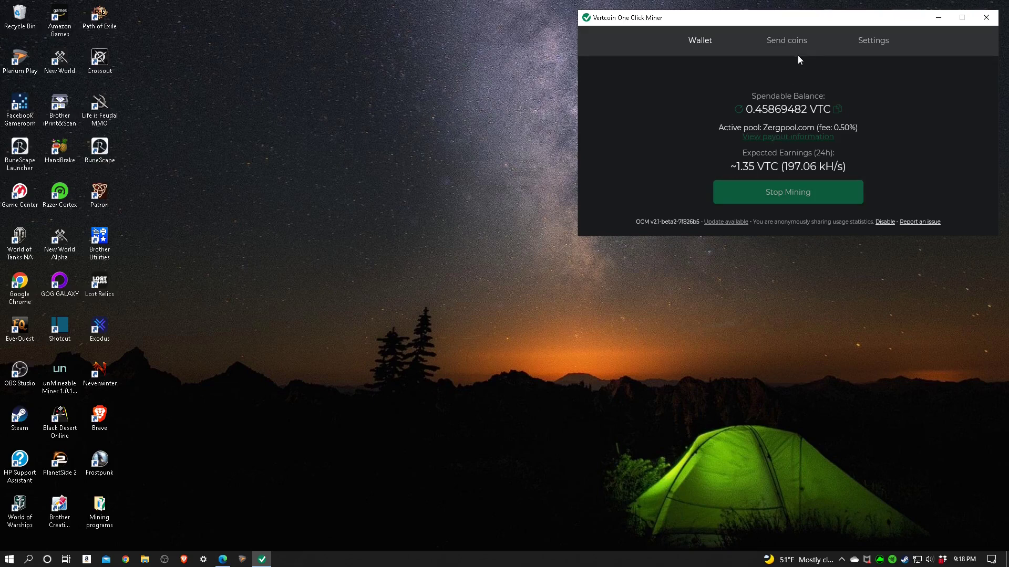
{"action": "mouse_move", "coordinate": [782, 49]}
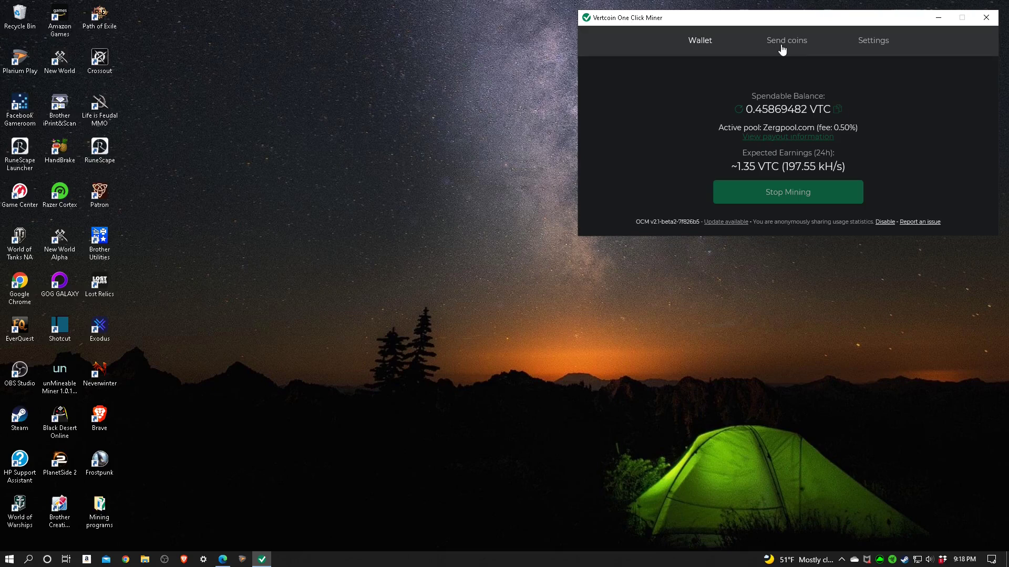
Switch the One Click Miner to its Send coins page with receiver address and password fields.
{"action": "left_click", "coordinate": [786, 40]}
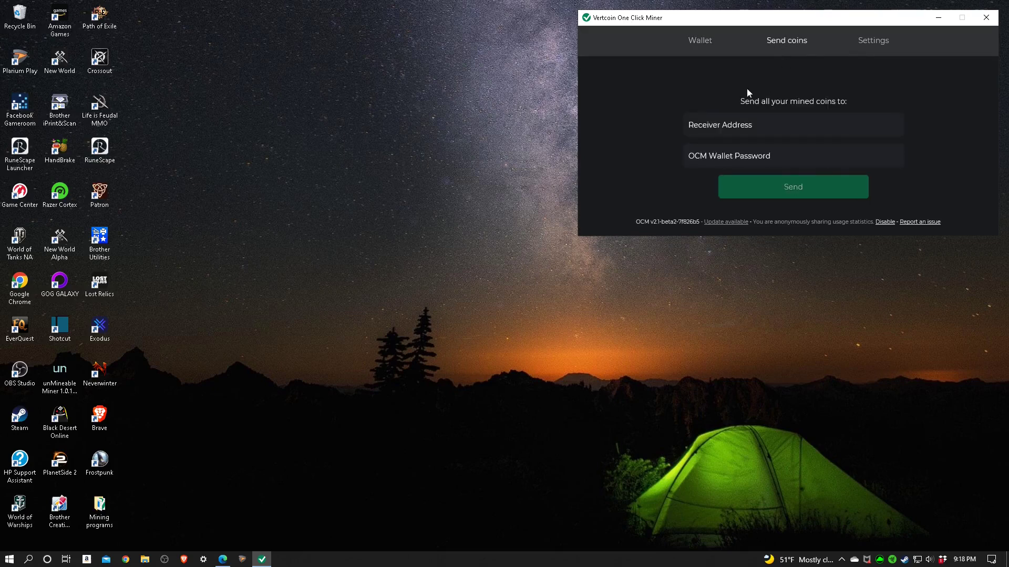
{"action": "mouse_move", "coordinate": [748, 143]}
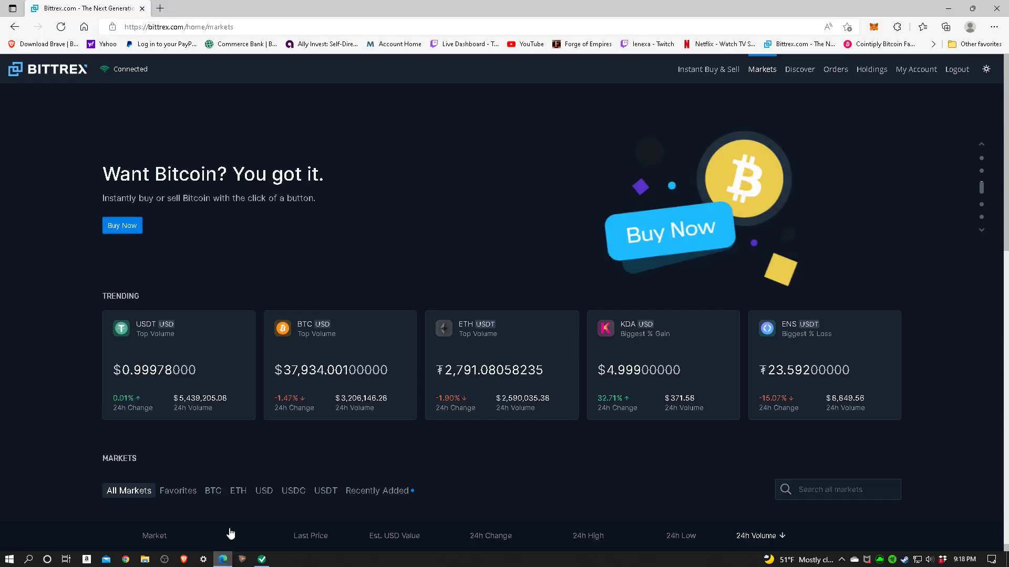
{"action": "mouse_move", "coordinate": [160, 103]}
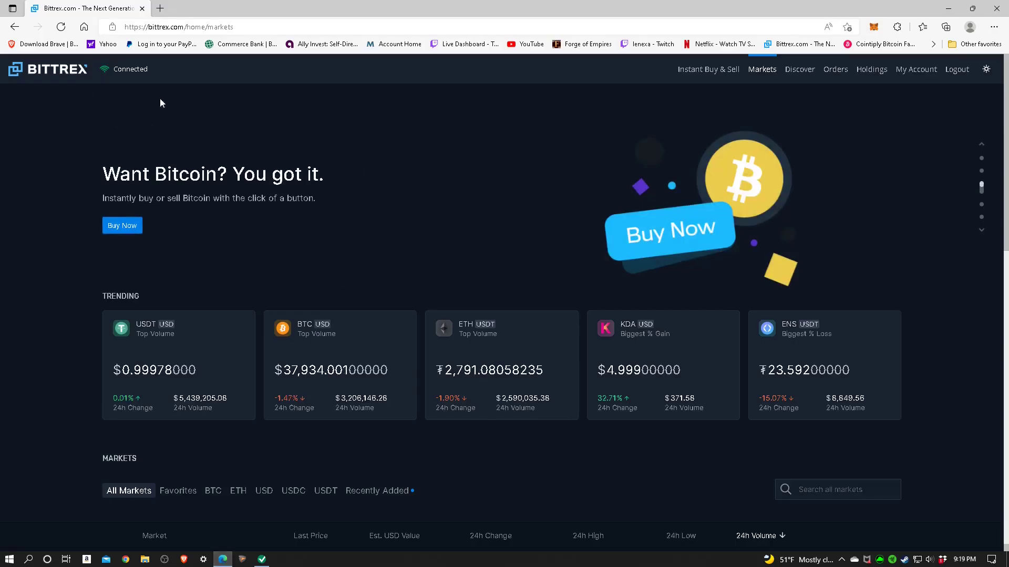
{"action": "mouse_move", "coordinate": [874, 129]}
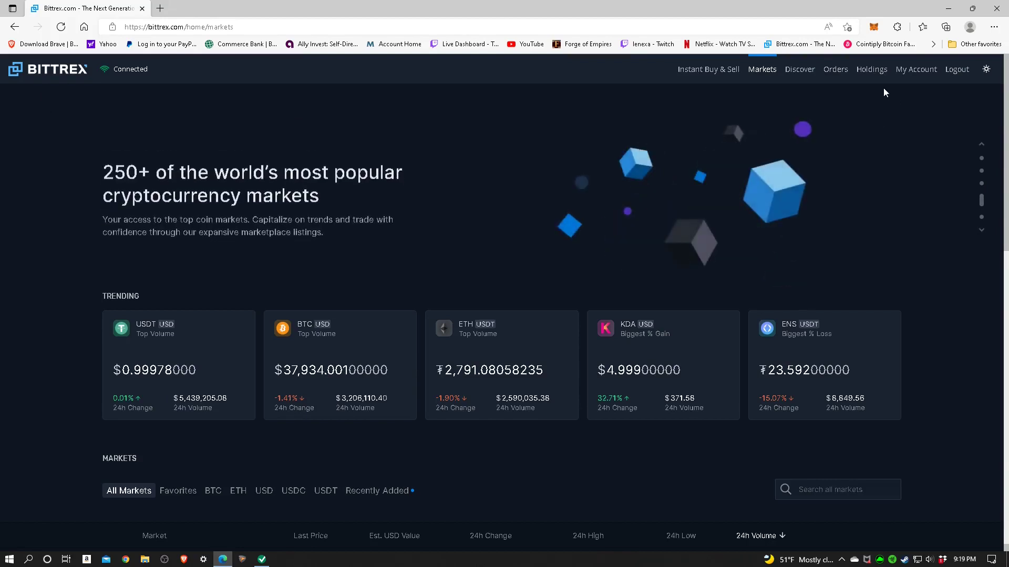
Show the Bittrex Holdings balances, including 366.19 Vertcoin.
{"action": "left_click", "coordinate": [871, 69]}
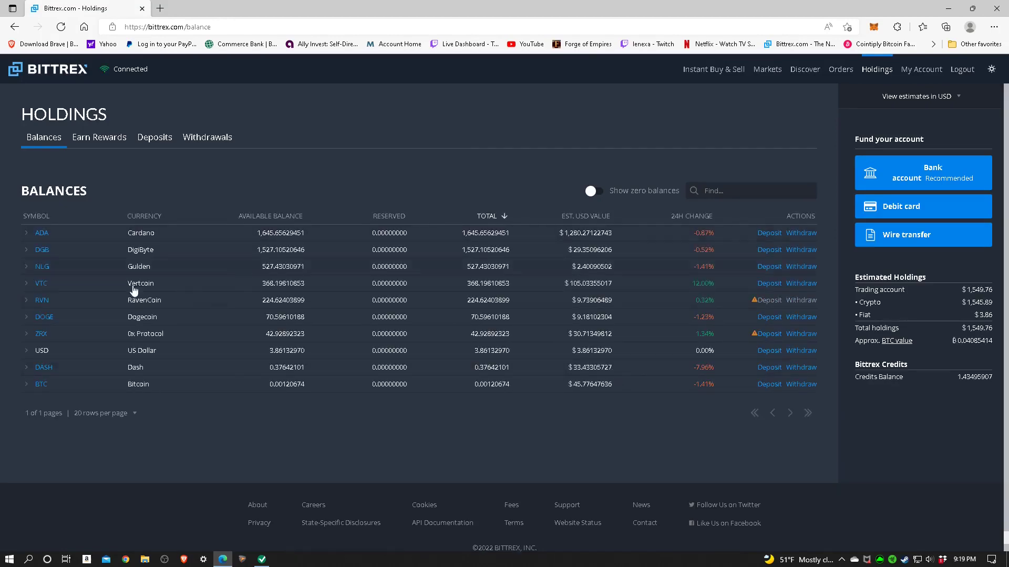
{"action": "mouse_move", "coordinate": [233, 399]}
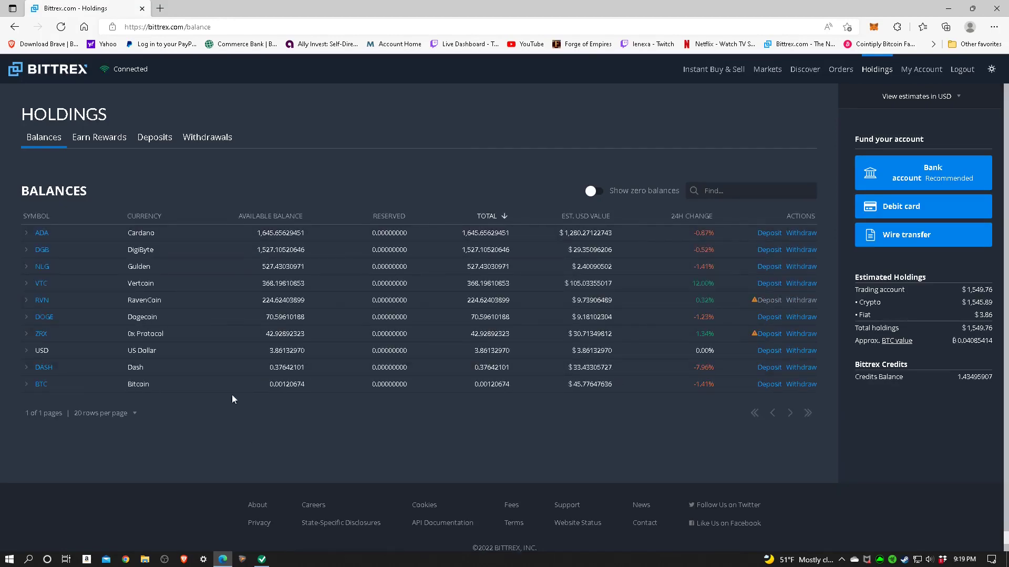
{"action": "mouse_move", "coordinate": [282, 297]}
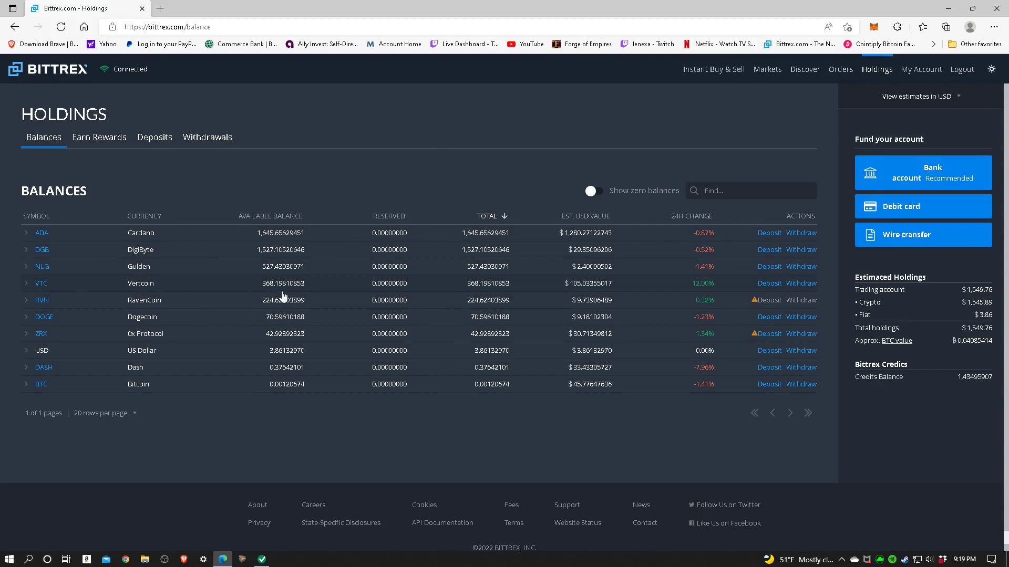
{"action": "mouse_move", "coordinate": [276, 296]}
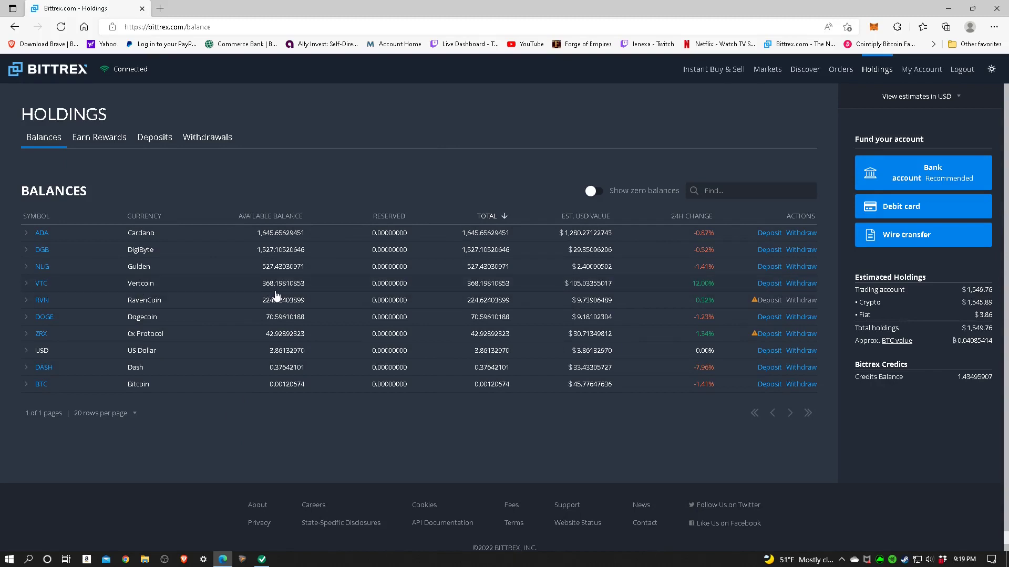
{"action": "mouse_move", "coordinate": [538, 294]}
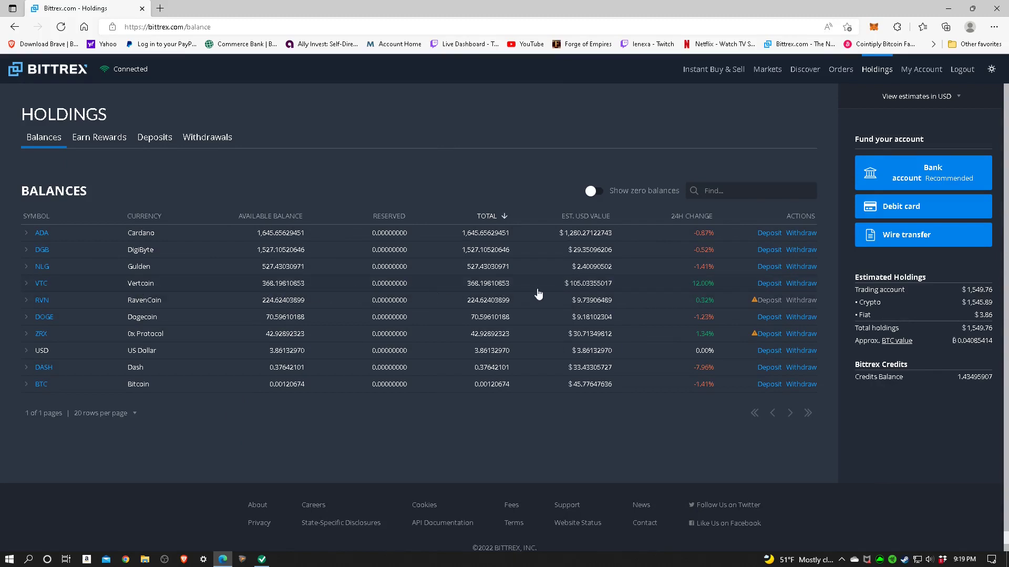
{"action": "mouse_move", "coordinate": [581, 295]}
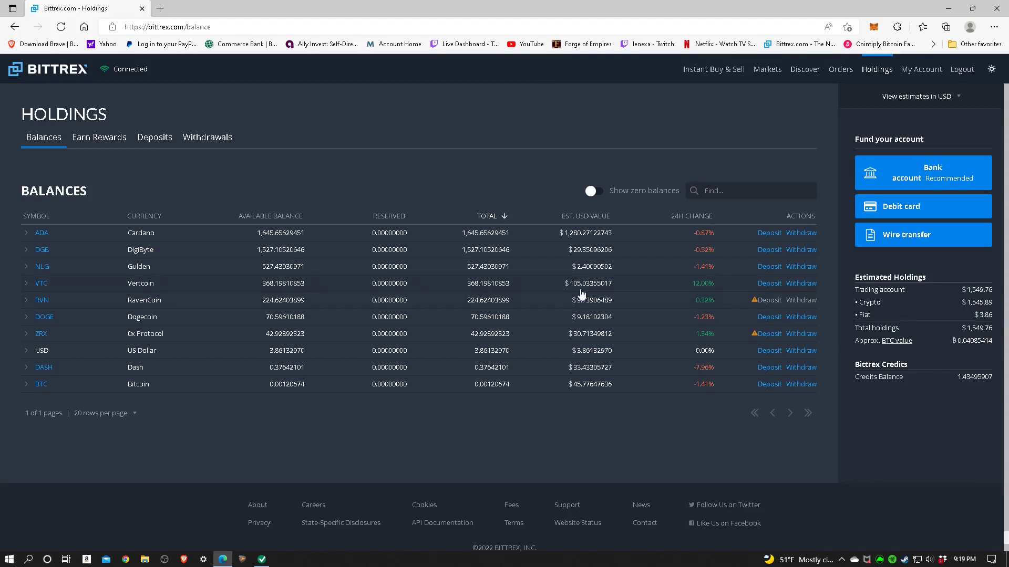
{"action": "mouse_move", "coordinate": [708, 293]}
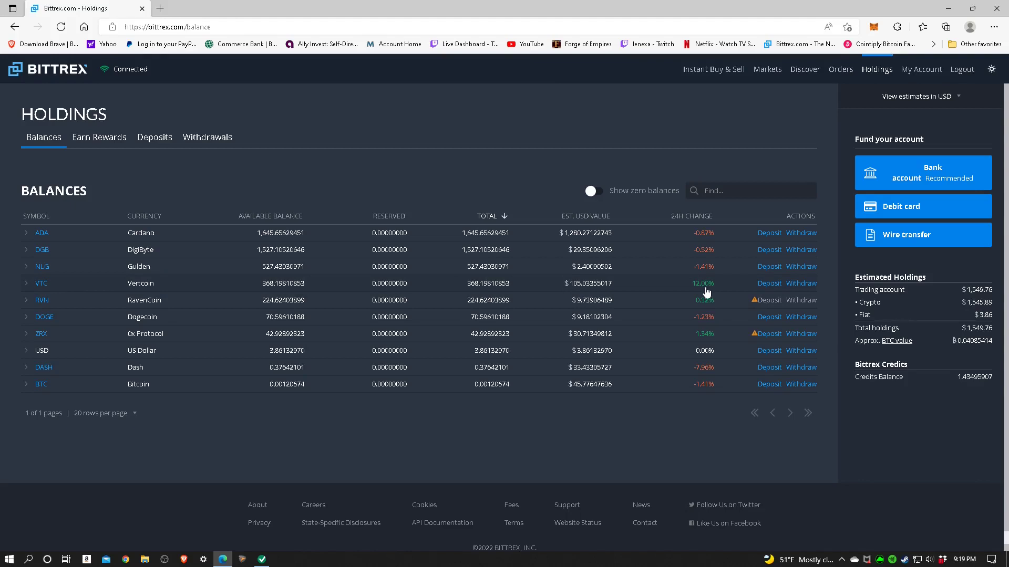
{"action": "mouse_move", "coordinate": [706, 294]}
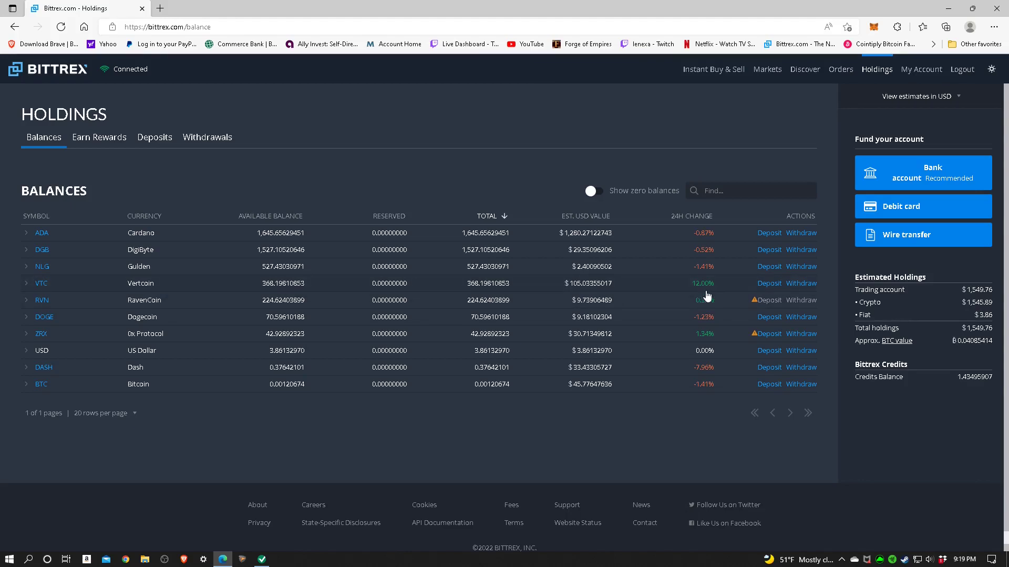
{"action": "mouse_move", "coordinate": [707, 292]}
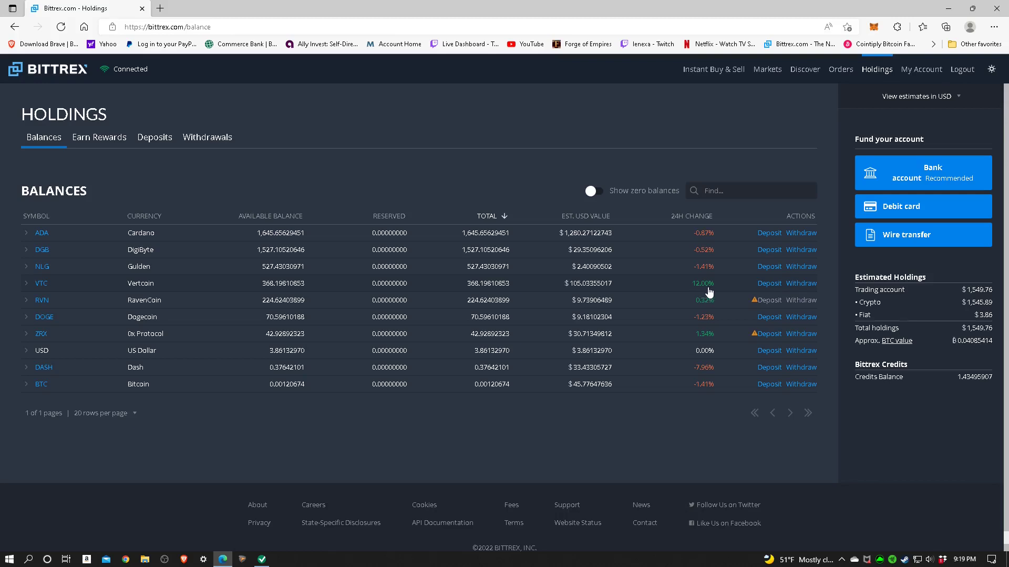
{"action": "mouse_move", "coordinate": [128, 291]}
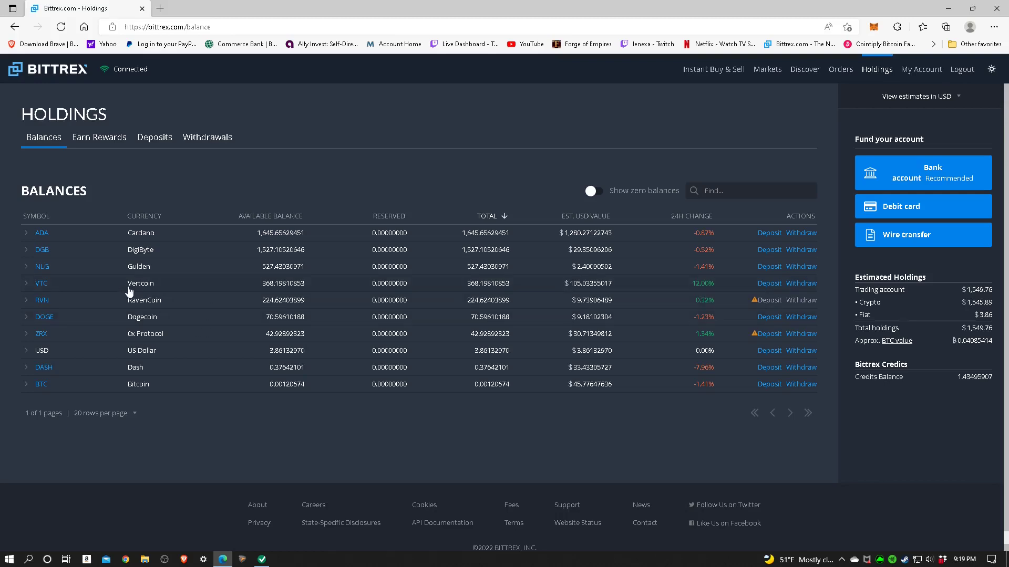
Copy the Bittrex Vertcoin deposit wallet address from the VTC holding details.
{"action": "left_click", "coordinate": [41, 282]}
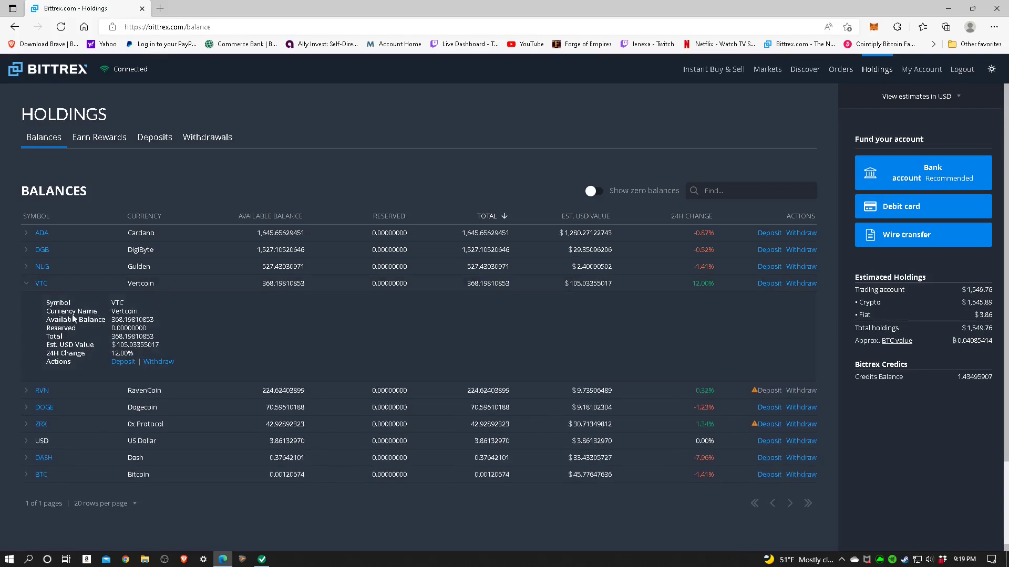
{"action": "mouse_move", "coordinate": [112, 377]}
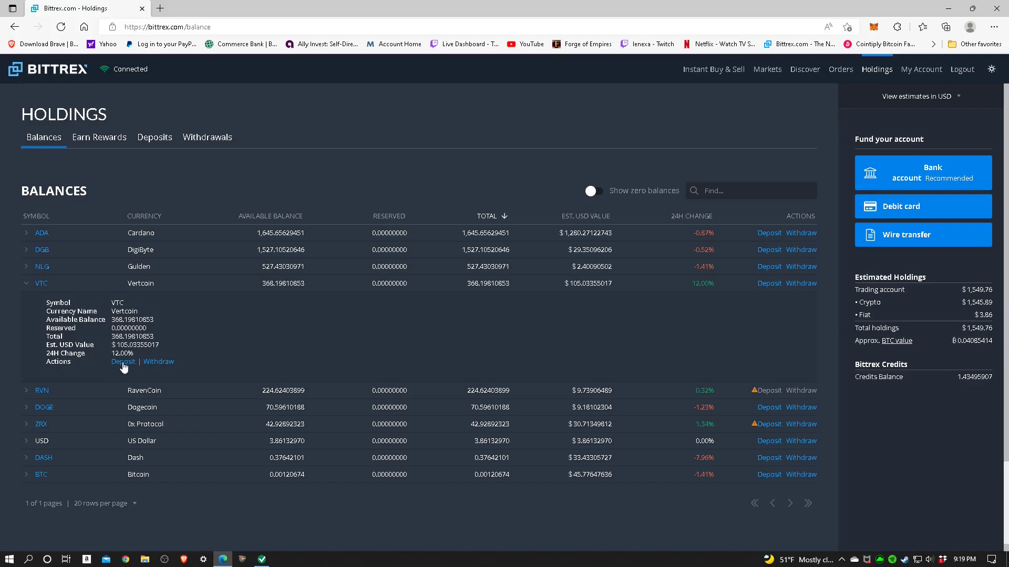
{"action": "left_click", "coordinate": [123, 362]}
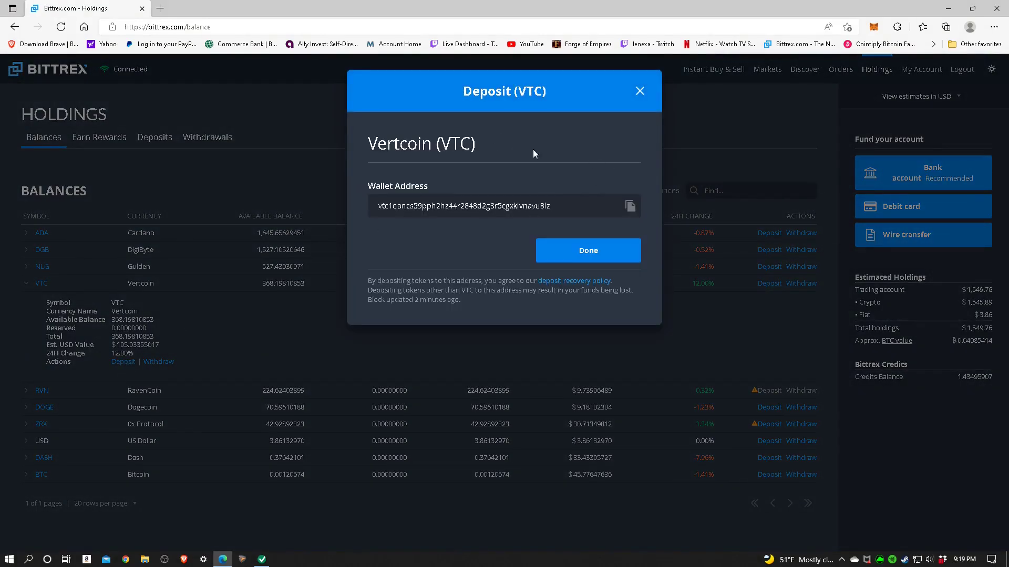
{"action": "mouse_move", "coordinate": [525, 232]}
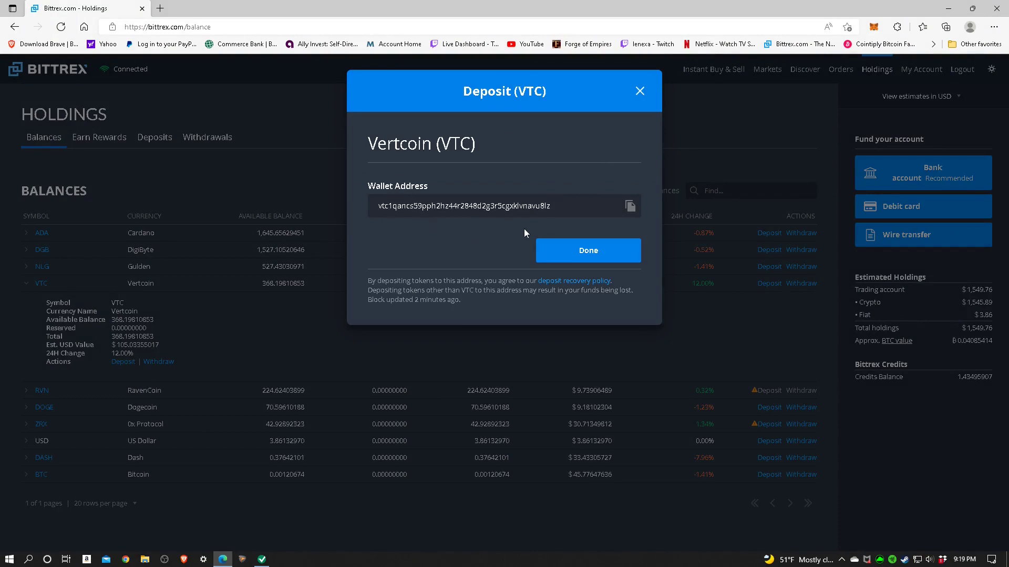
{"action": "left_click", "coordinate": [630, 206]}
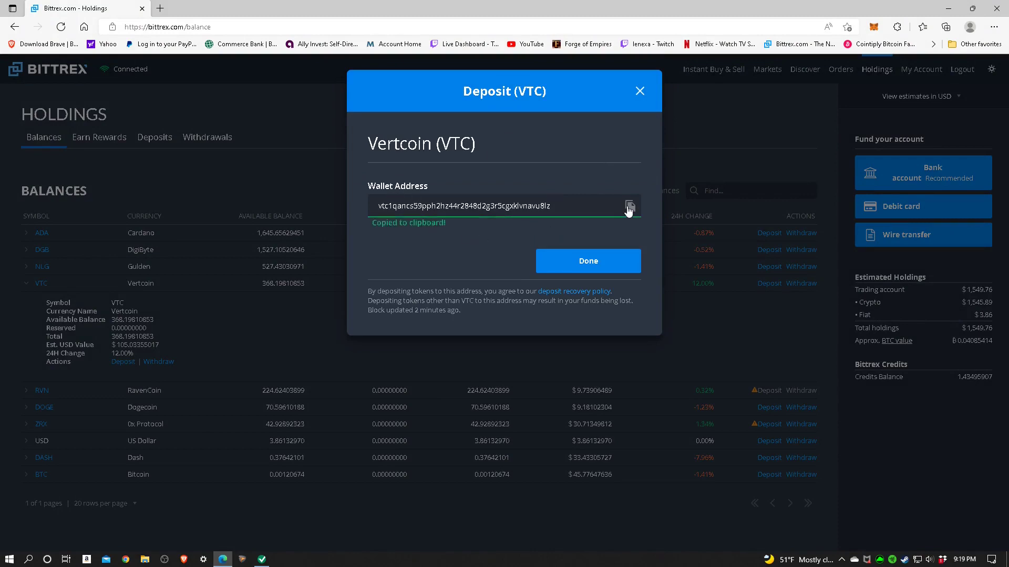
{"action": "mouse_move", "coordinate": [437, 239]}
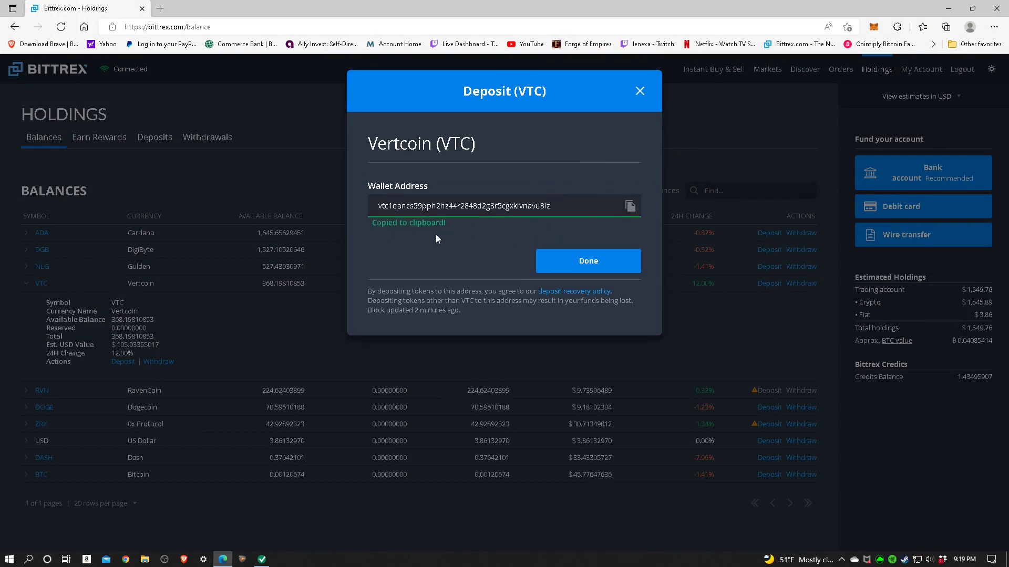
{"action": "left_click", "coordinate": [586, 261]}
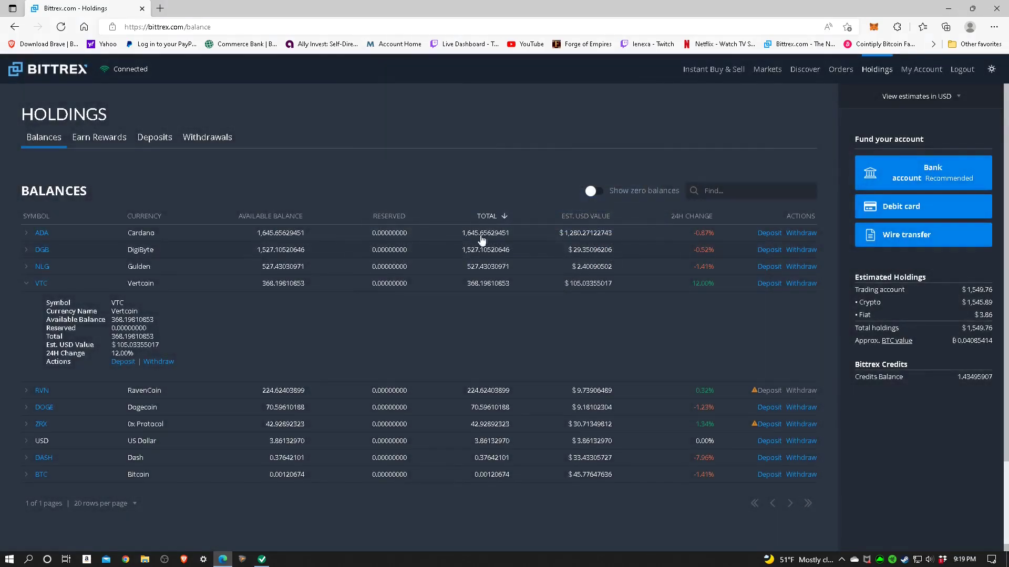
{"action": "mouse_move", "coordinate": [293, 513]}
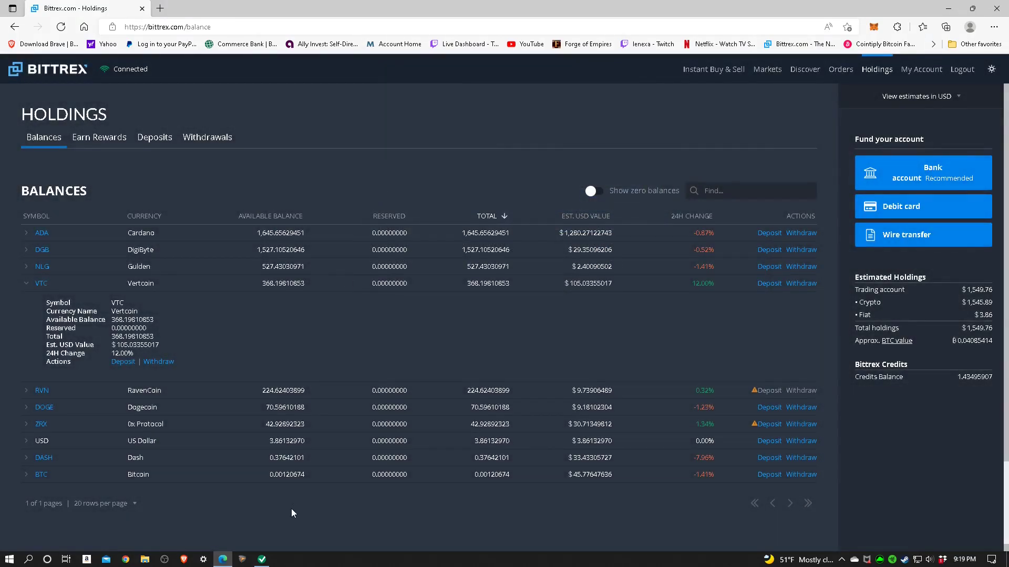
{"action": "mouse_move", "coordinate": [190, 150]}
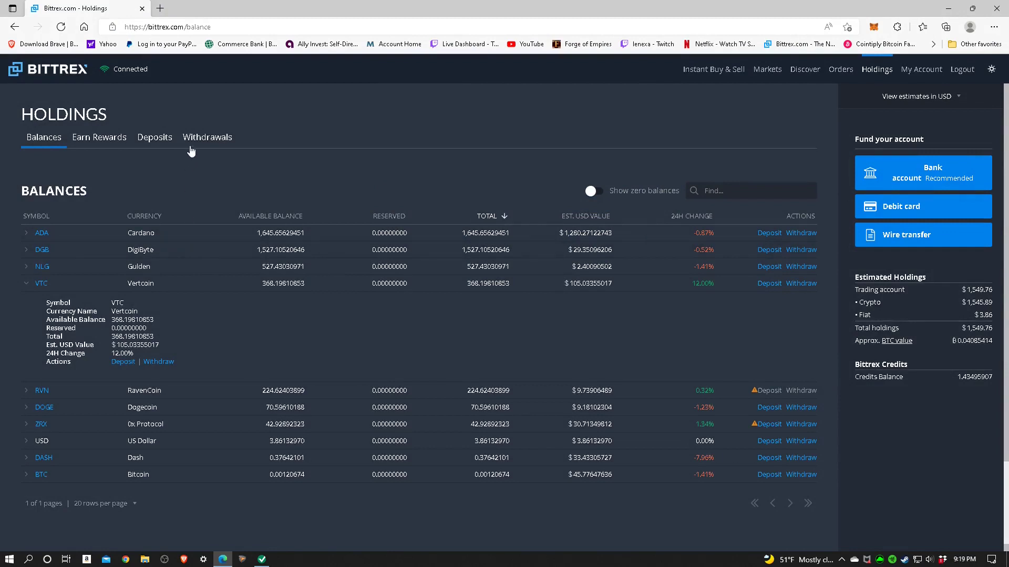
Review the pending 6.7871 VTC deposit at 233 of 600 confirmations and the deposit history.
{"action": "left_click", "coordinate": [155, 136]}
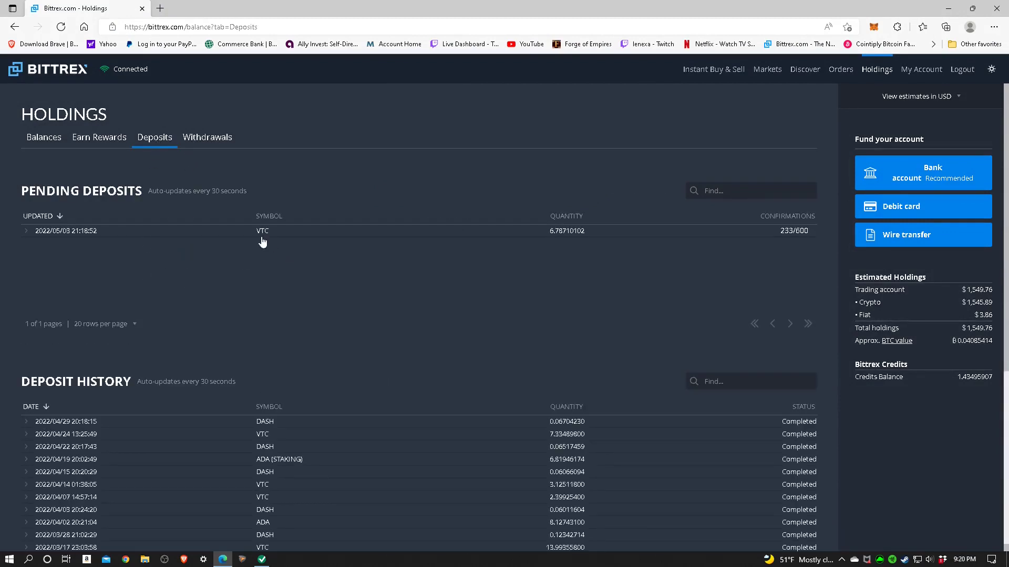
{"action": "mouse_move", "coordinate": [294, 248]}
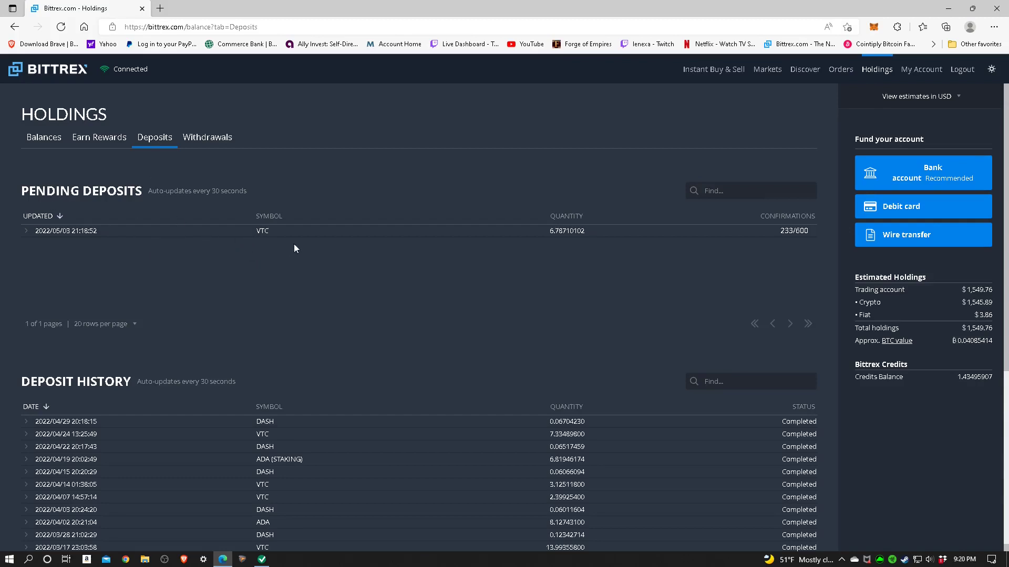
{"action": "mouse_move", "coordinate": [803, 250]}
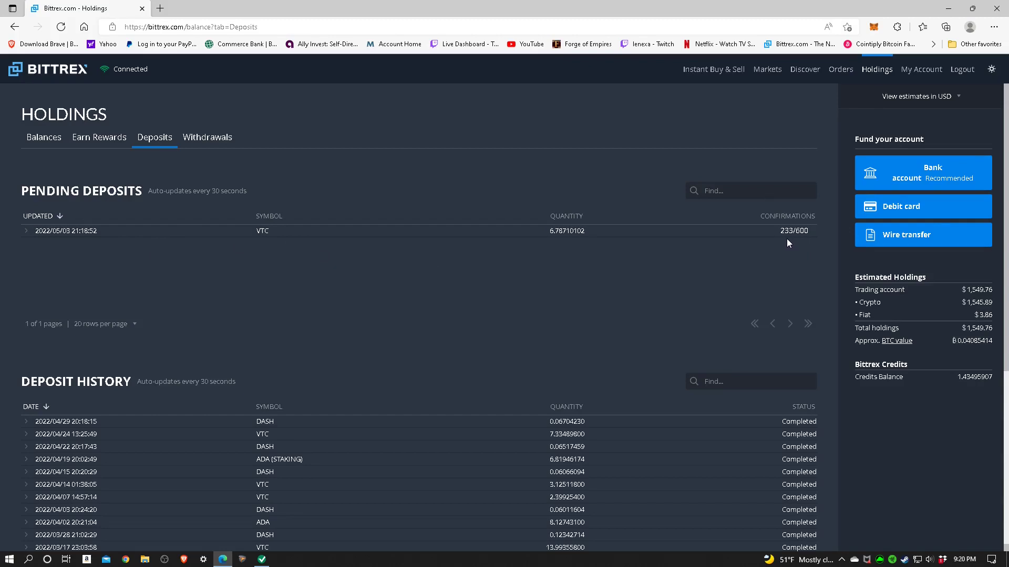
{"action": "mouse_move", "coordinate": [797, 253]}
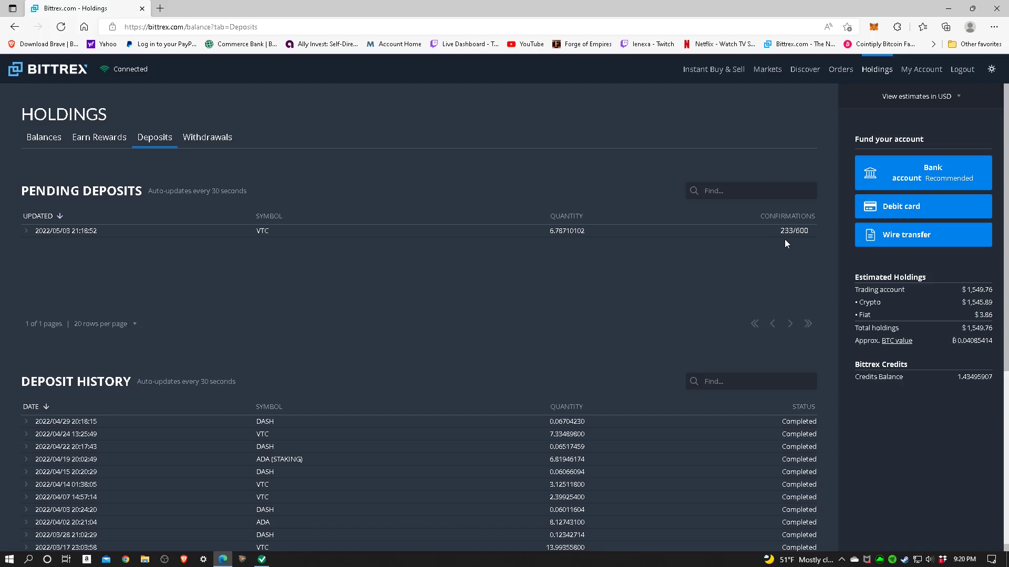
{"action": "mouse_move", "coordinate": [799, 257]}
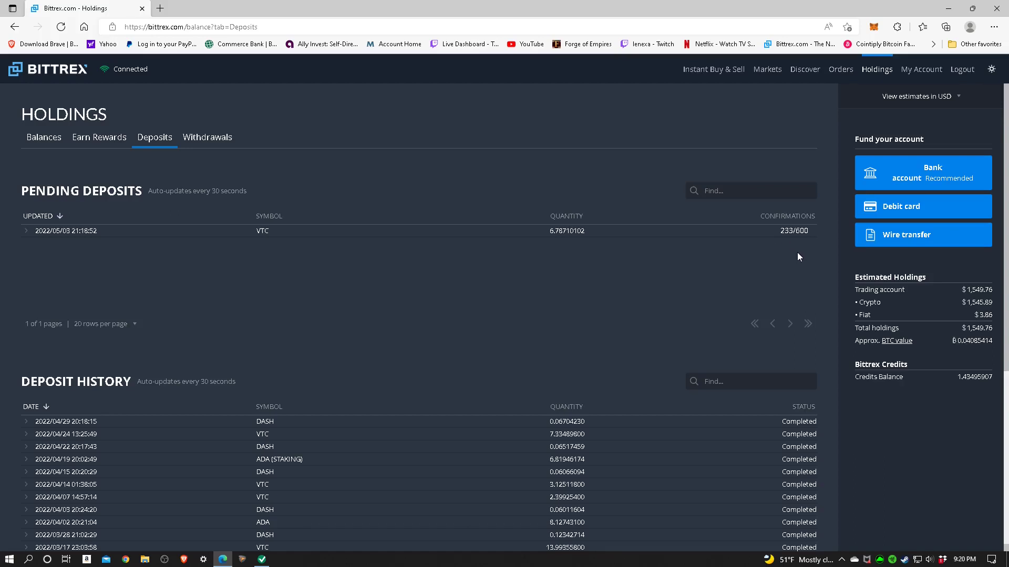
{"action": "mouse_move", "coordinate": [441, 291]}
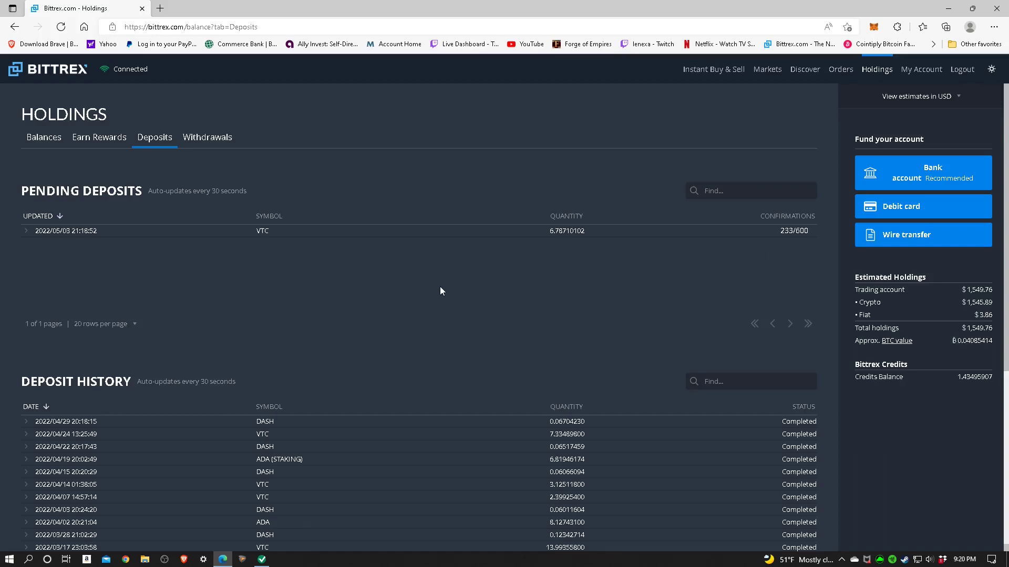
{"action": "mouse_move", "coordinate": [473, 309]}
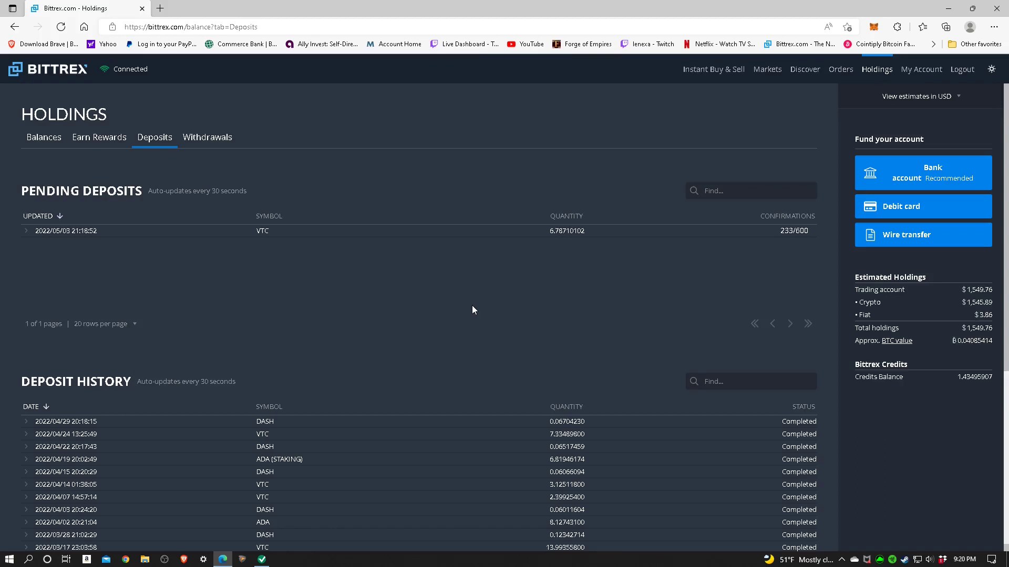
{"action": "mouse_move", "coordinate": [429, 287]}
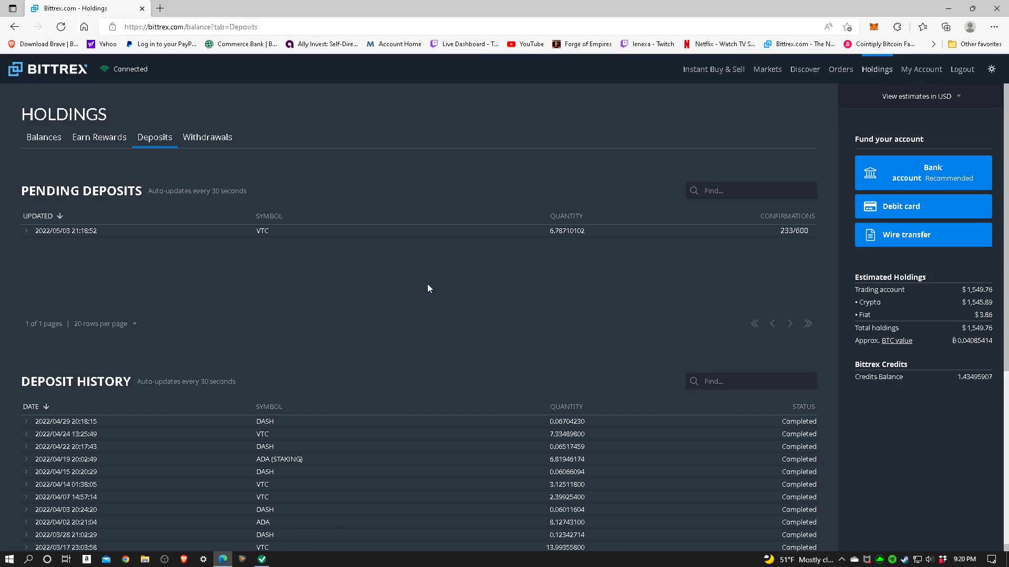
{"action": "mouse_move", "coordinate": [477, 285]}
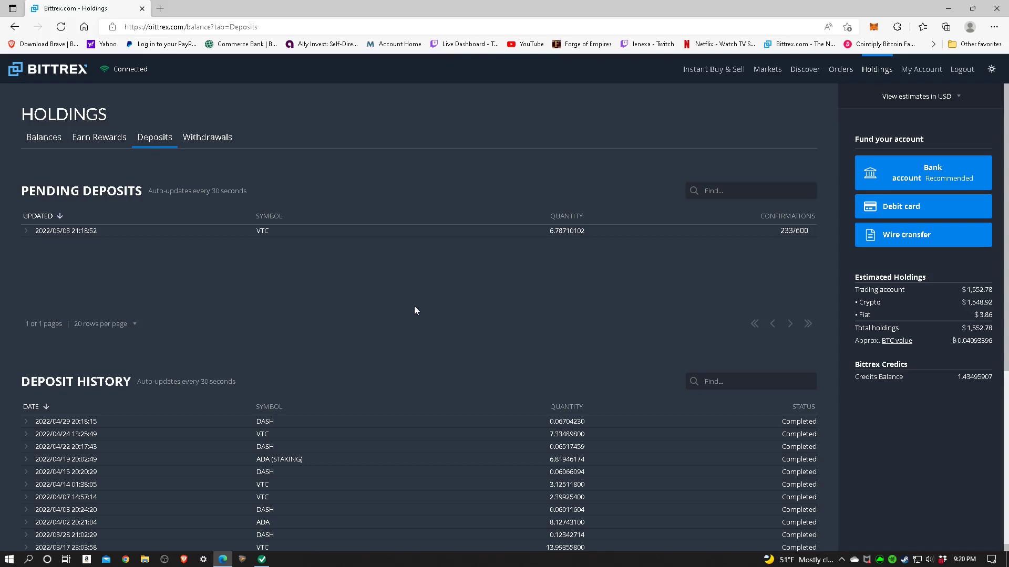
{"action": "scroll", "scroll_direction": "down", "scroll_amount": 3}
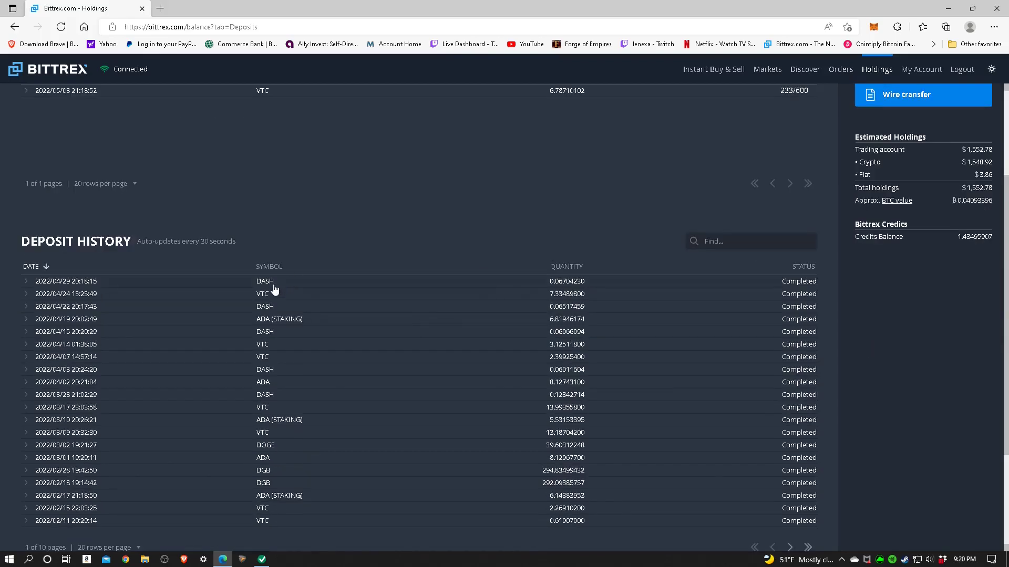
{"action": "mouse_move", "coordinate": [356, 378]}
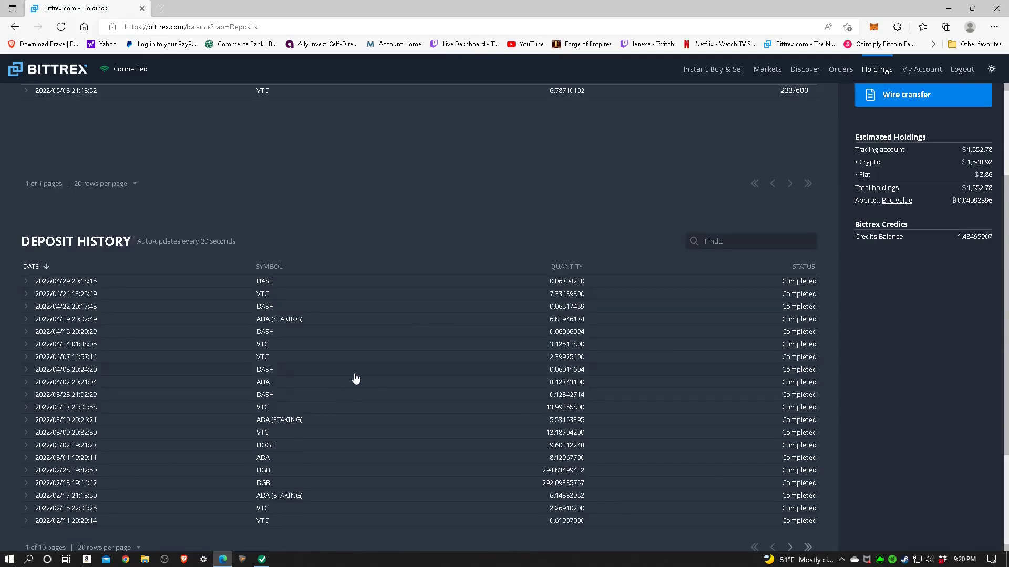
{"action": "scroll", "scroll_direction": "up", "scroll_amount": 3}
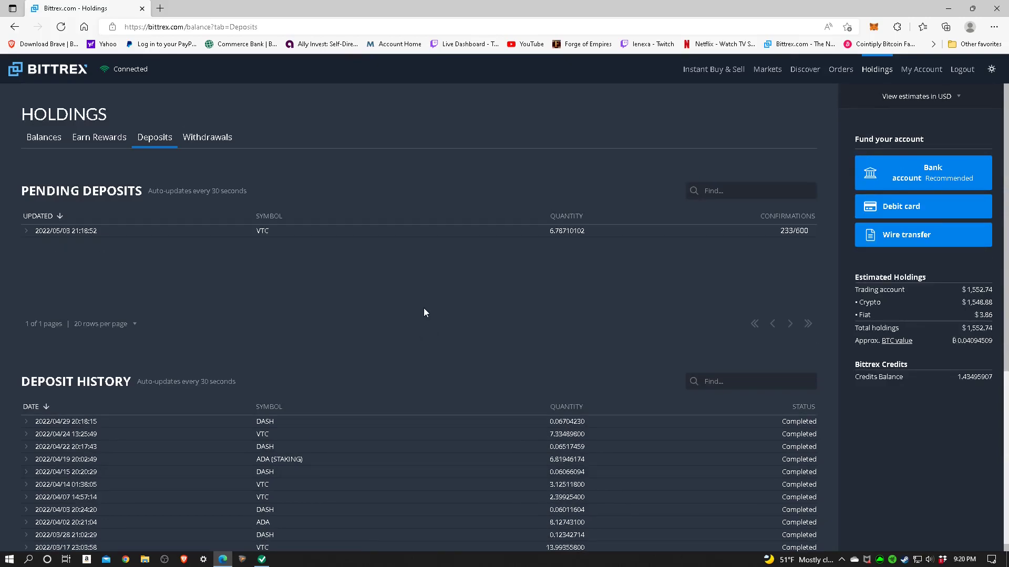
{"action": "mouse_move", "coordinate": [457, 280]}
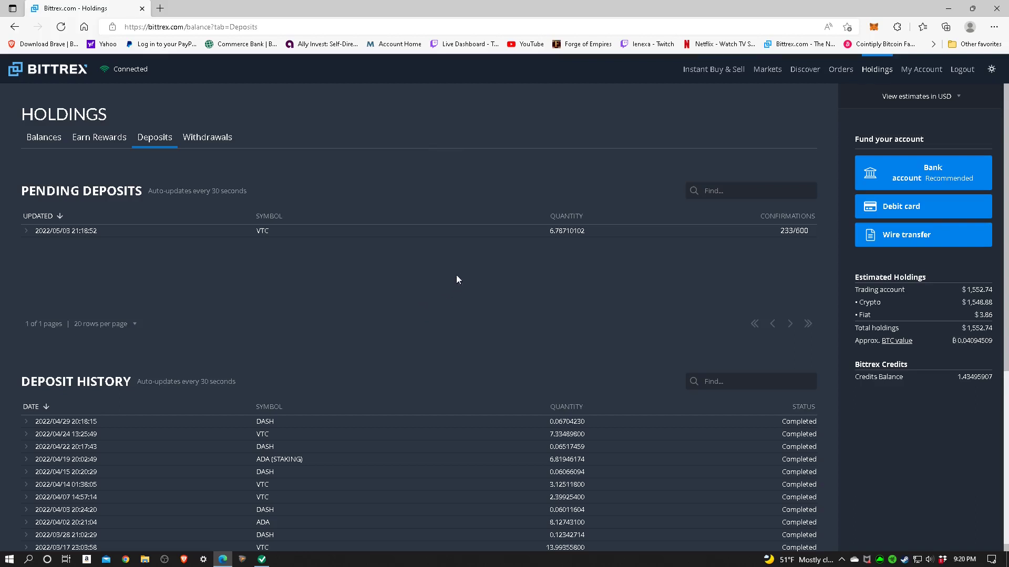
{"action": "mouse_move", "coordinate": [345, 285]}
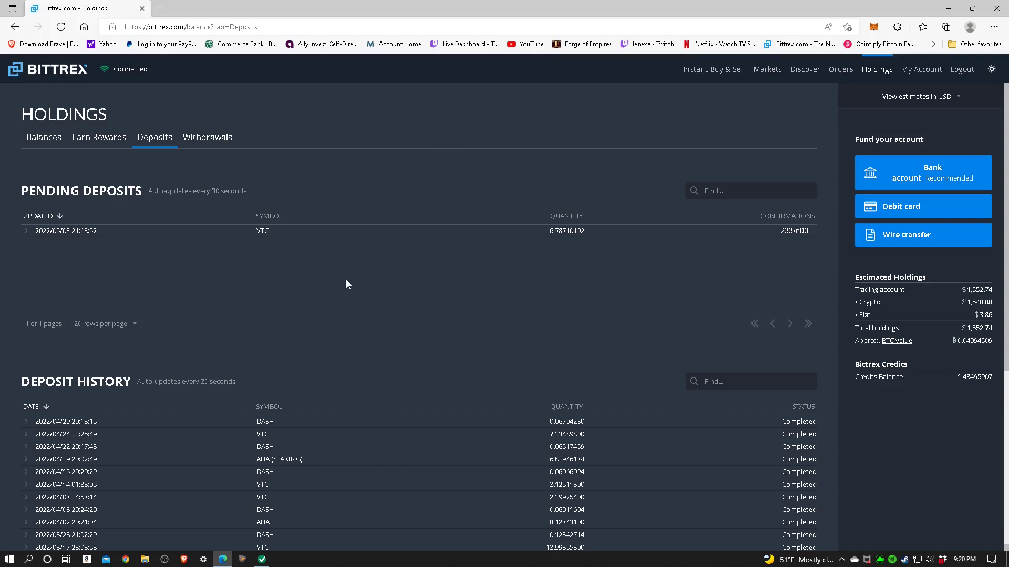
{"action": "mouse_move", "coordinate": [370, 310]}
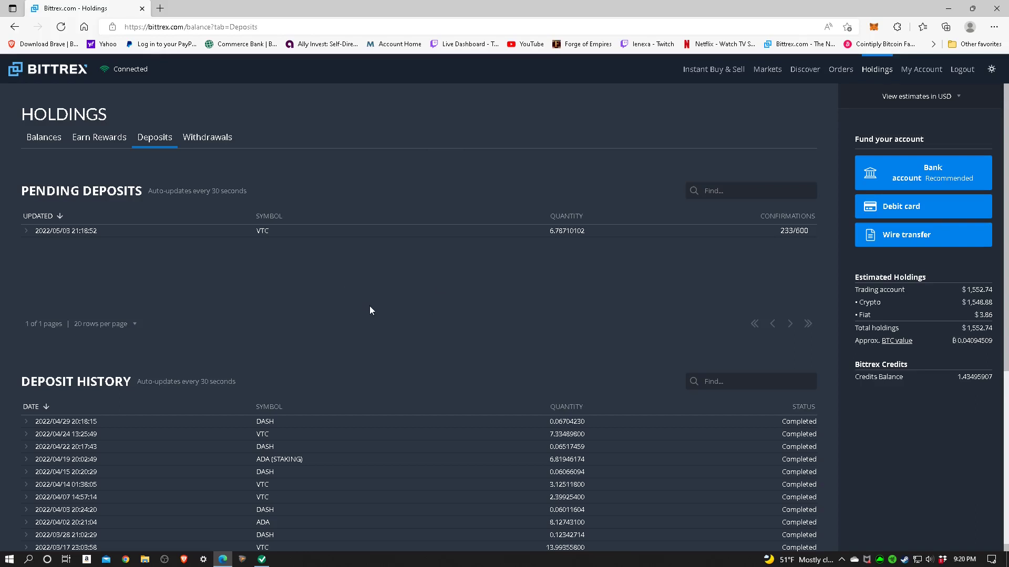
{"action": "mouse_move", "coordinate": [334, 273]}
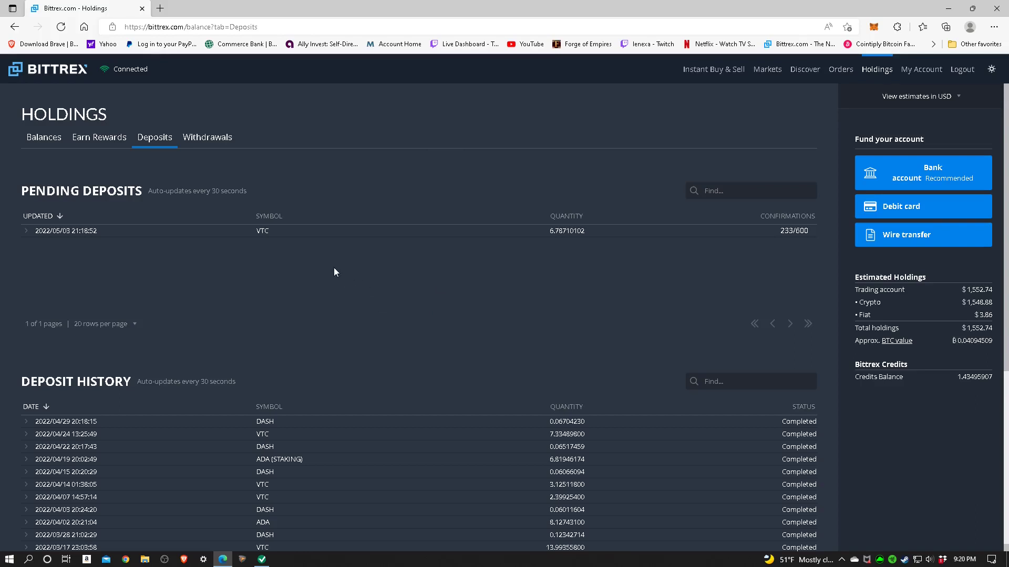
{"action": "mouse_move", "coordinate": [357, 274]}
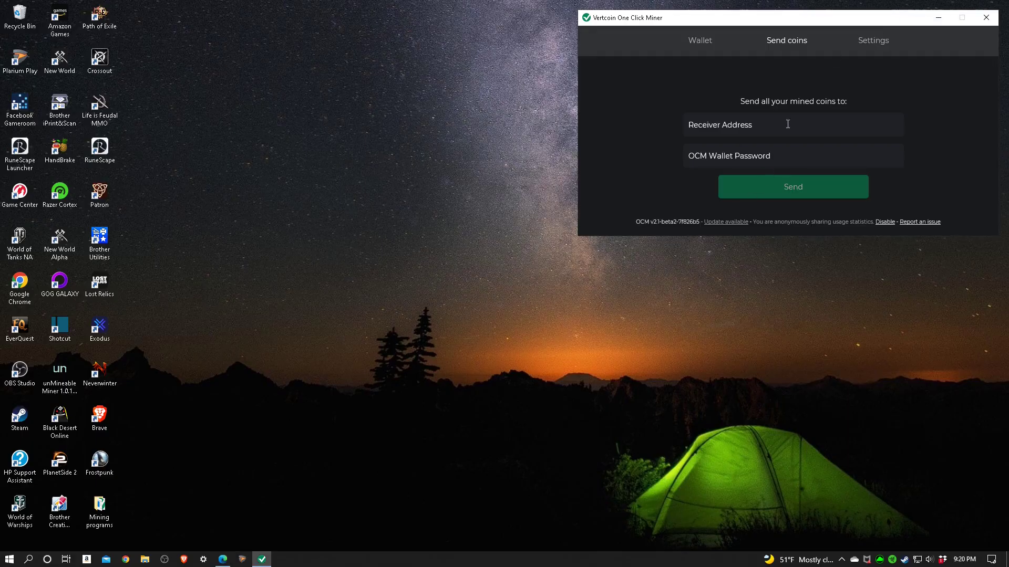
{"action": "left_click", "coordinate": [772, 124]}
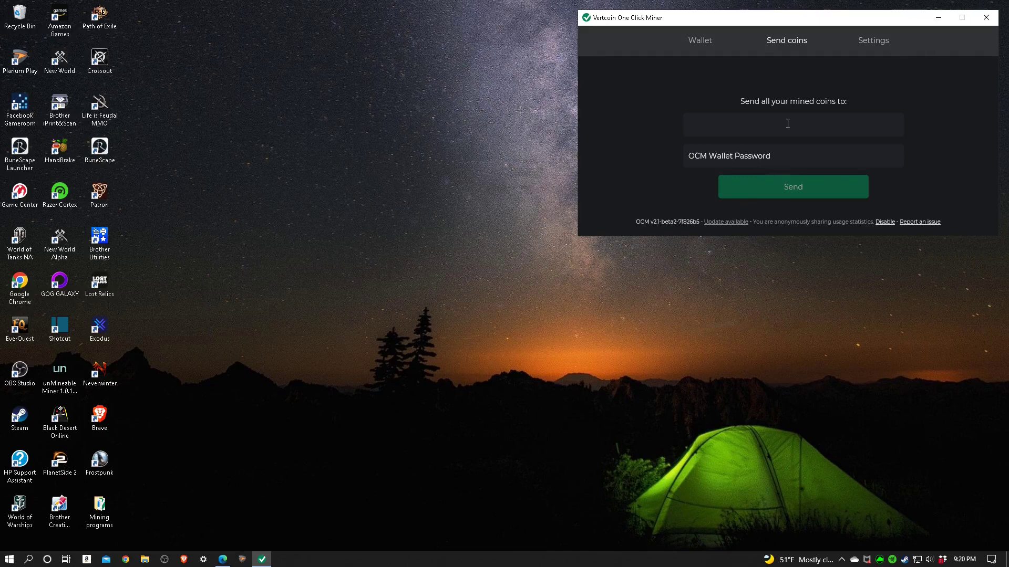
{"action": "type", "text": "vtc1qancs59pph2hz44r2848d2g3r5cgxklvnavu8lz"}
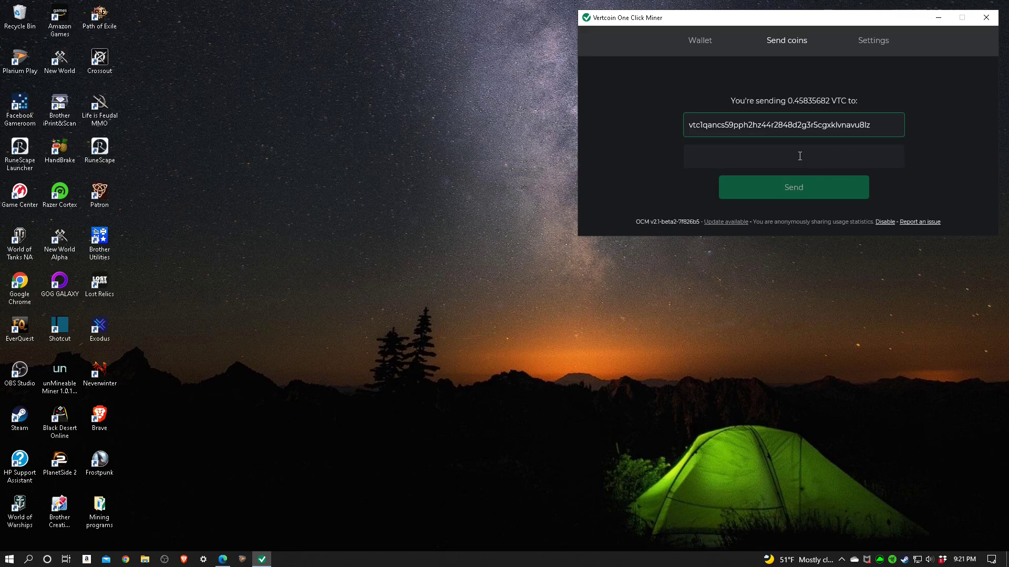
{"action": "type", "text": "**"}
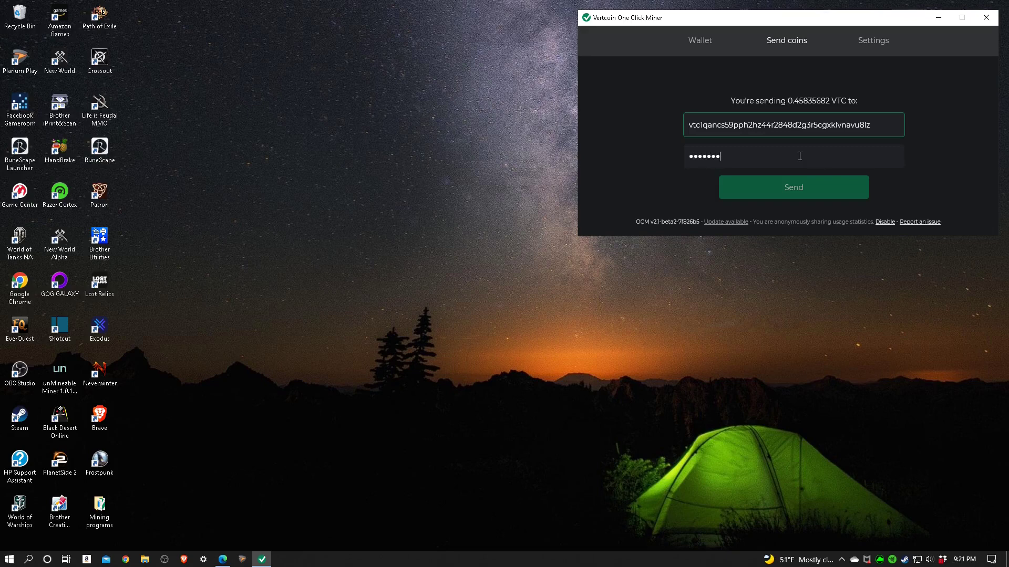
{"action": "type", "text": "••"}
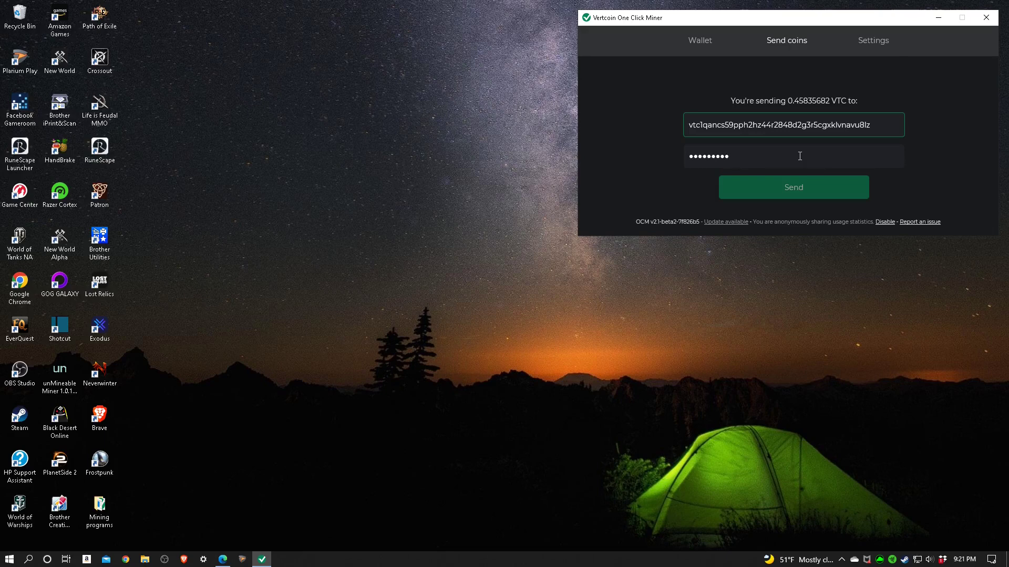
{"action": "mouse_move", "coordinate": [842, 202]}
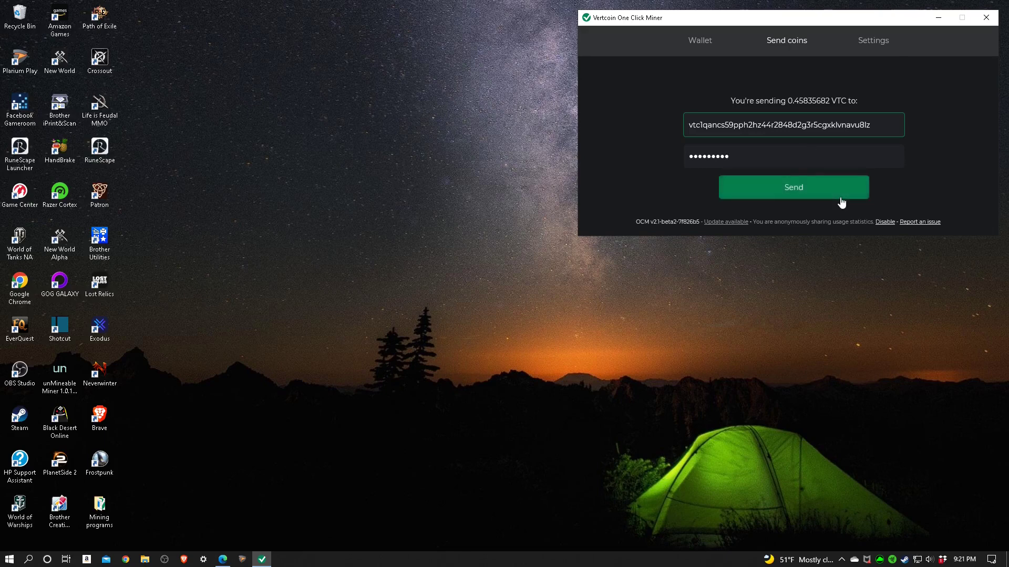
Send the 0.45835682 VTC to Bittrex, leaving a zero wallet balance, and stop mining.
{"action": "left_click", "coordinate": [792, 188]}
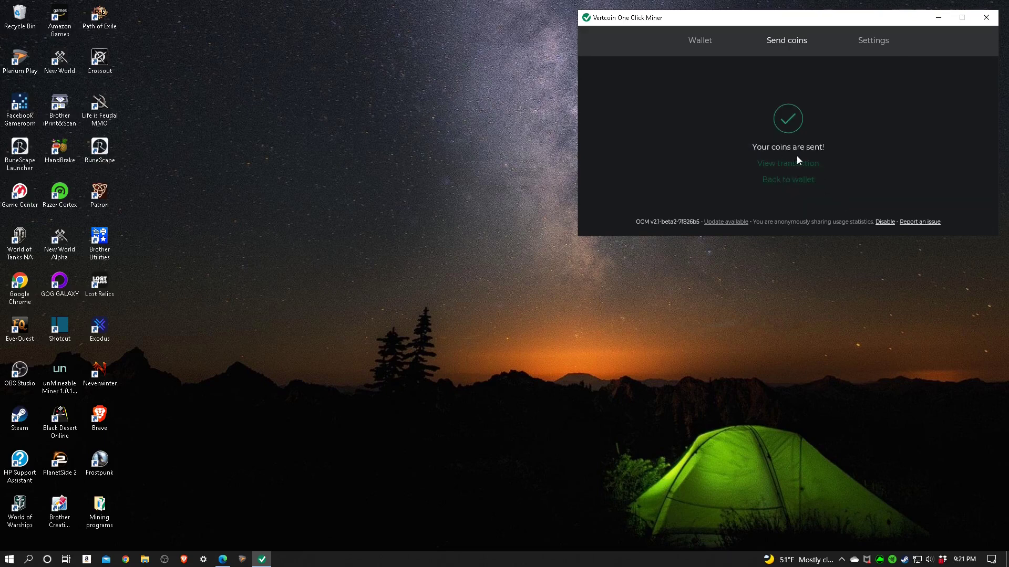
{"action": "mouse_move", "coordinate": [795, 190]}
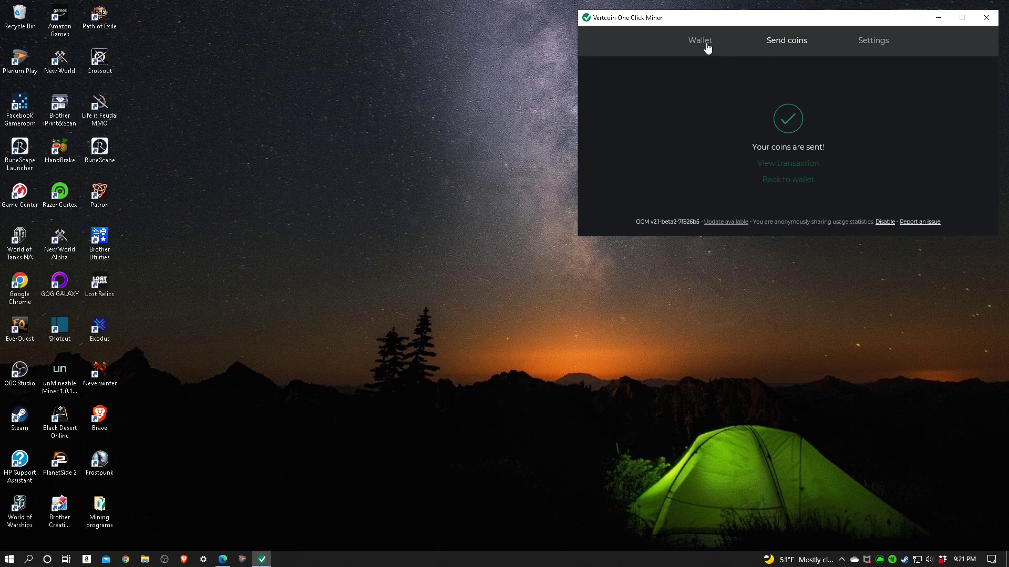
{"action": "left_click", "coordinate": [699, 40]}
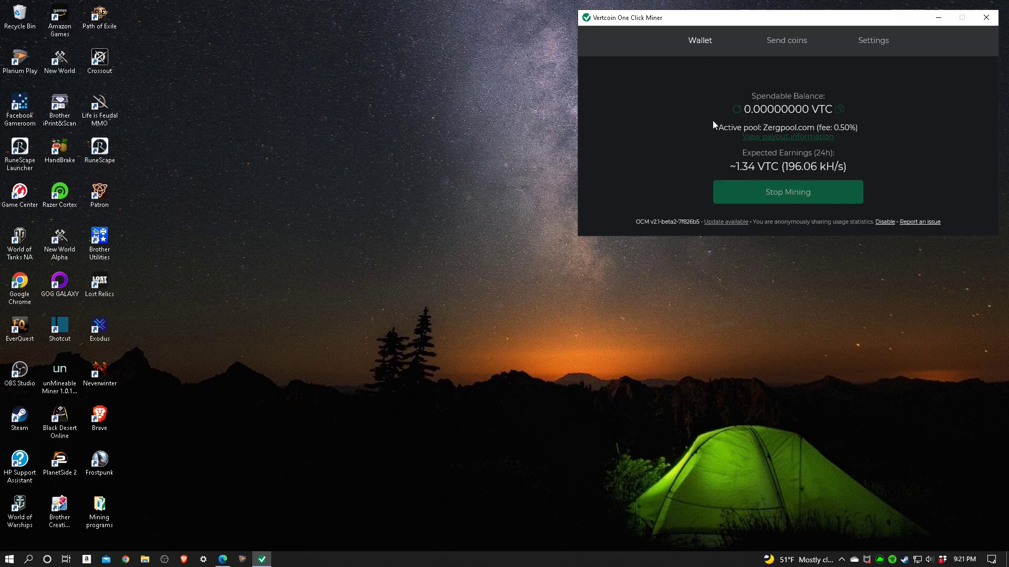
{"action": "mouse_move", "coordinate": [784, 125]}
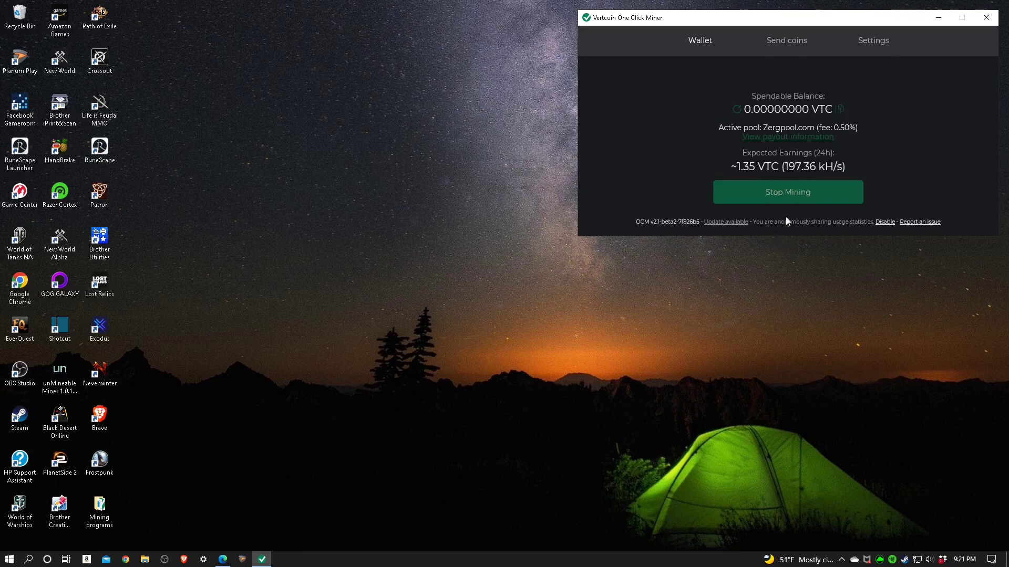
{"action": "left_click", "coordinate": [787, 191]}
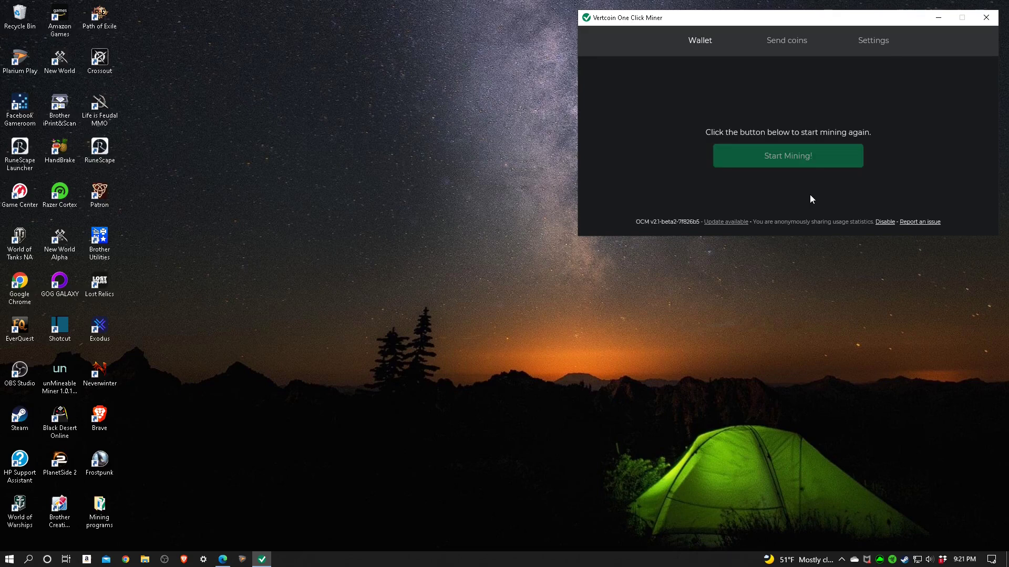
{"action": "mouse_move", "coordinate": [731, 240]}
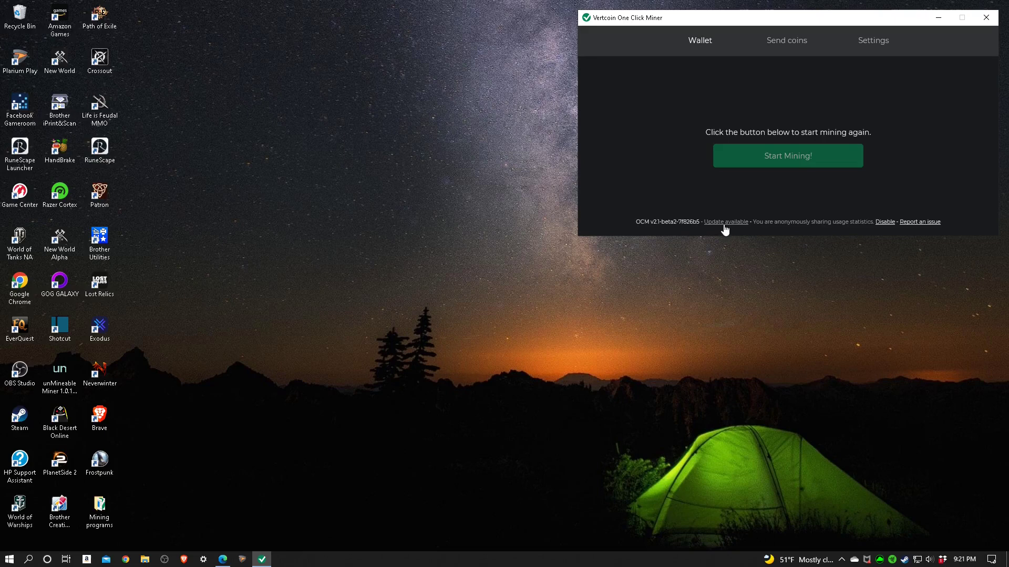
Read the 2.1-beta4 update's release notes down to the signing details.
{"action": "left_click", "coordinate": [726, 222]}
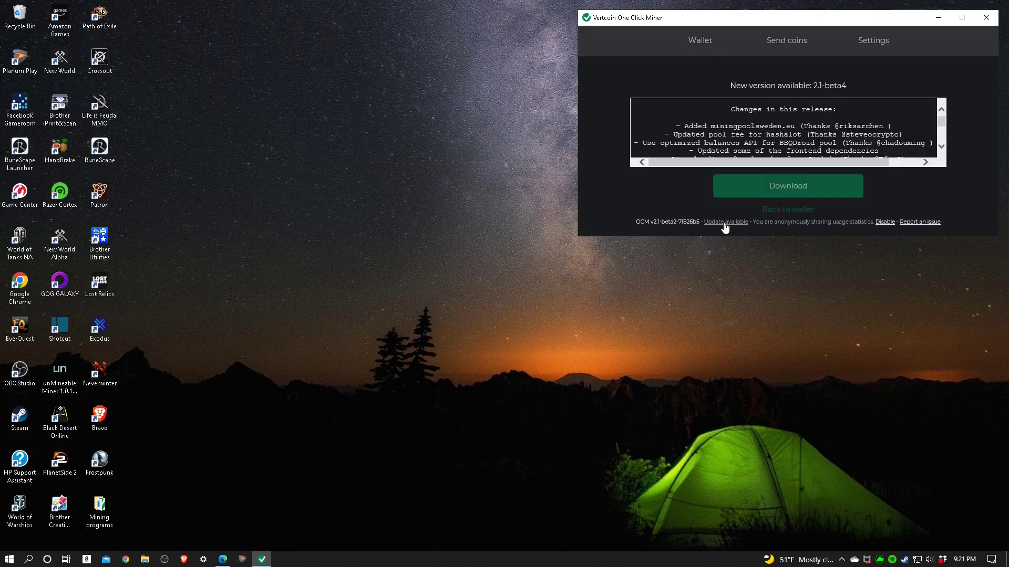
{"action": "mouse_move", "coordinate": [824, 203]}
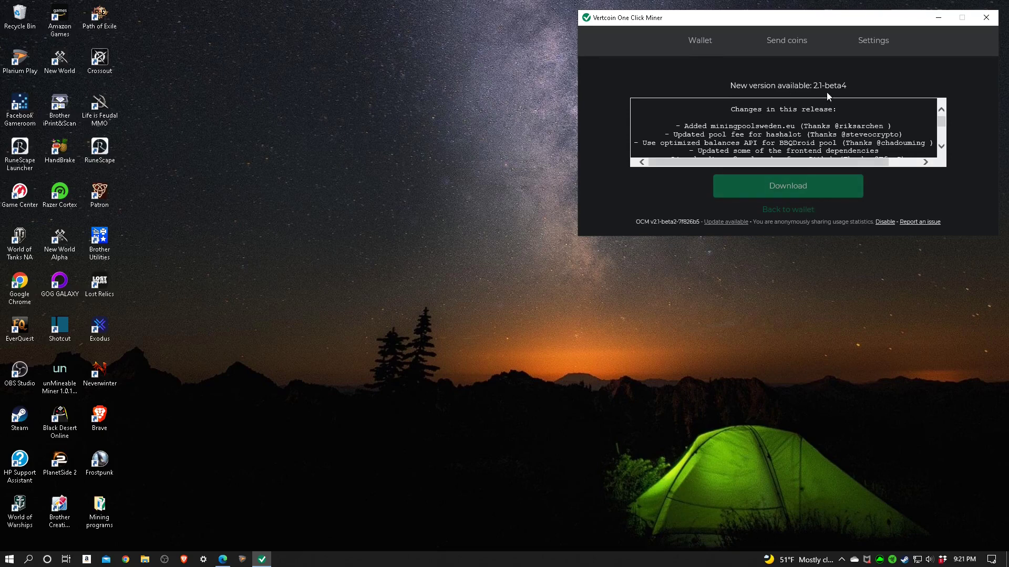
{"action": "mouse_move", "coordinate": [838, 97]}
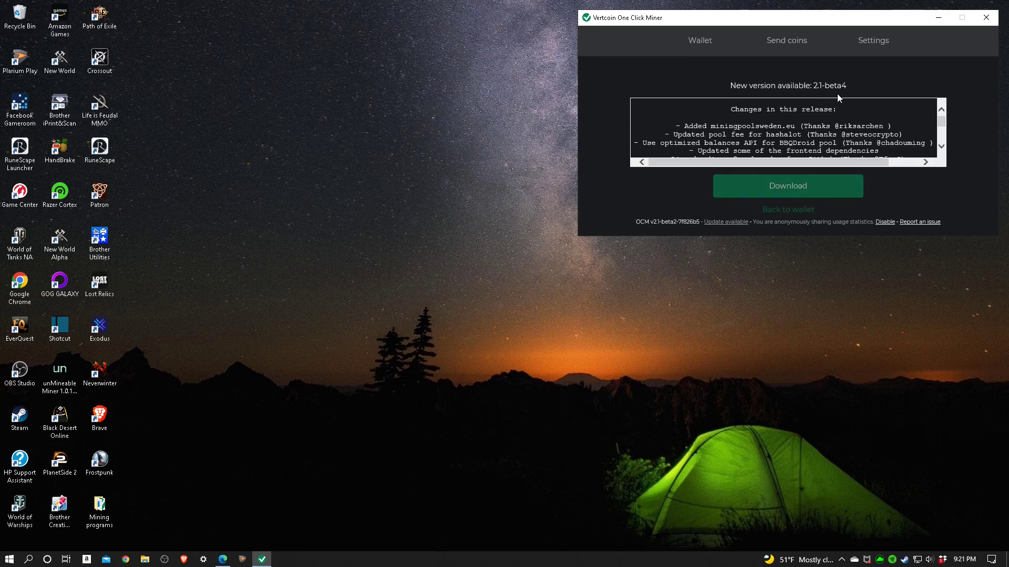
{"action": "mouse_move", "coordinate": [749, 252]}
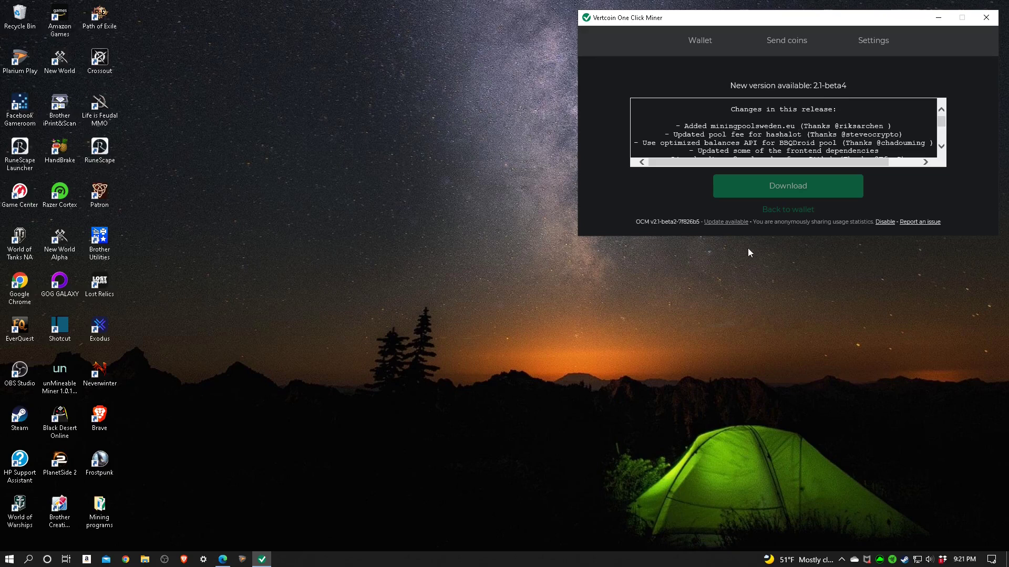
{"action": "mouse_move", "coordinate": [837, 169]}
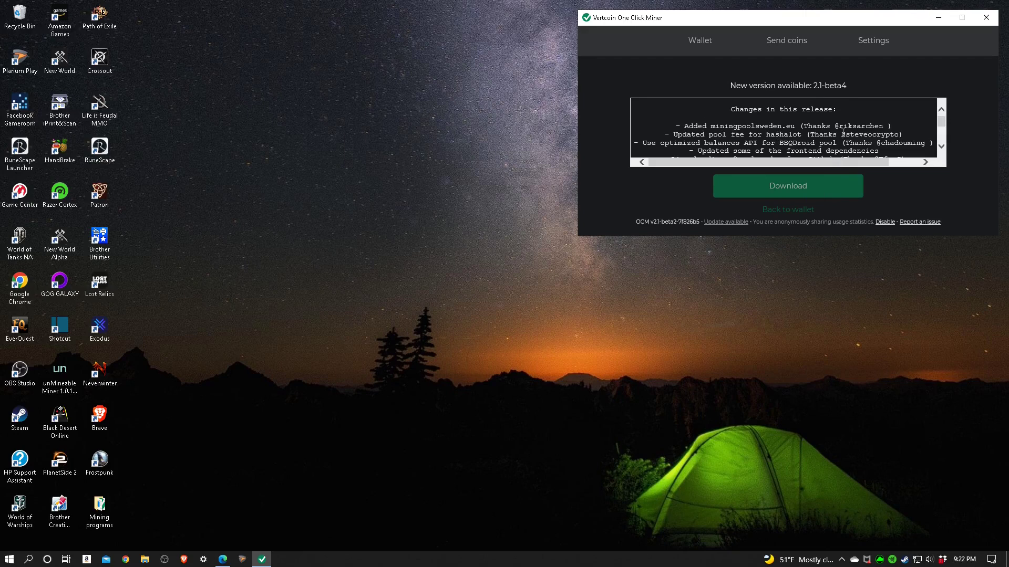
{"action": "scroll", "scroll_direction": "down", "scroll_amount": 3}
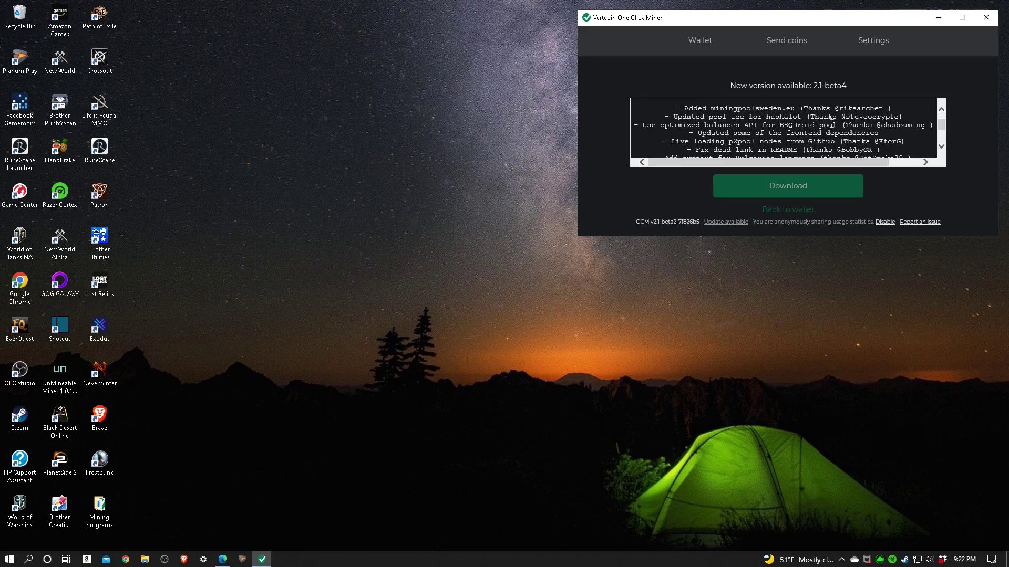
{"action": "scroll", "scroll_direction": "down", "scroll_amount": 3}
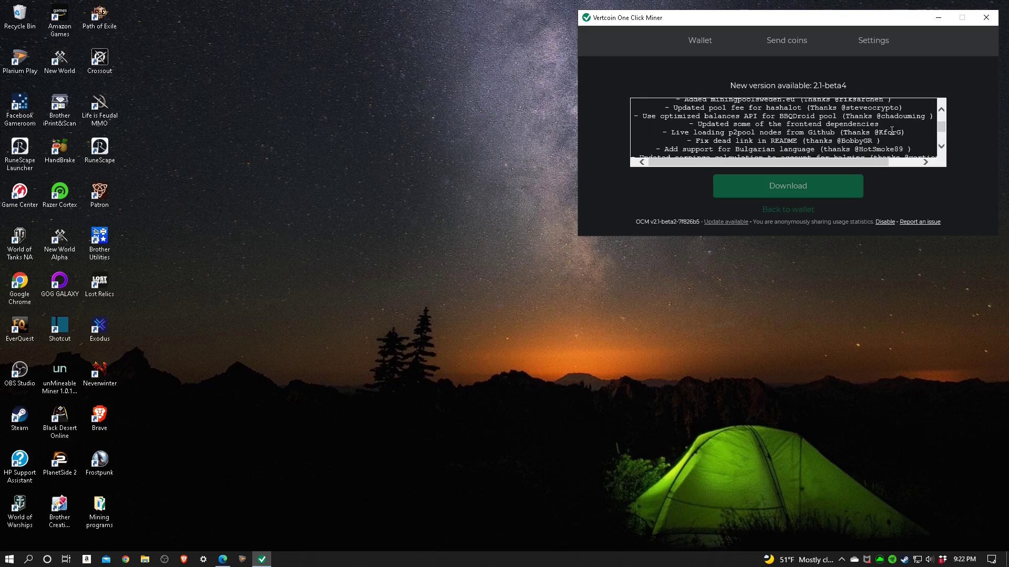
{"action": "scroll", "scroll_direction": "down", "scroll_amount": 3}
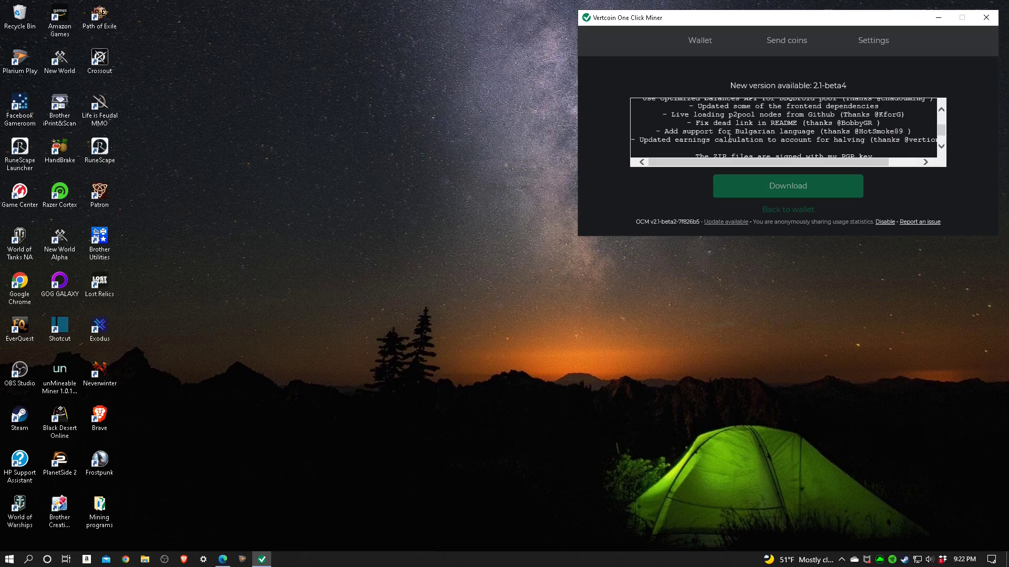
{"action": "scroll", "scroll_direction": "down", "scroll_amount": 3}
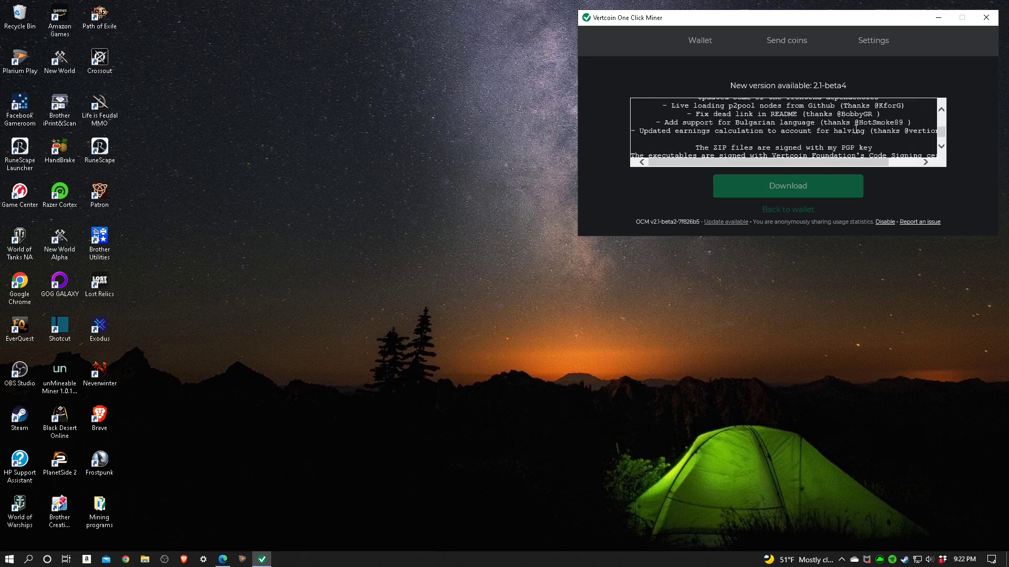
{"action": "mouse_move", "coordinate": [754, 143]}
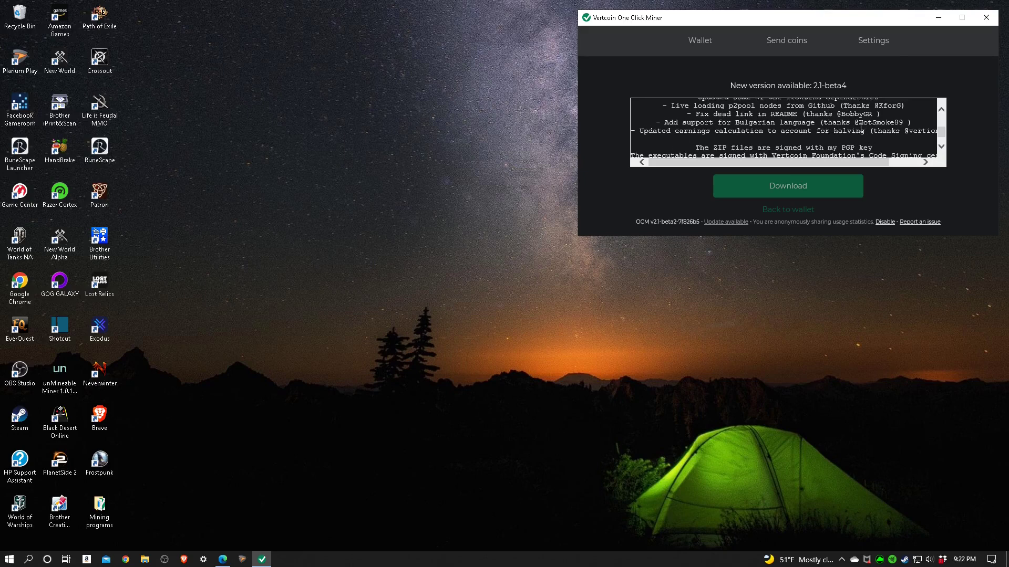
{"action": "scroll", "scroll_direction": "down", "scroll_amount": 3}
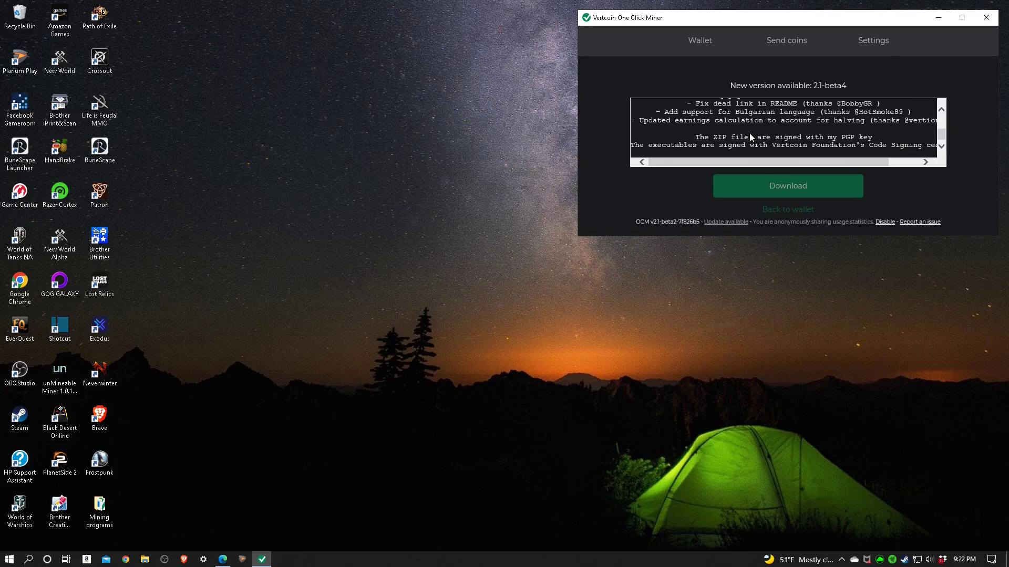
{"action": "mouse_move", "coordinate": [797, 155]}
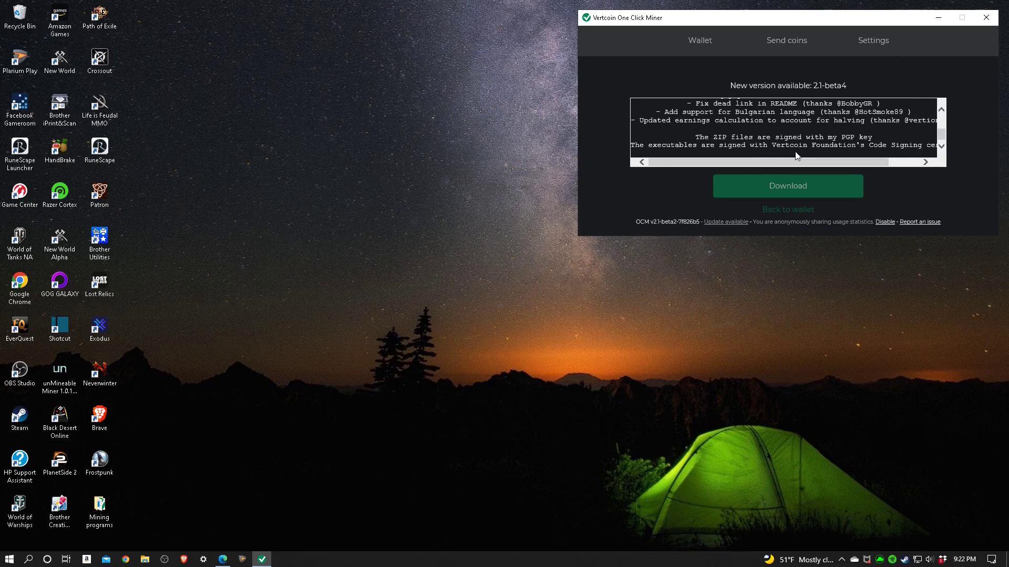
{"action": "mouse_move", "coordinate": [787, 195]}
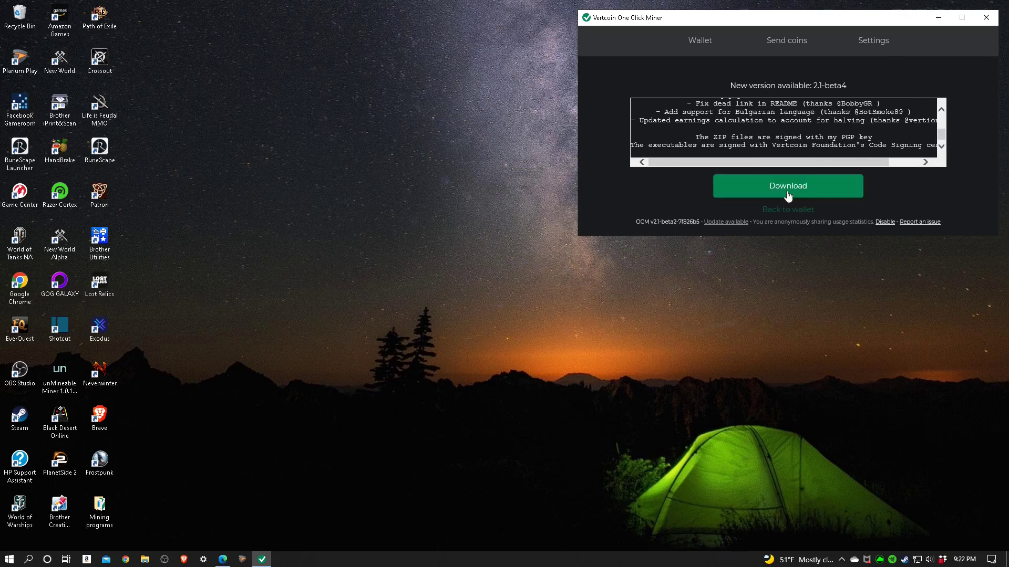
{"action": "mouse_move", "coordinate": [754, 205]}
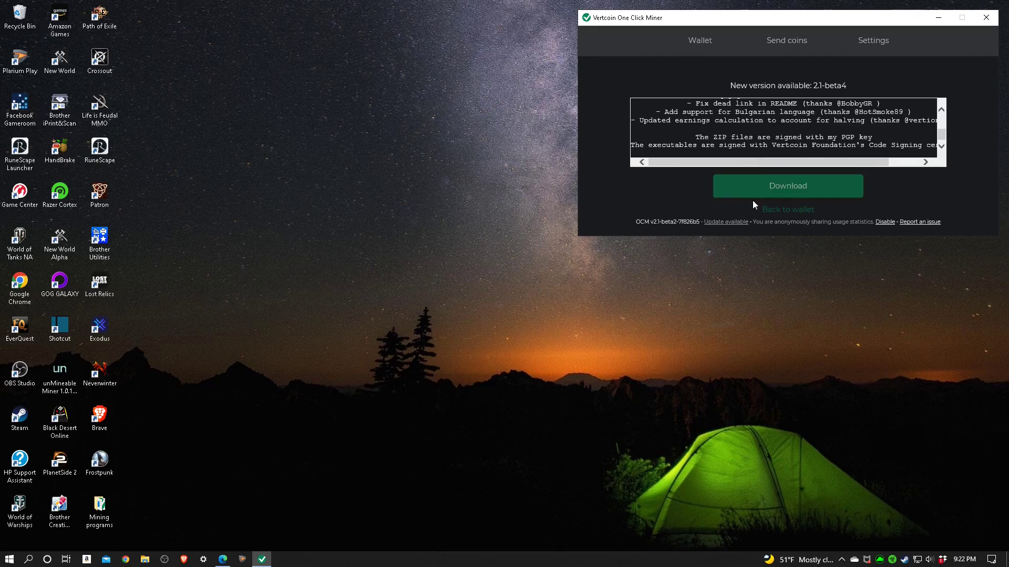
{"action": "mouse_move", "coordinate": [699, 187]}
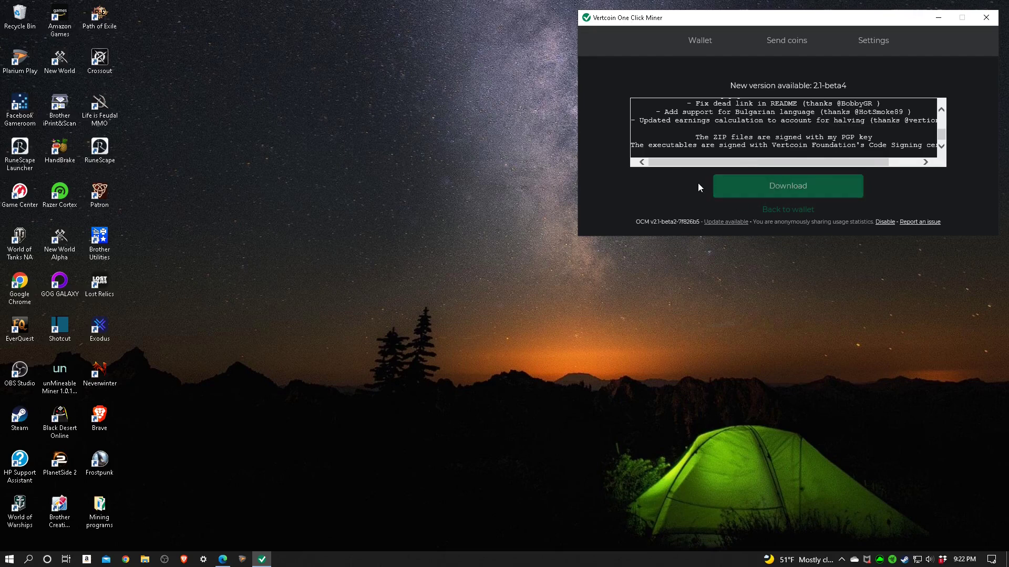
{"action": "mouse_move", "coordinate": [675, 194]}
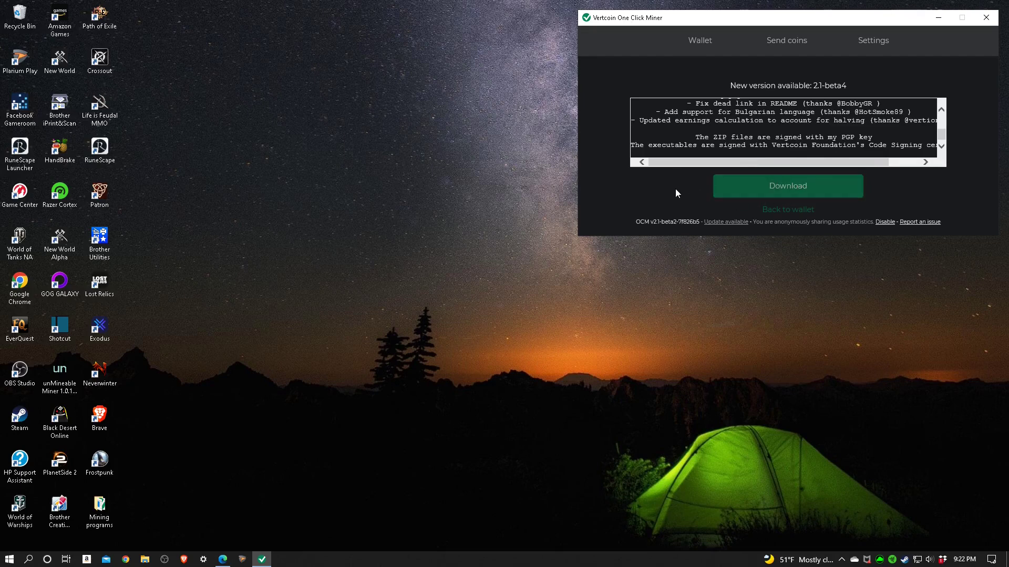
{"action": "mouse_move", "coordinate": [703, 185]}
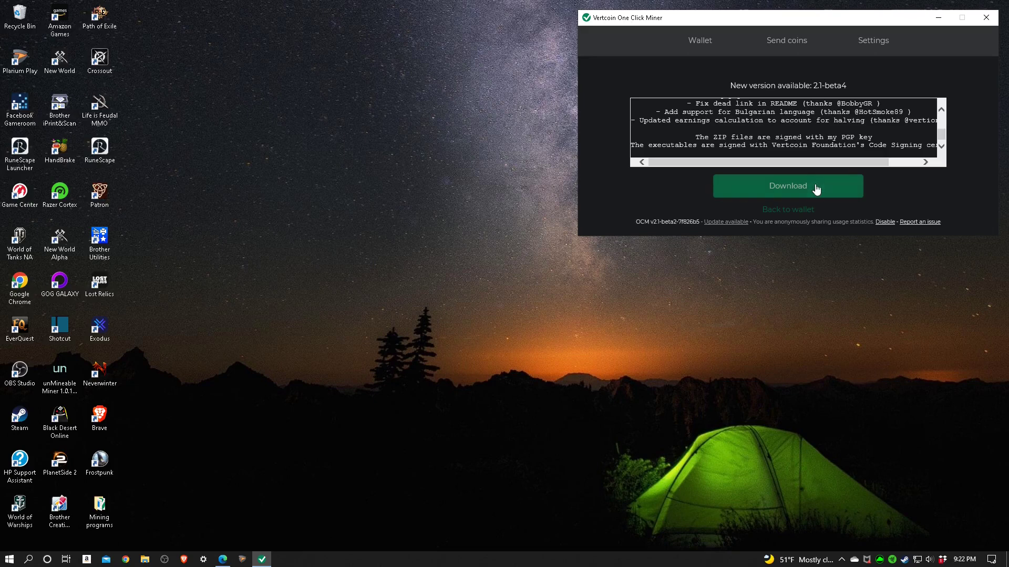
Review the 2.1-beta4 GitHub release Assets list of ZIP, signature and exe files.
{"action": "left_click", "coordinate": [787, 185]}
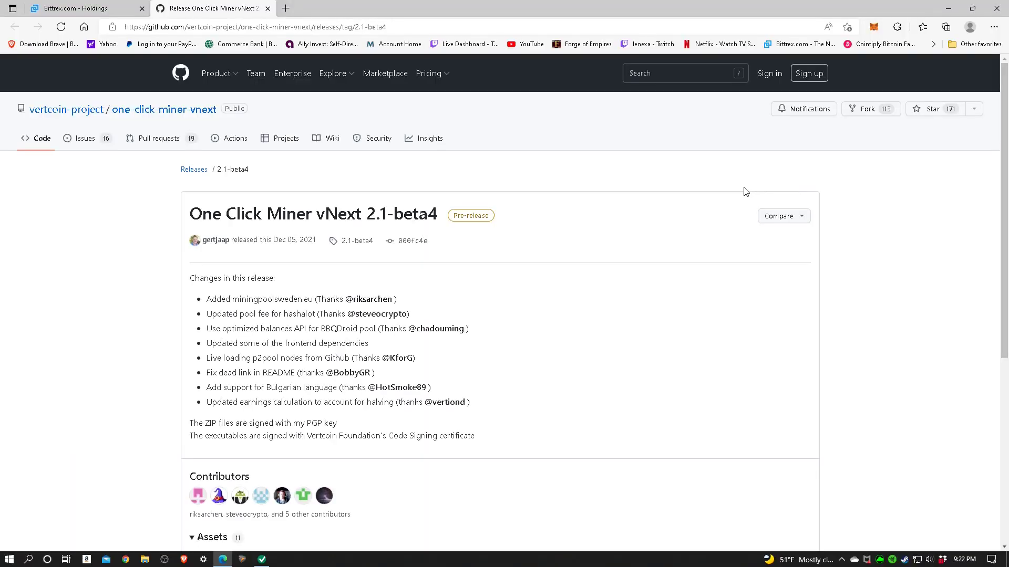
{"action": "mouse_move", "coordinate": [137, 286]}
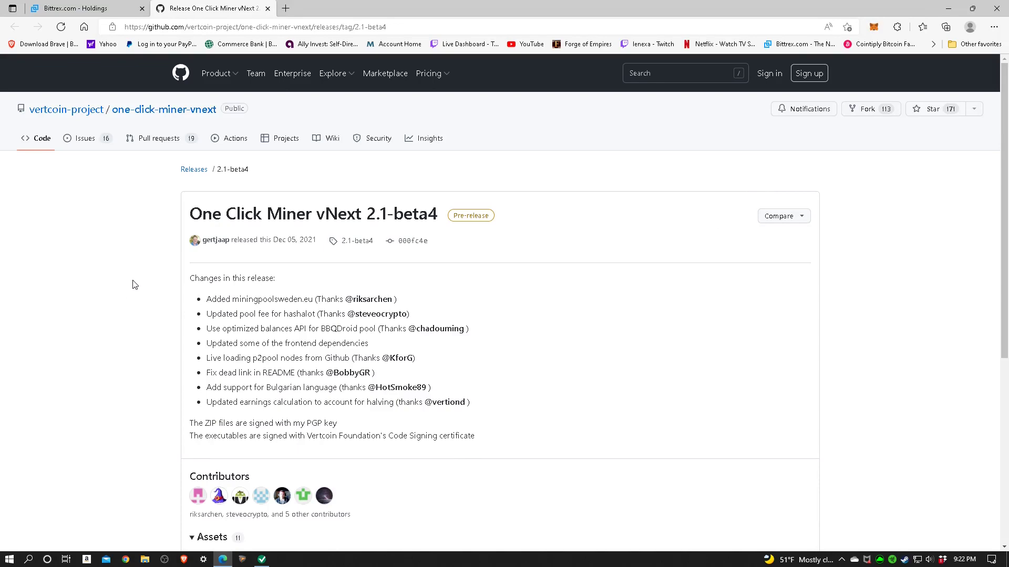
{"action": "scroll", "scroll_direction": "down", "scroll_amount": 3}
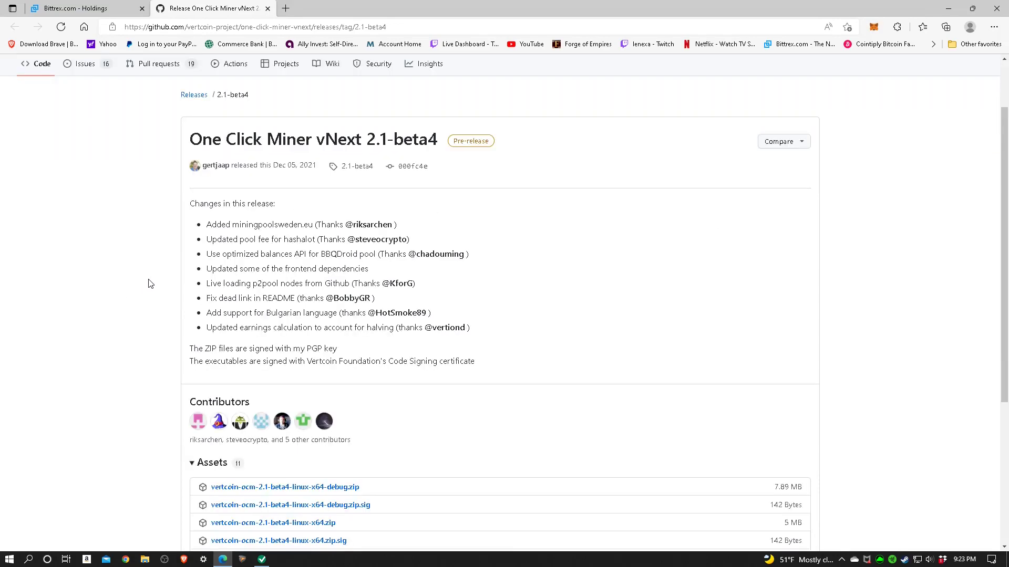
{"action": "scroll", "scroll_direction": "up", "scroll_amount": 3}
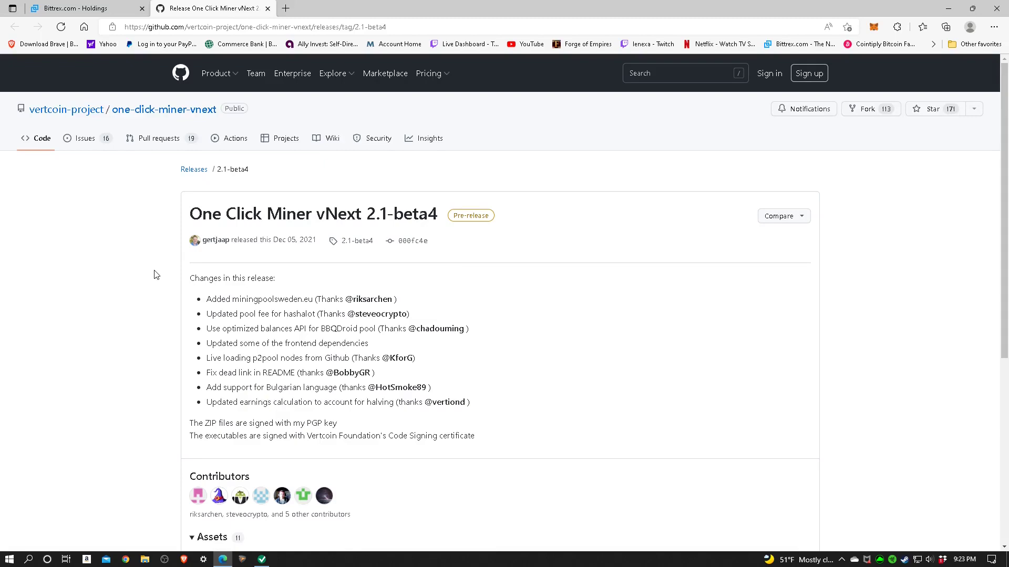
{"action": "scroll", "scroll_direction": "down", "scroll_amount": 3}
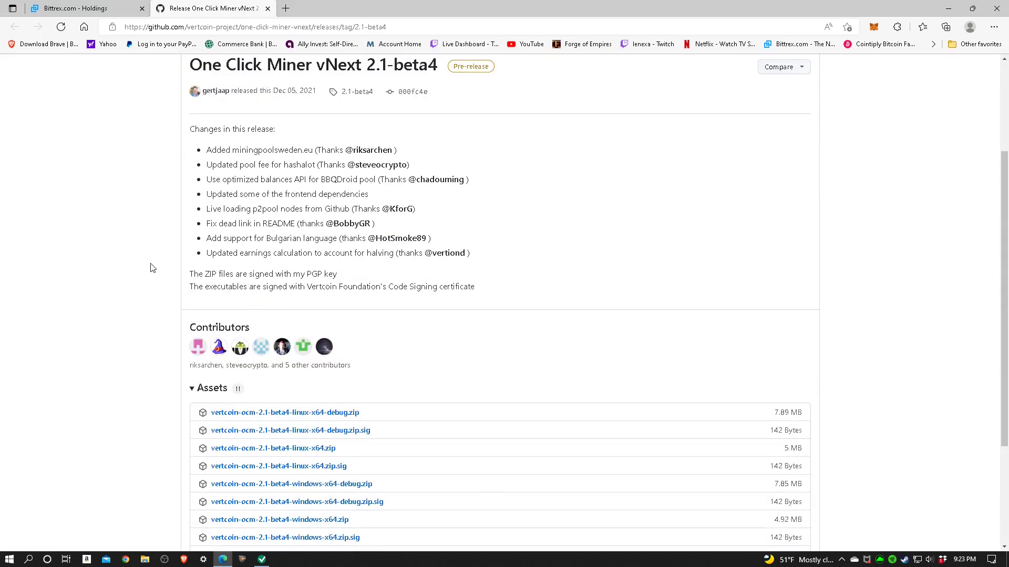
{"action": "scroll", "scroll_direction": "down", "scroll_amount": 3}
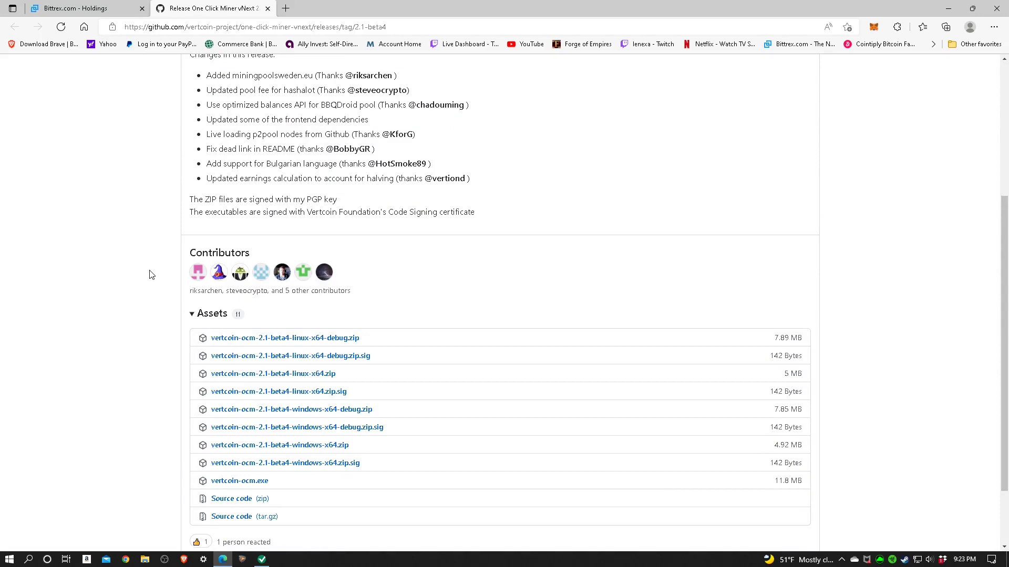
{"action": "scroll", "scroll_direction": "down", "scroll_amount": 3}
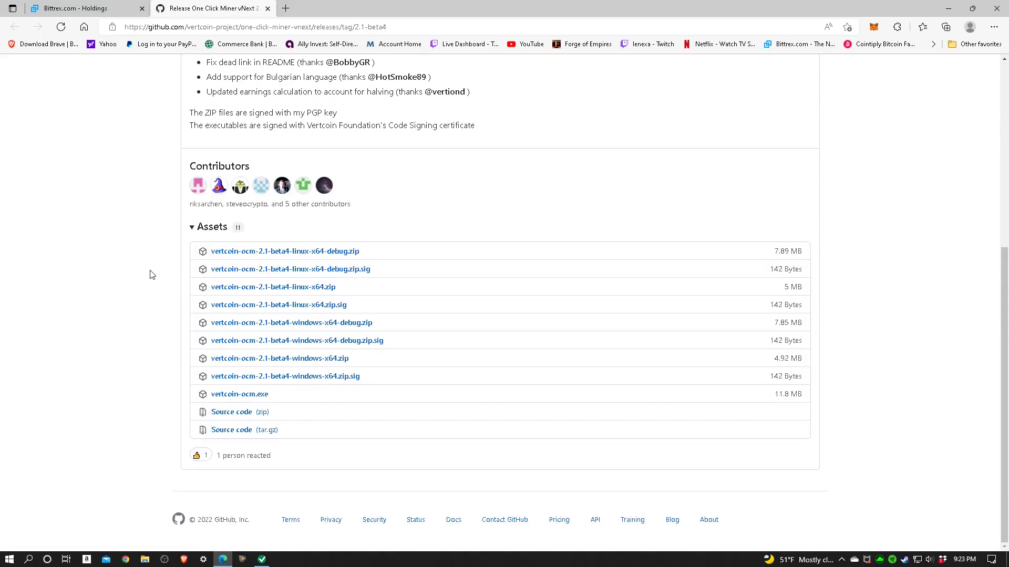
{"action": "mouse_move", "coordinate": [334, 399]}
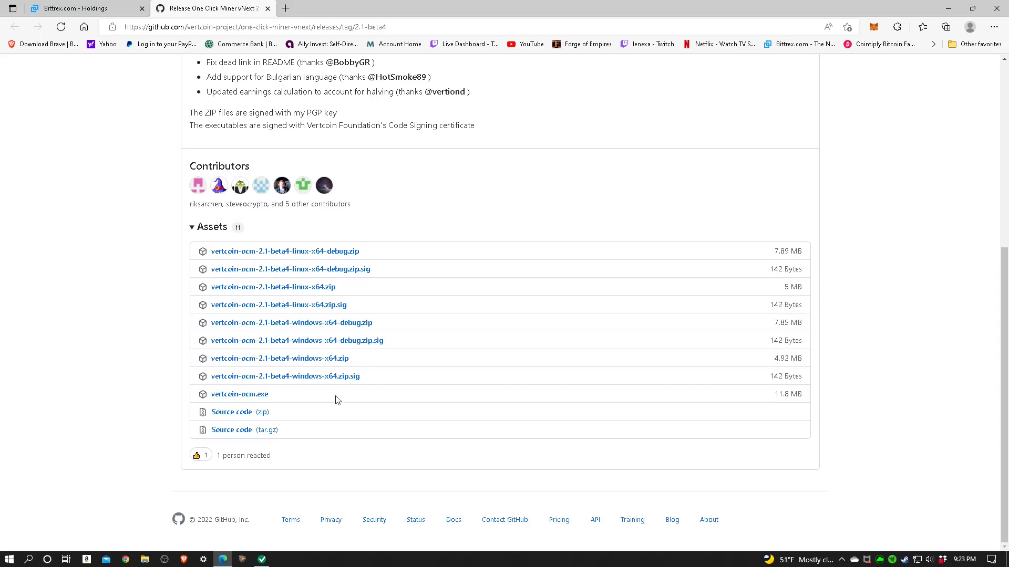
{"action": "mouse_move", "coordinate": [370, 437]}
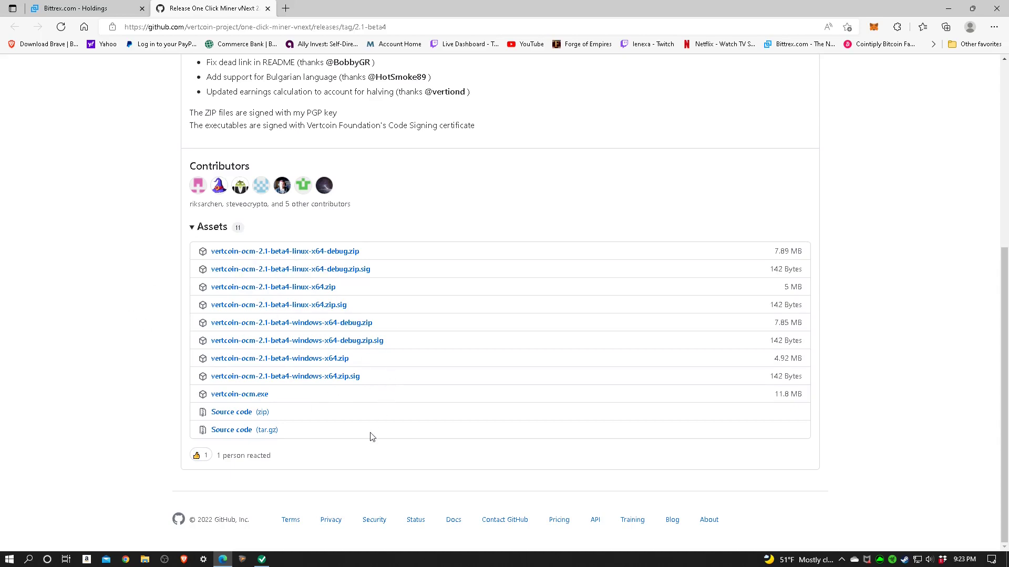
{"action": "mouse_move", "coordinate": [337, 437]}
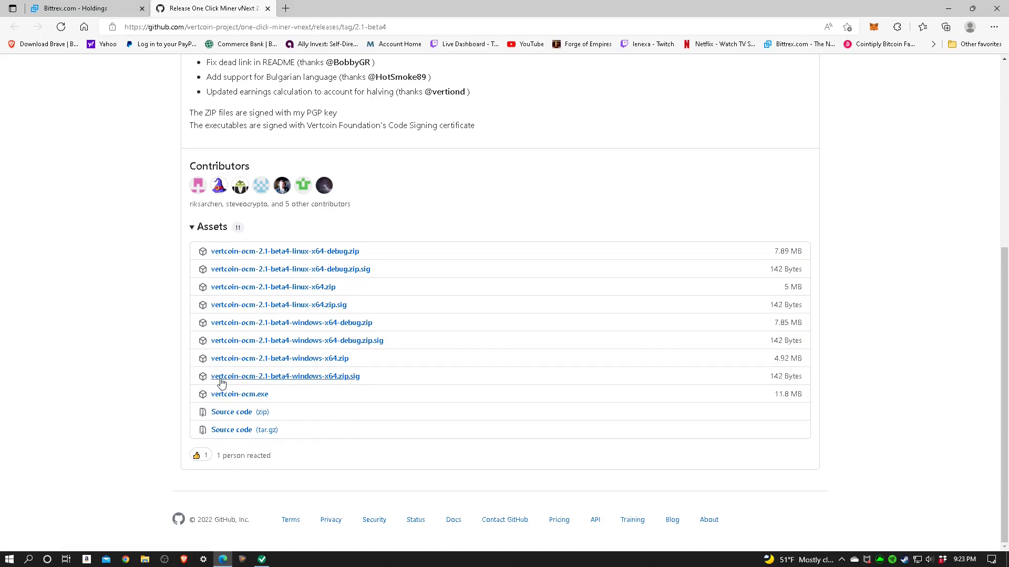
{"action": "mouse_move", "coordinate": [273, 358]}
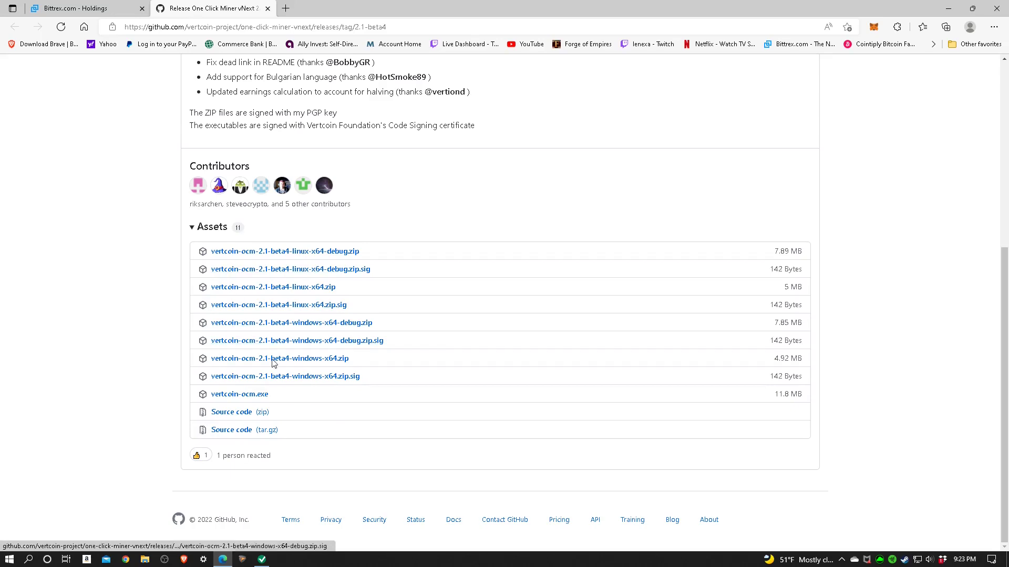
{"action": "mouse_move", "coordinate": [321, 386]}
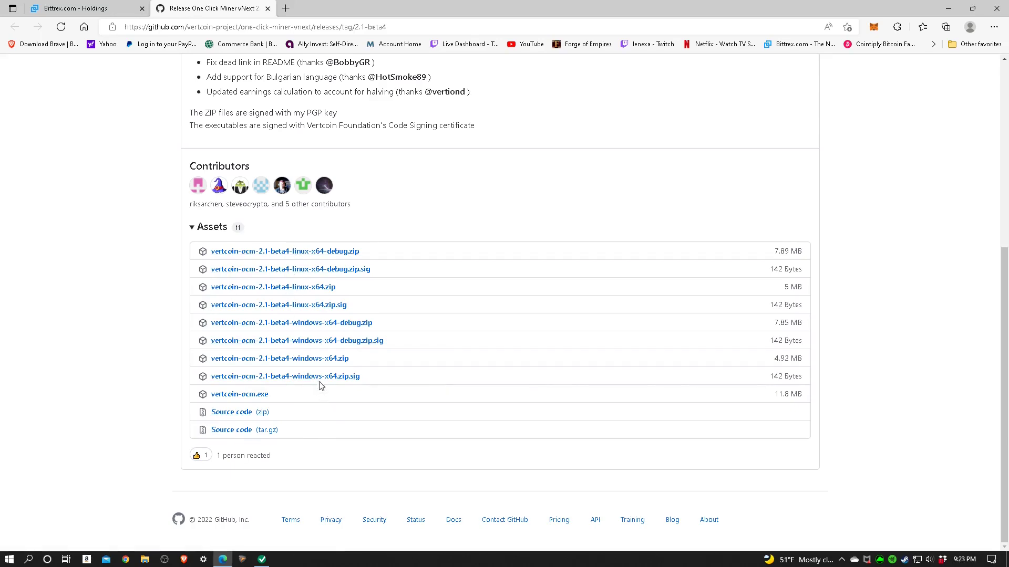
{"action": "mouse_move", "coordinate": [296, 340]}
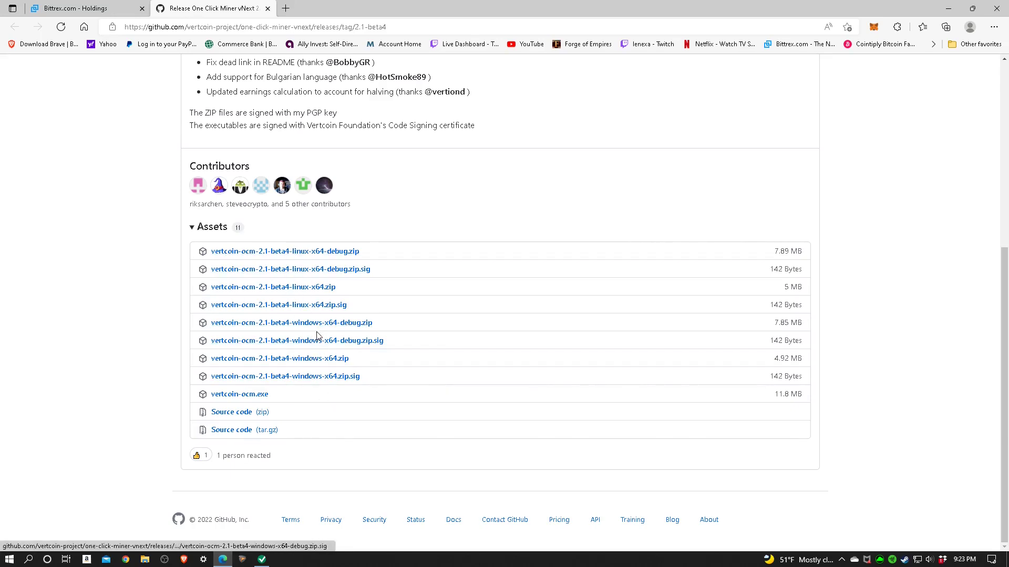
{"action": "mouse_move", "coordinate": [387, 385]}
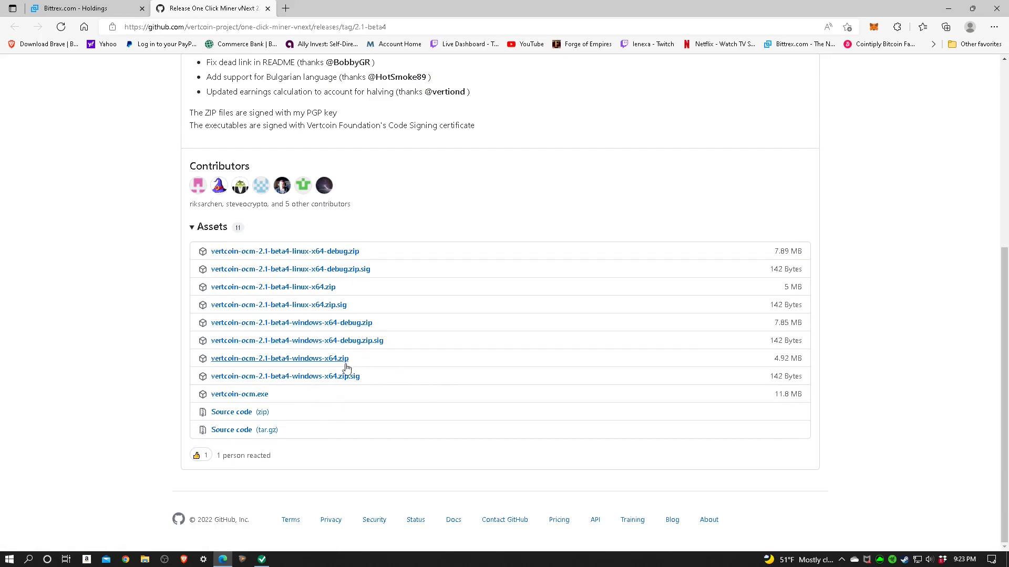
{"action": "mouse_move", "coordinate": [345, 394]}
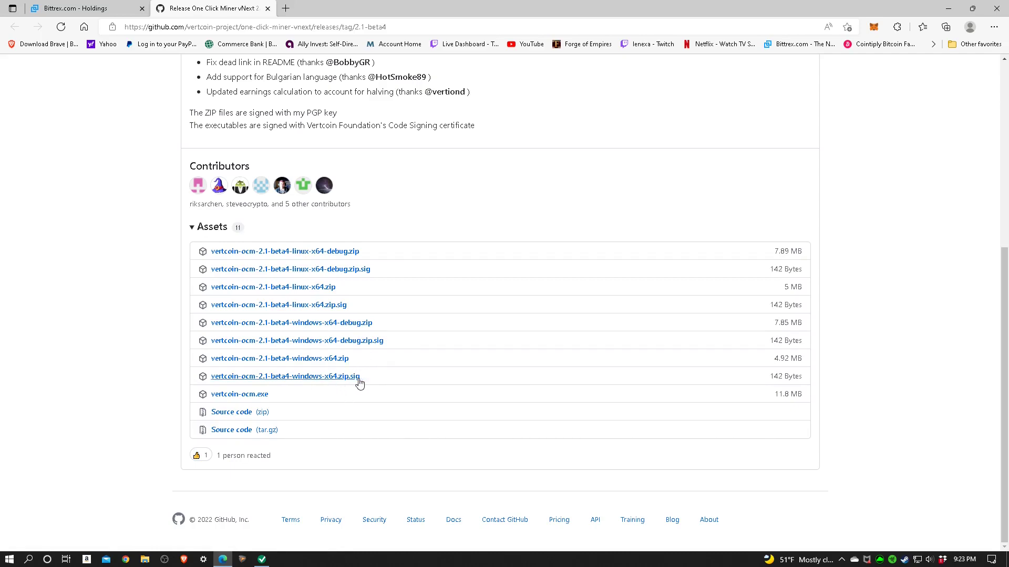
{"action": "mouse_move", "coordinate": [792, 380]}
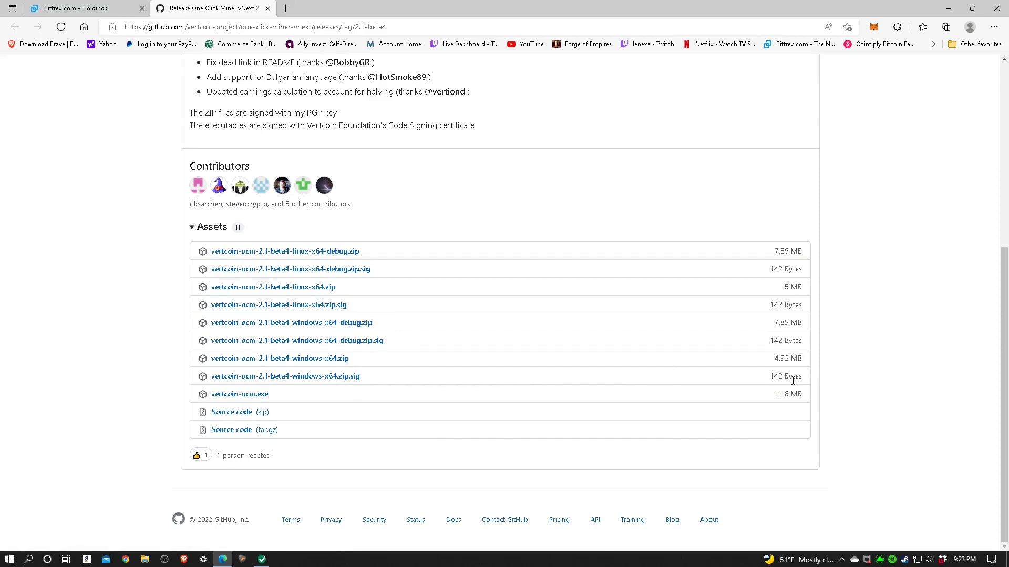
{"action": "mouse_move", "coordinate": [777, 365]}
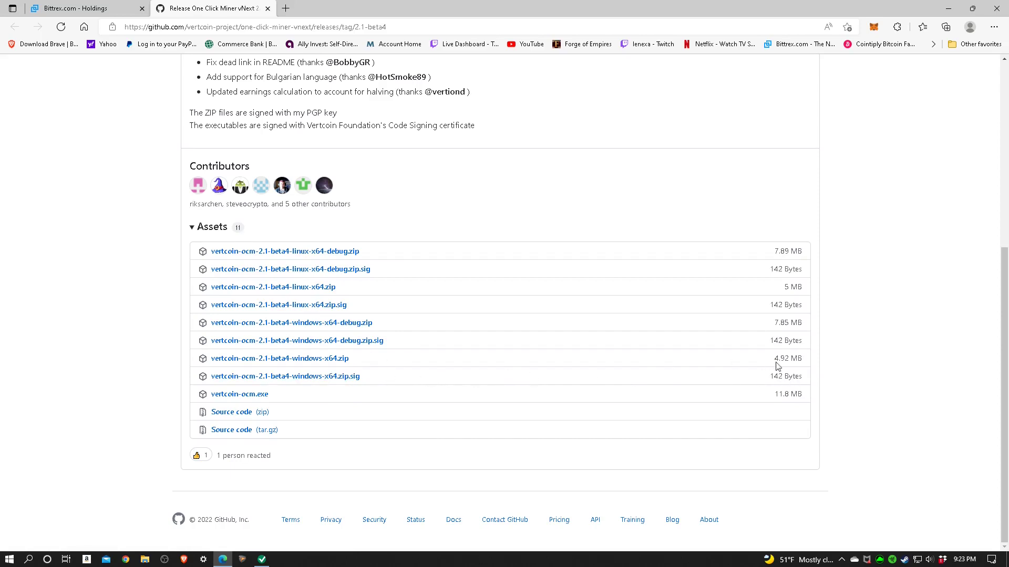
{"action": "mouse_move", "coordinate": [335, 368]}
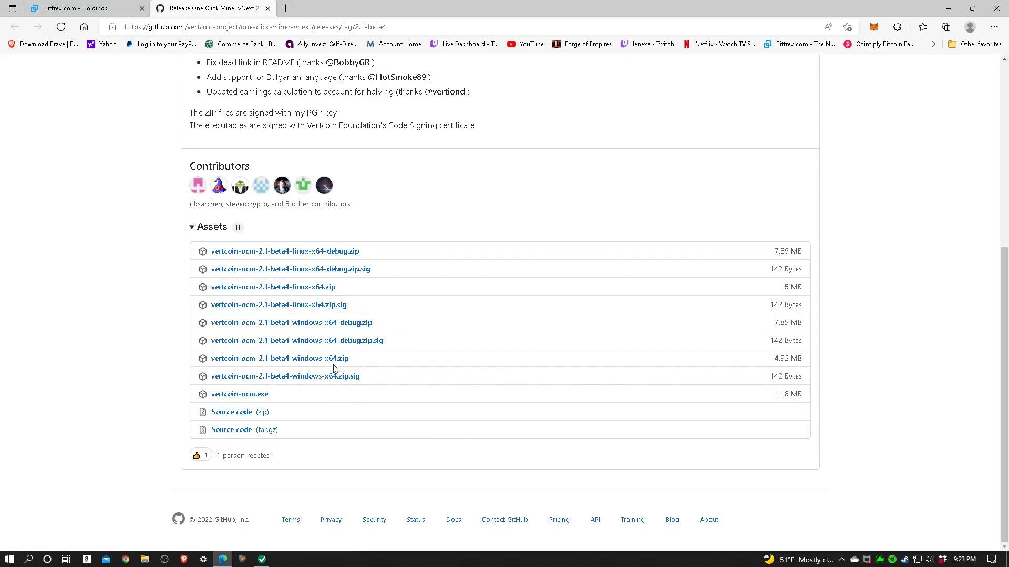
{"action": "mouse_move", "coordinate": [279, 358]}
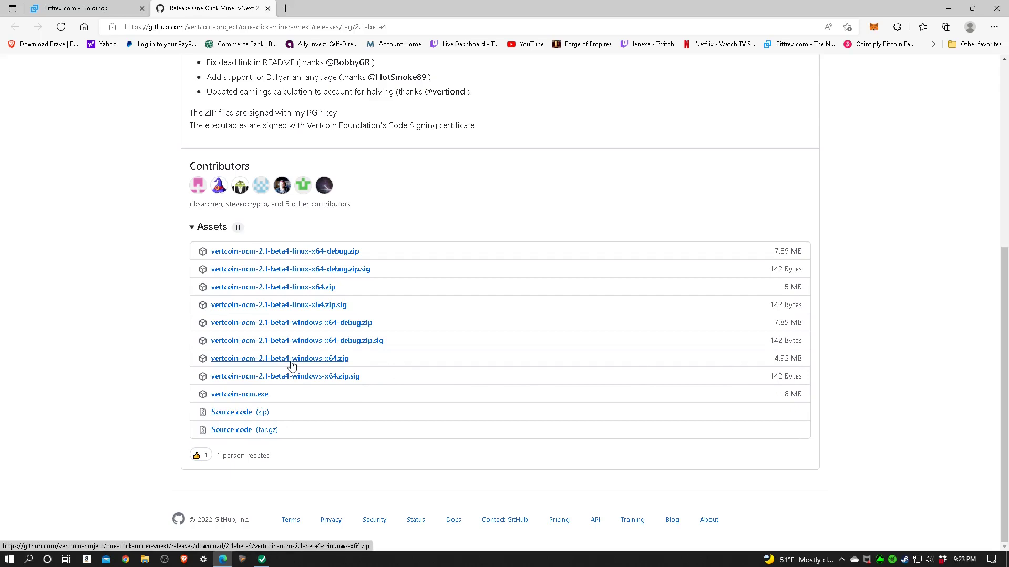
{"action": "mouse_move", "coordinate": [238, 394]}
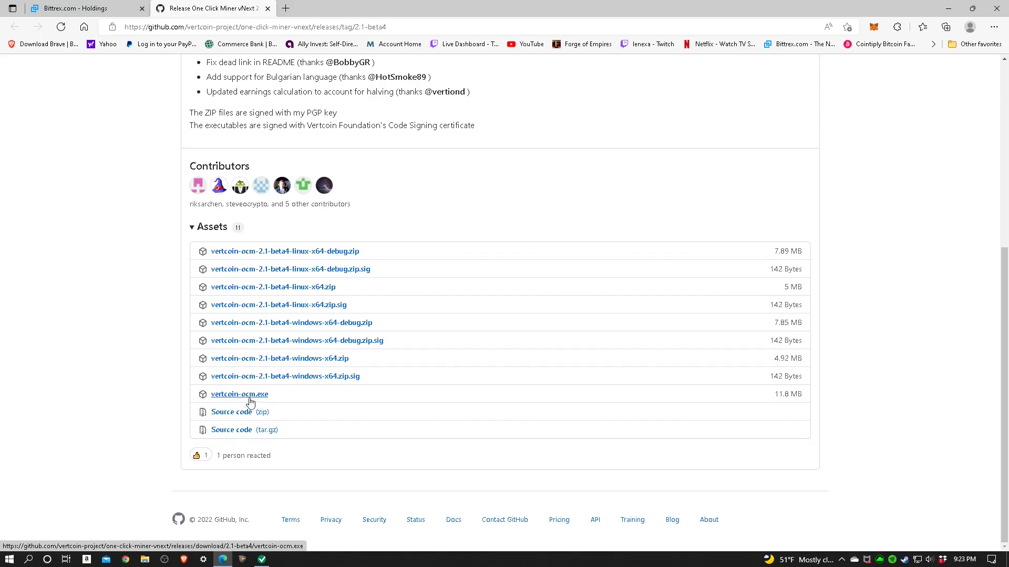
{"action": "mouse_move", "coordinate": [265, 401]}
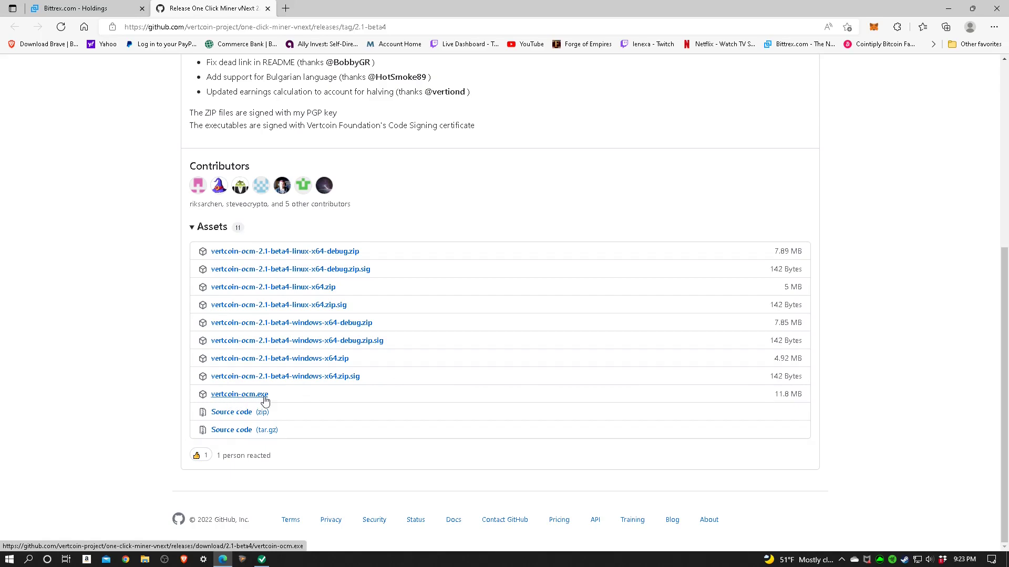
{"action": "mouse_move", "coordinate": [275, 358]}
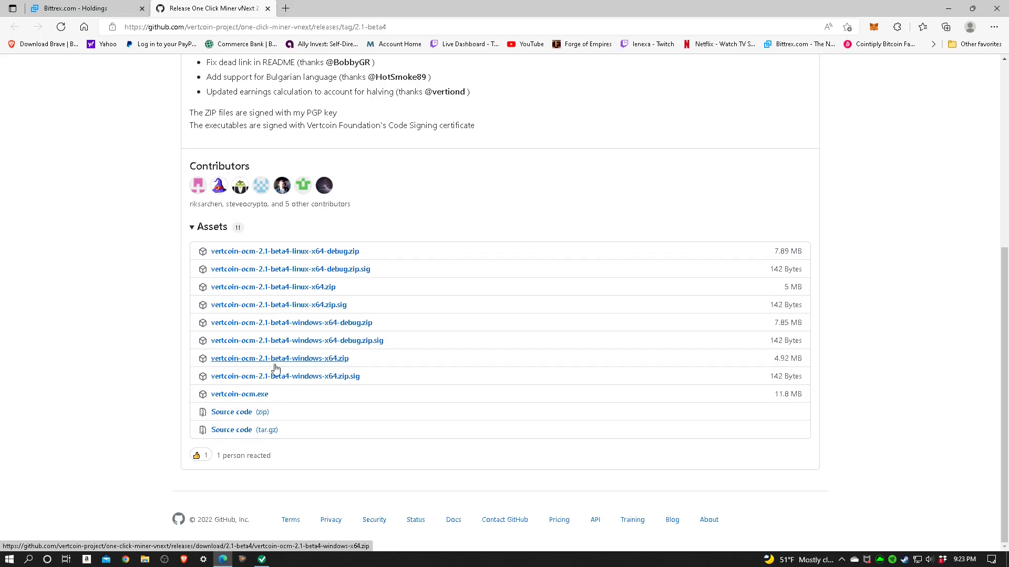
{"action": "mouse_move", "coordinate": [303, 364]}
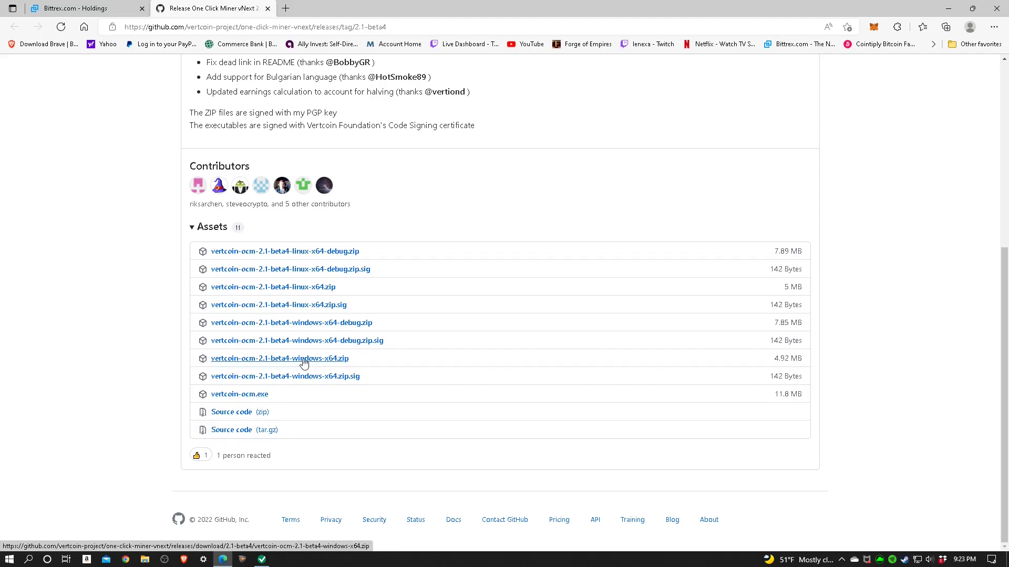
Download vertcoin-ocm-2.1-beta4-windows-x64.zip and open it from Edge's Downloads flyout.
{"action": "left_click", "coordinate": [280, 358]}
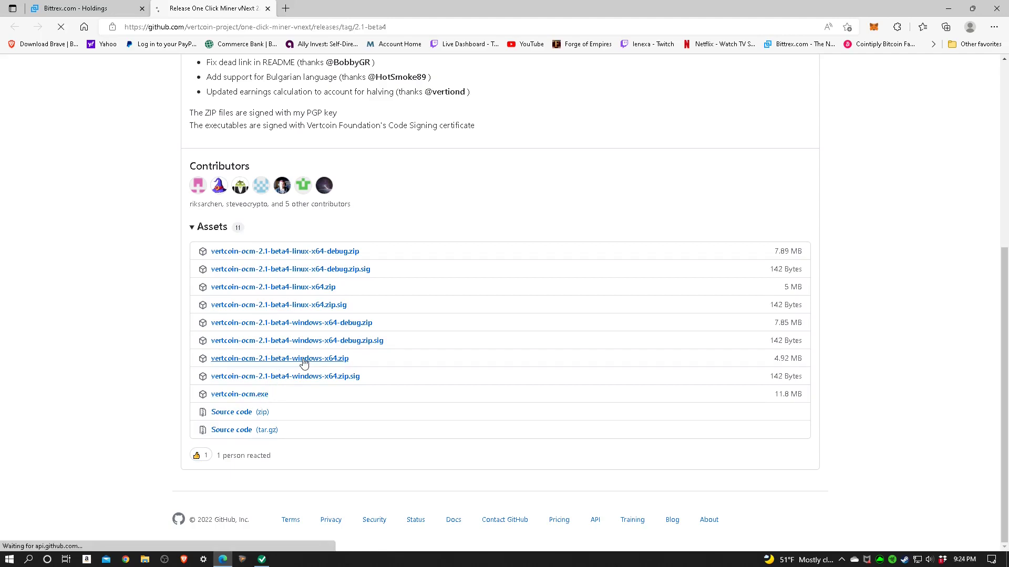
{"action": "left_click", "coordinate": [280, 358]}
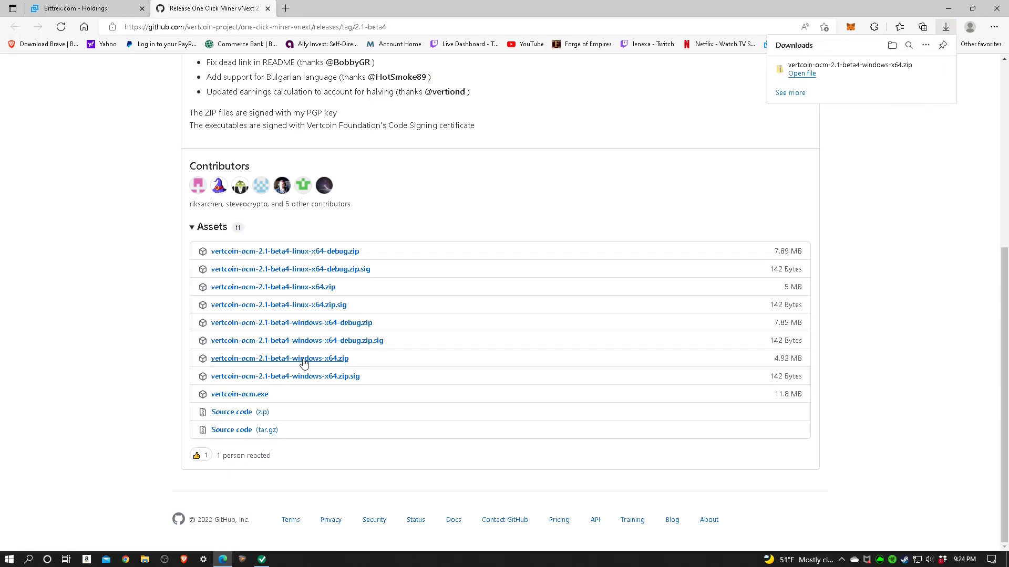
{"action": "mouse_move", "coordinate": [818, 51]}
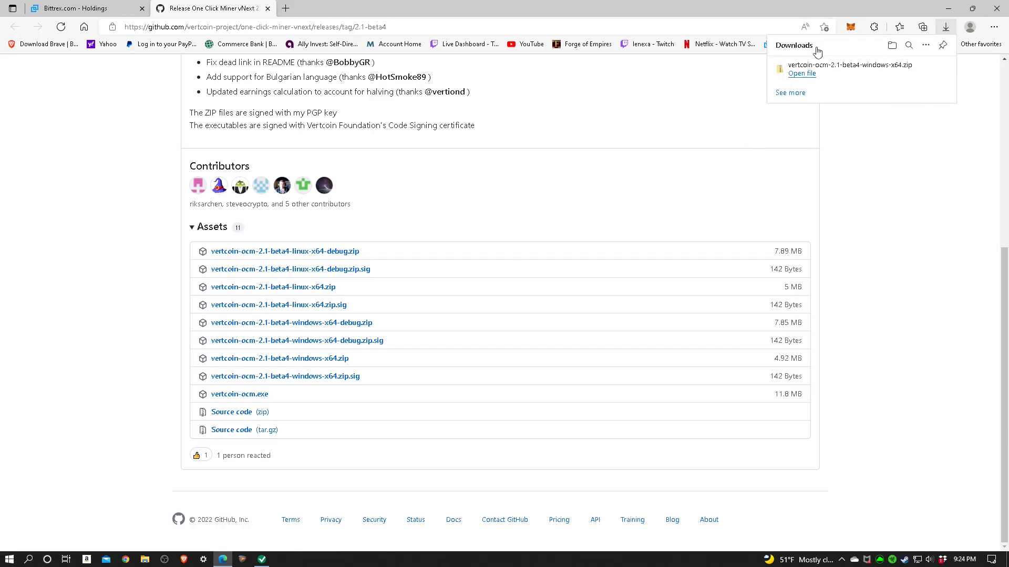
{"action": "mouse_move", "coordinate": [801, 73]}
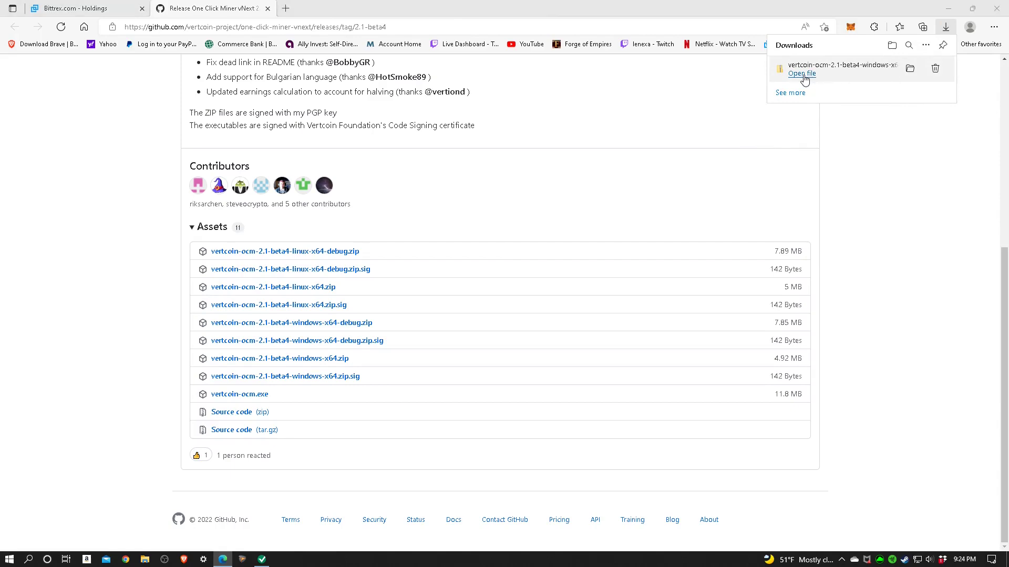
{"action": "left_click", "coordinate": [801, 74]}
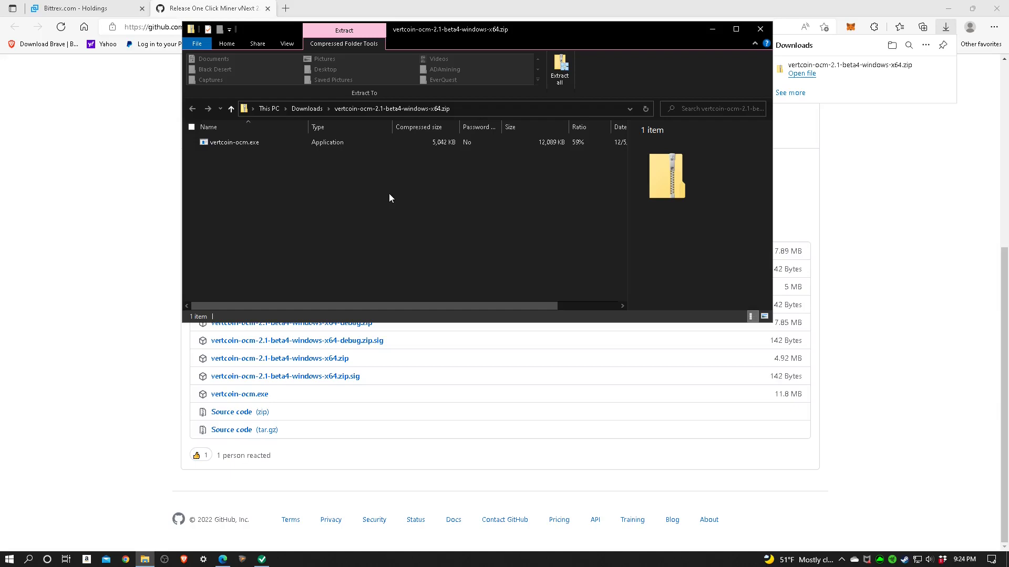
{"action": "mouse_move", "coordinate": [369, 188]}
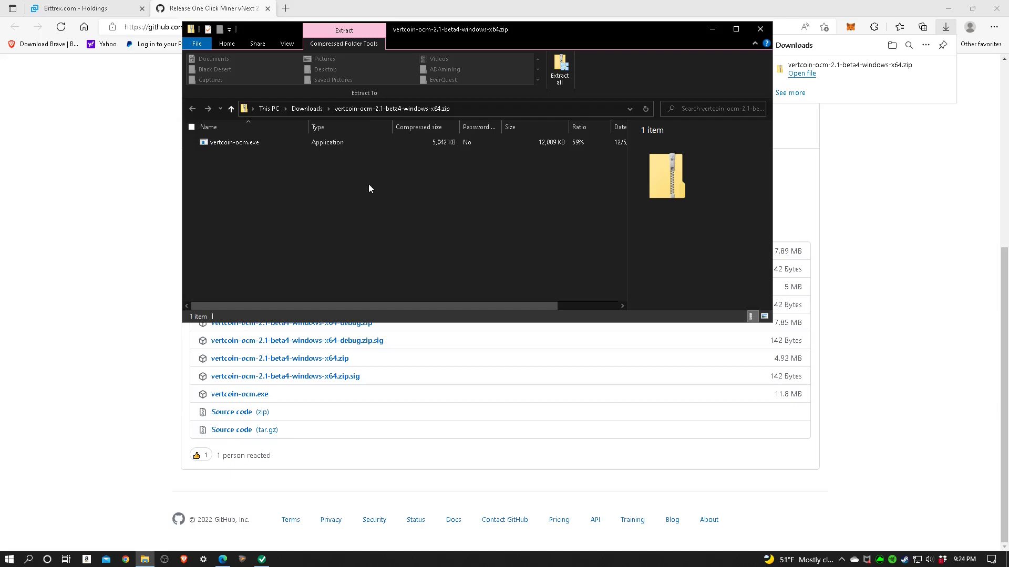
{"action": "mouse_move", "coordinate": [351, 166]}
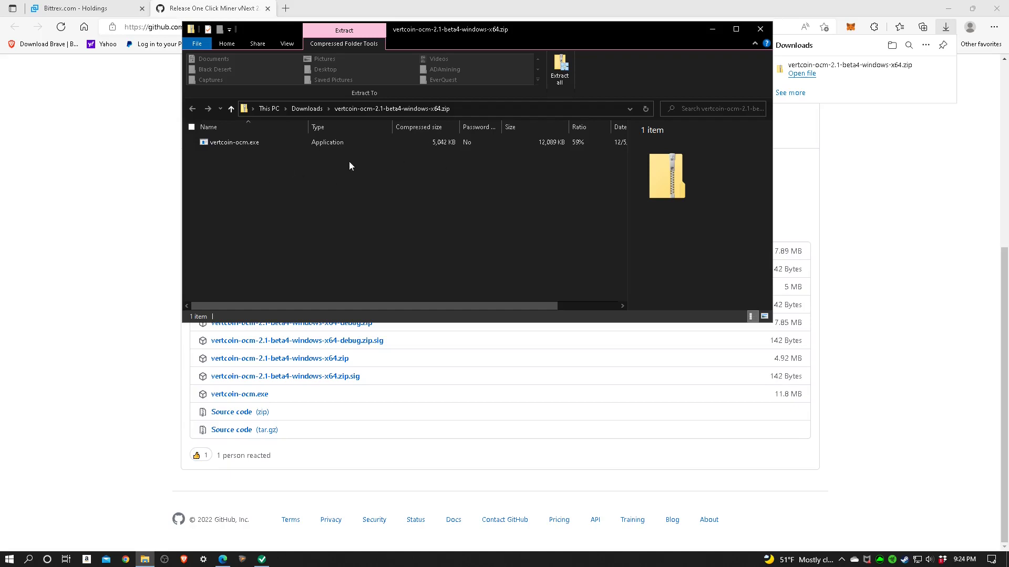
{"action": "mouse_move", "coordinate": [560, 70]}
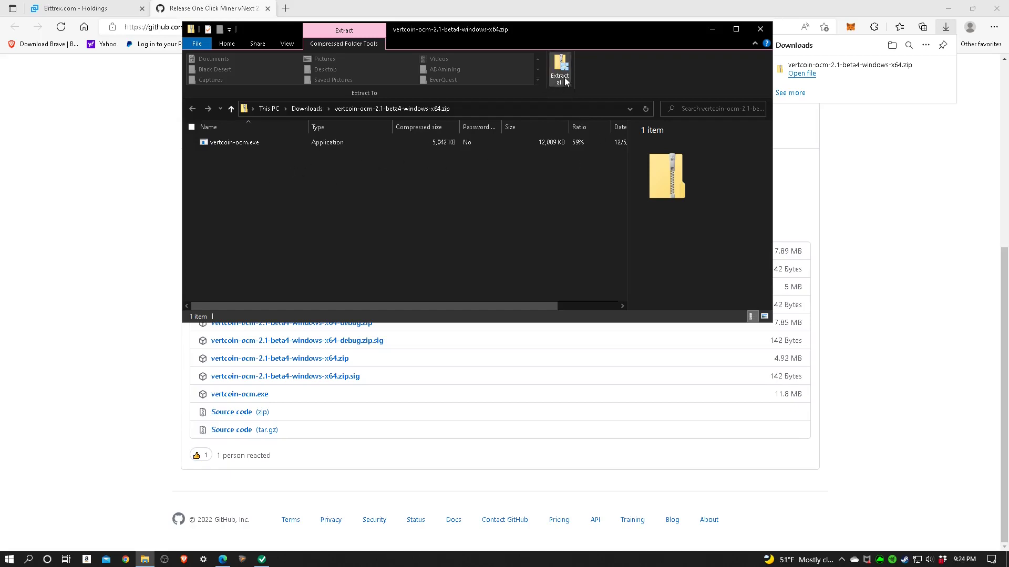
Extract all of the zip to the default Downloads destination, producing the folder with vertcoin-ocm.exe.
{"action": "left_click", "coordinate": [559, 69]}
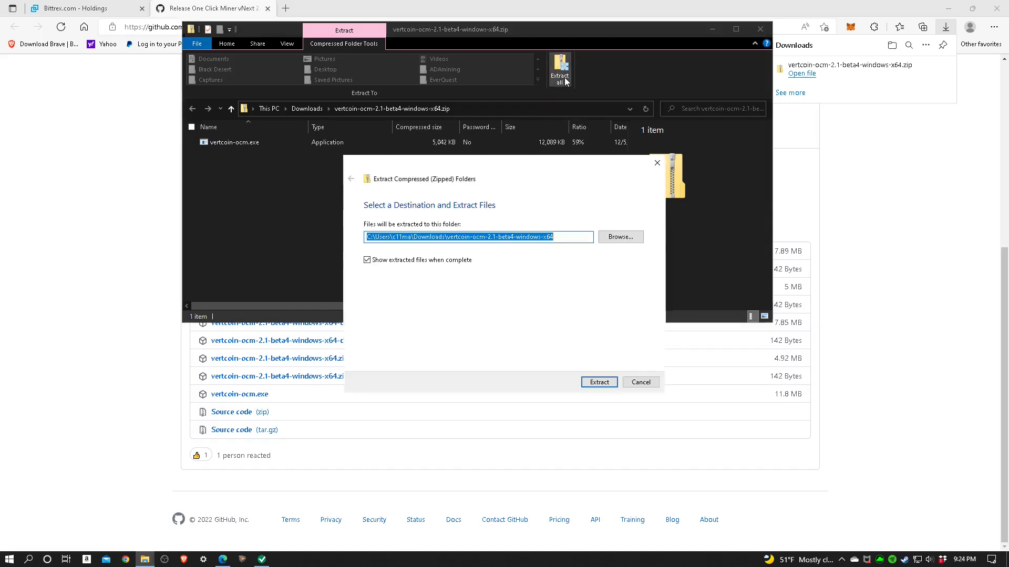
{"action": "mouse_move", "coordinate": [534, 303]}
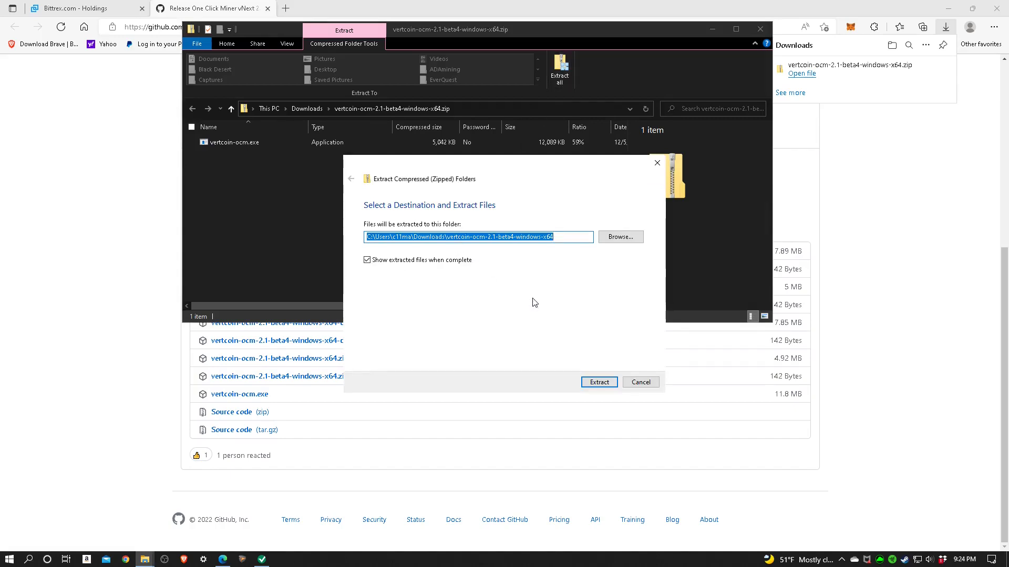
{"action": "mouse_move", "coordinate": [509, 316]}
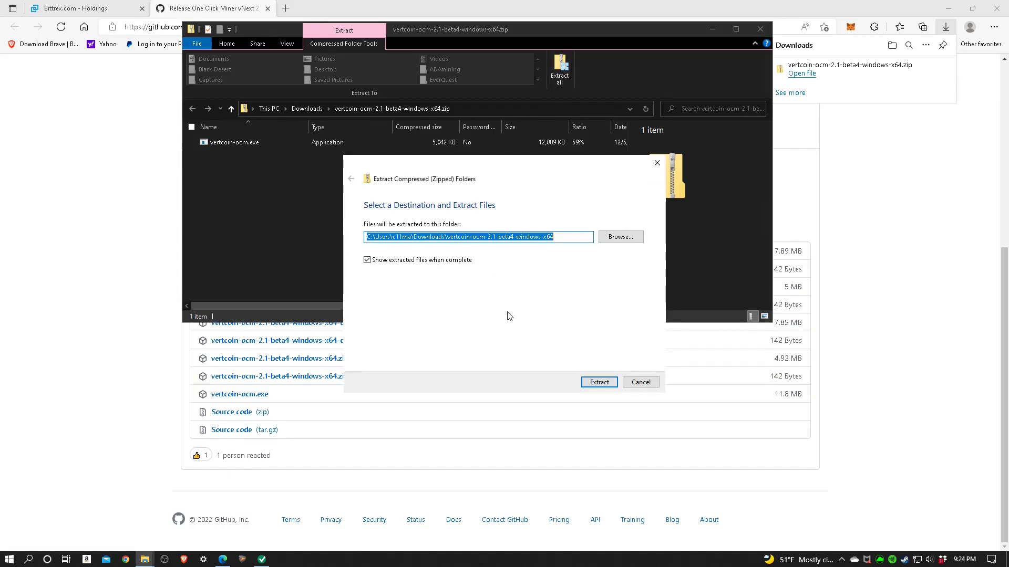
{"action": "mouse_move", "coordinate": [521, 299]}
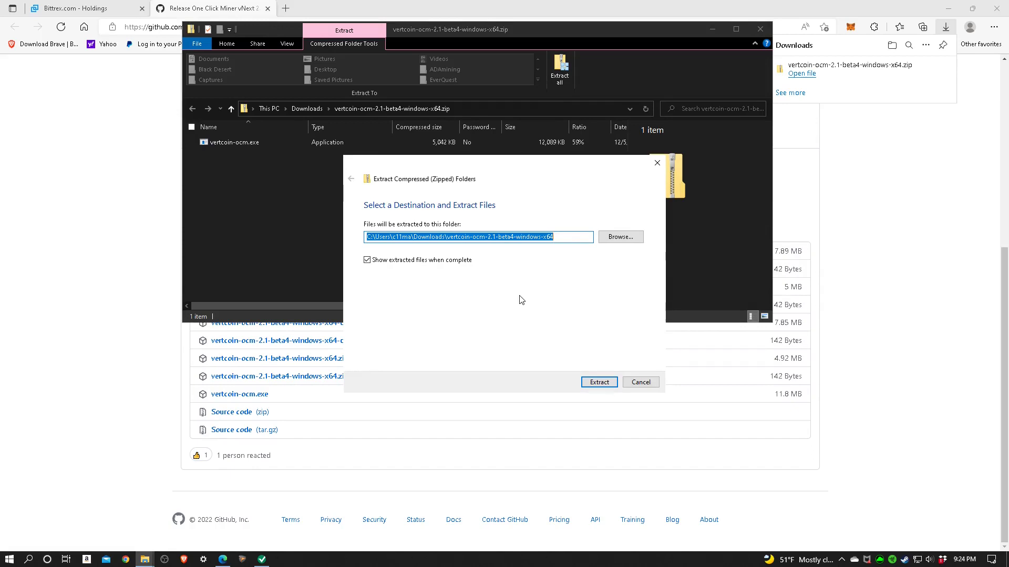
{"action": "left_click", "coordinate": [598, 383]}
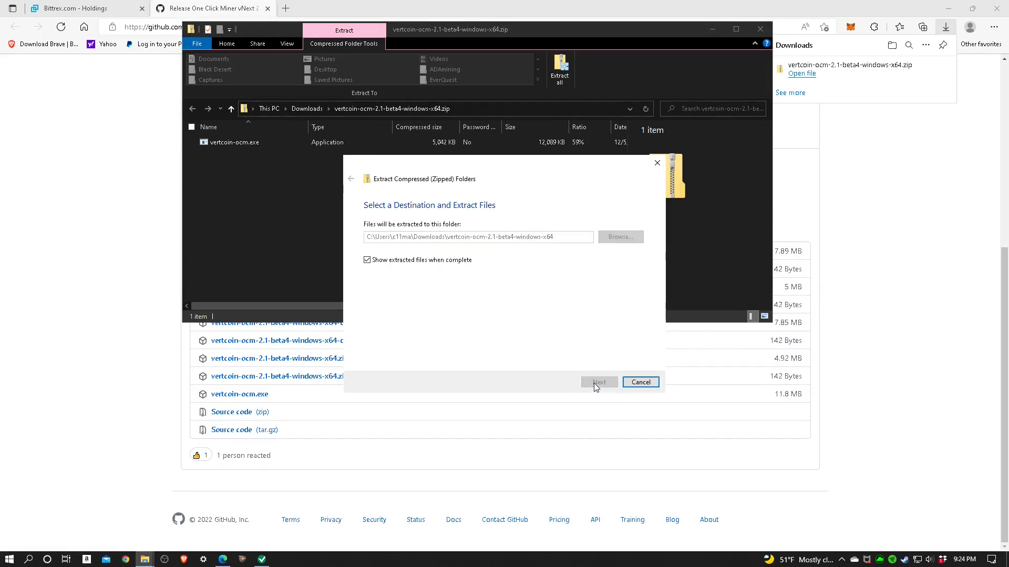
{"action": "left_click", "coordinate": [598, 383]}
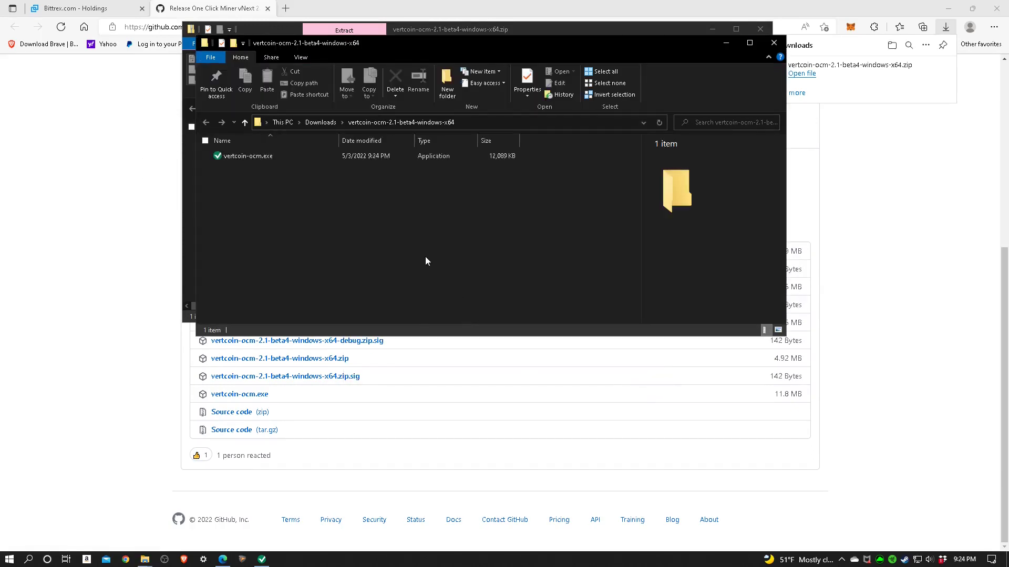
{"action": "mouse_move", "coordinate": [276, 187]}
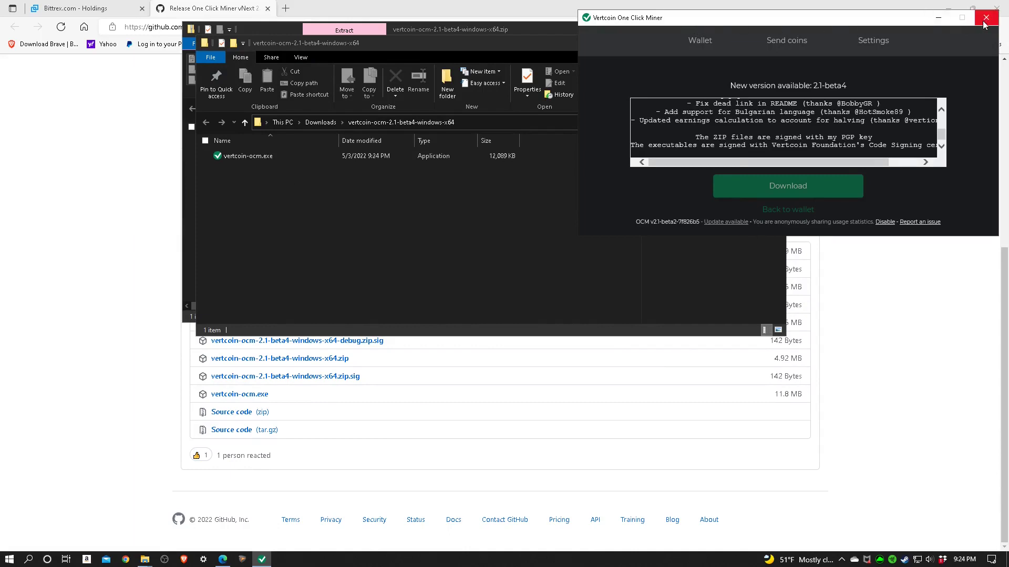
Close the old miner window and select vertcoin-ocm.exe in the extracted 2.1-beta4 folder.
{"action": "left_click", "coordinate": [983, 18]}
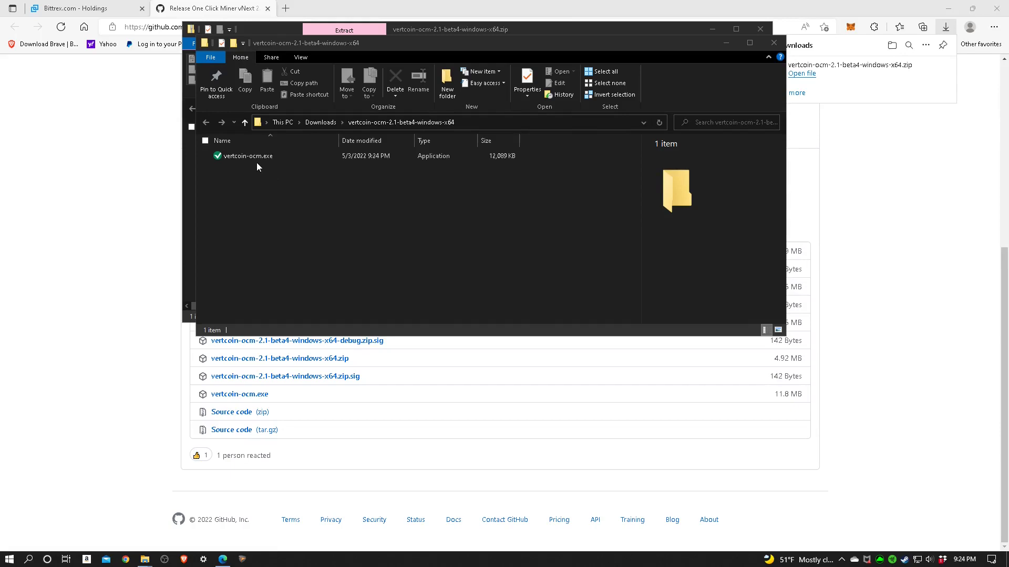
{"action": "left_click", "coordinate": [249, 156]}
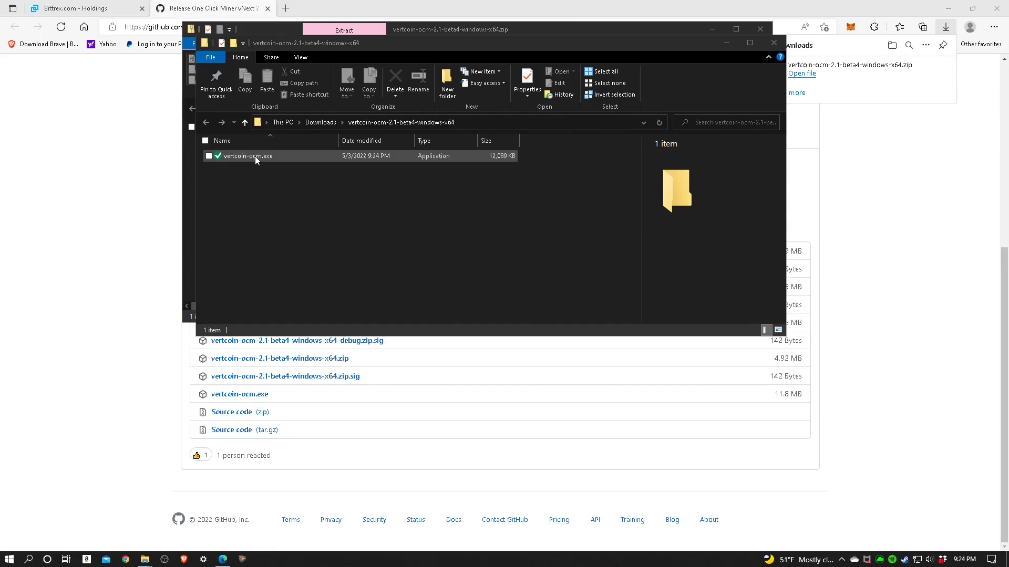
{"action": "mouse_move", "coordinate": [256, 163]}
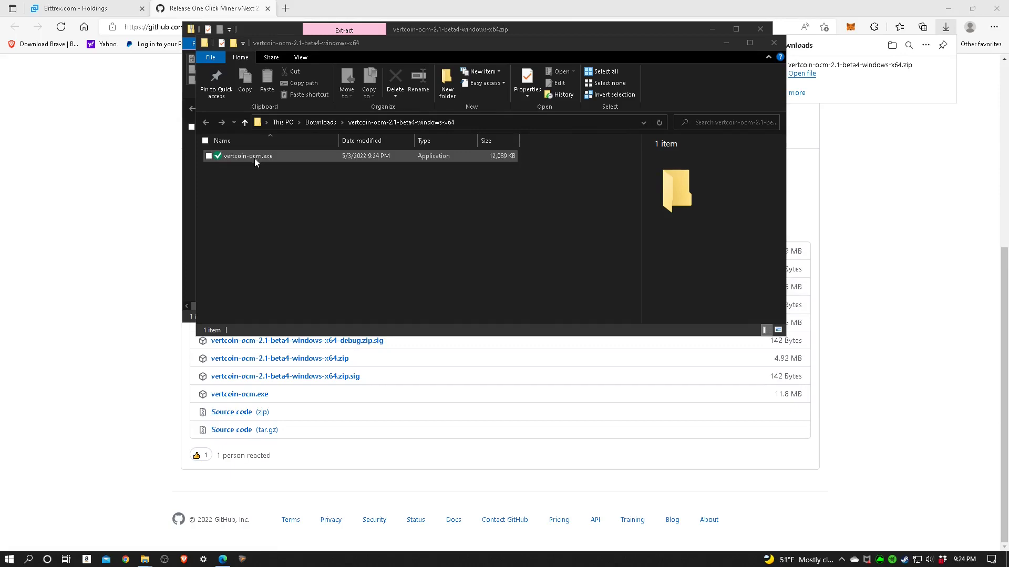
{"action": "left_click", "coordinate": [306, 223]}
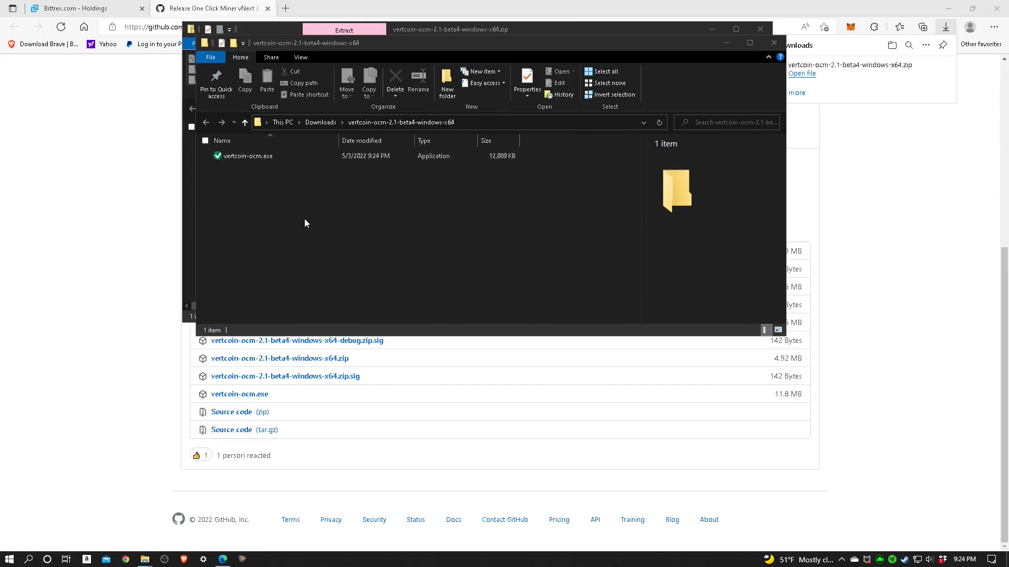
{"action": "mouse_move", "coordinate": [387, 290]}
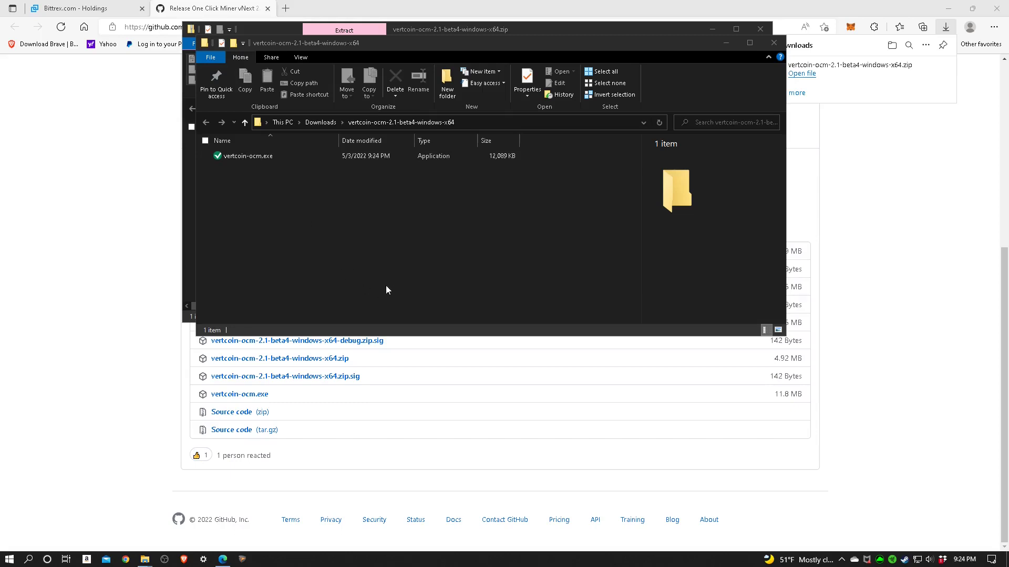
{"action": "mouse_move", "coordinate": [203, 559]}
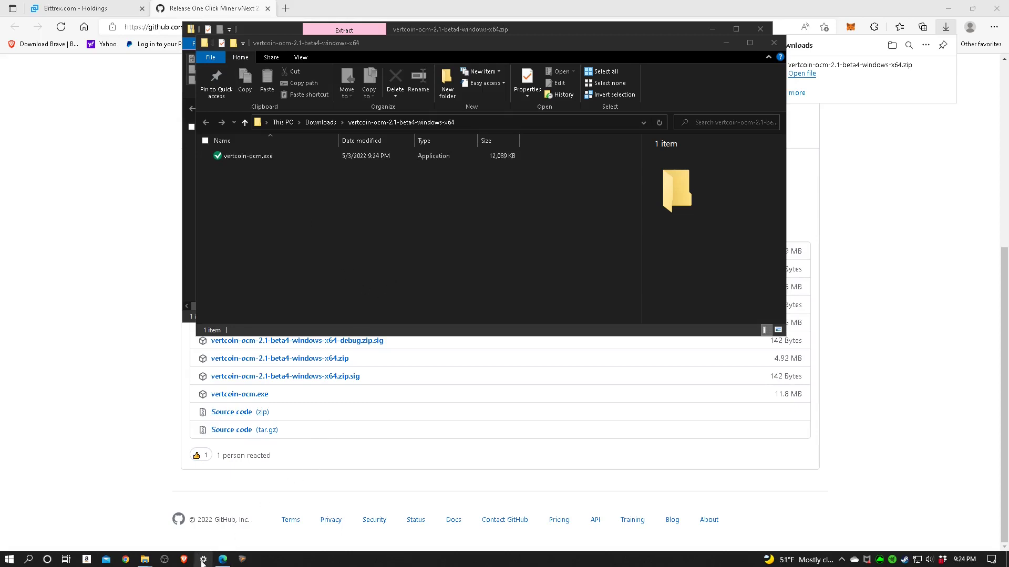
Reach Windows Security via Settings > Update & Security.
{"action": "left_click", "coordinate": [203, 559]}
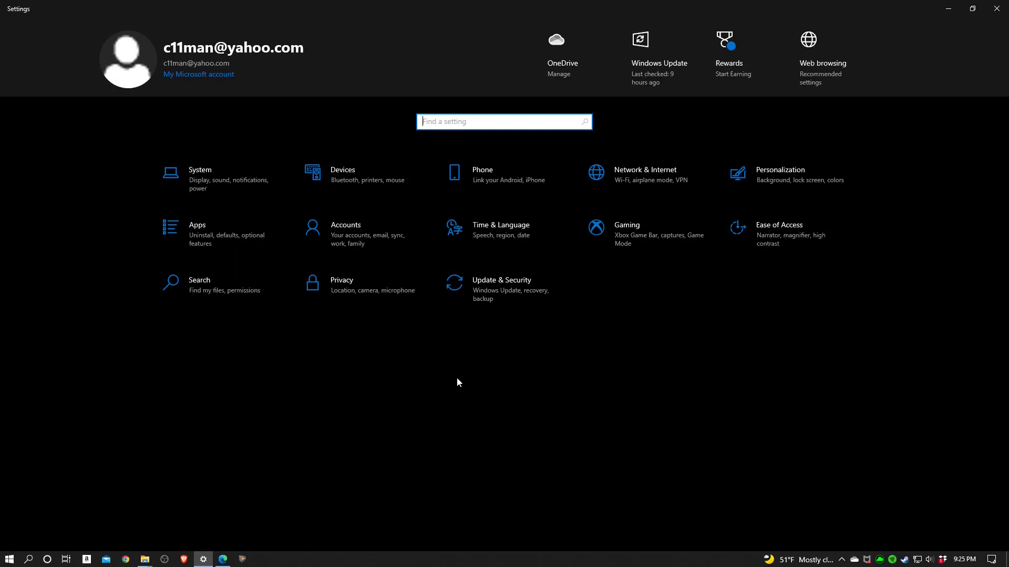
{"action": "mouse_move", "coordinate": [520, 311]}
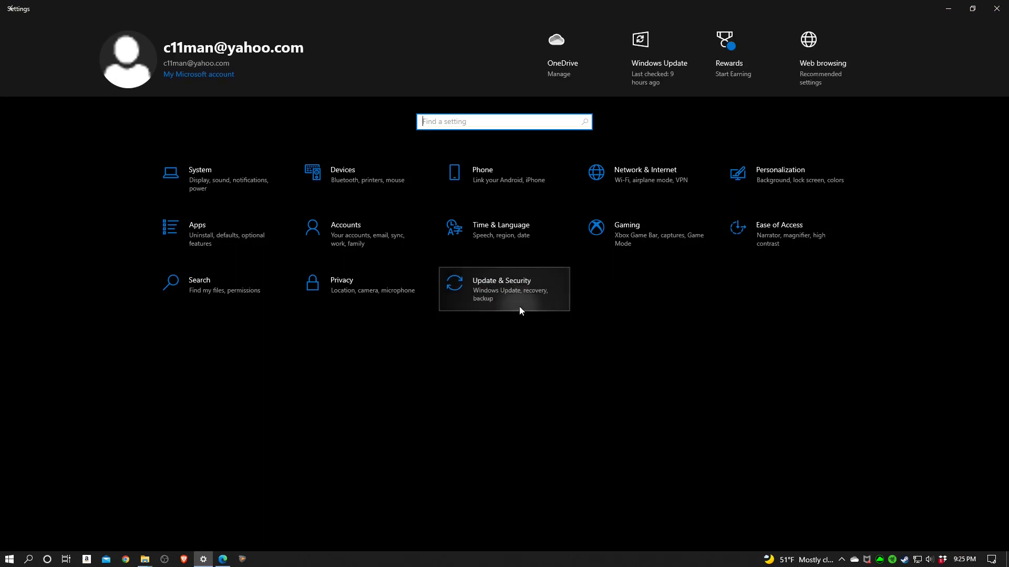
{"action": "left_click", "coordinate": [504, 289]}
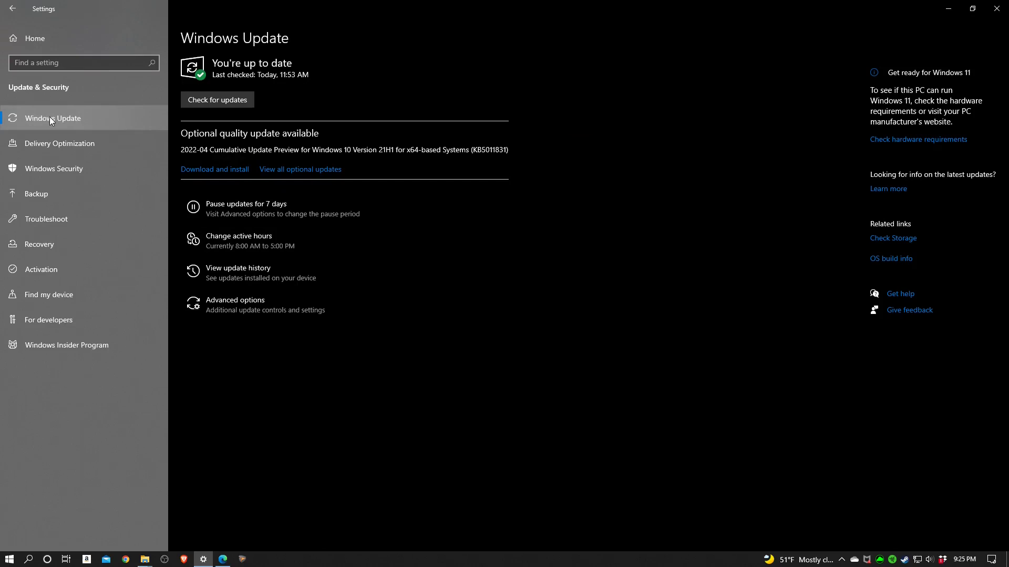
{"action": "mouse_move", "coordinate": [54, 168]}
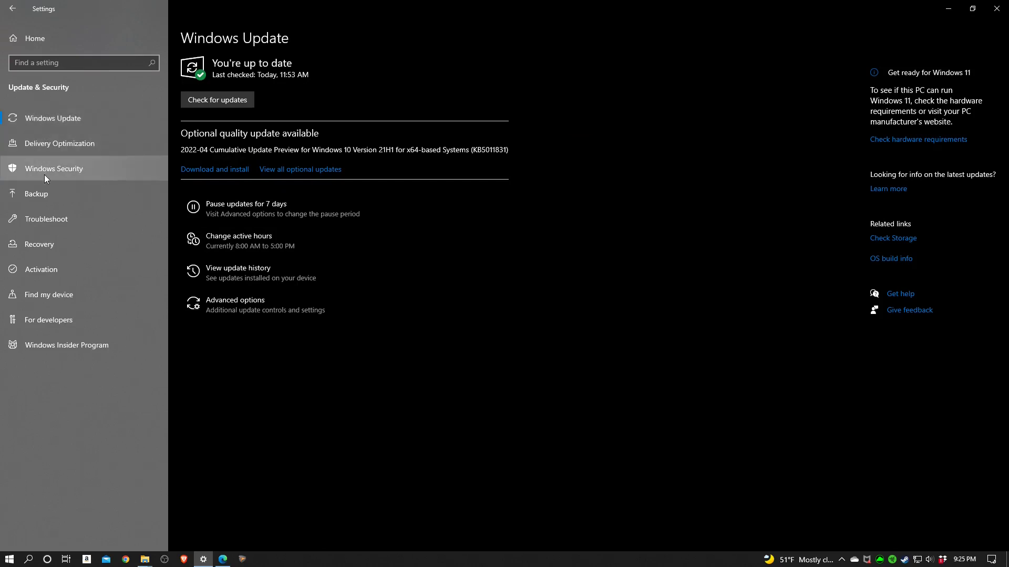
{"action": "mouse_move", "coordinate": [61, 174]}
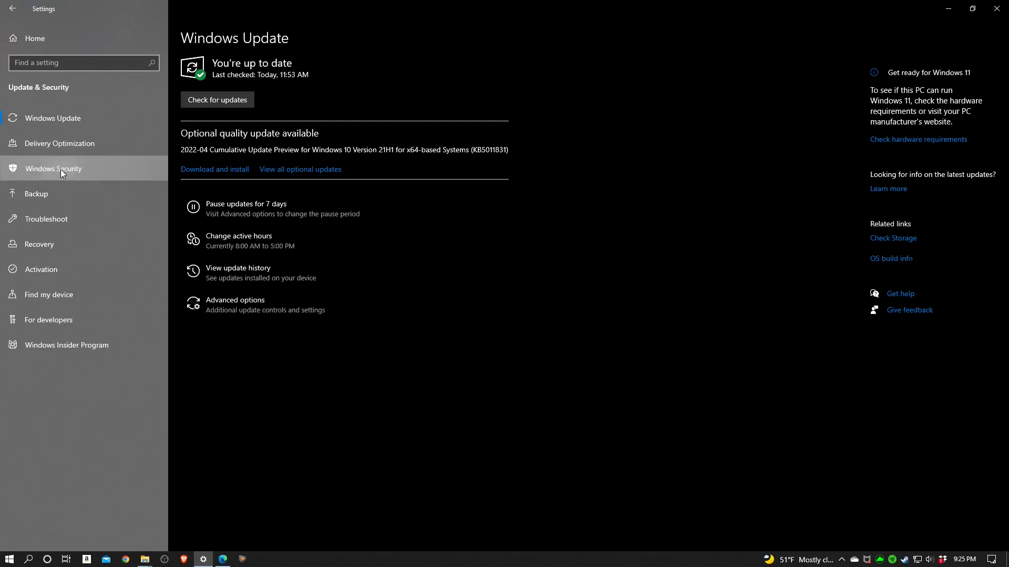
{"action": "left_click", "coordinate": [54, 169]}
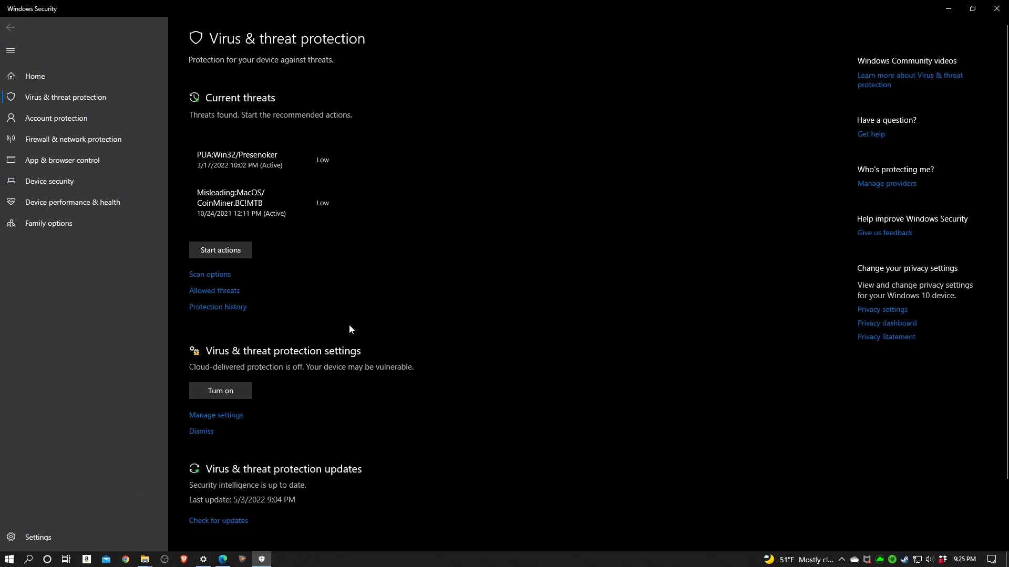
{"action": "mouse_move", "coordinate": [859, 558]}
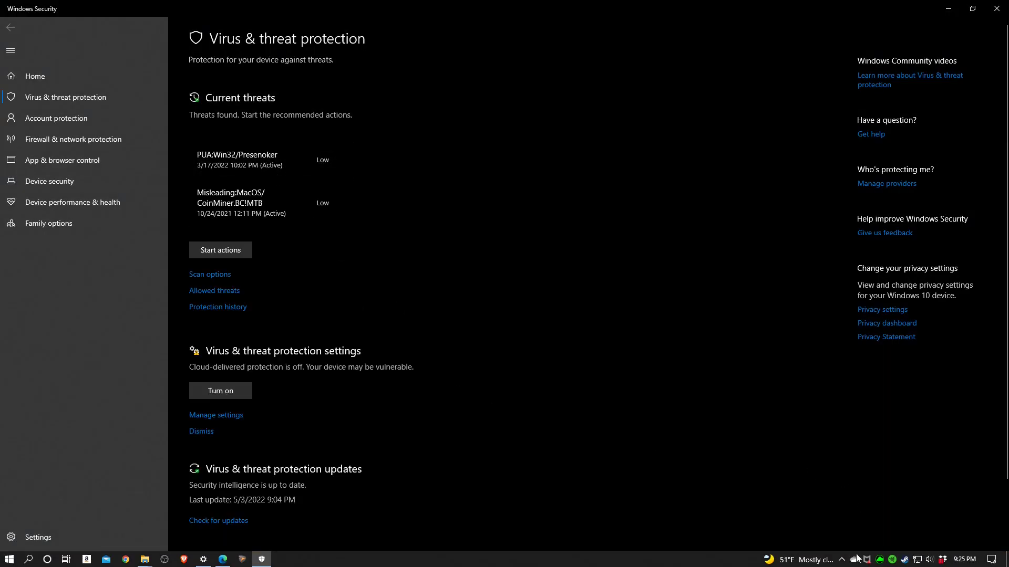
{"action": "mouse_move", "coordinate": [874, 555]}
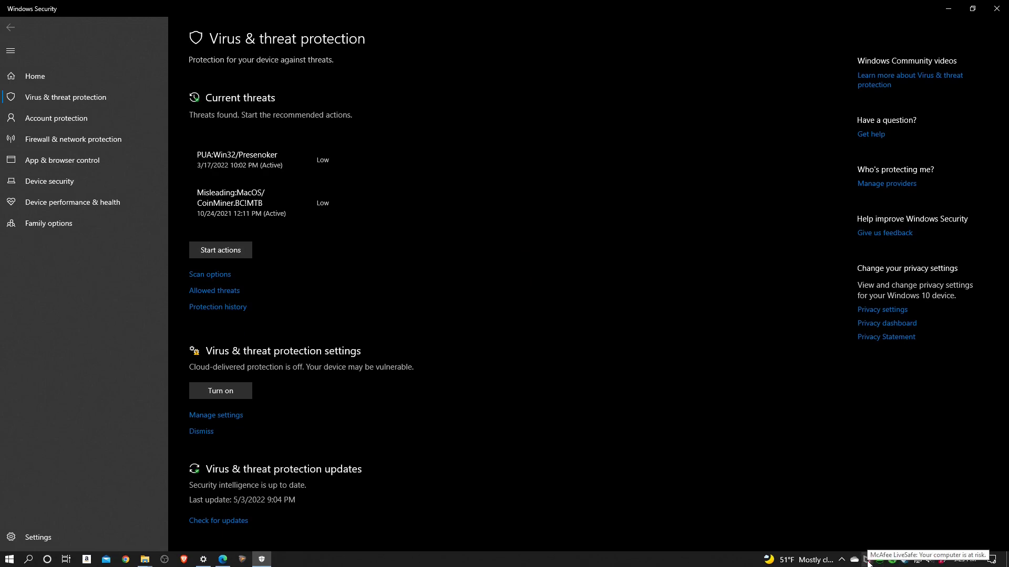
{"action": "mouse_move", "coordinate": [409, 414]}
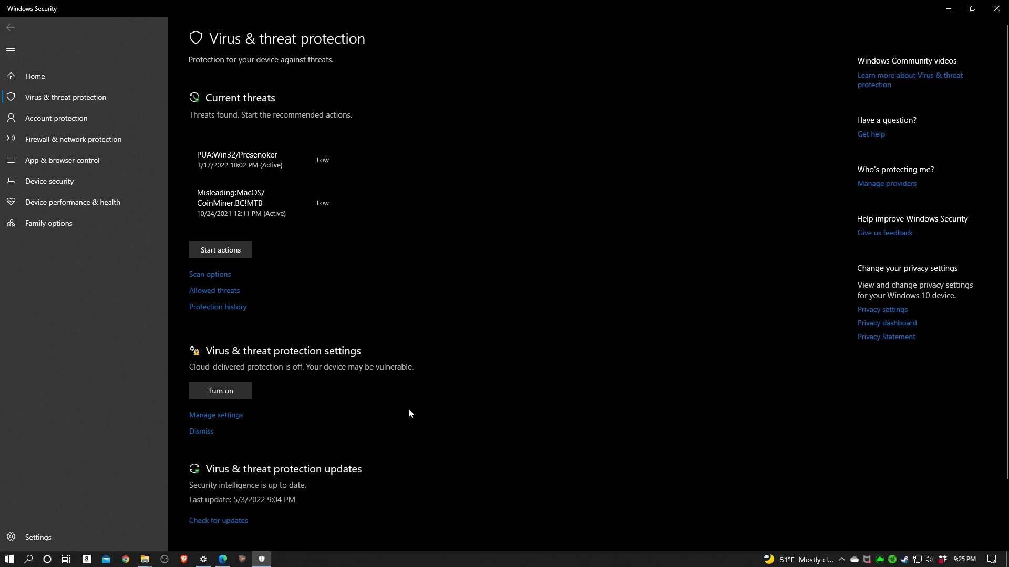
{"action": "mouse_move", "coordinate": [518, 406]}
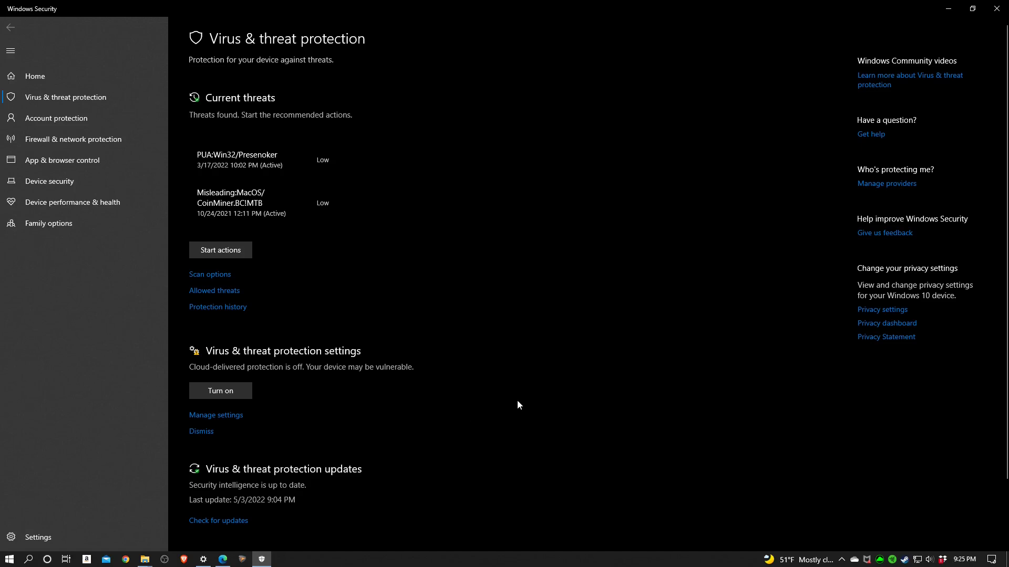
{"action": "mouse_move", "coordinate": [440, 425]}
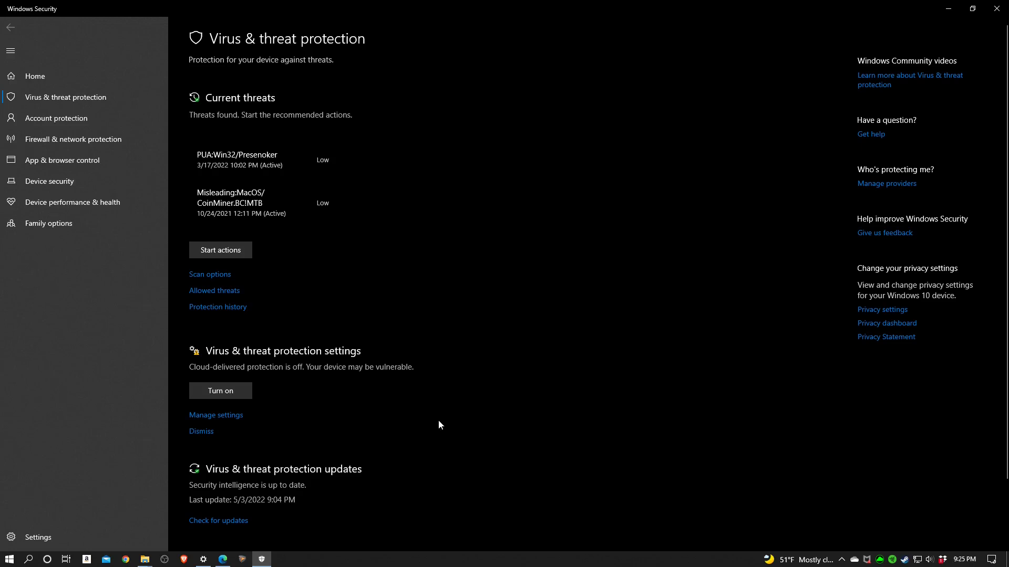
{"action": "mouse_move", "coordinate": [462, 398]}
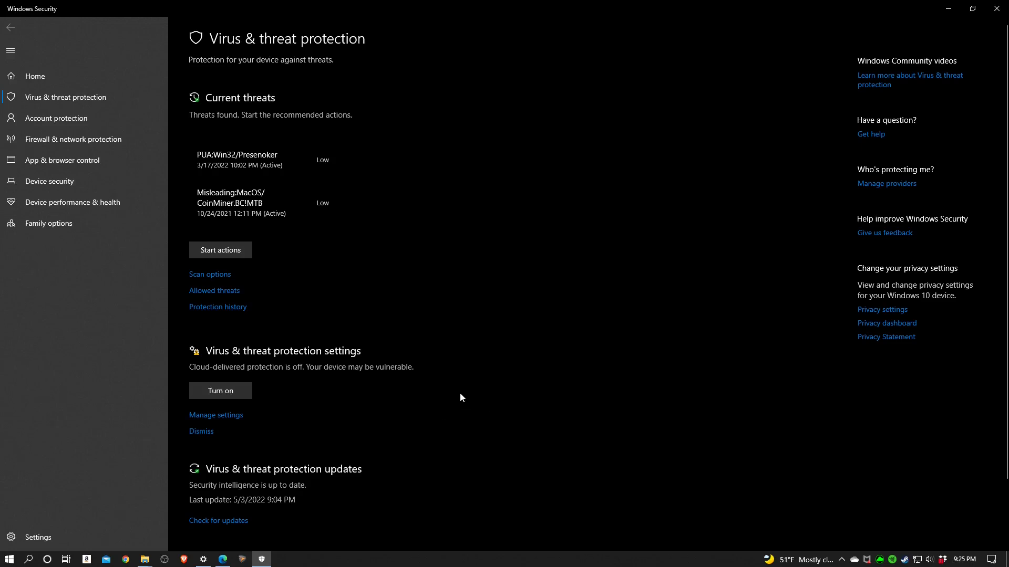
{"action": "mouse_move", "coordinate": [456, 408]}
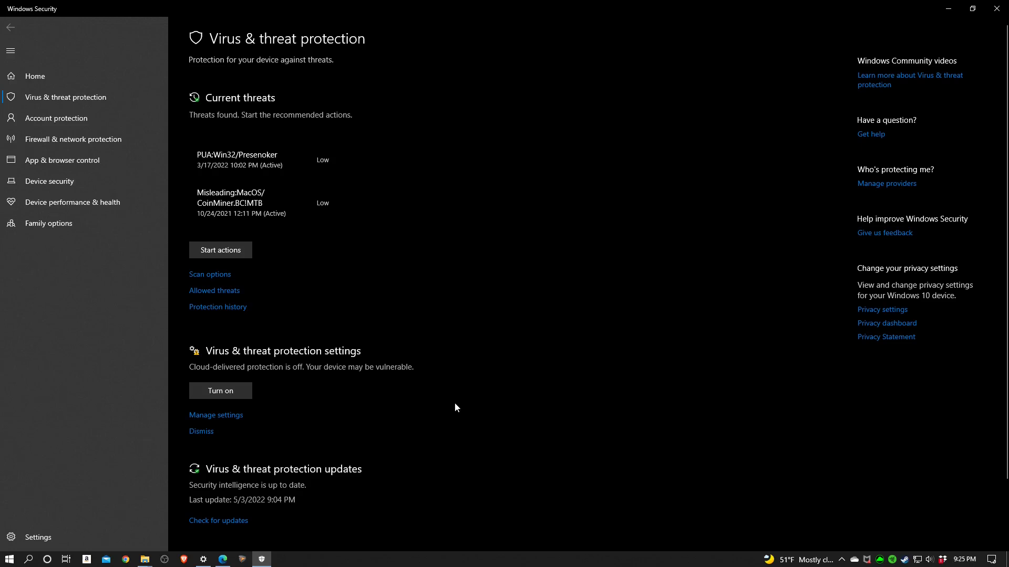
{"action": "mouse_move", "coordinate": [436, 408]}
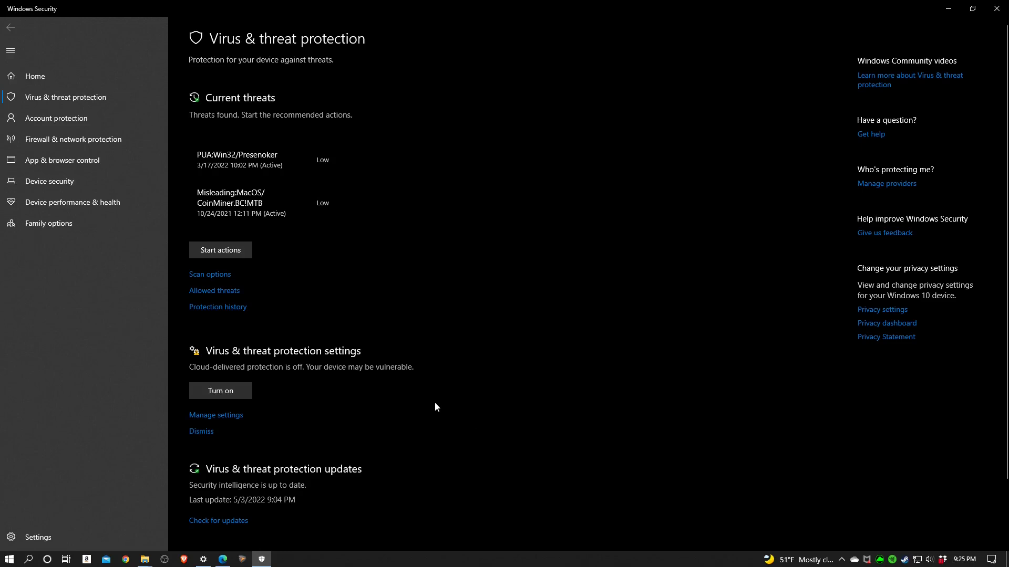
{"action": "mouse_move", "coordinate": [279, 391]}
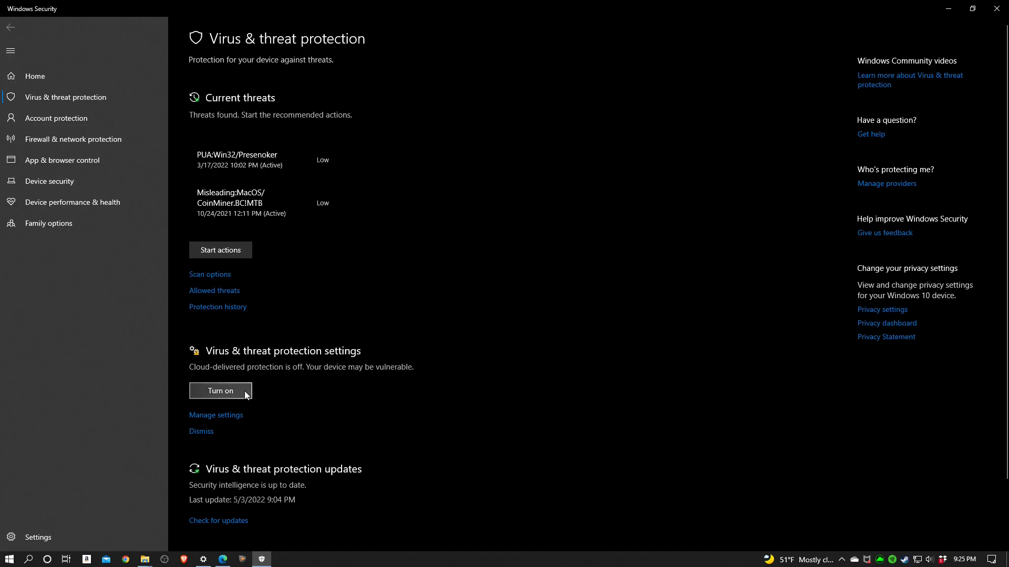
{"action": "mouse_move", "coordinate": [279, 390]}
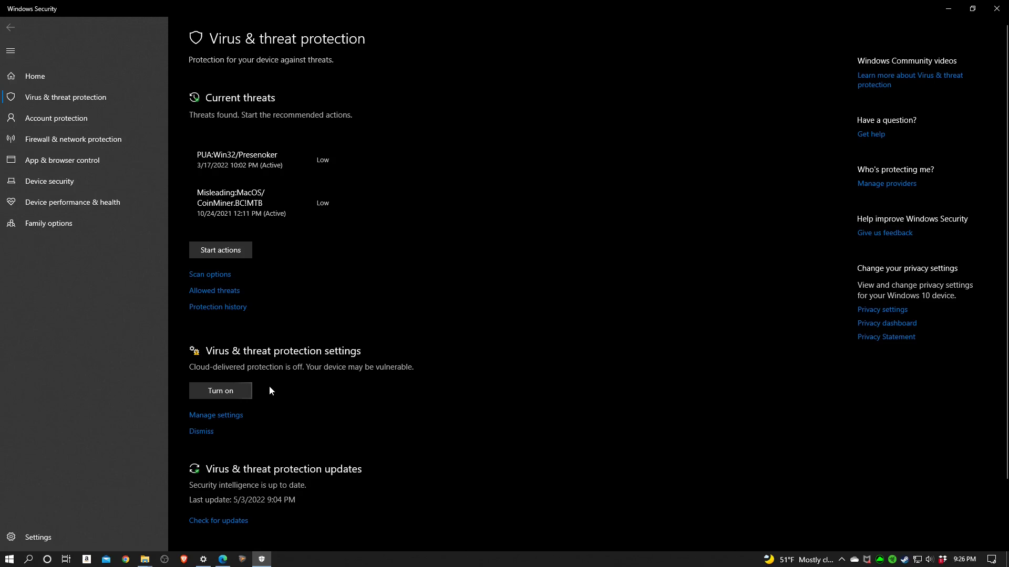
{"action": "mouse_move", "coordinate": [222, 358]}
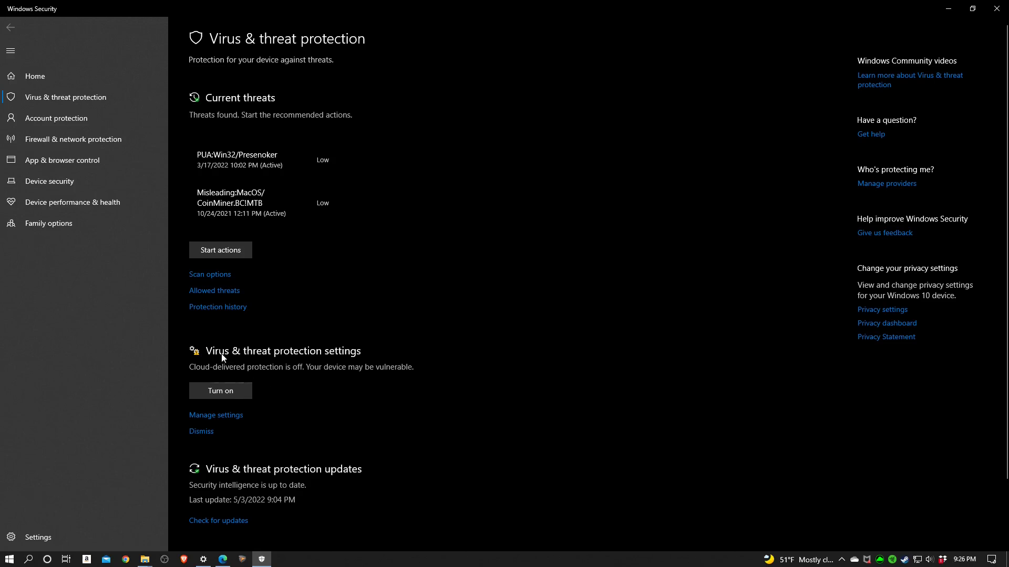
{"action": "mouse_move", "coordinate": [364, 349]}
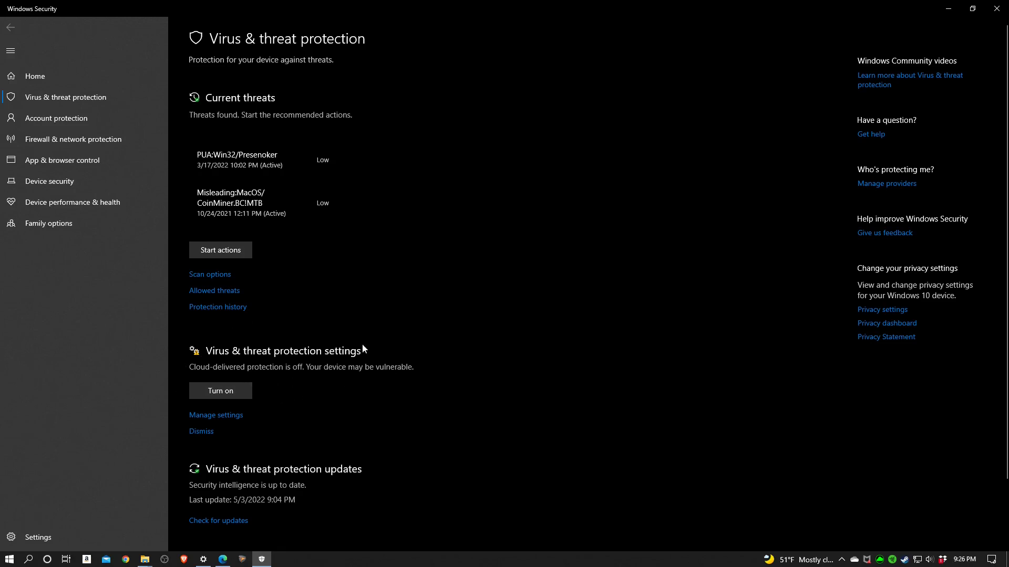
{"action": "mouse_move", "coordinate": [269, 431]}
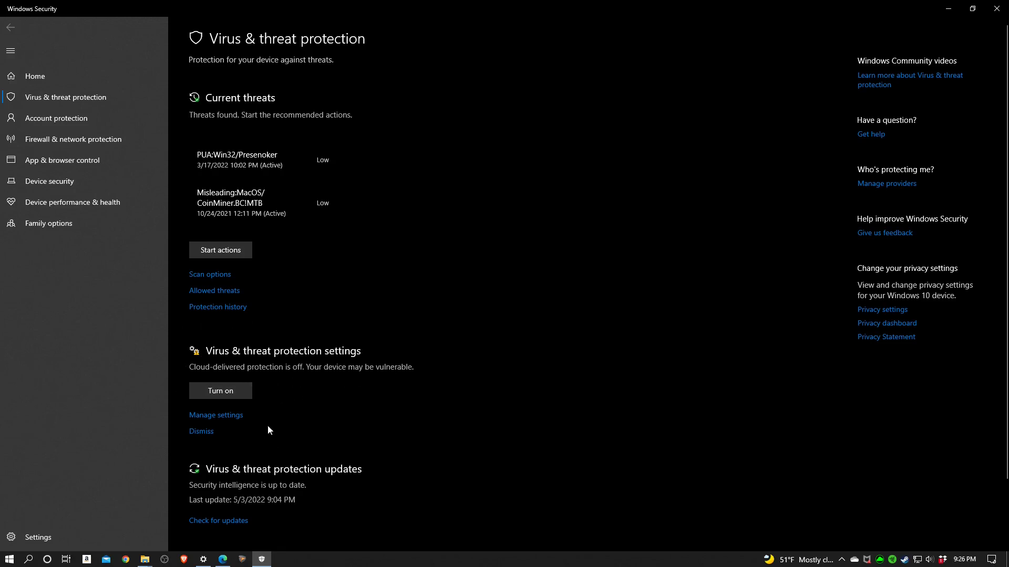
{"action": "mouse_move", "coordinate": [208, 424]}
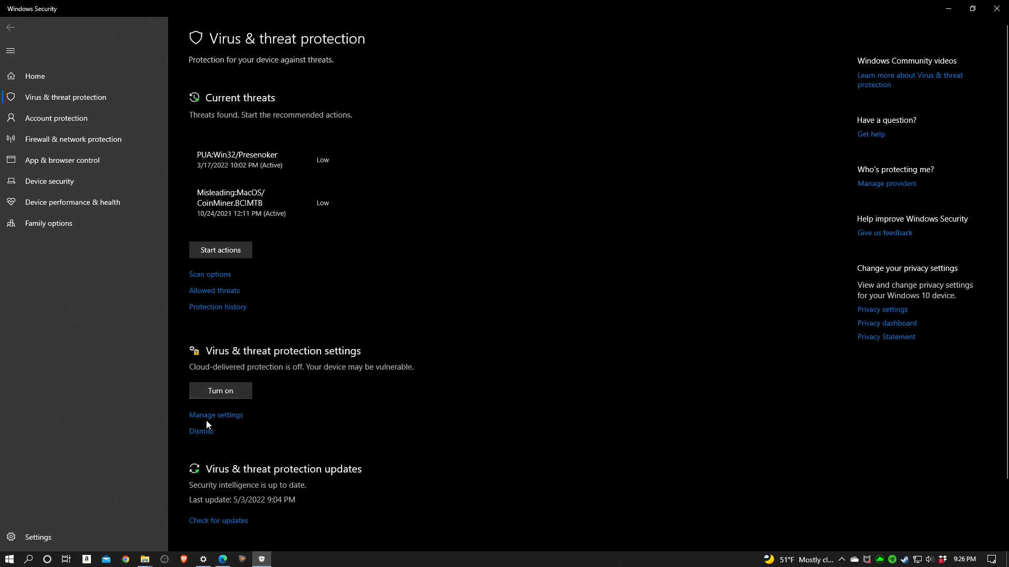
{"action": "left_click", "coordinate": [216, 415]}
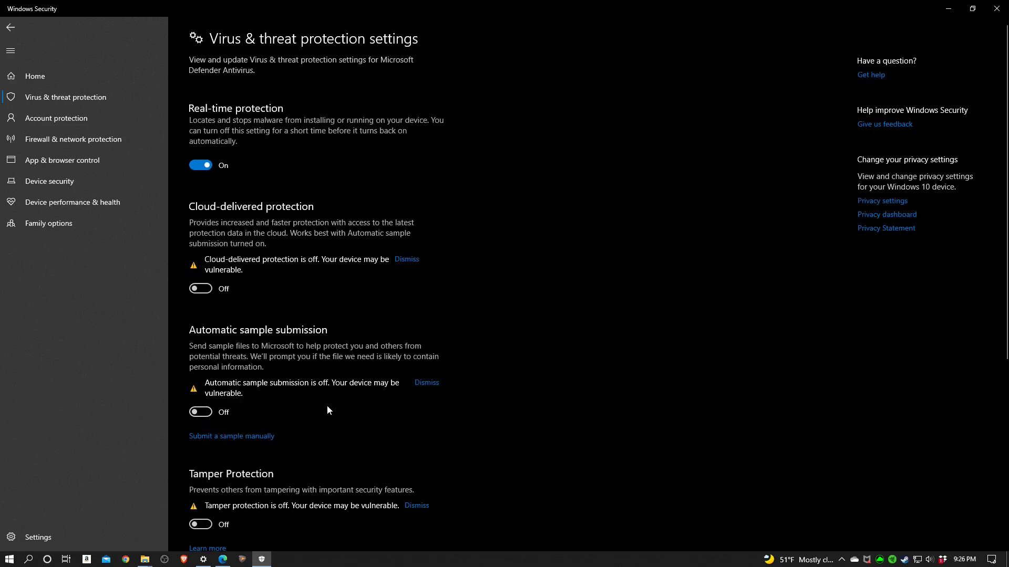
{"action": "mouse_move", "coordinate": [512, 375]}
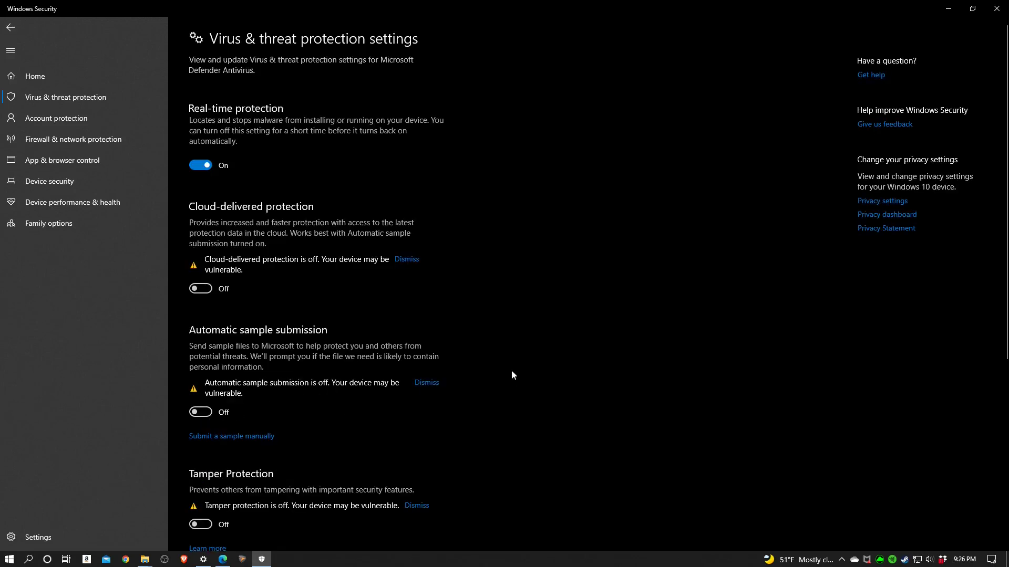
{"action": "mouse_move", "coordinate": [458, 270]}
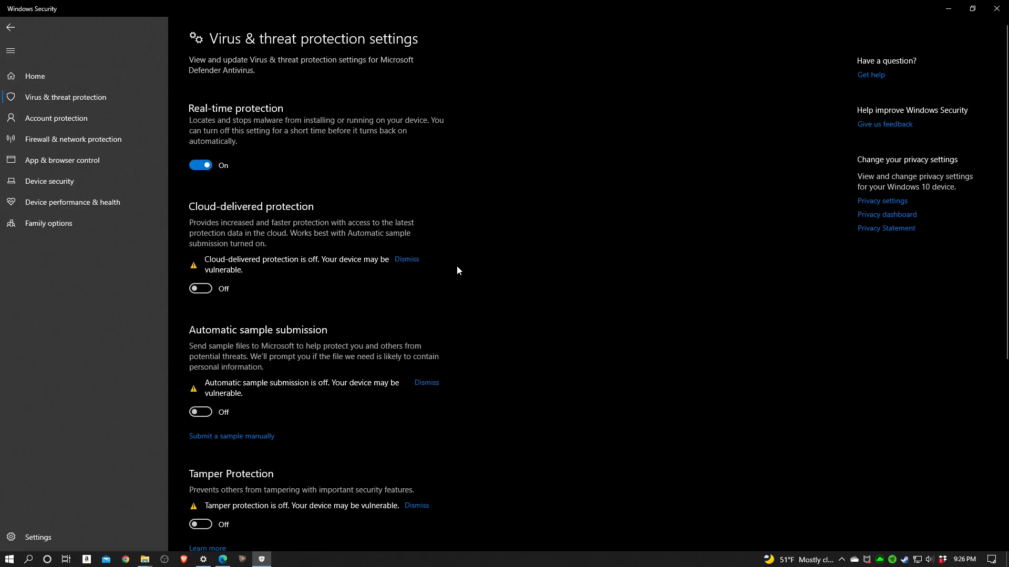
{"action": "mouse_move", "coordinate": [207, 106]}
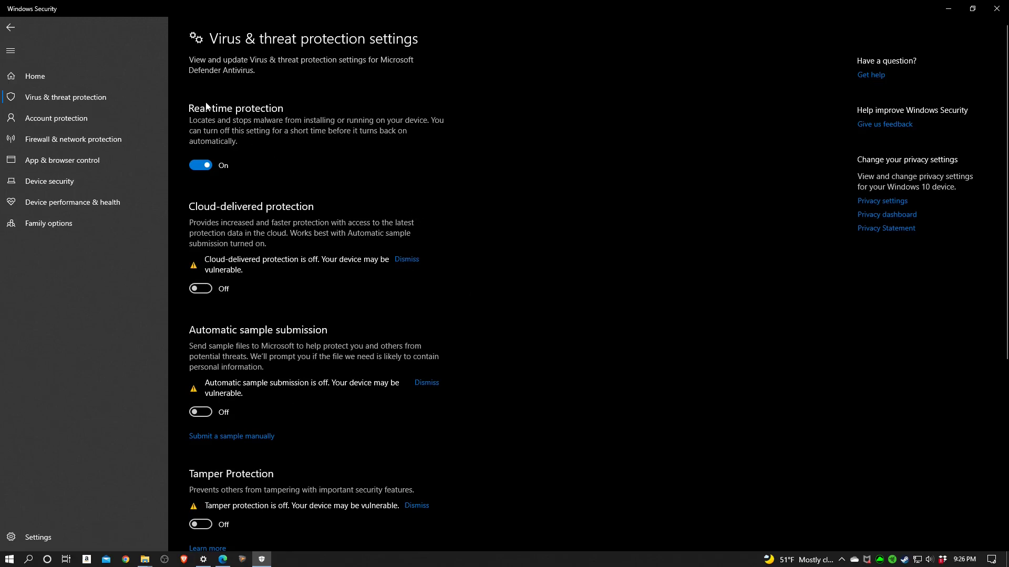
{"action": "mouse_move", "coordinate": [228, 96]}
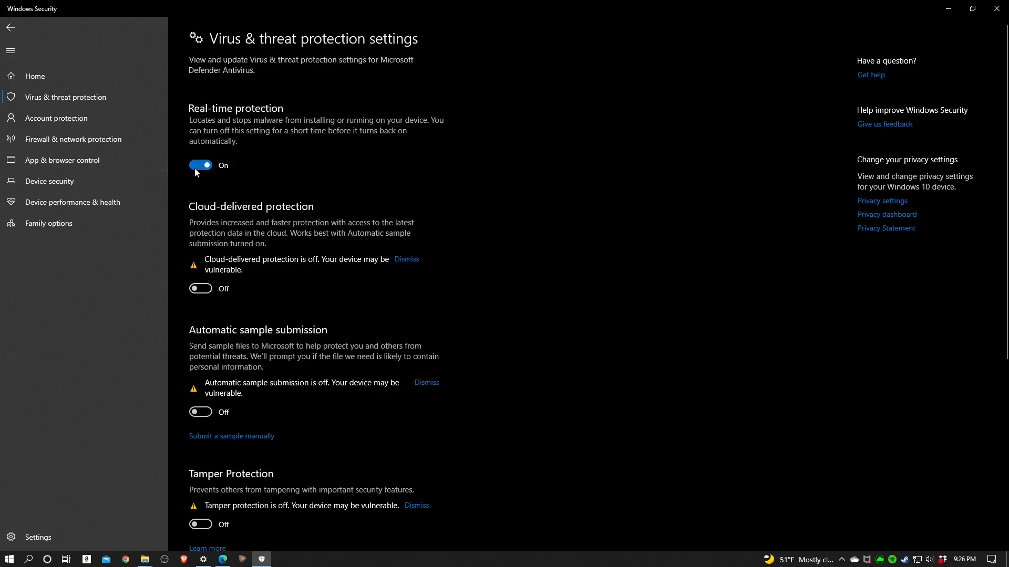
{"action": "left_click", "coordinate": [200, 165]}
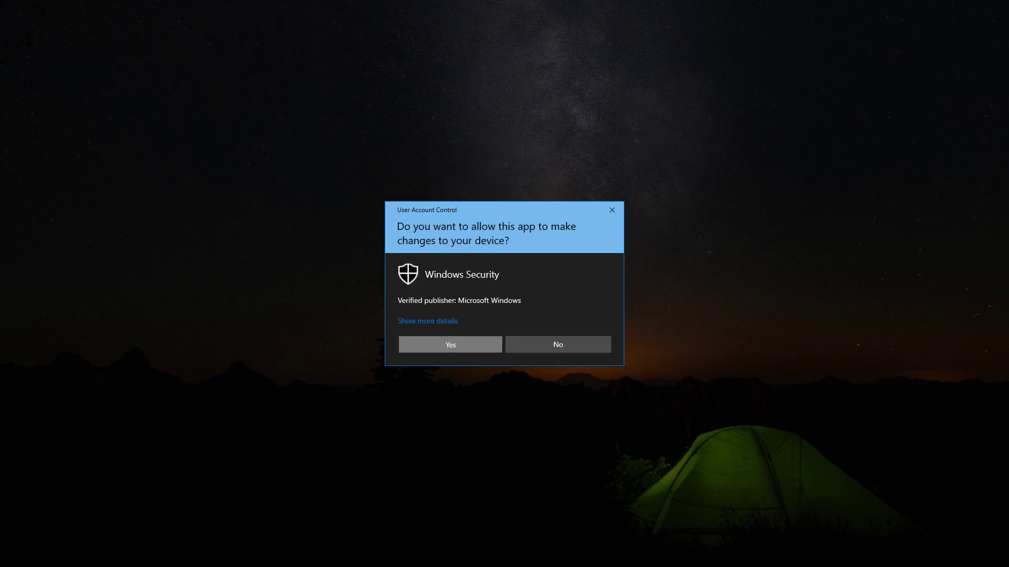
{"action": "left_click", "coordinate": [450, 345]}
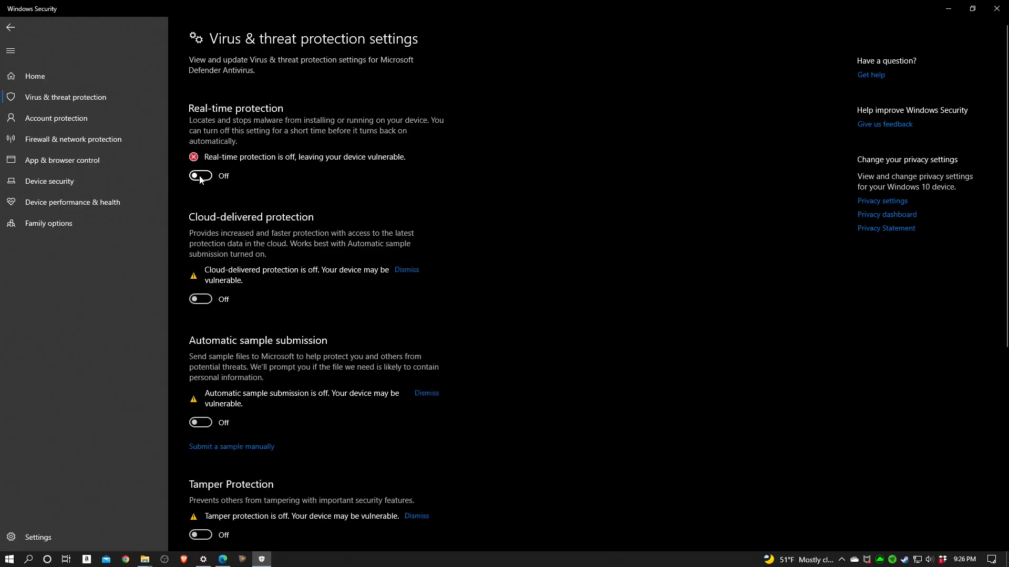
{"action": "mouse_move", "coordinate": [296, 167]}
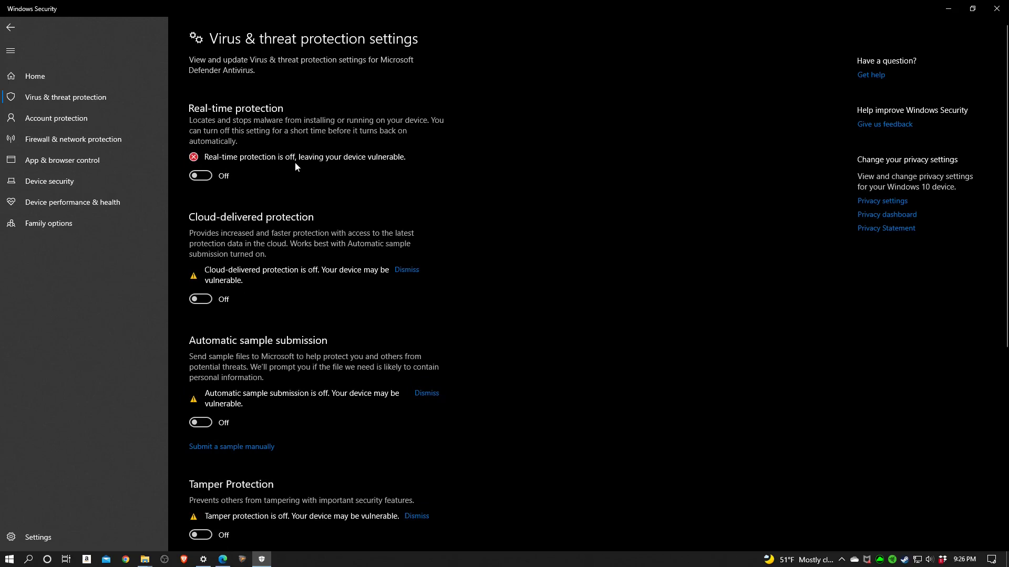
{"action": "mouse_move", "coordinate": [392, 177]}
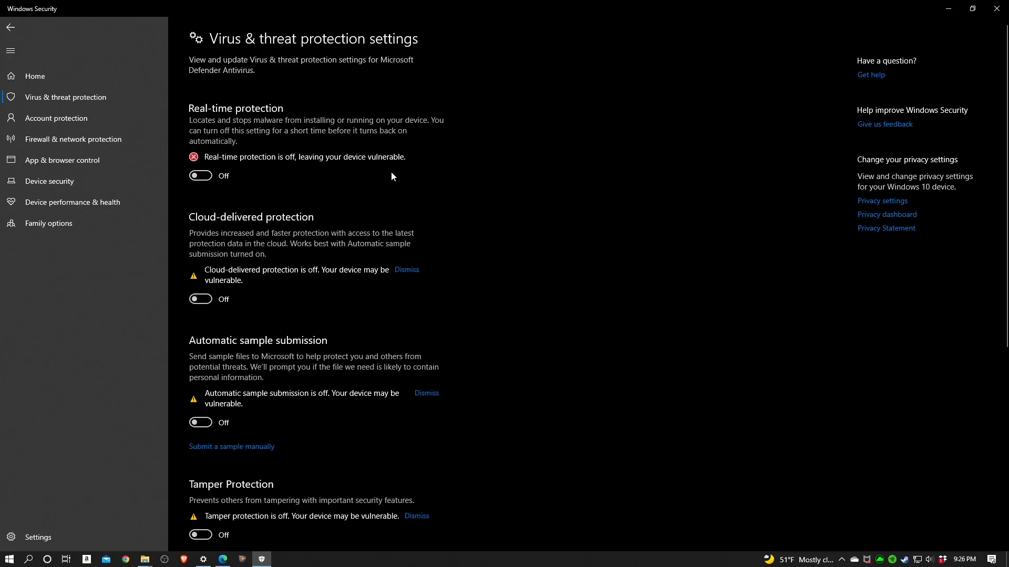
{"action": "mouse_move", "coordinate": [338, 212]}
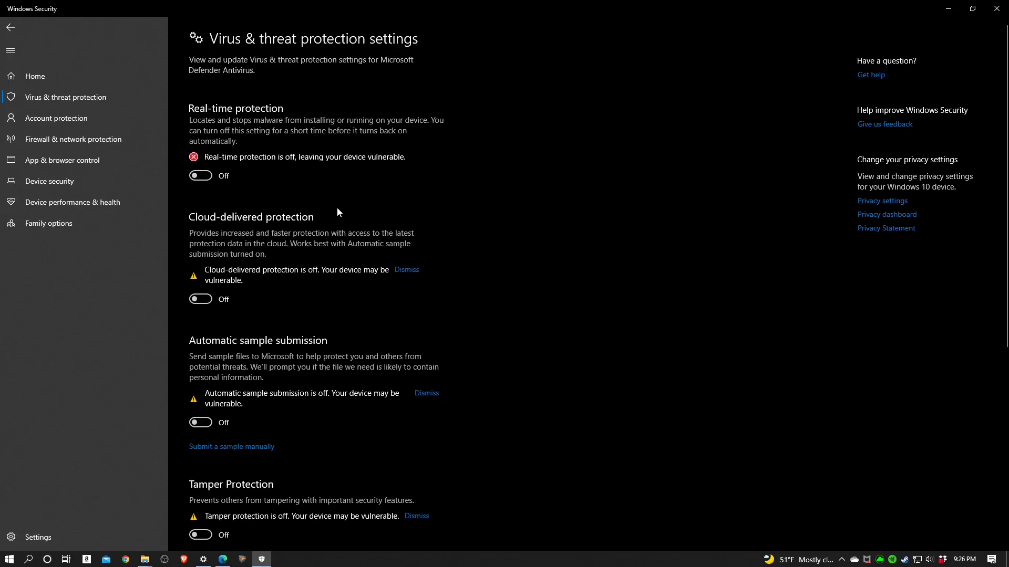
{"action": "mouse_move", "coordinate": [279, 183]}
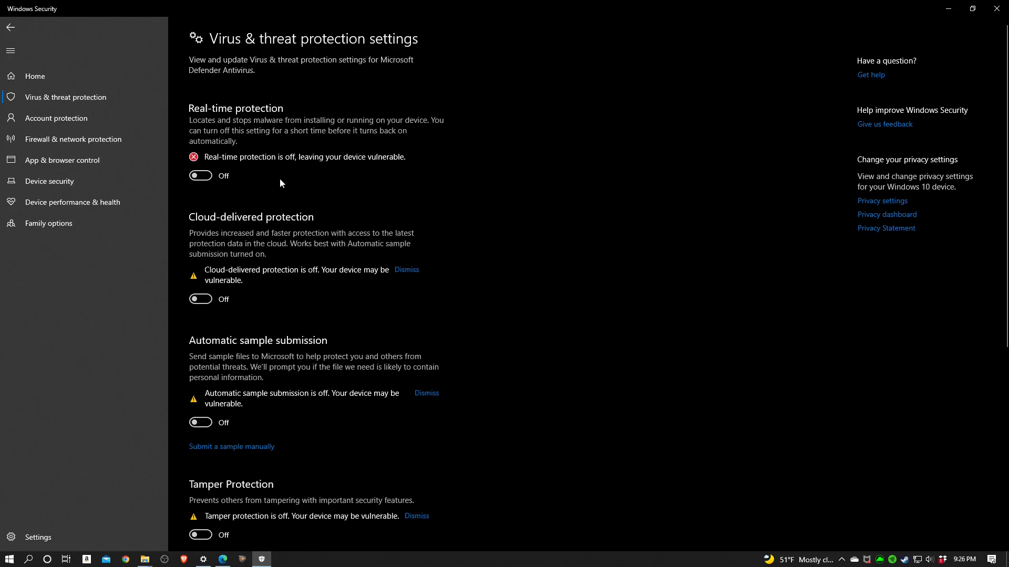
{"action": "mouse_move", "coordinate": [252, 179]}
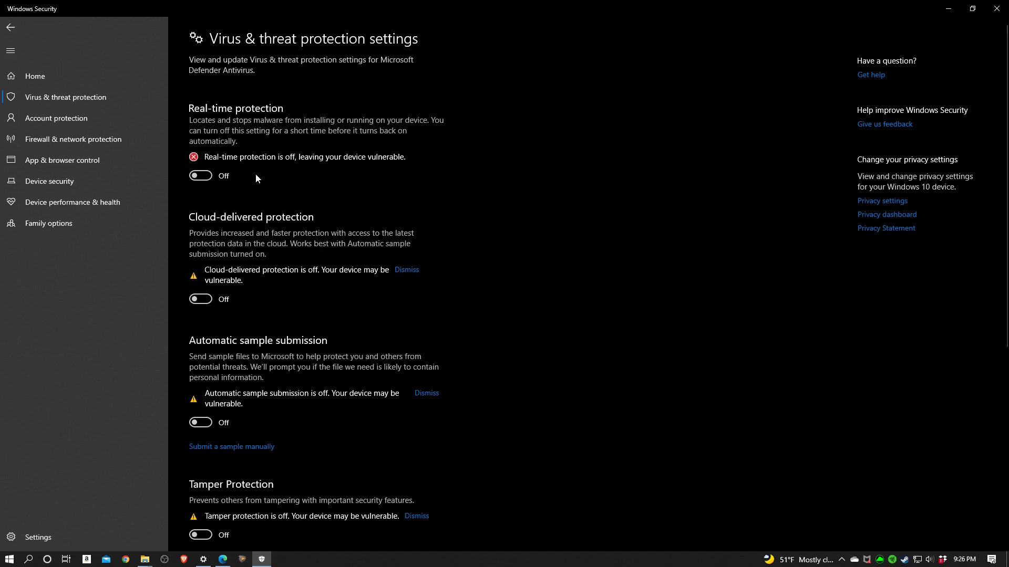
{"action": "mouse_move", "coordinate": [248, 176]}
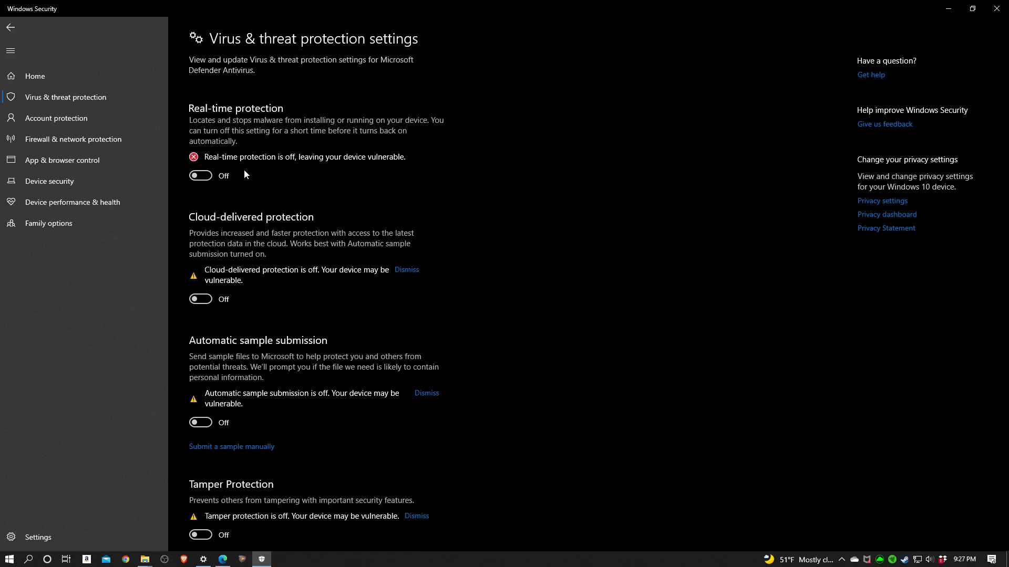
{"action": "mouse_move", "coordinate": [250, 177]}
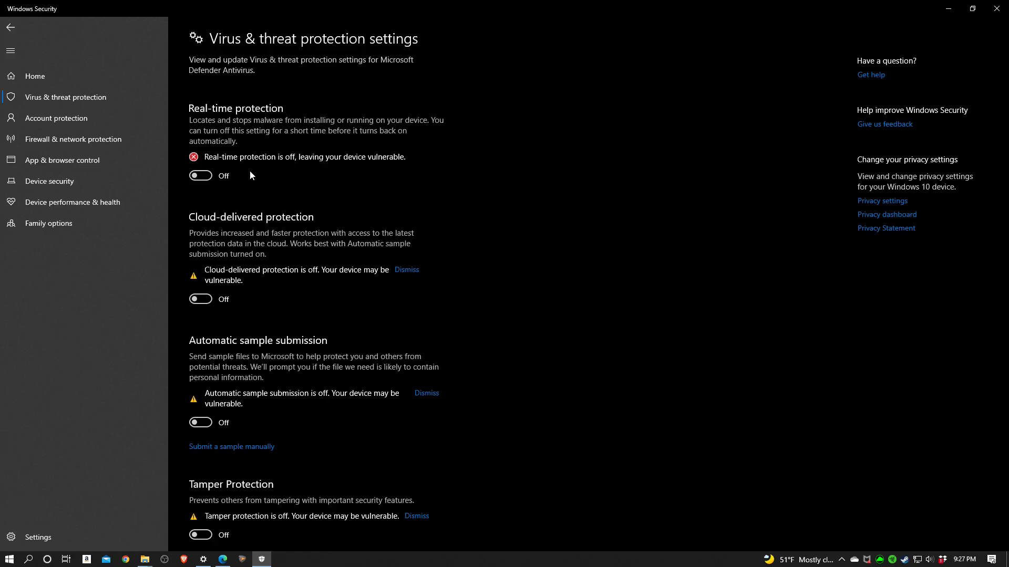
{"action": "mouse_move", "coordinate": [246, 171]}
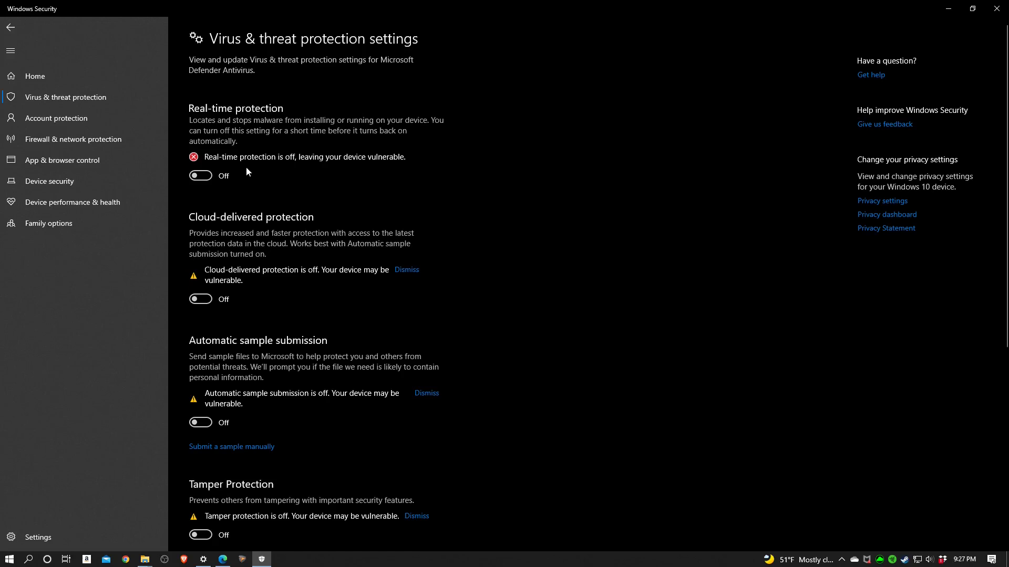
{"action": "mouse_move", "coordinate": [250, 176]}
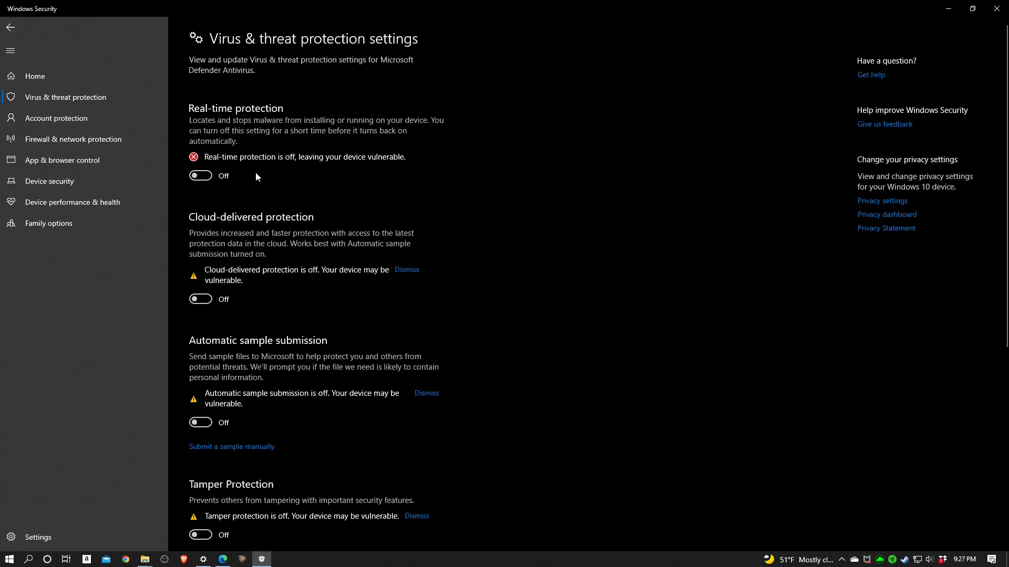
{"action": "mouse_move", "coordinate": [315, 435]}
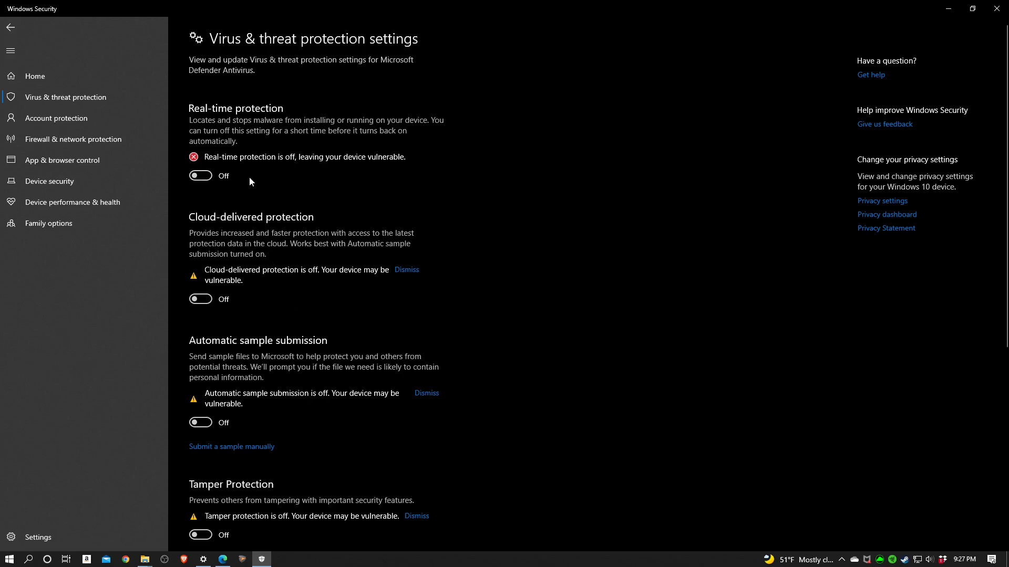
Review the Virus & threat protection settings with protections off, then close Windows Security.
{"action": "scroll", "scroll_direction": "down", "scroll_amount": 3}
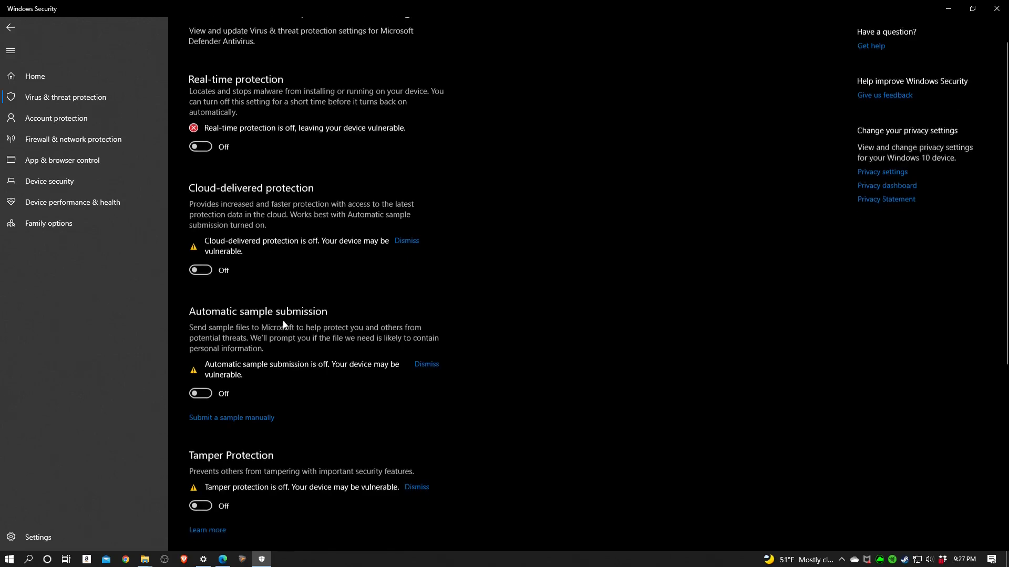
{"action": "scroll", "scroll_direction": "down", "scroll_amount": 3}
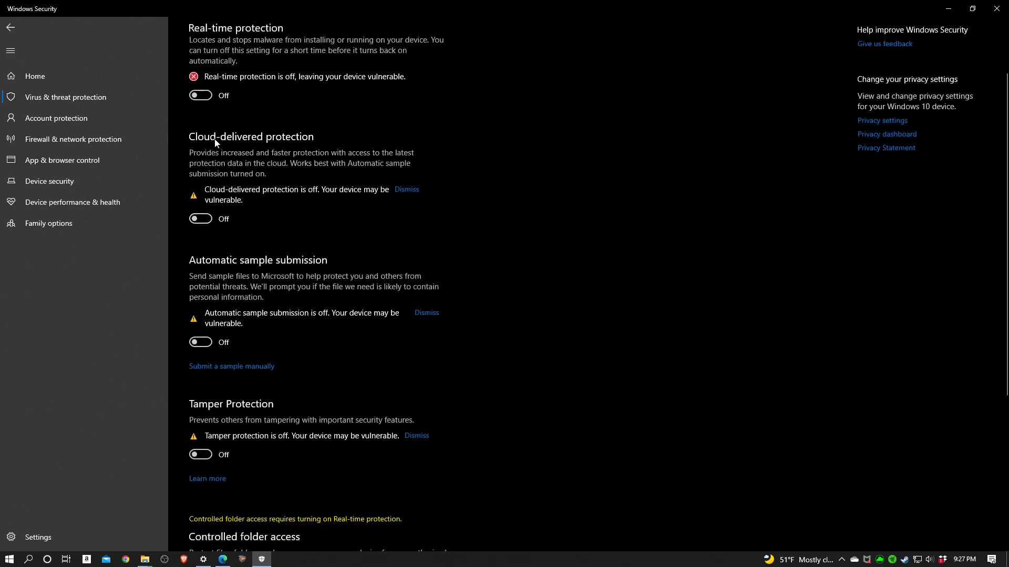
{"action": "mouse_move", "coordinate": [225, 271]}
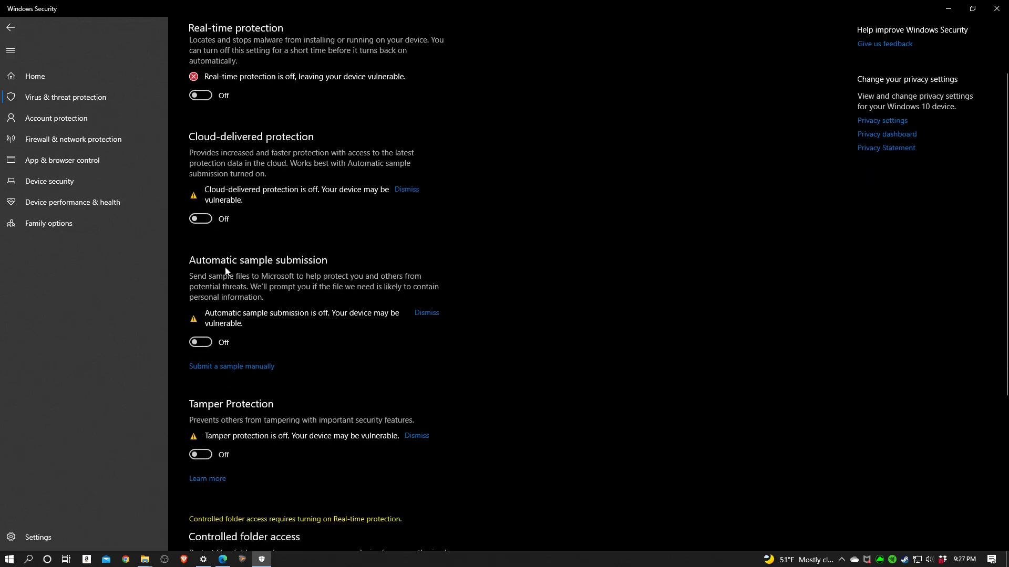
{"action": "mouse_move", "coordinate": [282, 418]}
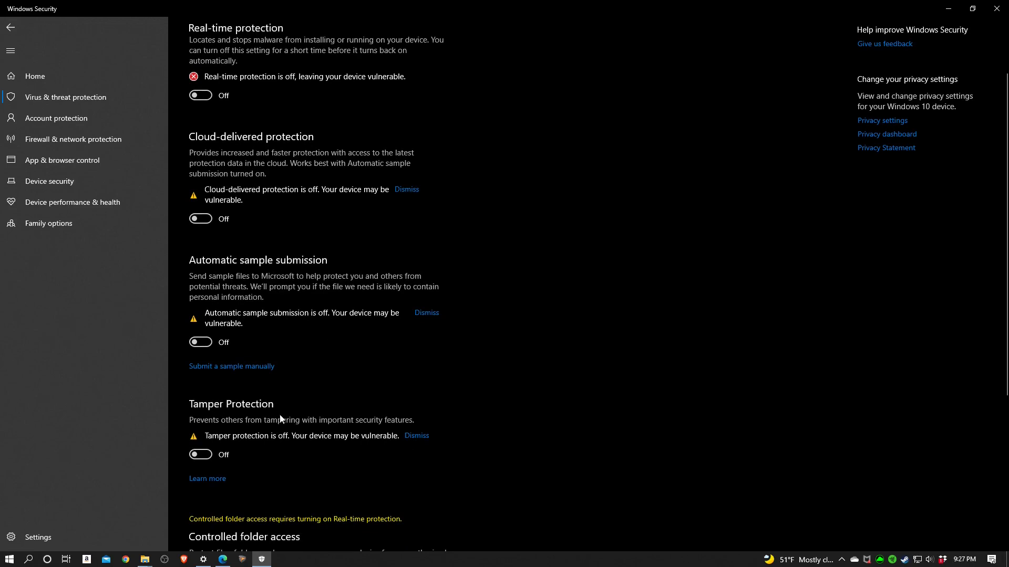
{"action": "mouse_move", "coordinate": [200, 232]}
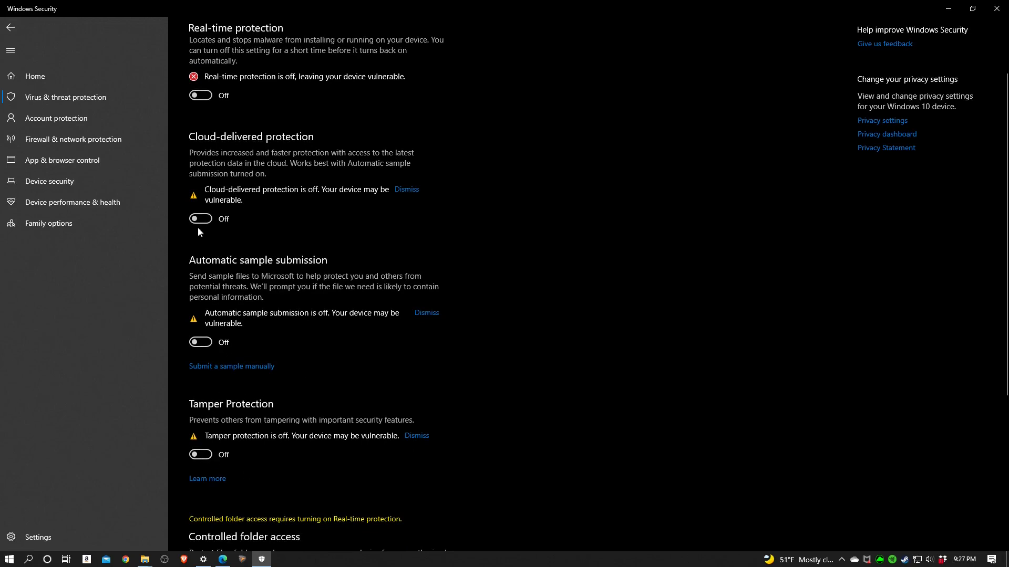
{"action": "scroll", "scroll_direction": "up", "scroll_amount": 3}
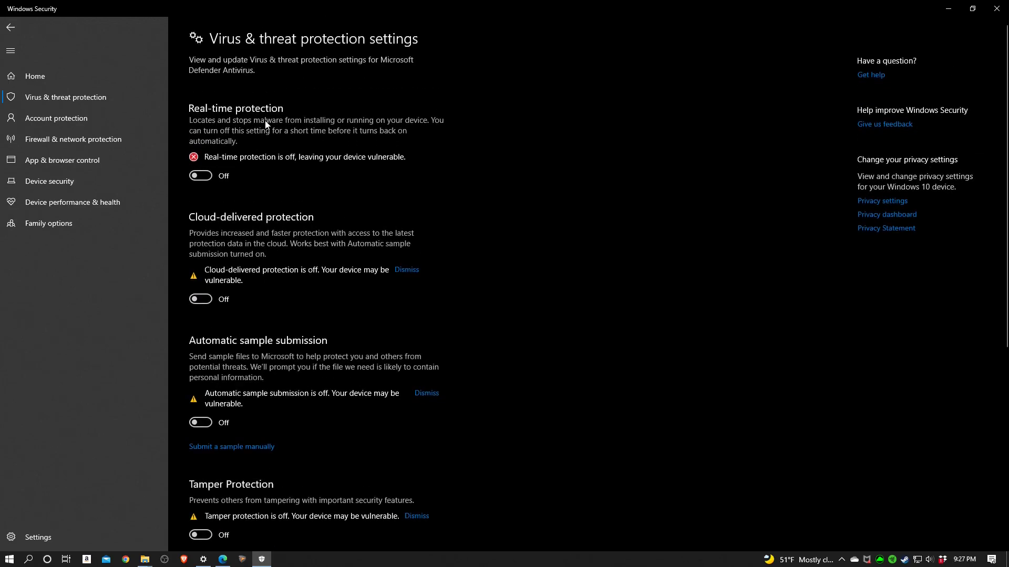
{"action": "mouse_move", "coordinate": [350, 219]}
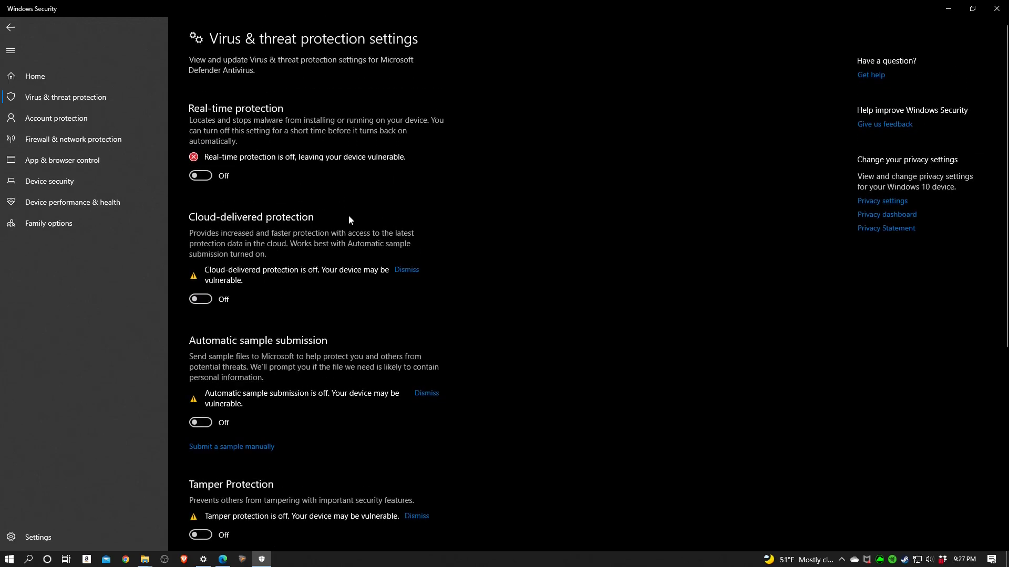
{"action": "mouse_move", "coordinate": [526, 222]}
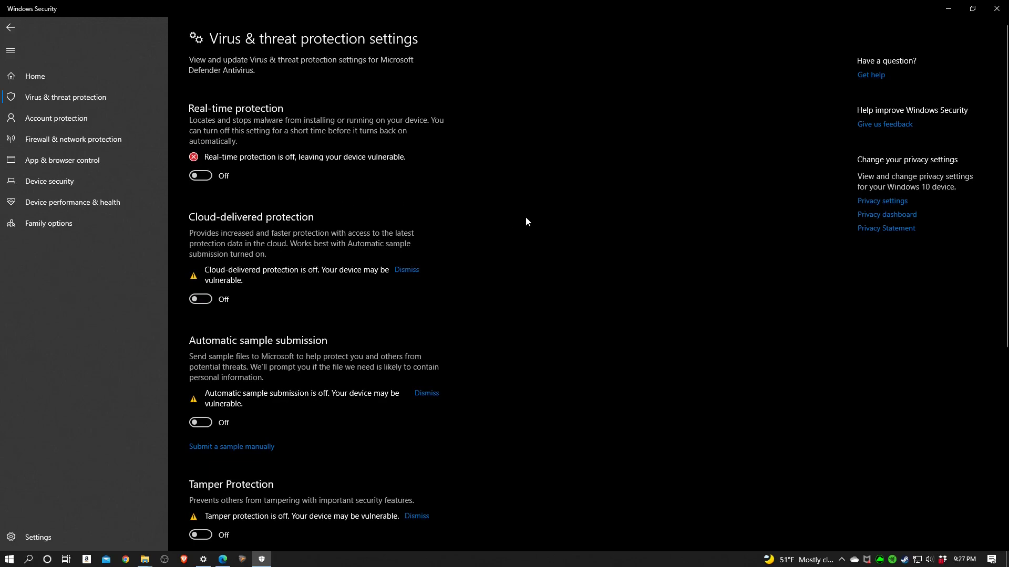
{"action": "mouse_move", "coordinate": [964, 42]}
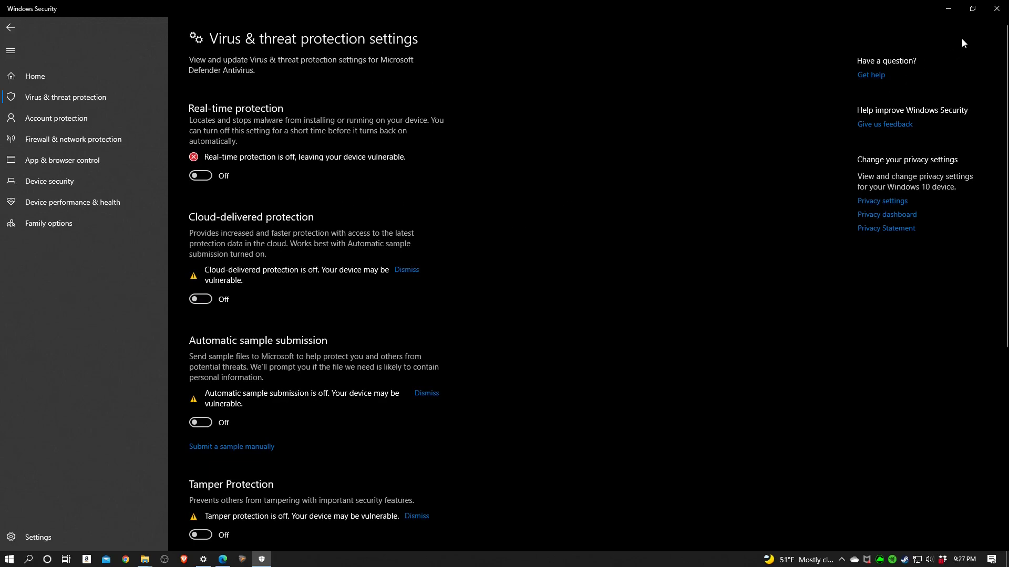
{"action": "left_click", "coordinate": [9, 27]}
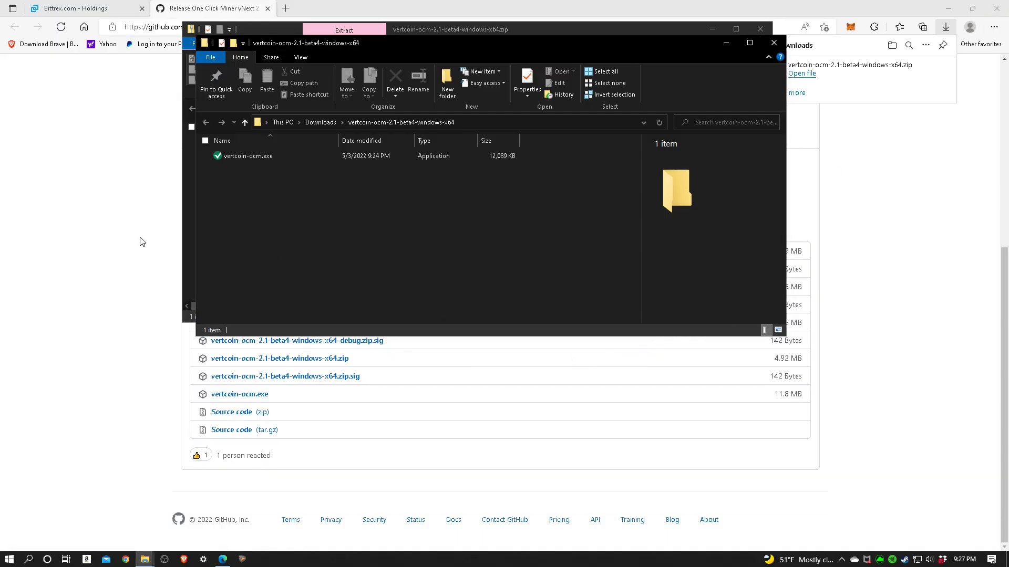
{"action": "mouse_move", "coordinate": [525, 250]}
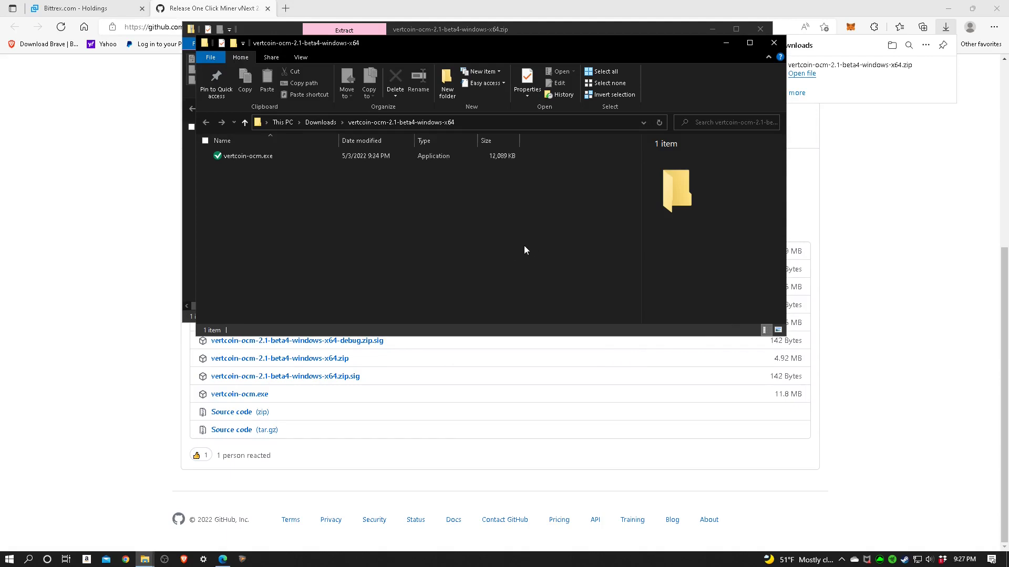
{"action": "mouse_move", "coordinate": [540, 251]}
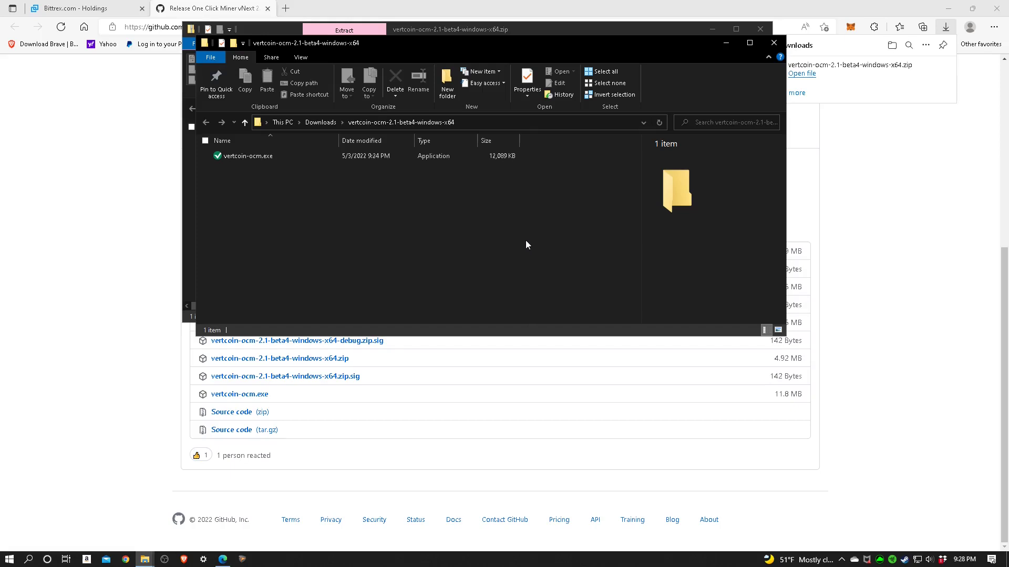
{"action": "mouse_move", "coordinate": [424, 202]}
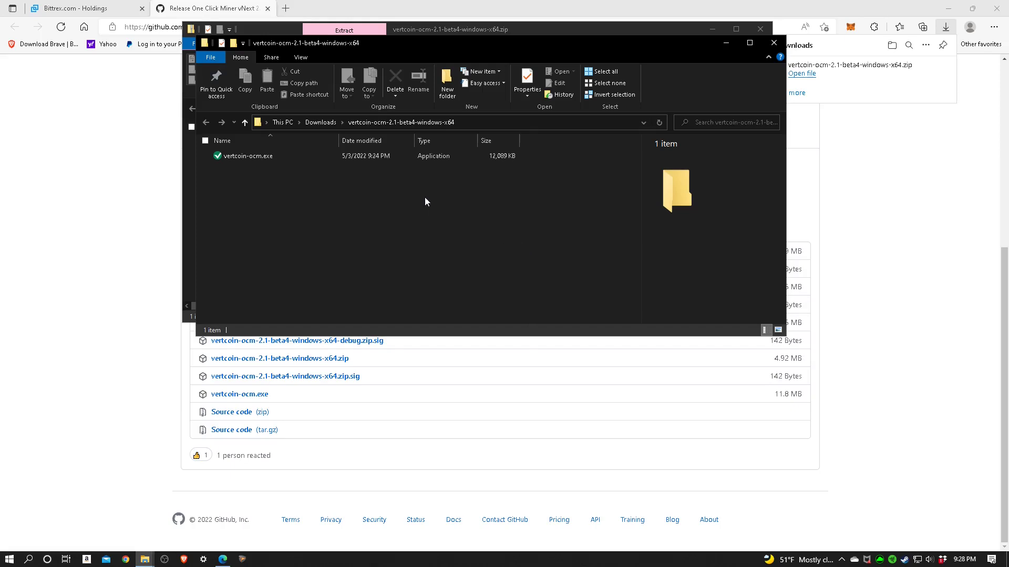
{"action": "mouse_move", "coordinate": [405, 210]}
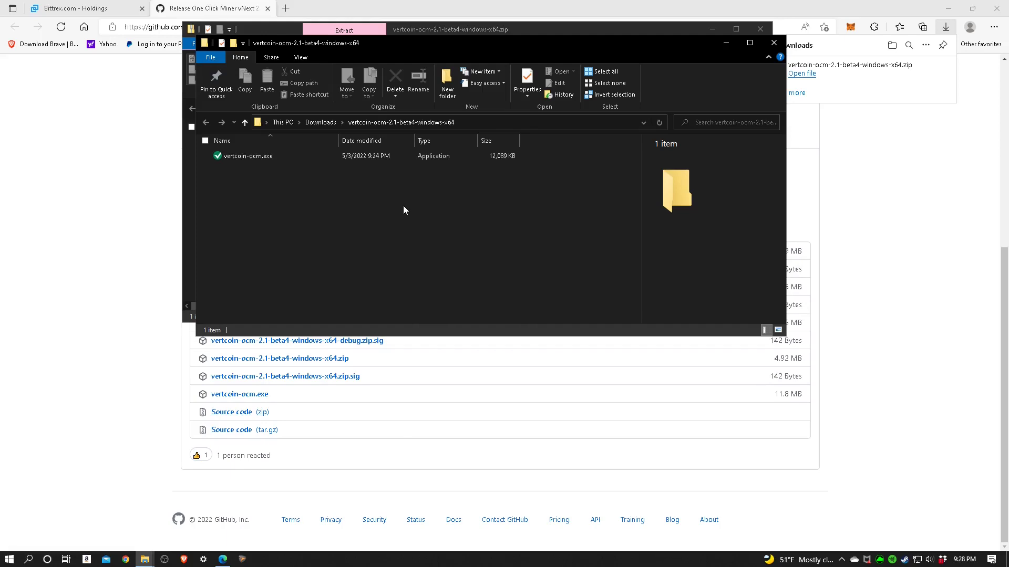
{"action": "mouse_move", "coordinate": [406, 223]}
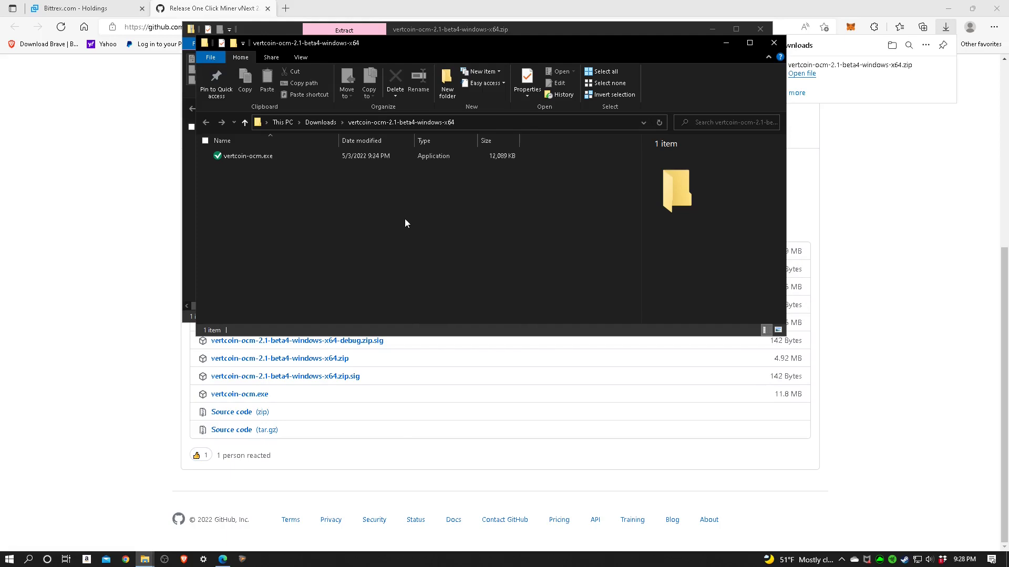
{"action": "mouse_move", "coordinate": [388, 207]}
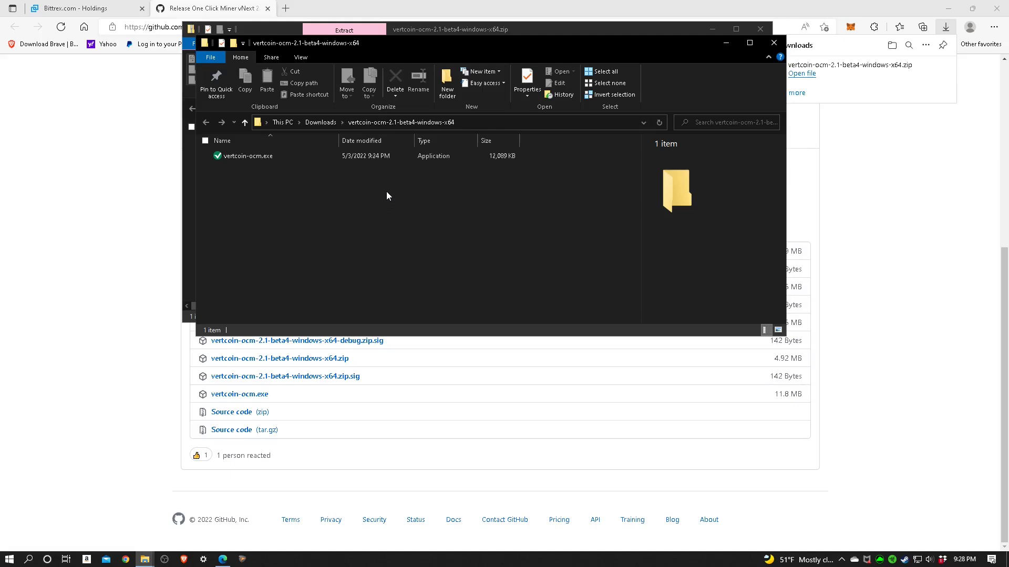
{"action": "mouse_move", "coordinate": [400, 200]}
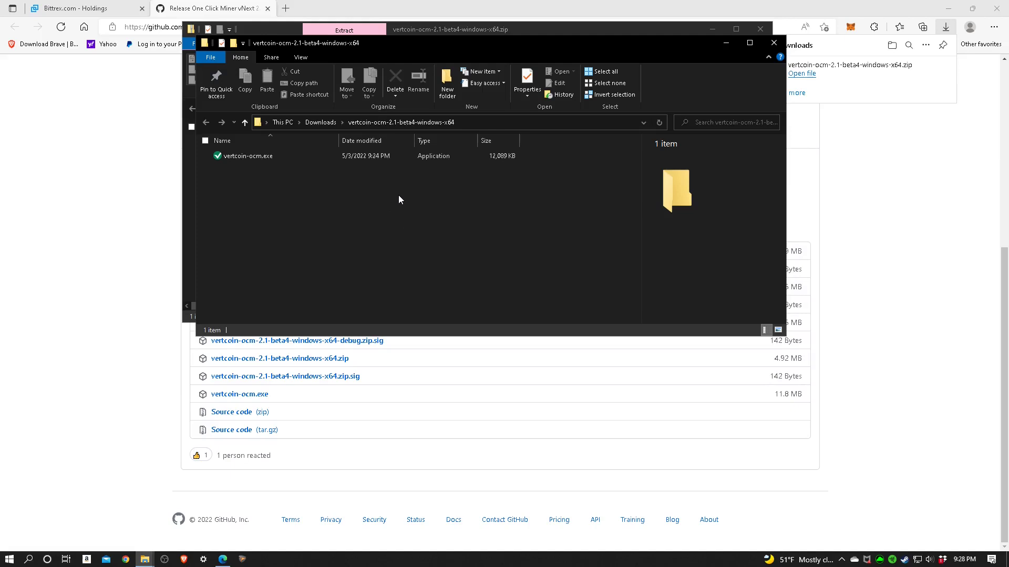
{"action": "mouse_move", "coordinate": [440, 5]}
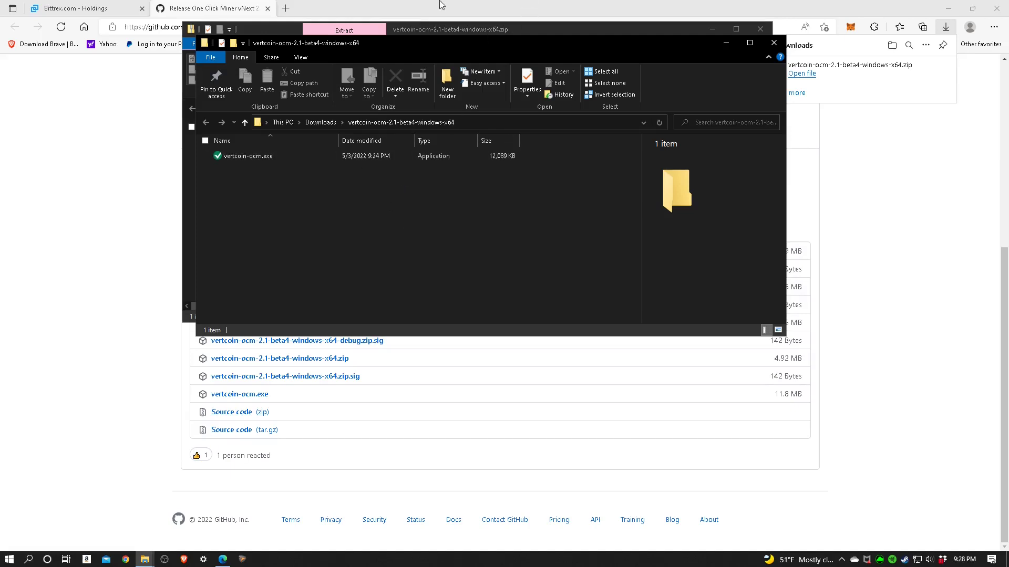
Bring the Edge window with the GitHub 2.1-beta4 release page back to the front.
{"action": "left_click", "coordinate": [774, 43]}
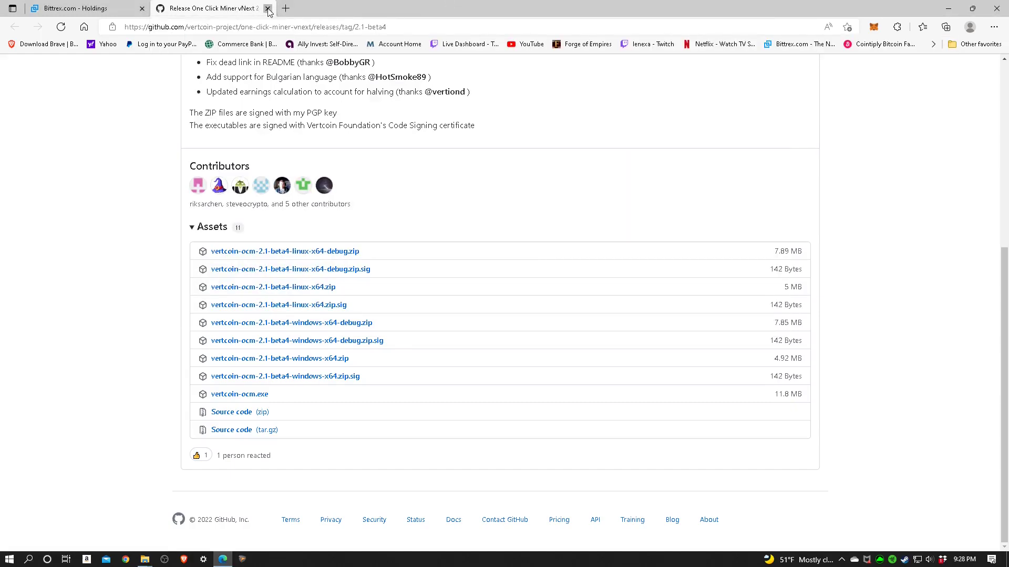
Close the GitHub tab, minimize Edge and close the zip archive window.
{"action": "left_click", "coordinate": [268, 7]}
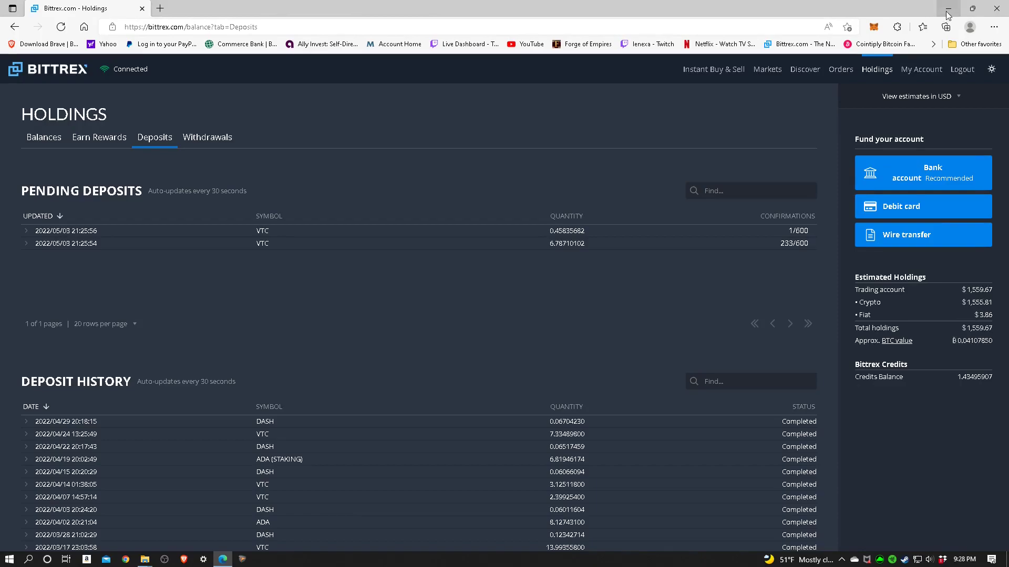
{"action": "left_click", "coordinate": [947, 10]}
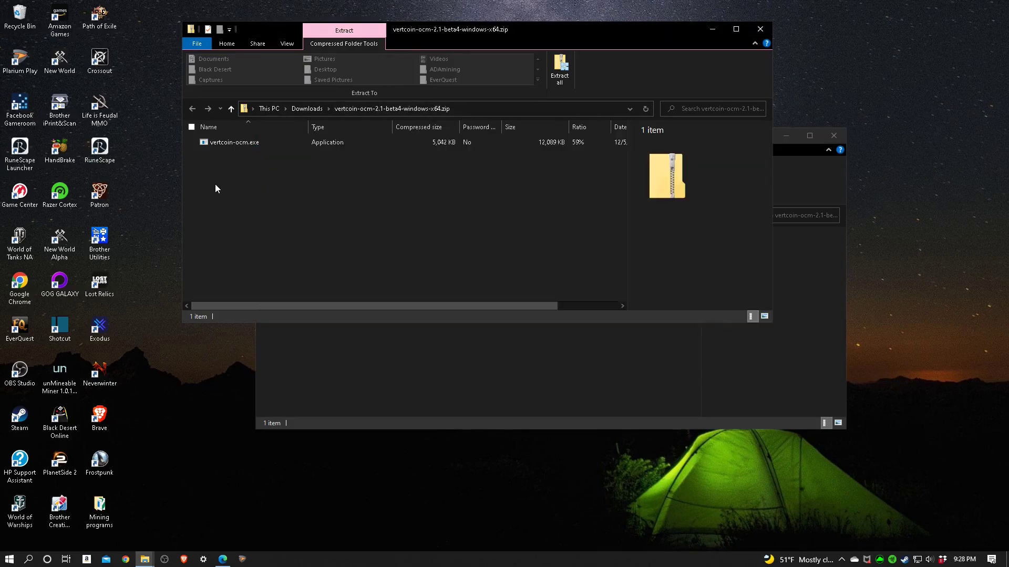
{"action": "mouse_move", "coordinate": [251, 159]}
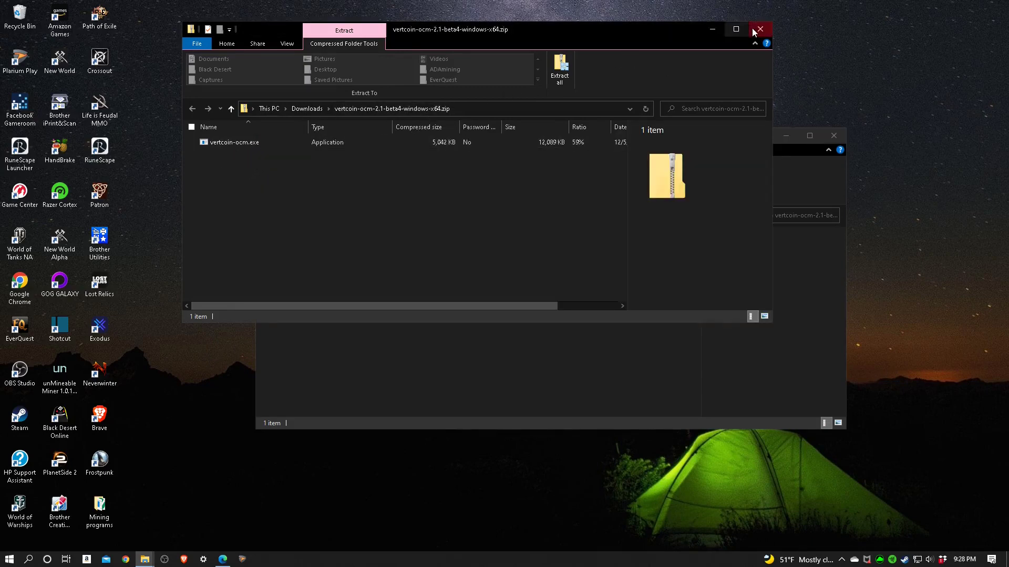
{"action": "mouse_move", "coordinate": [760, 29]}
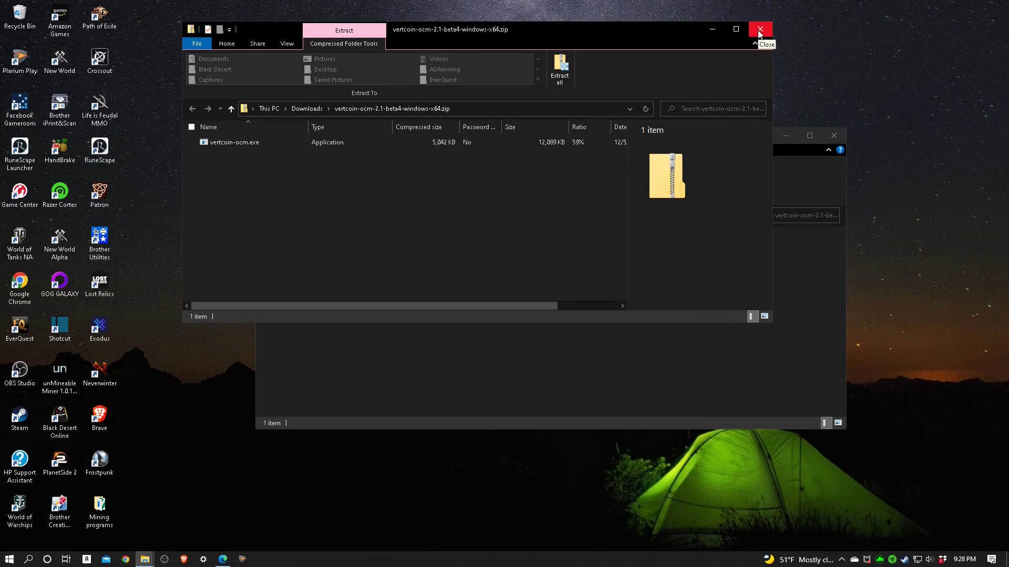
{"action": "left_click", "coordinate": [760, 30]}
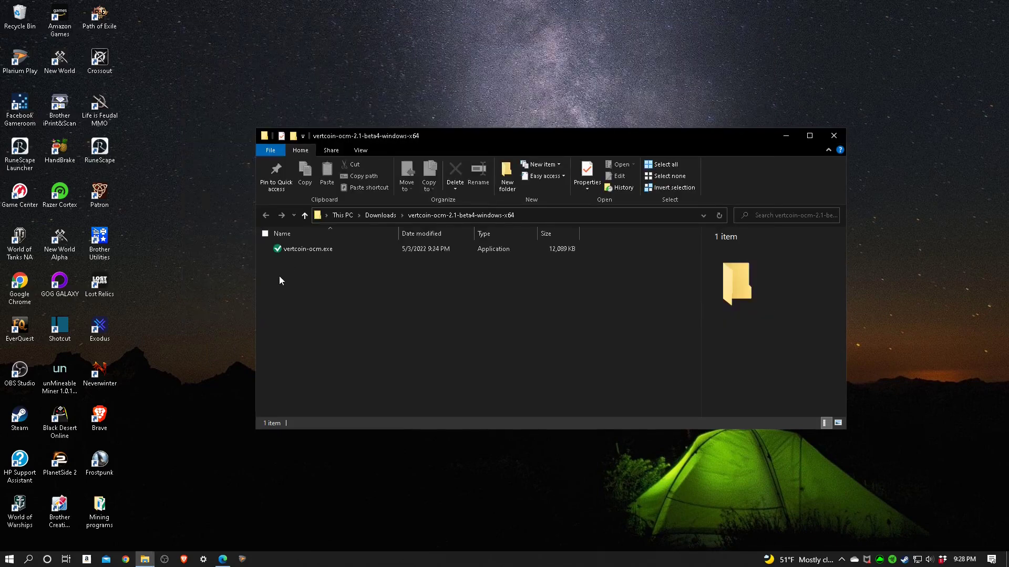
Move vertcoin-ocm.exe onto the desktop and close the emptied extracted folder.
{"action": "left_click", "coordinate": [309, 249]}
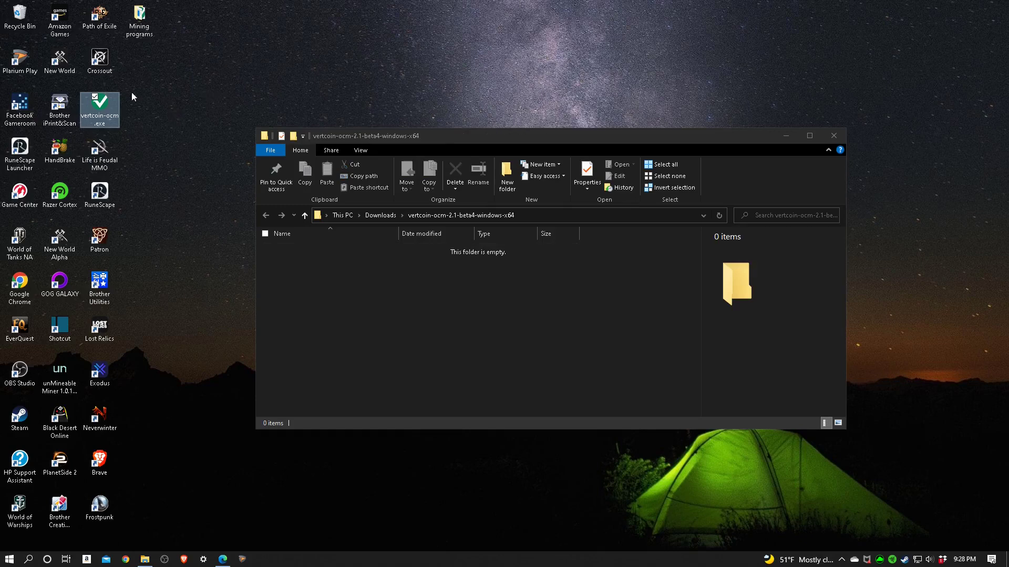
{"action": "mouse_move", "coordinate": [236, 230]}
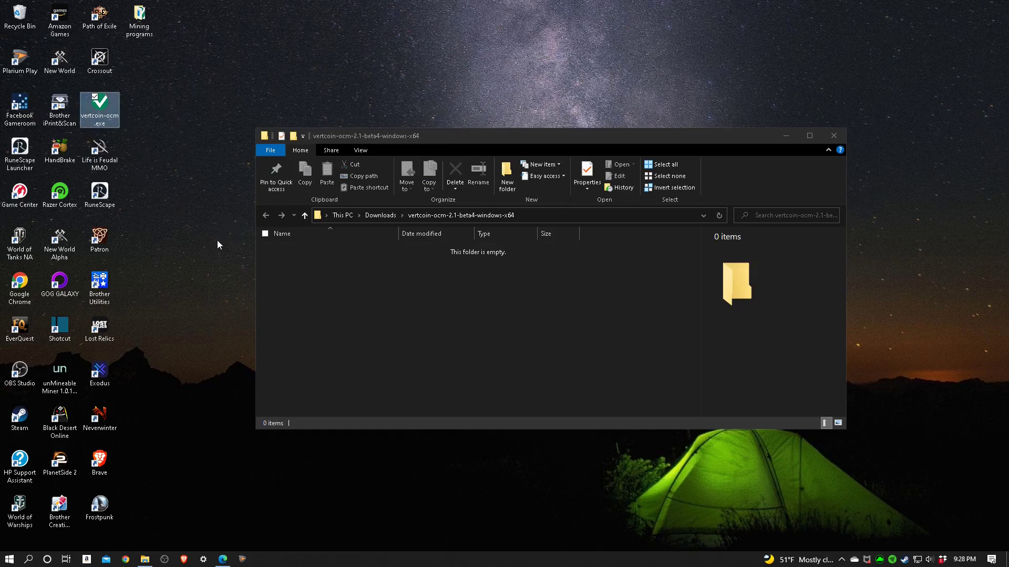
{"action": "mouse_move", "coordinate": [681, 223]}
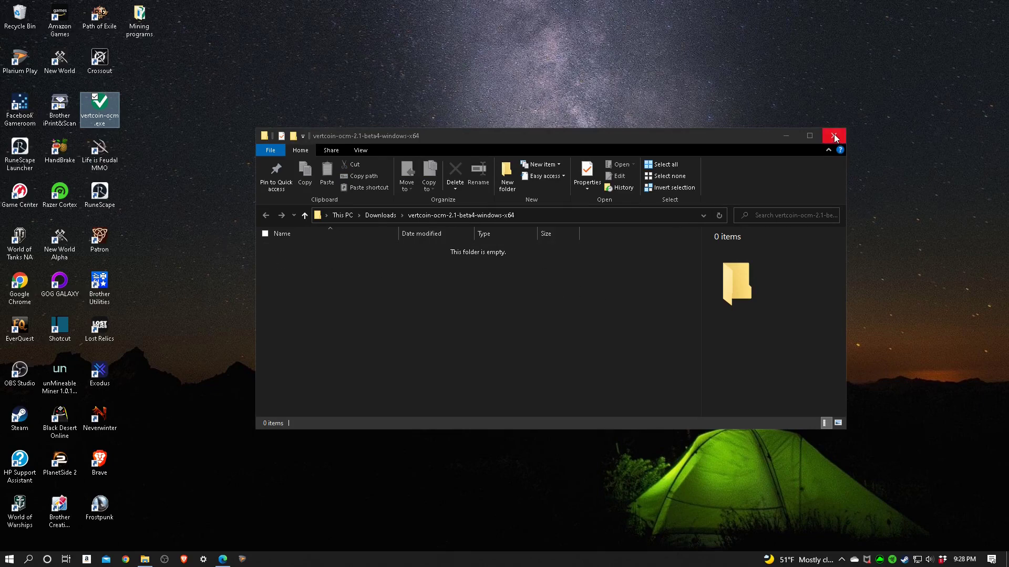
{"action": "mouse_move", "coordinate": [412, 306]}
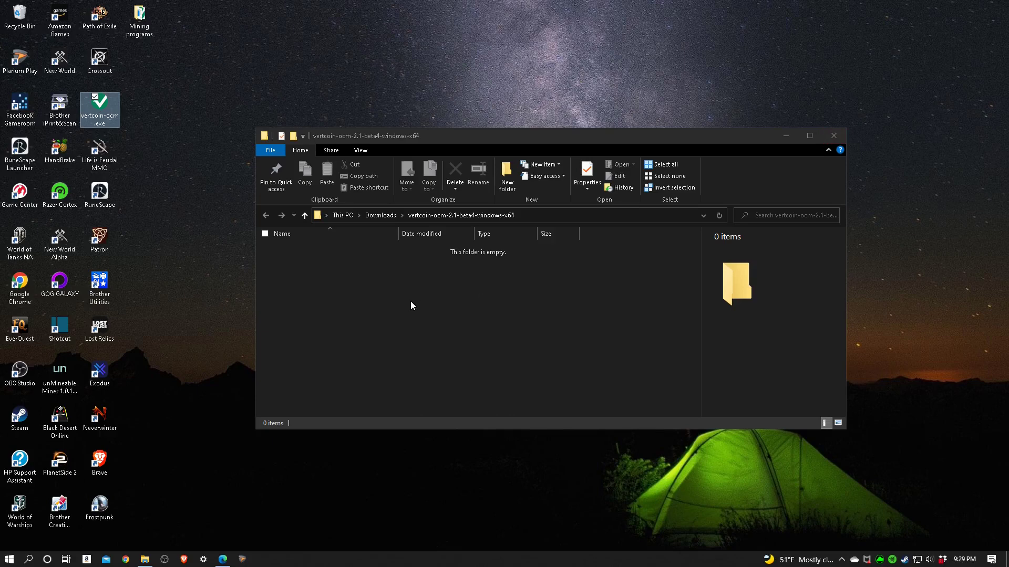
{"action": "left_click", "coordinate": [834, 136]}
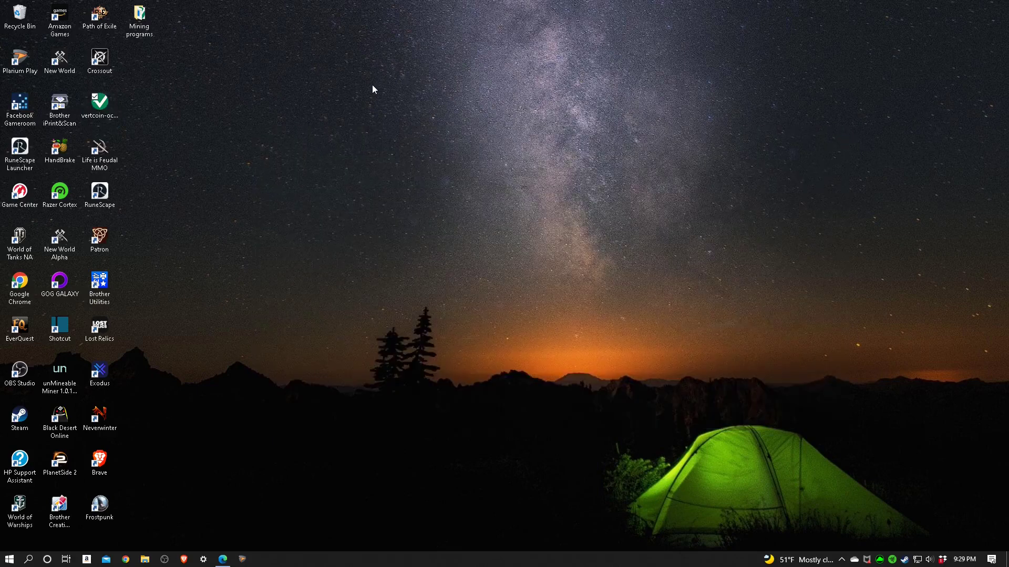
Move vertcoin-ocm.exe into the Mining programs folder beside the older vertcoin-ocm1.exe.
{"action": "double_click", "coordinate": [138, 16]}
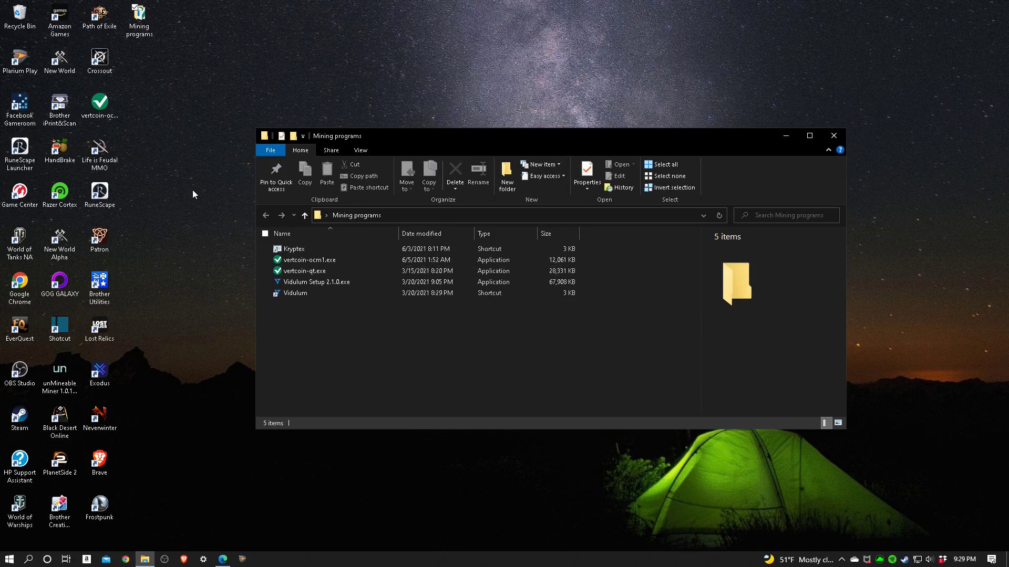
{"action": "mouse_move", "coordinate": [231, 260]}
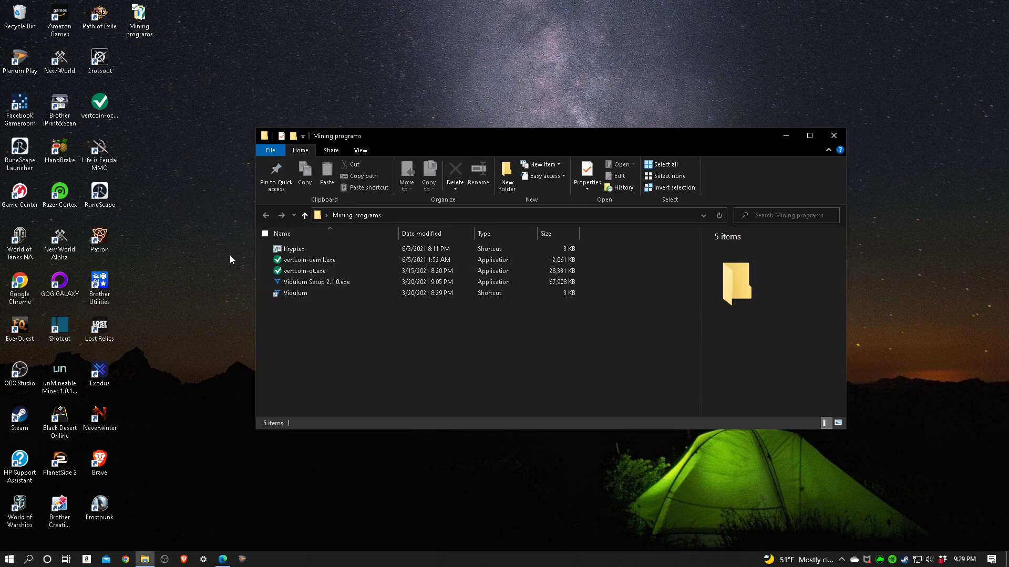
{"action": "mouse_move", "coordinate": [378, 309]}
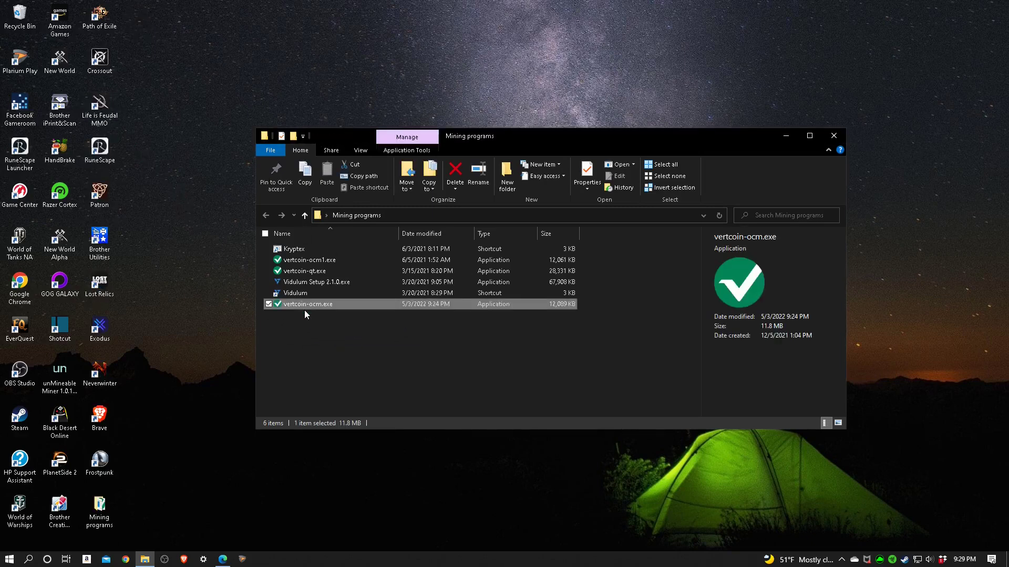
{"action": "left_click", "coordinate": [321, 330]}
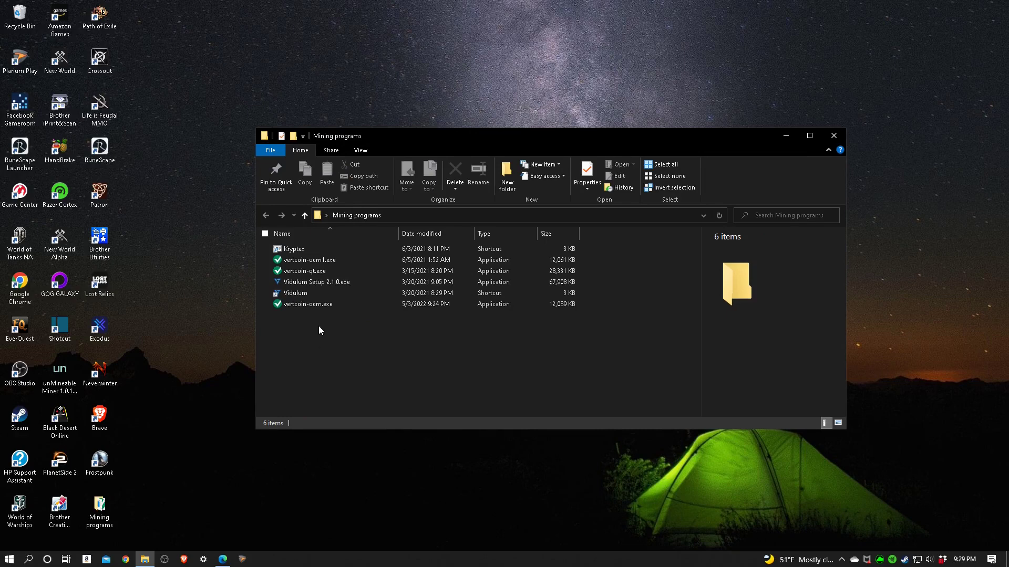
{"action": "left_click", "coordinate": [309, 260]}
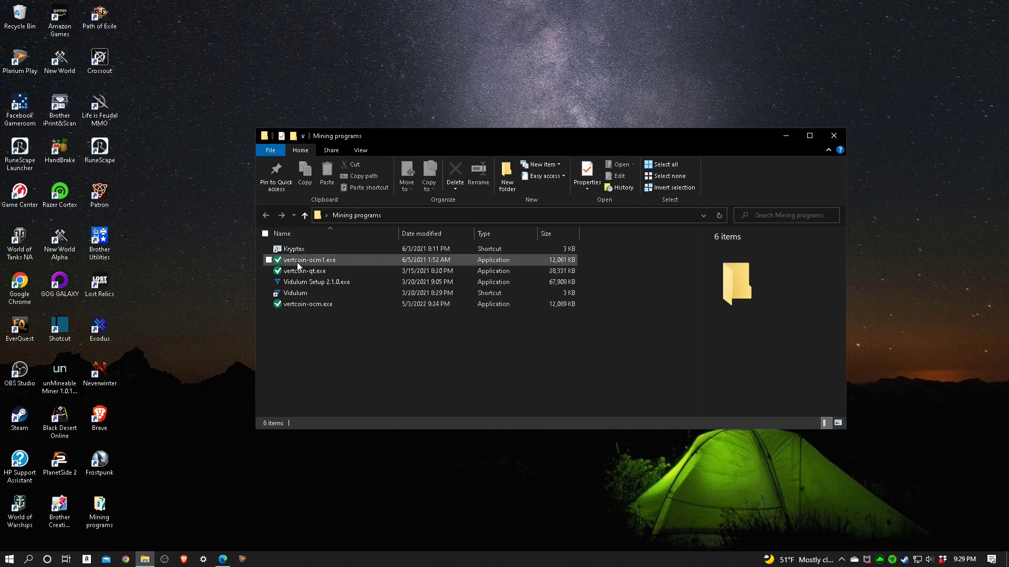
{"action": "mouse_move", "coordinate": [319, 270]}
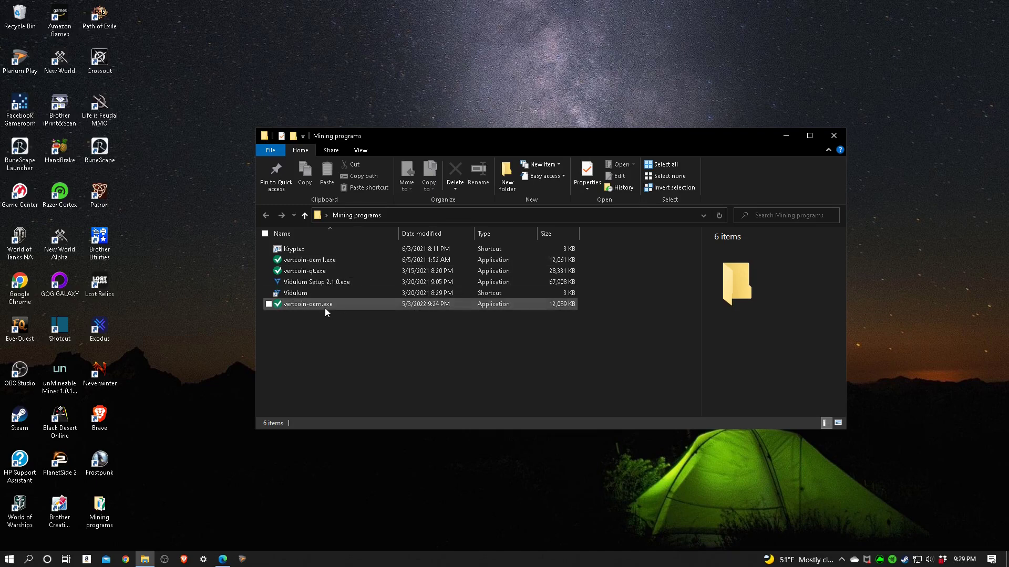
{"action": "mouse_move", "coordinate": [322, 309]}
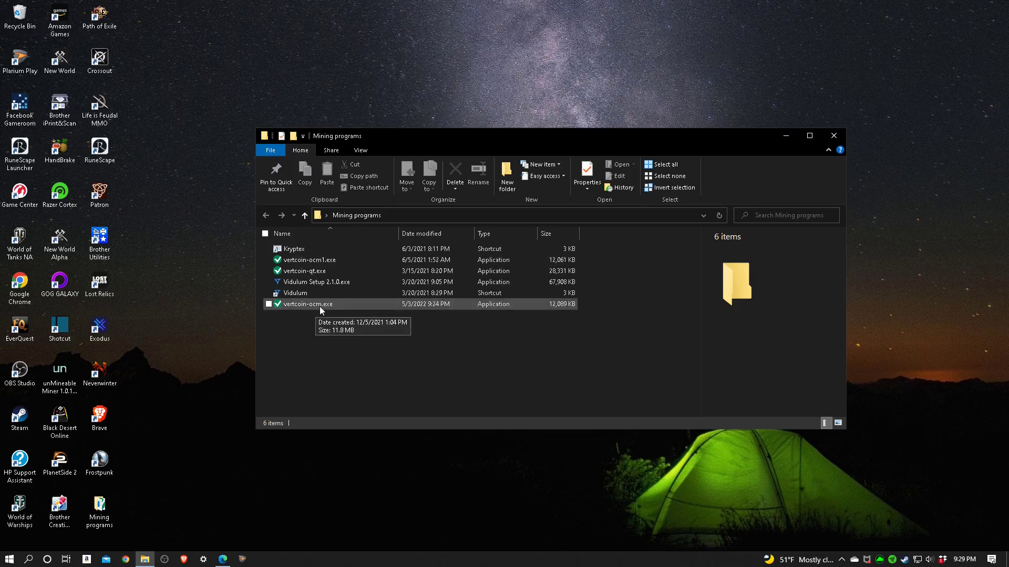
{"action": "mouse_move", "coordinate": [311, 308]}
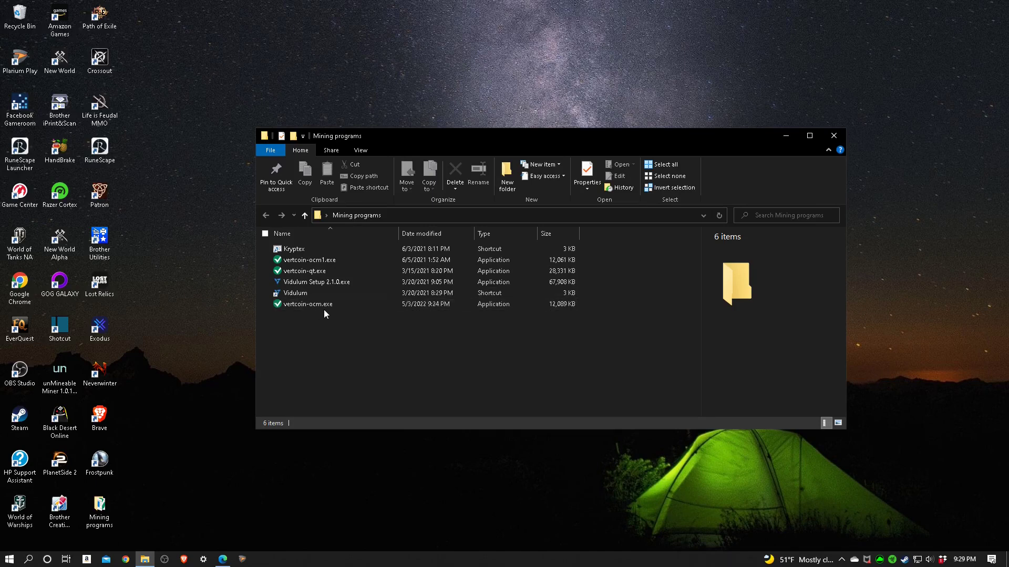
{"action": "mouse_move", "coordinate": [307, 304]}
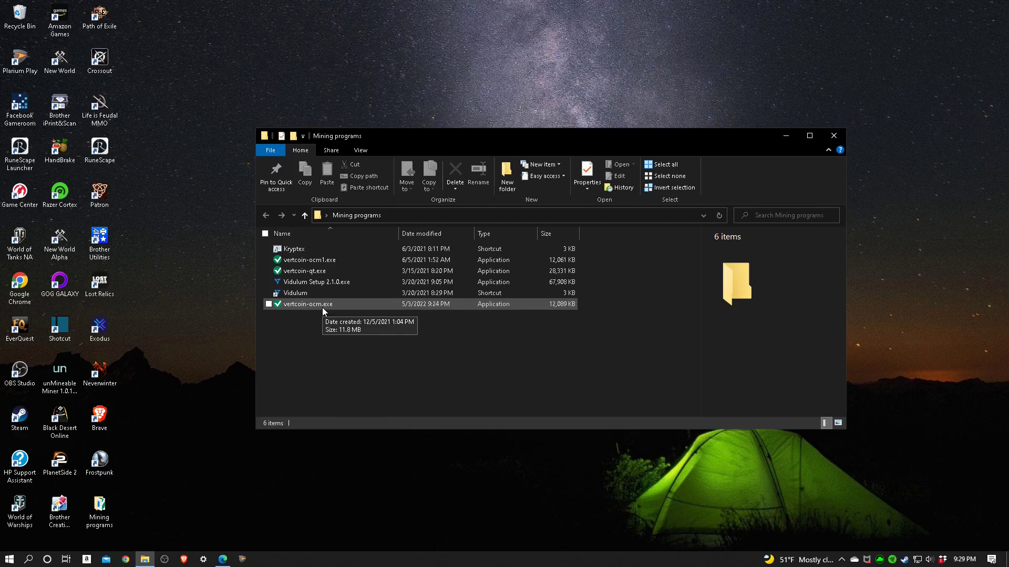
{"action": "left_click", "coordinate": [309, 260]}
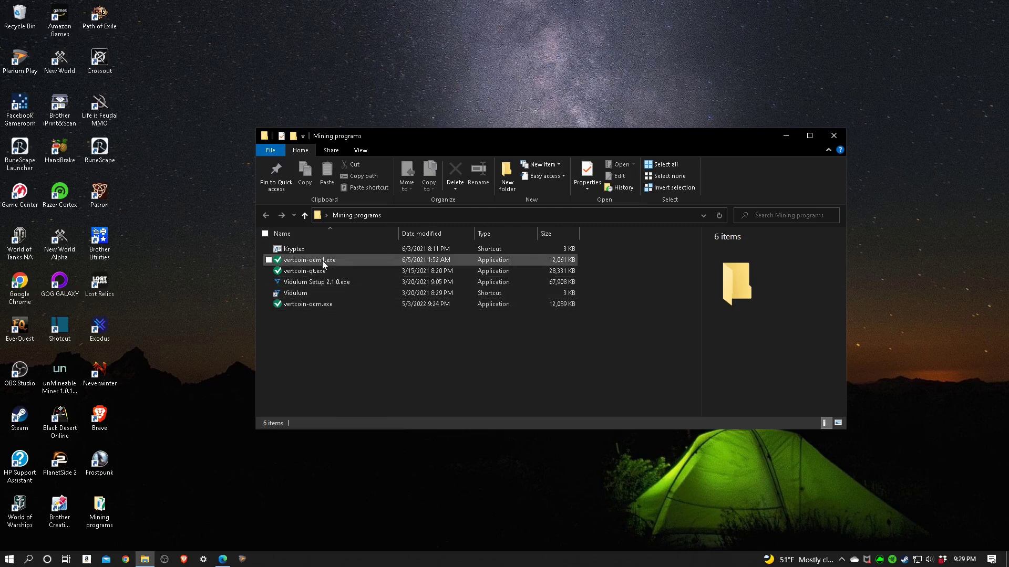
{"action": "mouse_move", "coordinate": [310, 259]}
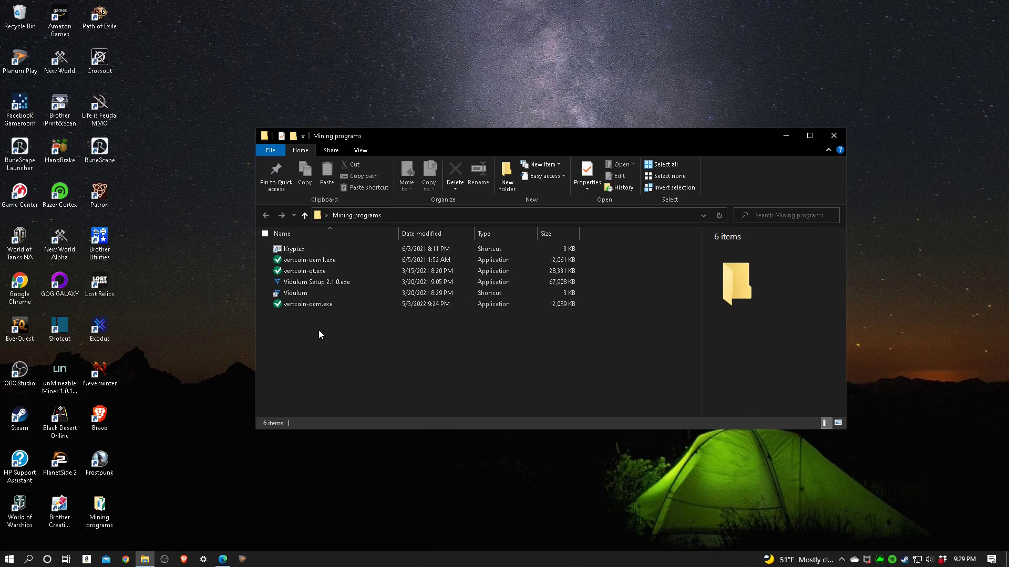
{"action": "mouse_move", "coordinate": [322, 328]}
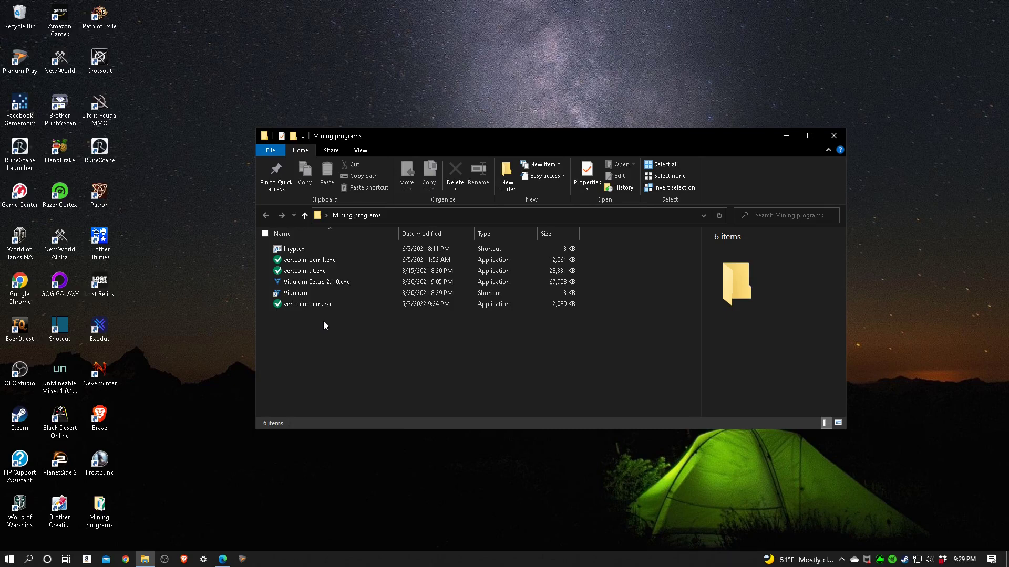
{"action": "mouse_move", "coordinate": [320, 323]}
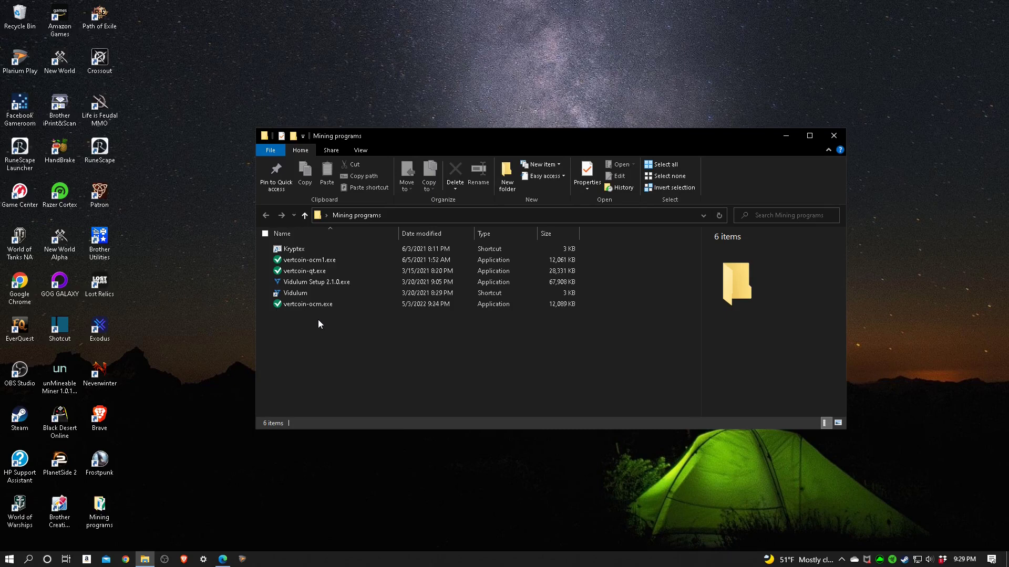
{"action": "mouse_move", "coordinate": [315, 341]}
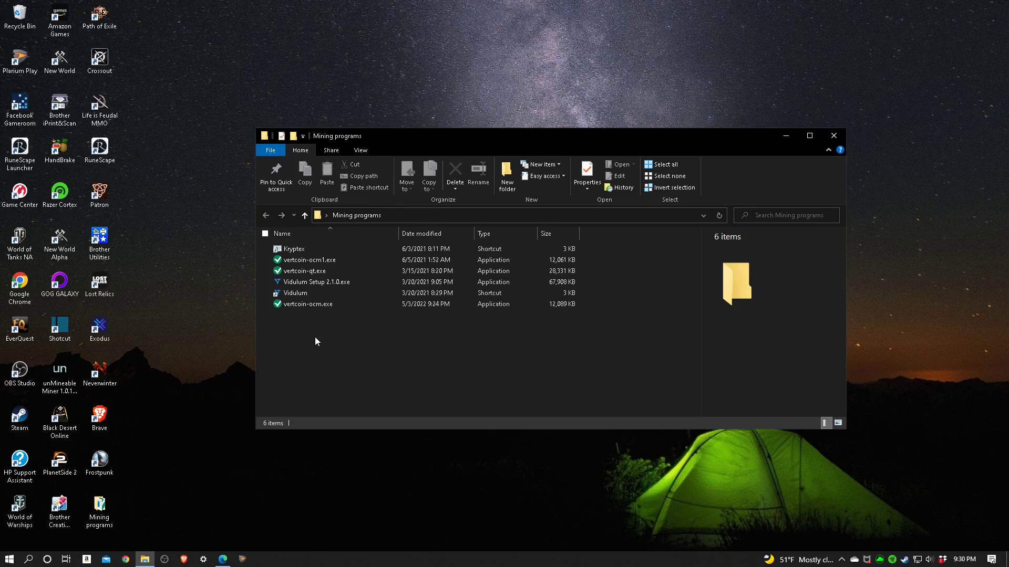
{"action": "mouse_move", "coordinate": [321, 334]}
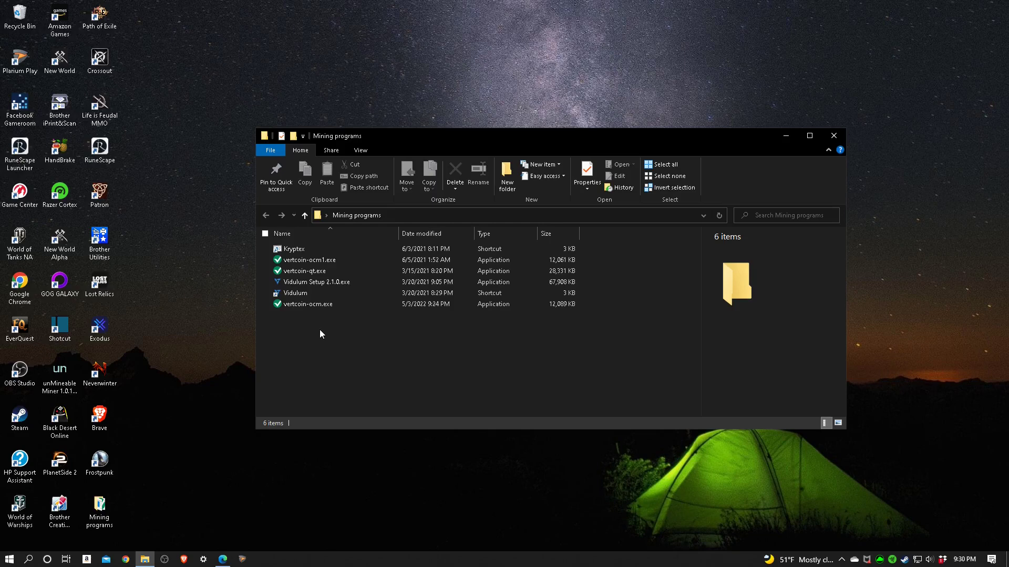
{"action": "mouse_move", "coordinate": [314, 324]}
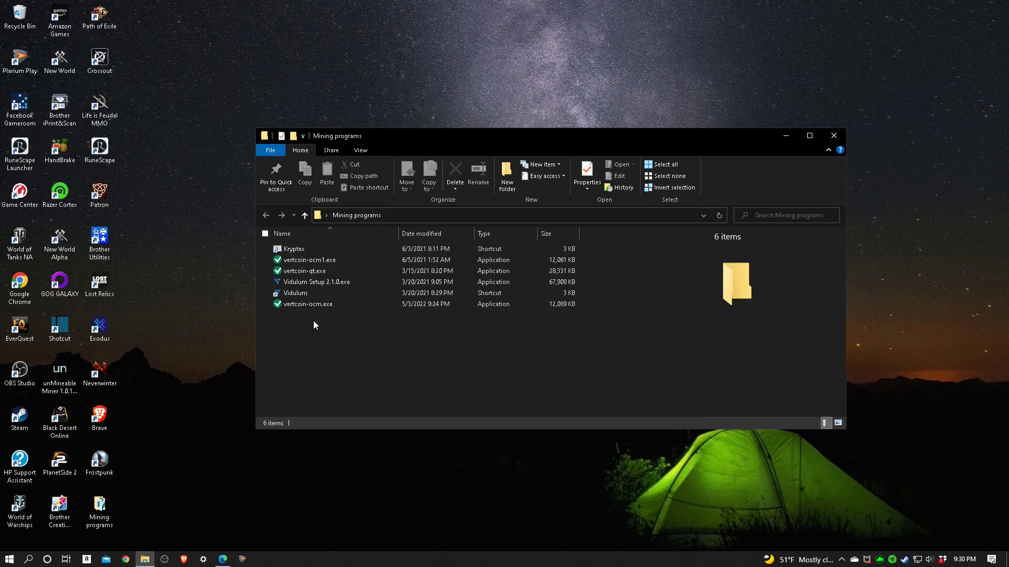
{"action": "mouse_move", "coordinate": [332, 353]}
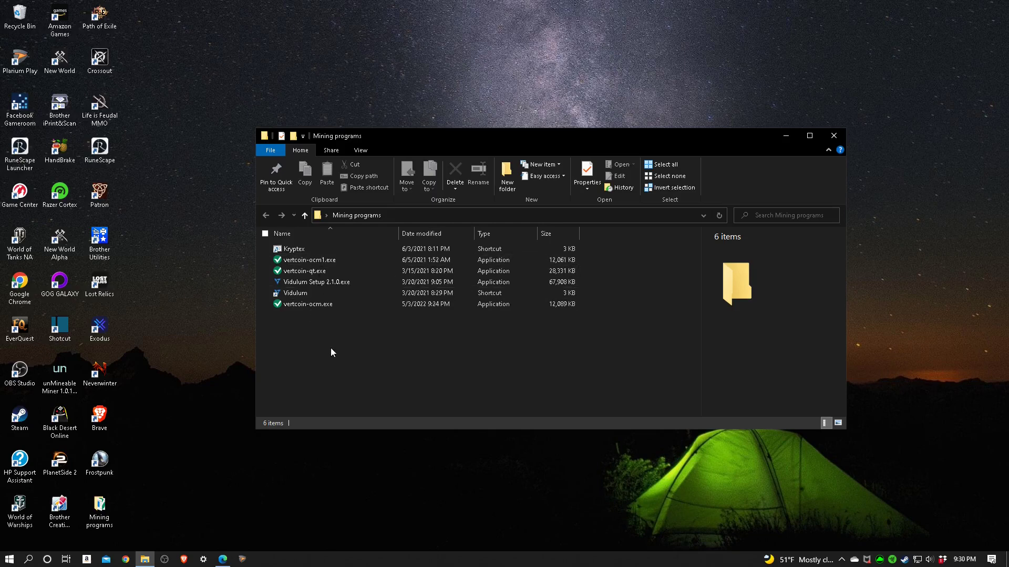
{"action": "mouse_move", "coordinate": [311, 319]}
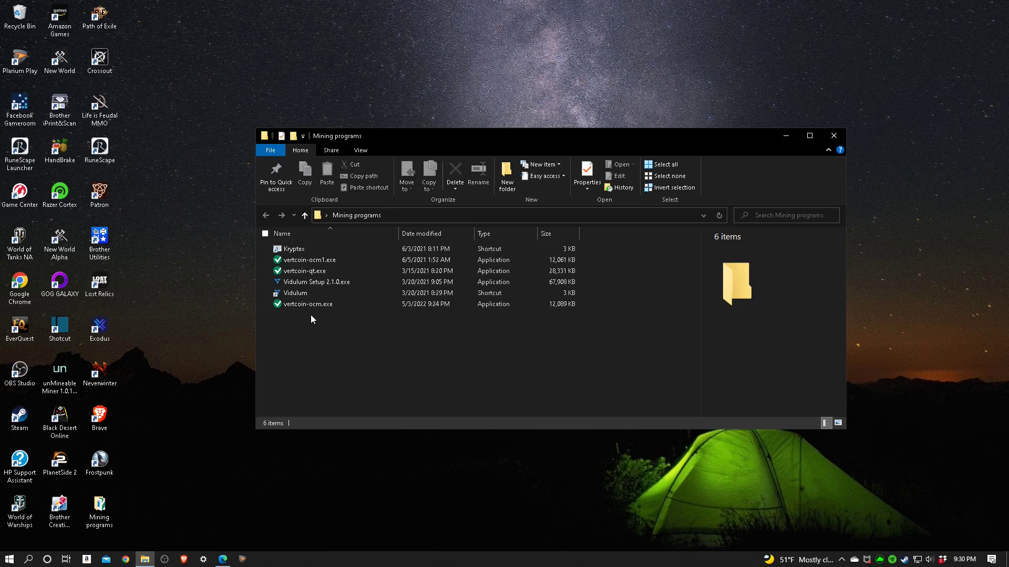
Create a shortcut to vertcoin-ocm.exe, then close the Mining programs folder.
{"action": "right_click", "coordinate": [308, 303]}
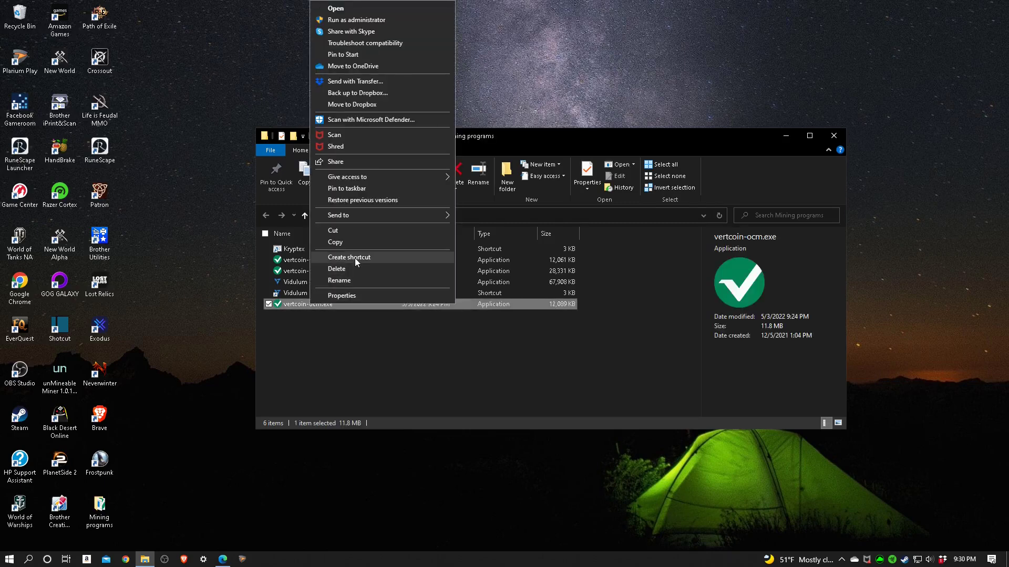
{"action": "left_click", "coordinate": [349, 256]}
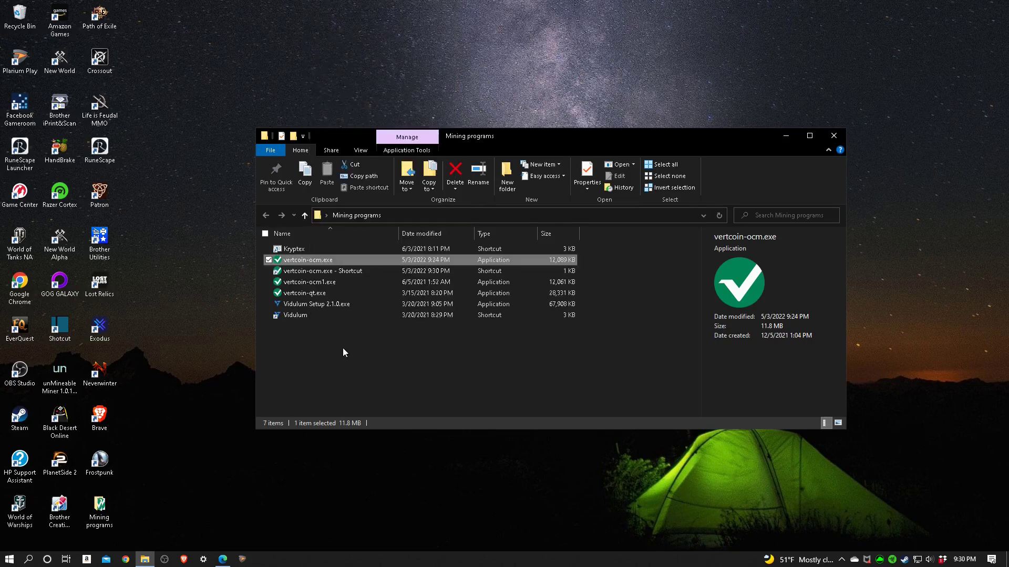
{"action": "mouse_move", "coordinate": [329, 327]}
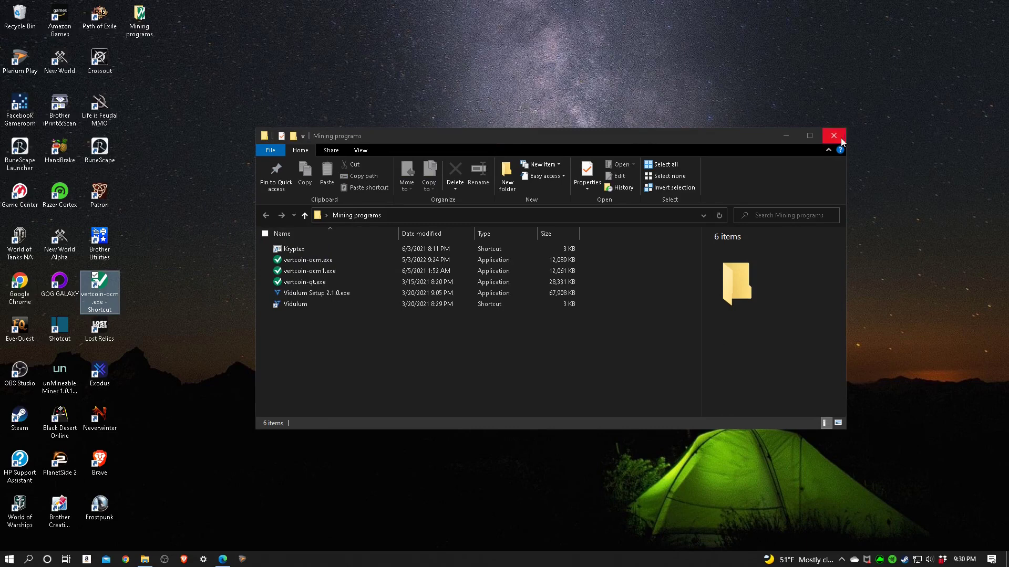
{"action": "left_click", "coordinate": [834, 136]}
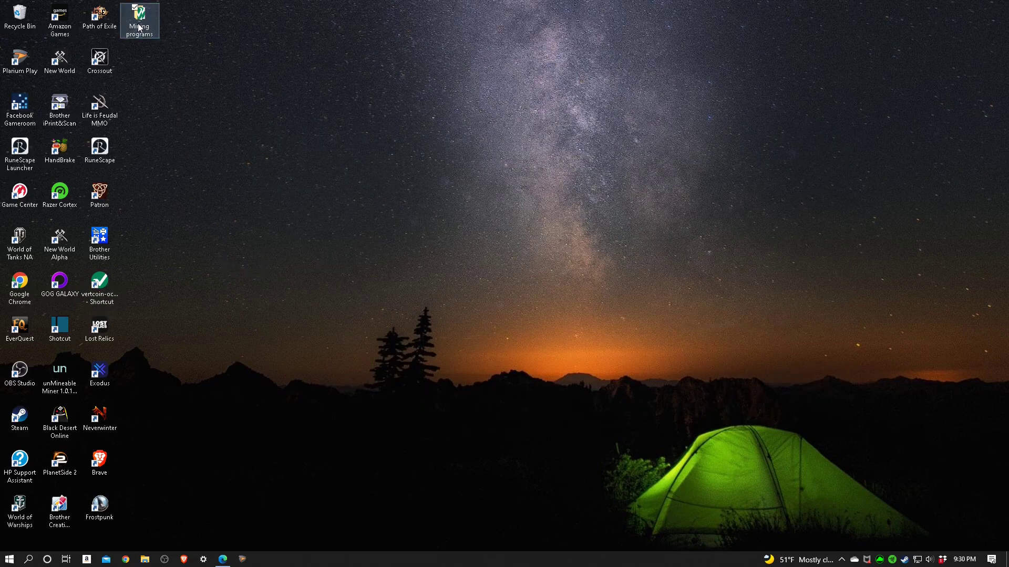
{"action": "double_click", "coordinate": [139, 20]}
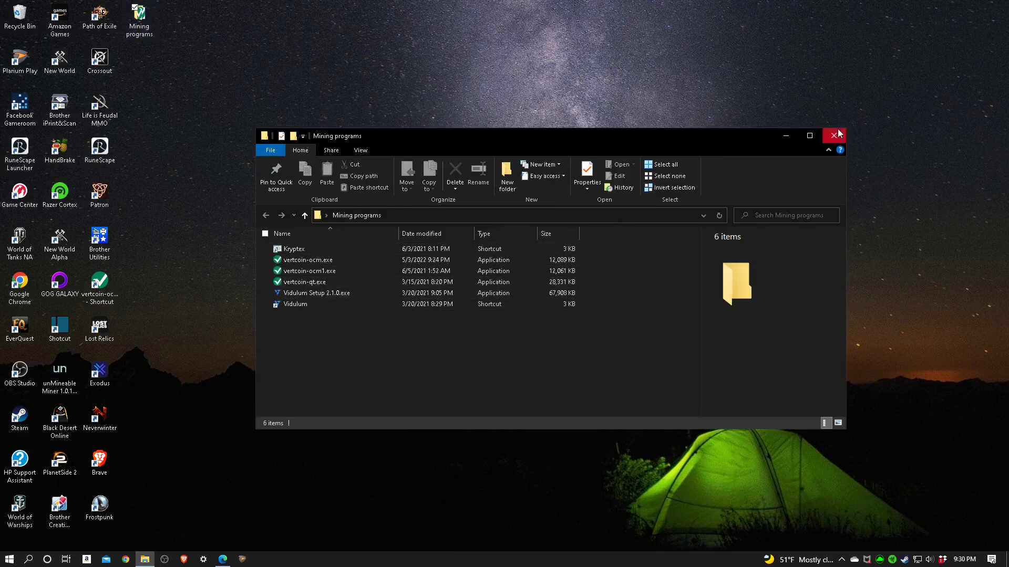
{"action": "left_click", "coordinate": [838, 135]}
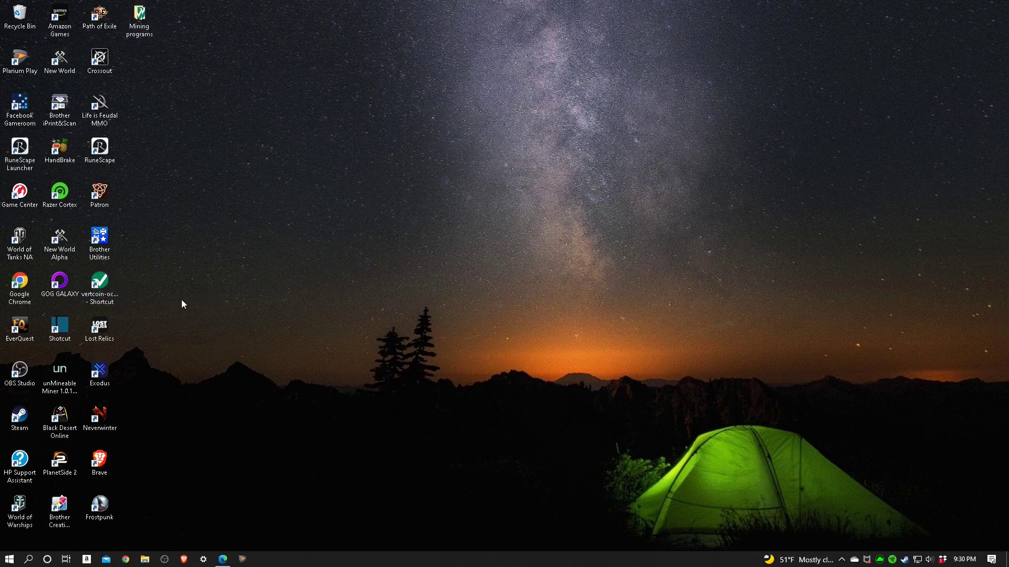
{"action": "mouse_move", "coordinate": [98, 283]}
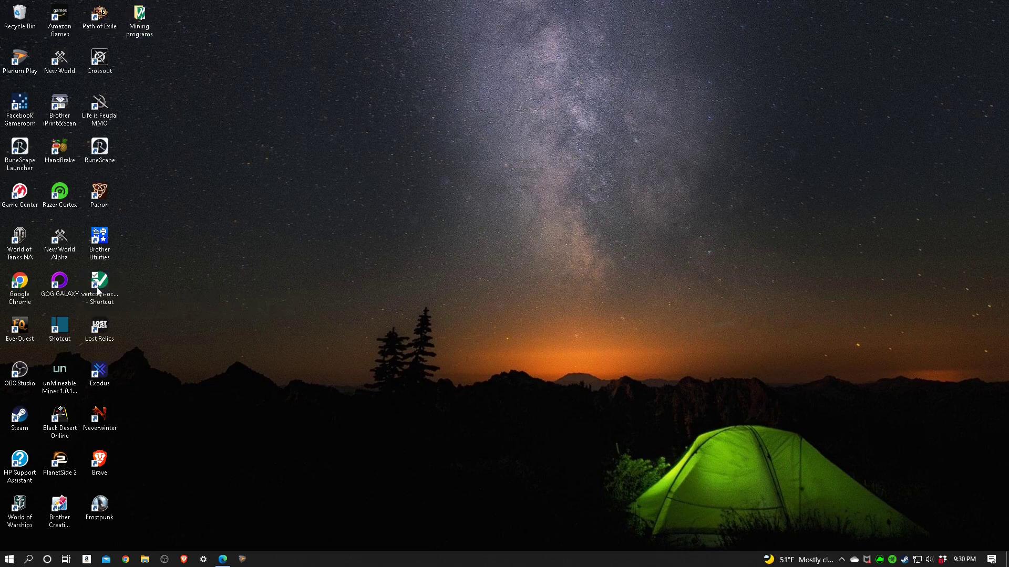
Launch Vertcoin One Click Miner from the vertcoin-ocm desktop shortcut and let it verify Verthash data.
{"action": "double_click", "coordinate": [99, 285]}
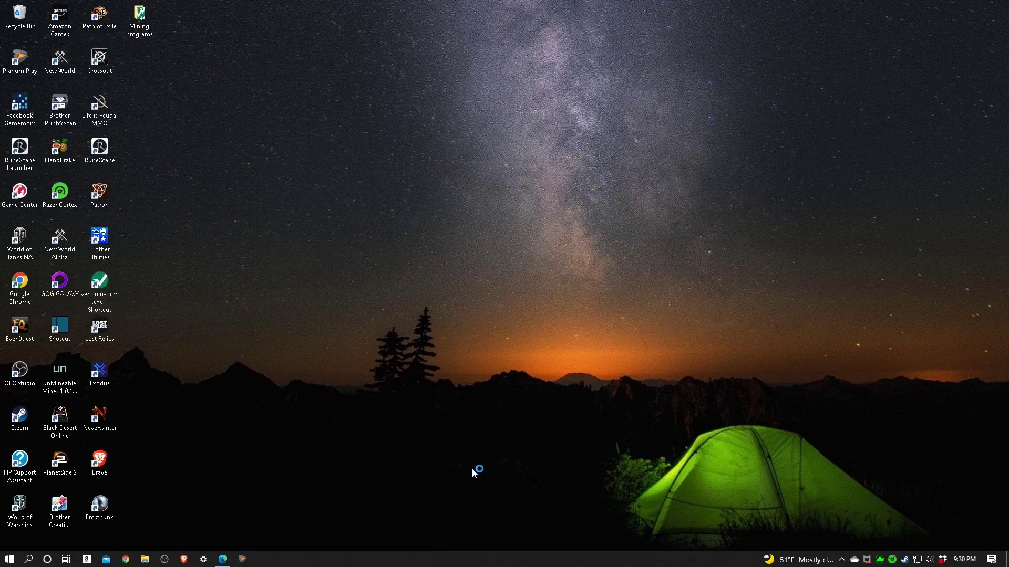
{"action": "mouse_move", "coordinate": [474, 474]}
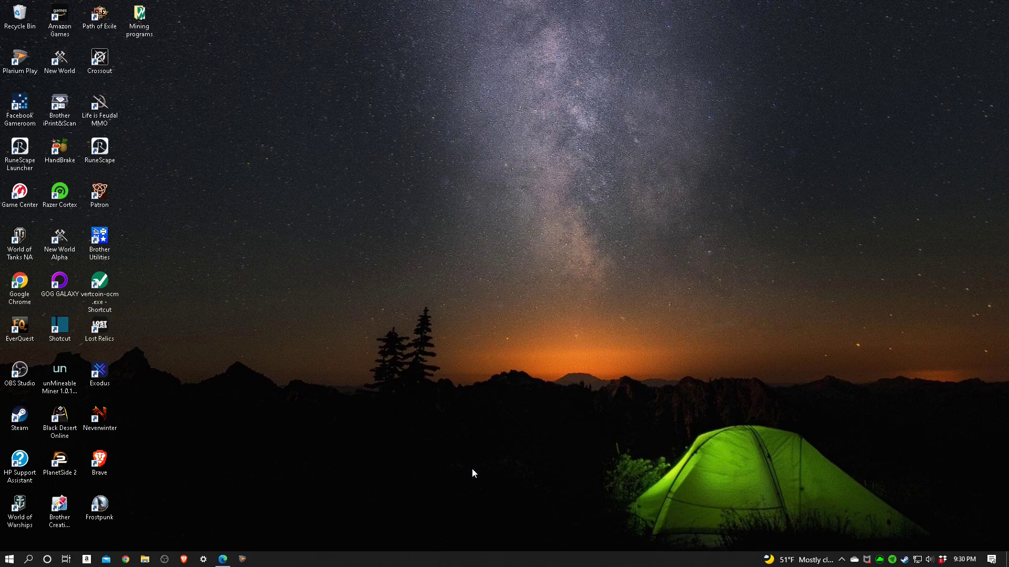
{"action": "double_click", "coordinate": [100, 279]}
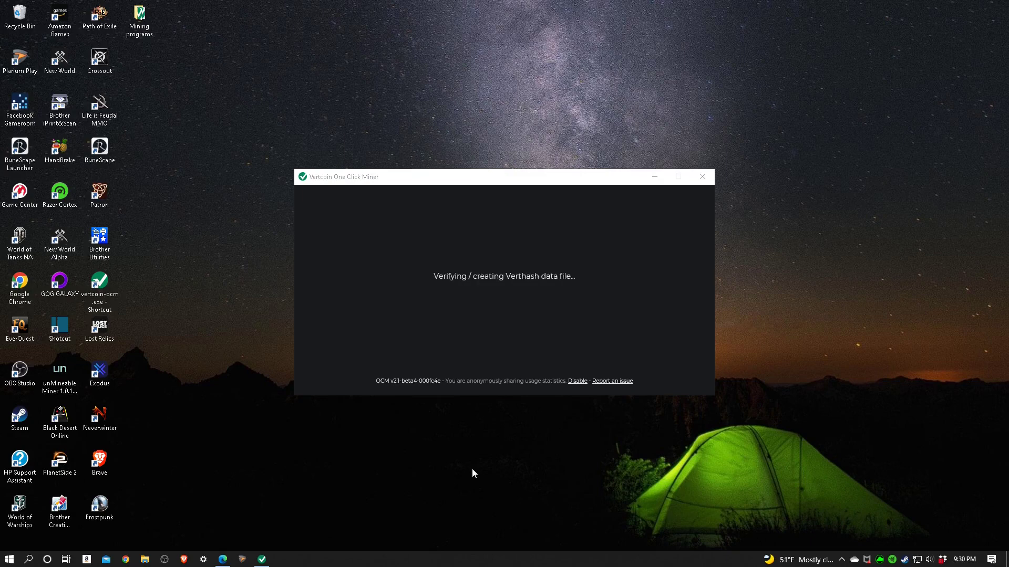
{"action": "mouse_move", "coordinate": [527, 432]}
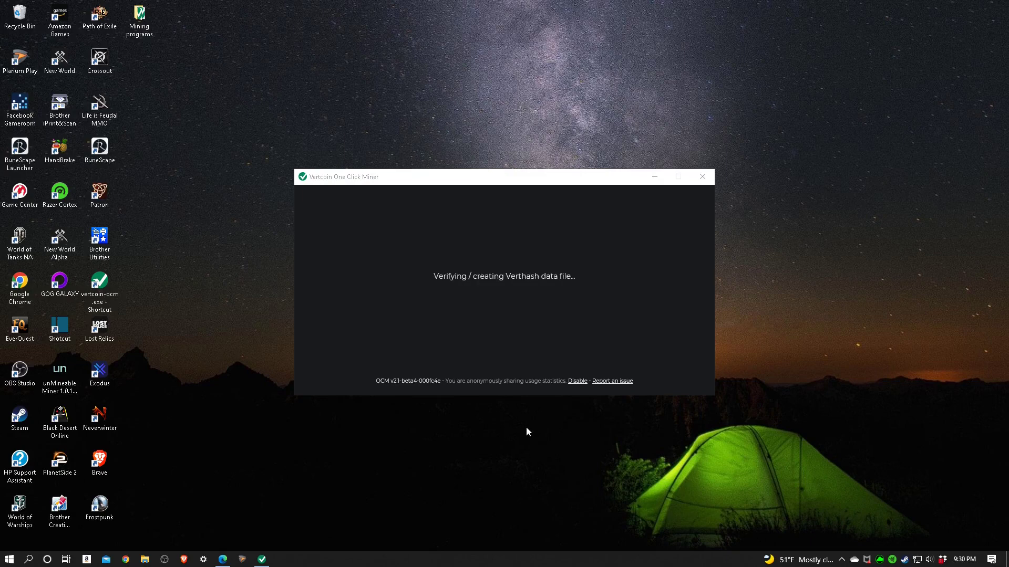
{"action": "mouse_move", "coordinate": [507, 412]}
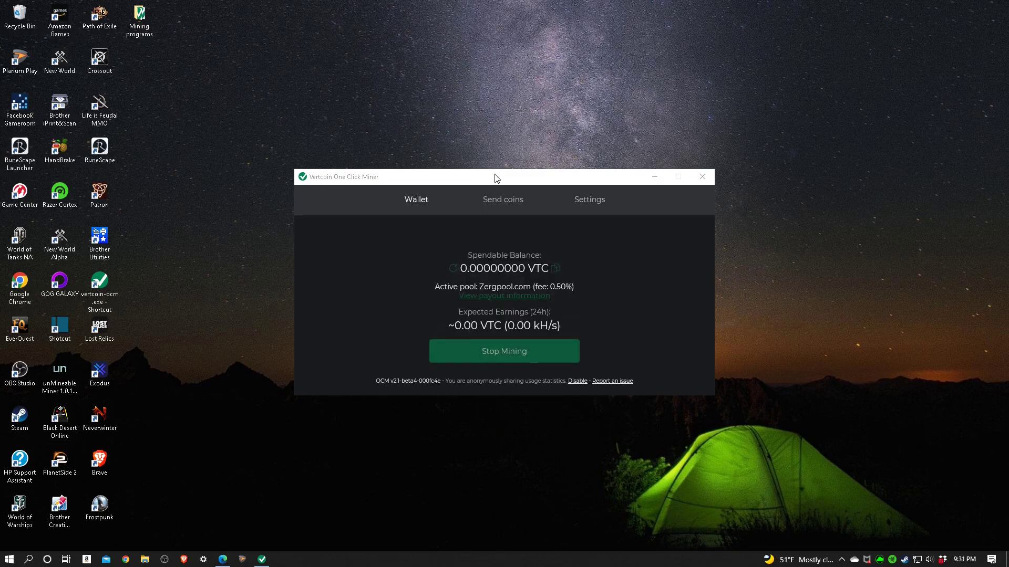
Drag the miner window toward the top-left while the hashrate ramps to about 196 kH/s.
{"action": "left_click_drag", "start_coordinate": [497, 177], "coordinate": [427, 27]}
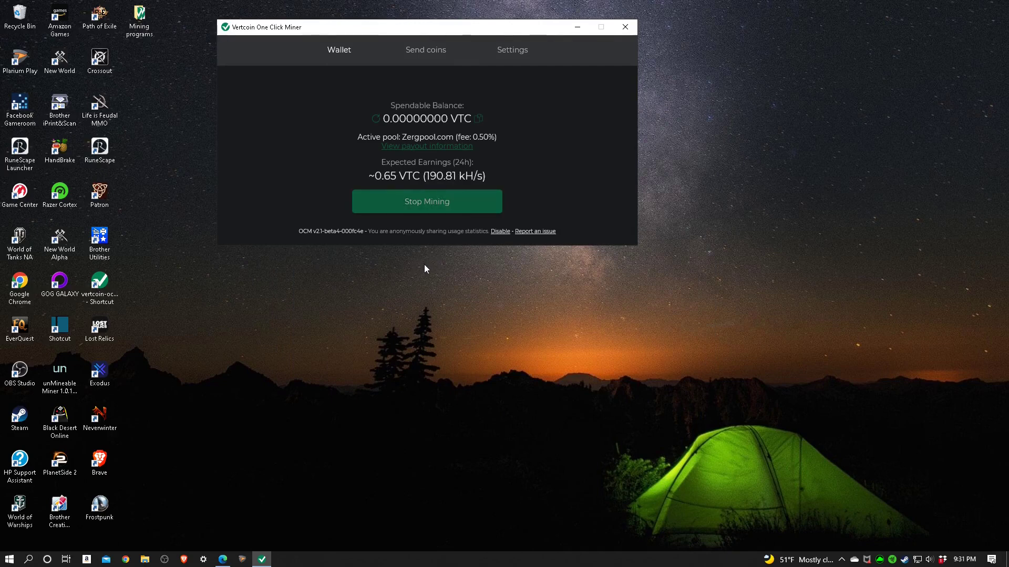
{"action": "mouse_move", "coordinate": [432, 271]}
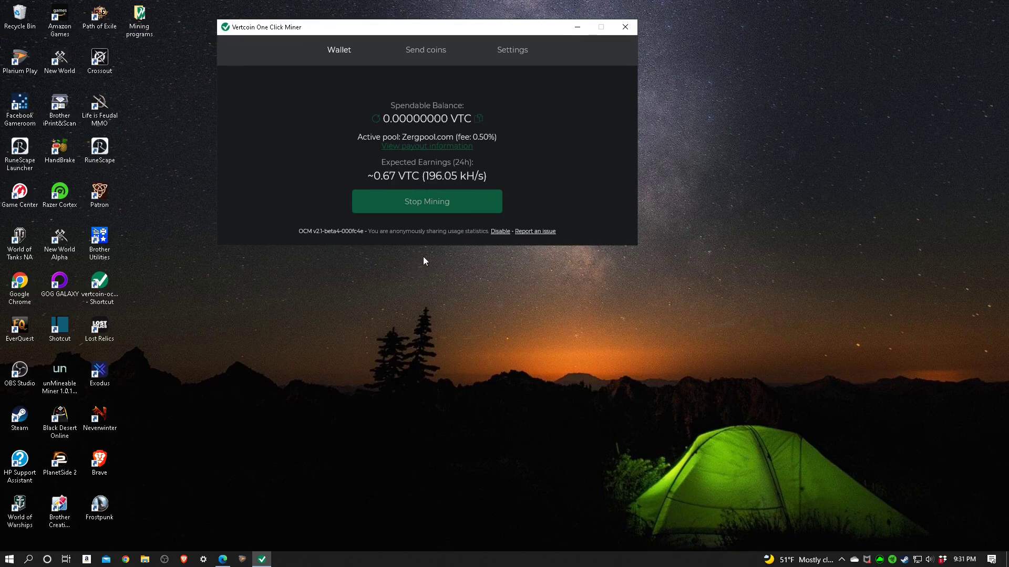
{"action": "mouse_move", "coordinate": [441, 263]}
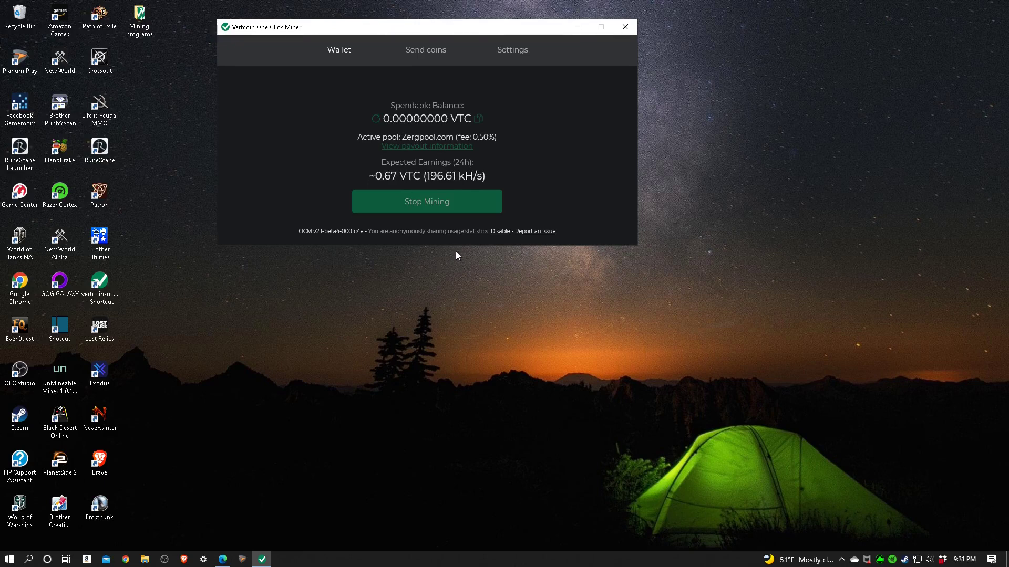
{"action": "mouse_move", "coordinate": [454, 250]}
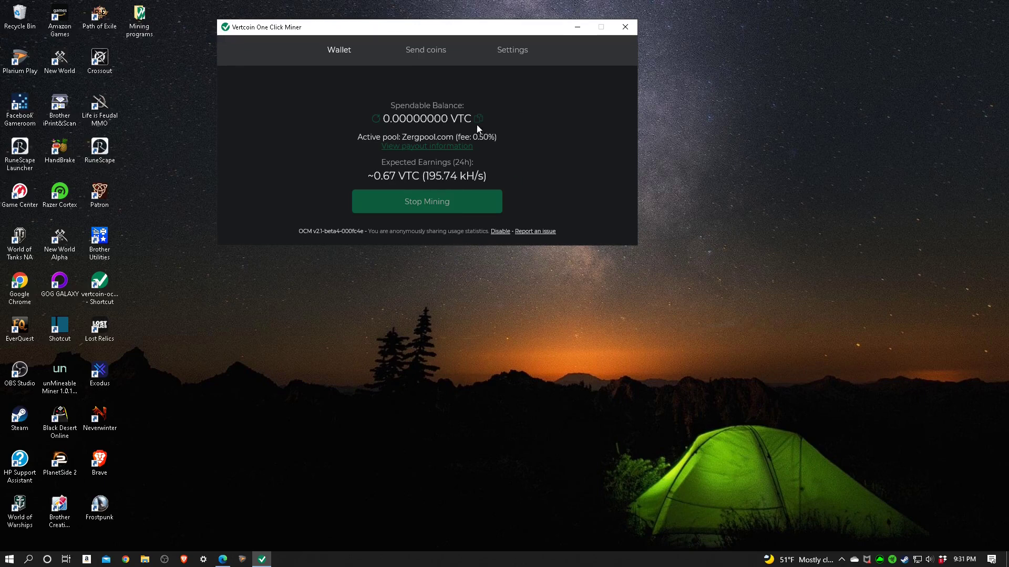
{"action": "mouse_move", "coordinate": [382, 147]}
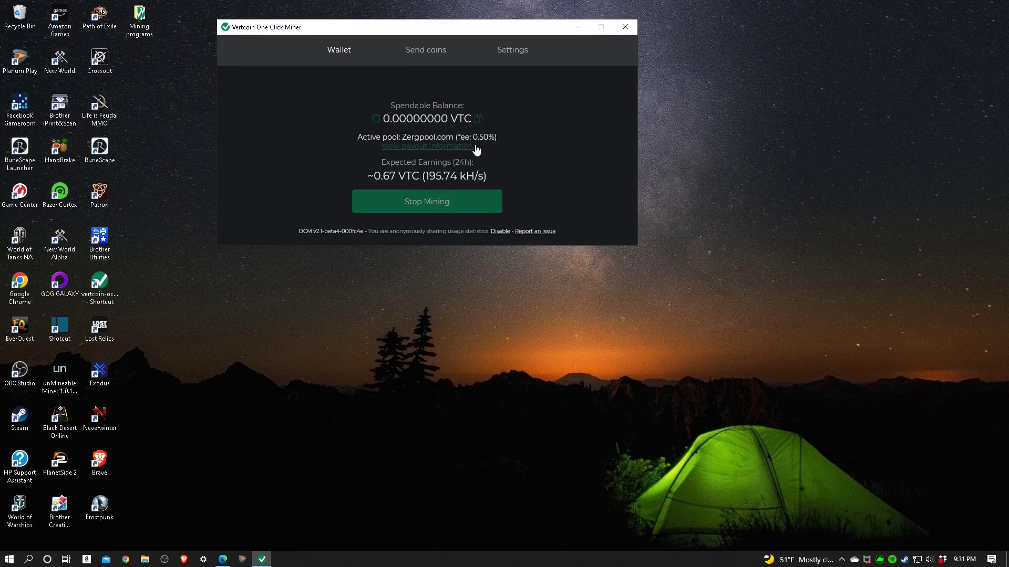
Review the Mining pool choices in Settings, keep Zergpool.com, and return to the wallet overview.
{"action": "left_click", "coordinate": [512, 49]}
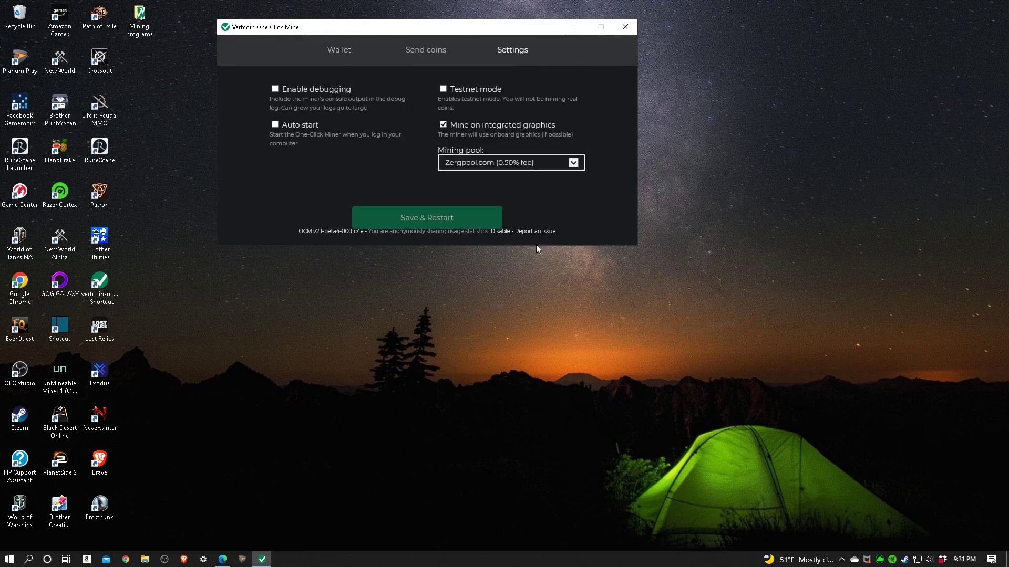
{"action": "mouse_move", "coordinate": [361, 165]}
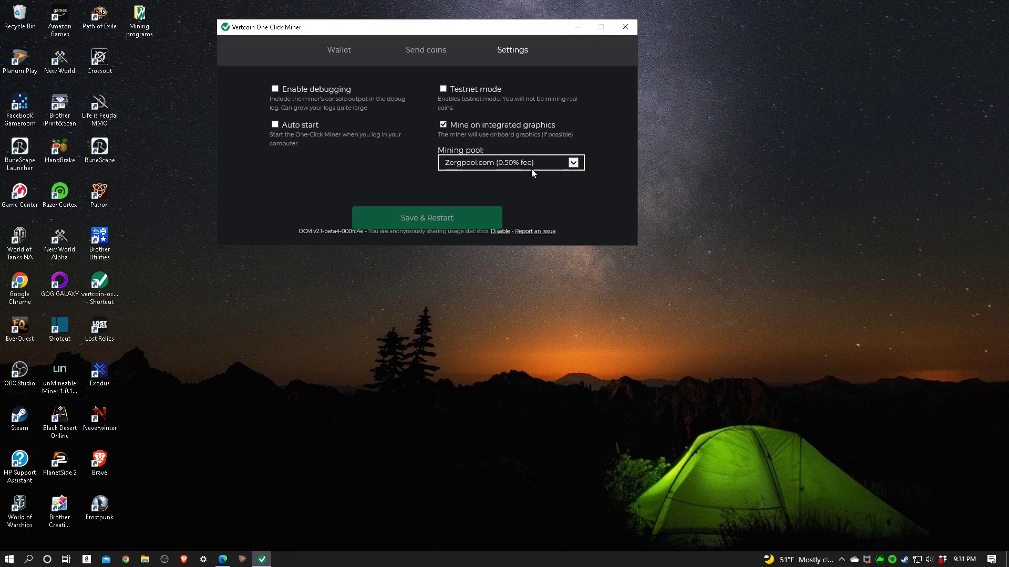
{"action": "left_click", "coordinate": [572, 162]}
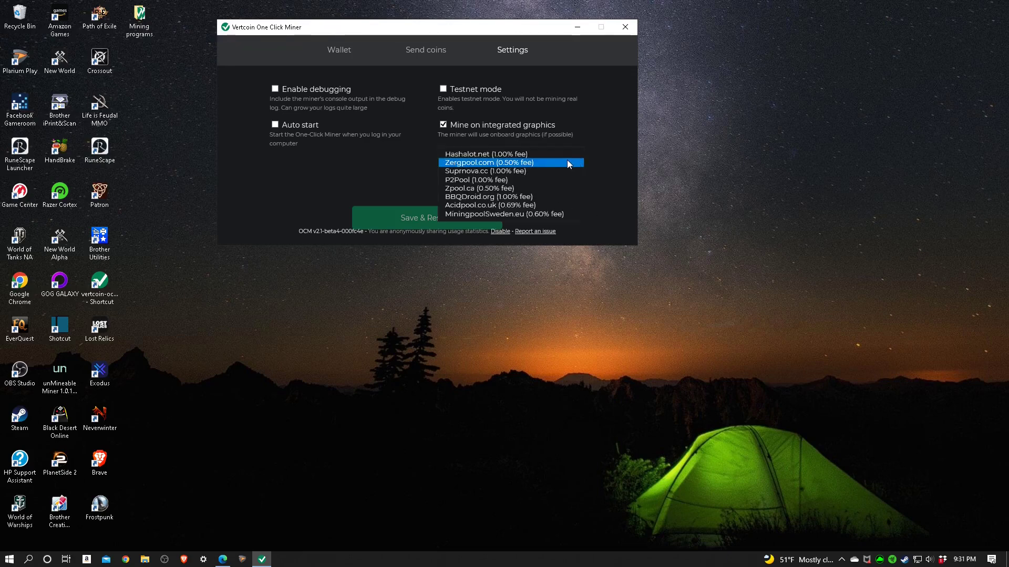
{"action": "mouse_move", "coordinate": [510, 164]}
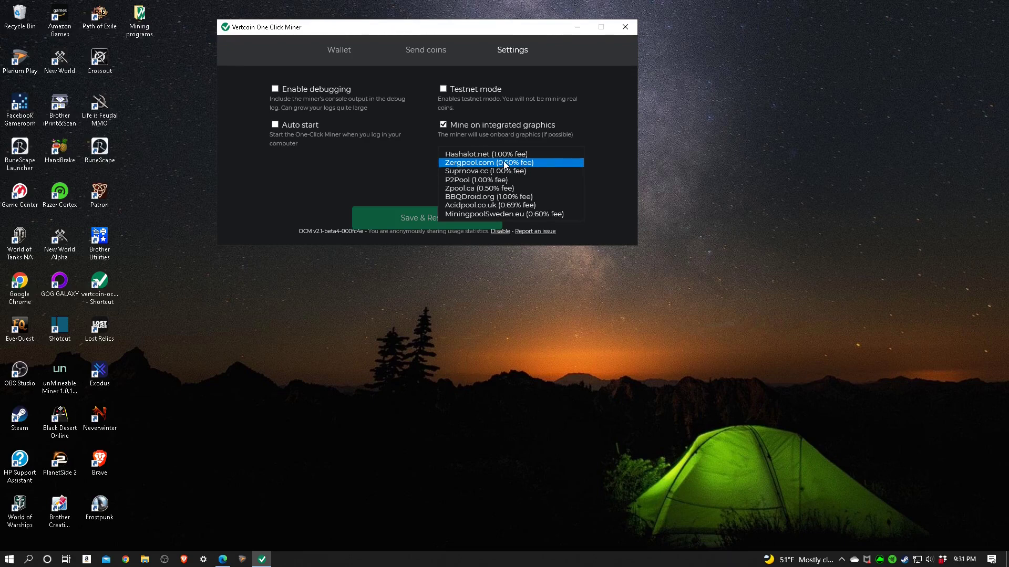
{"action": "mouse_move", "coordinate": [535, 171]}
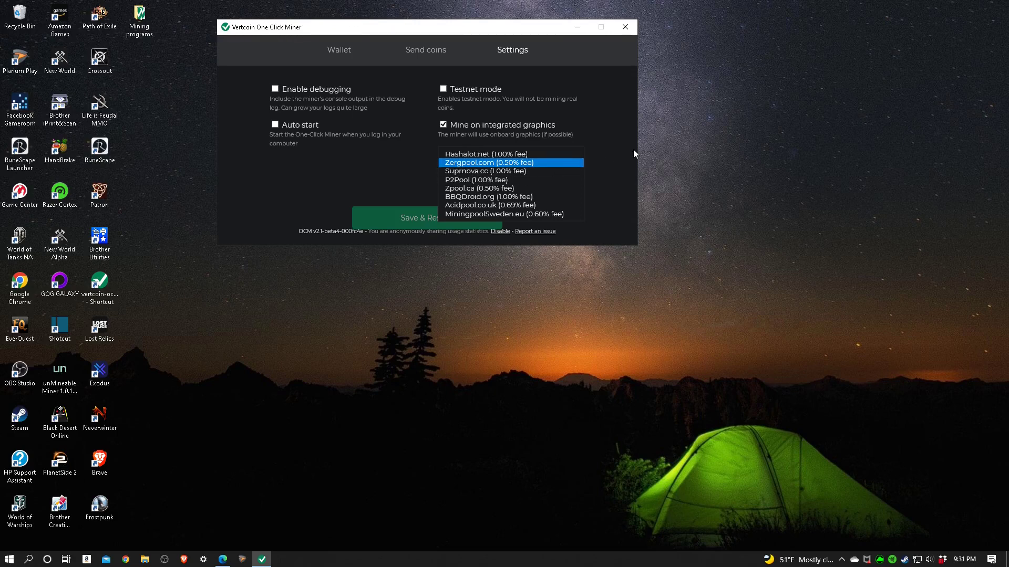
{"action": "mouse_move", "coordinate": [618, 158]}
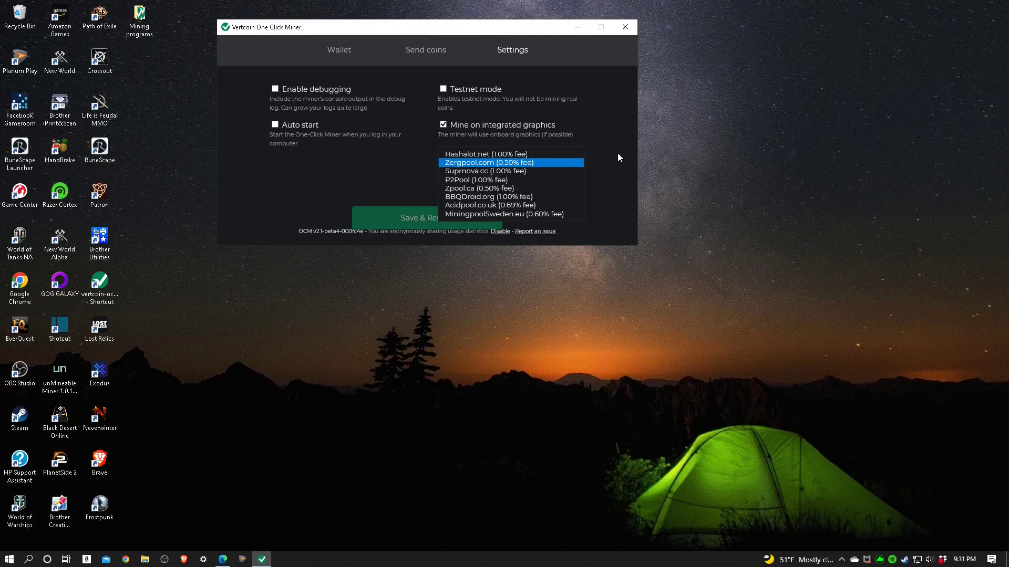
{"action": "mouse_move", "coordinate": [610, 166]}
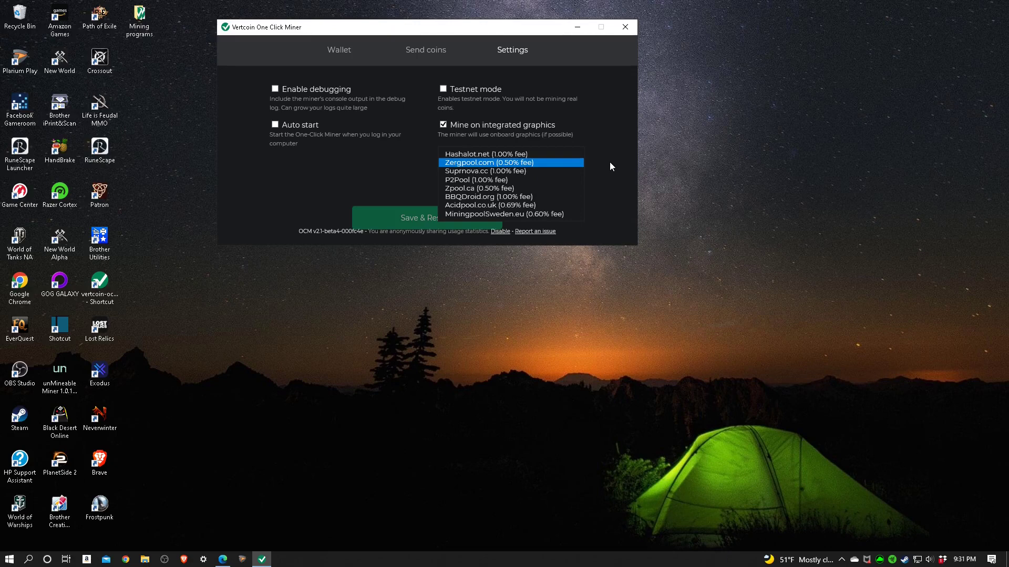
{"action": "mouse_move", "coordinate": [463, 244]}
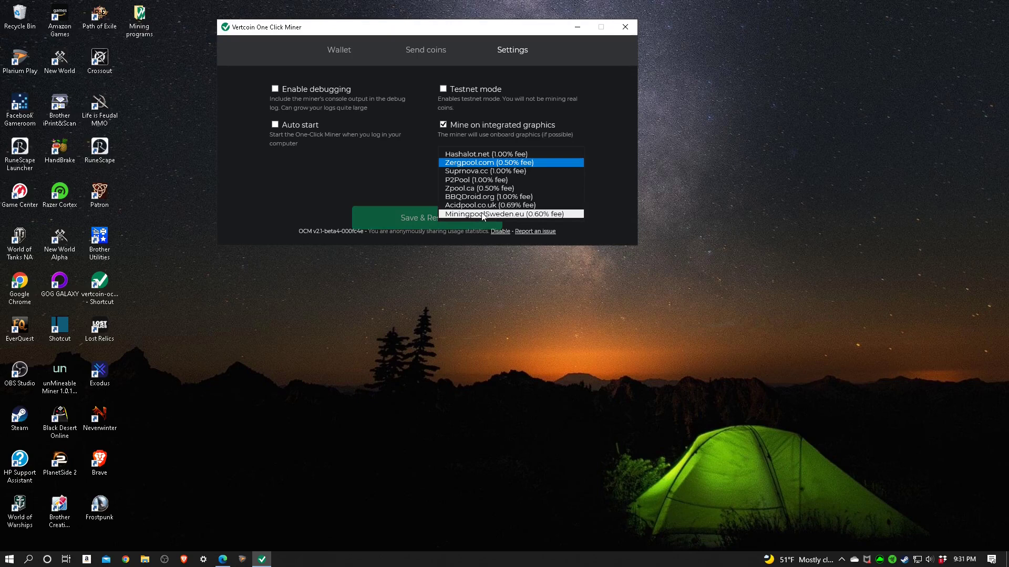
{"action": "mouse_move", "coordinate": [557, 237]}
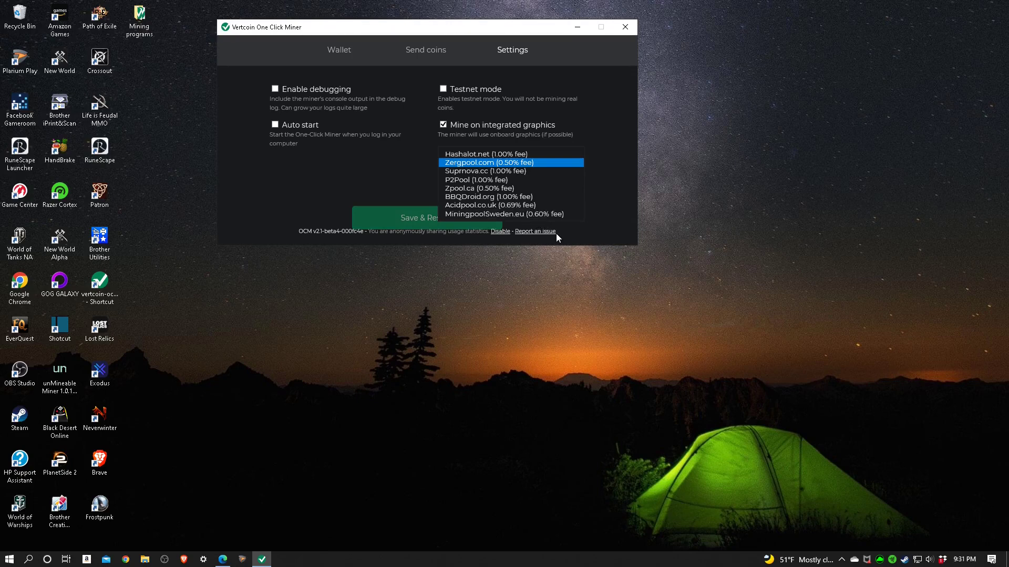
{"action": "mouse_move", "coordinate": [542, 226]}
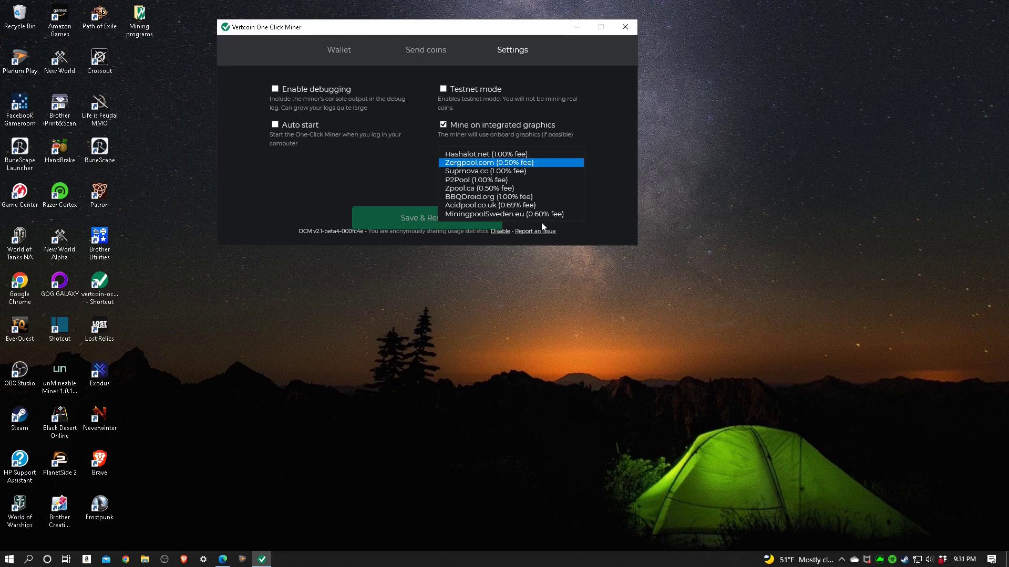
{"action": "mouse_move", "coordinate": [511, 197]}
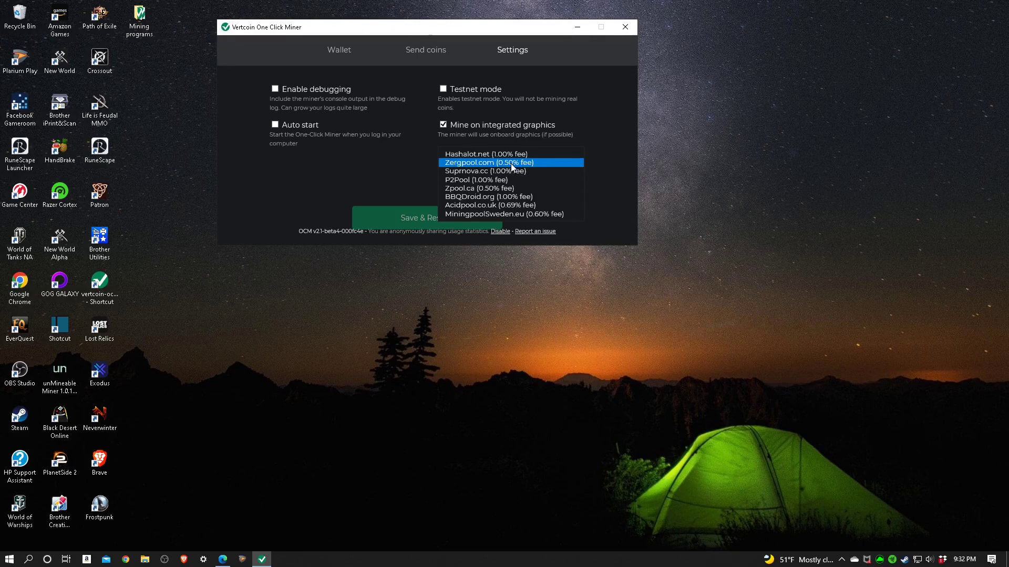
{"action": "mouse_move", "coordinate": [511, 170]}
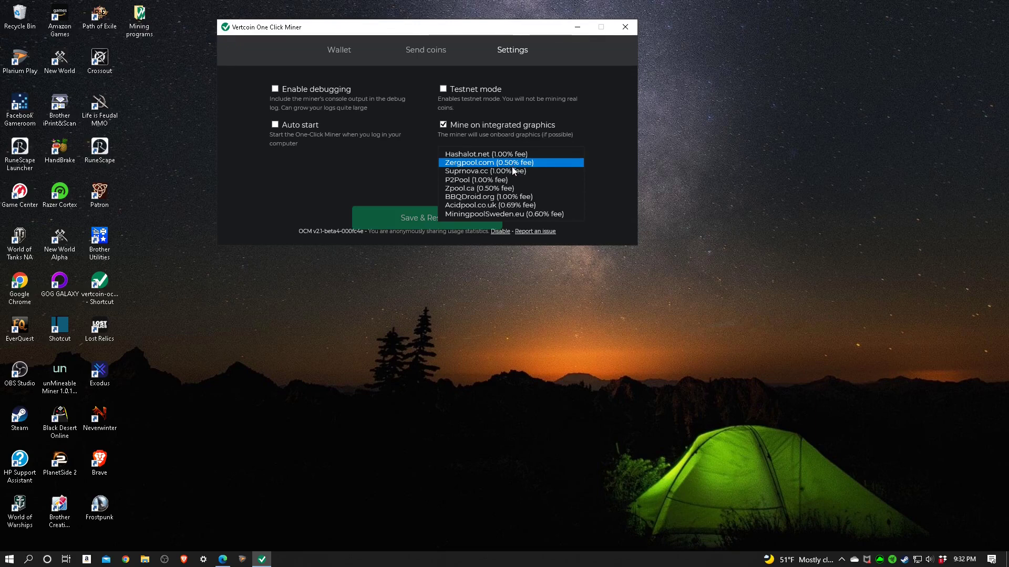
{"action": "mouse_move", "coordinate": [498, 196]}
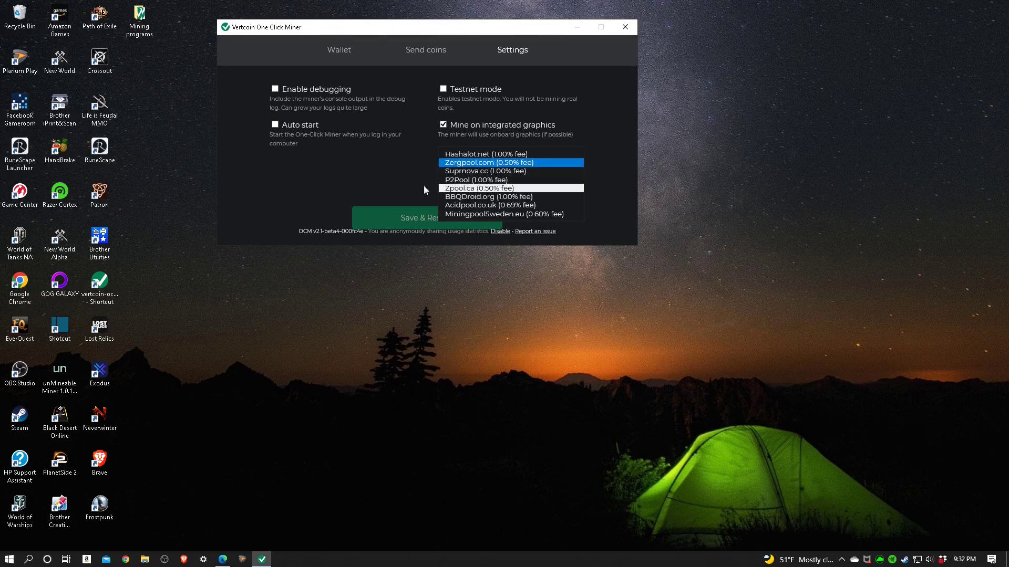
{"action": "left_click", "coordinate": [511, 162]}
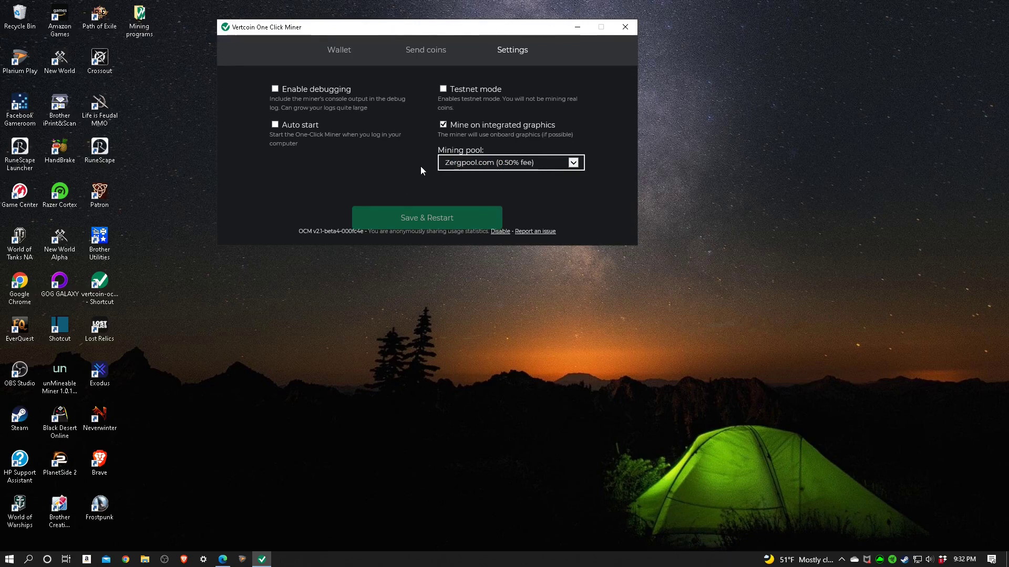
{"action": "mouse_move", "coordinate": [448, 82]}
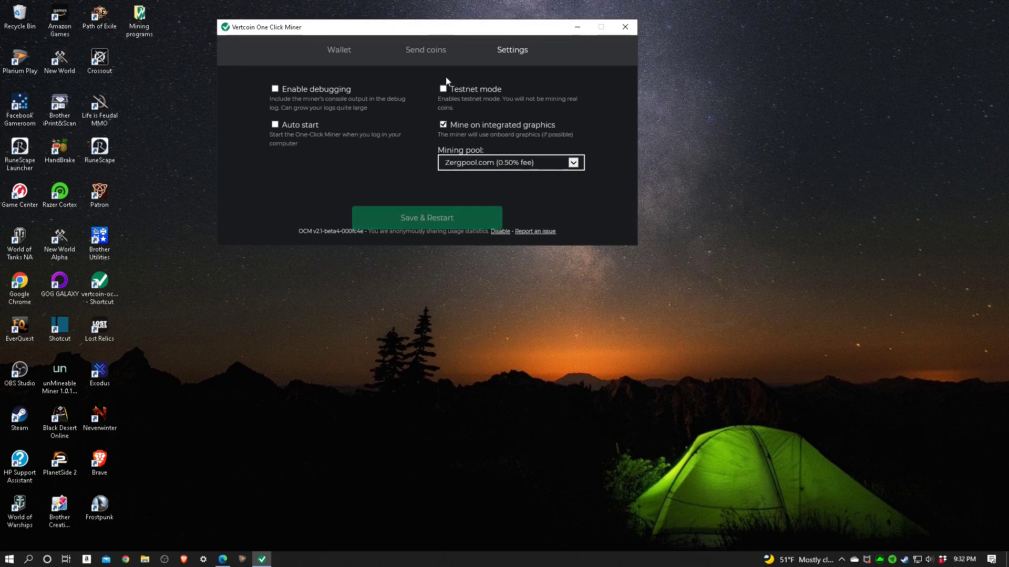
{"action": "left_click", "coordinate": [426, 217]}
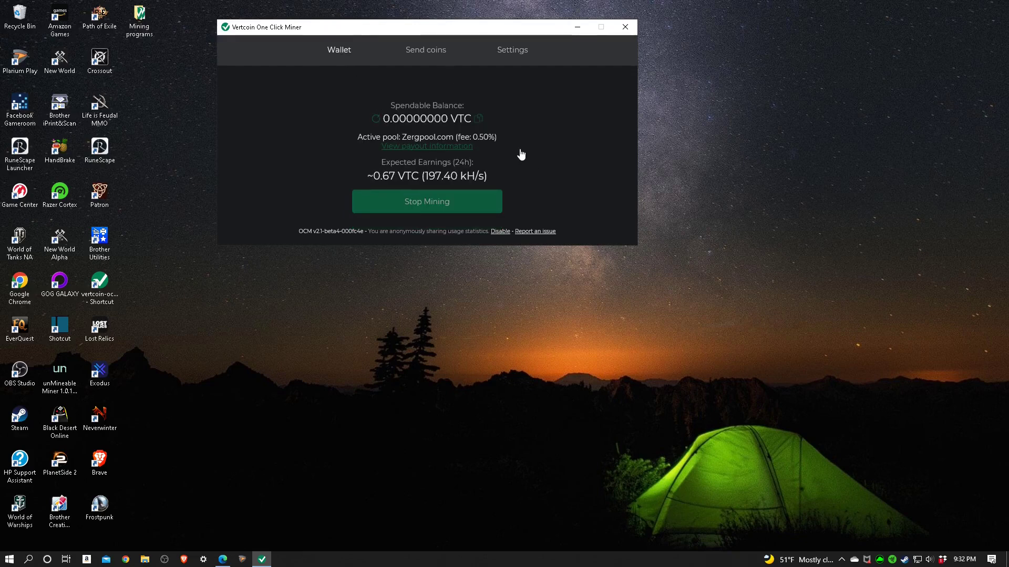
{"action": "mouse_move", "coordinate": [526, 156]}
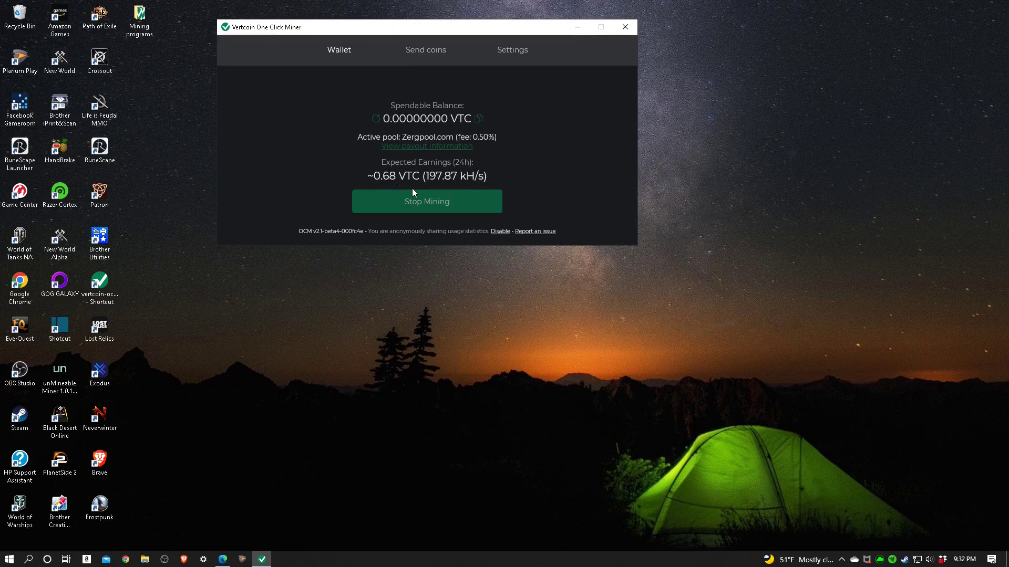
{"action": "mouse_move", "coordinate": [405, 290]}
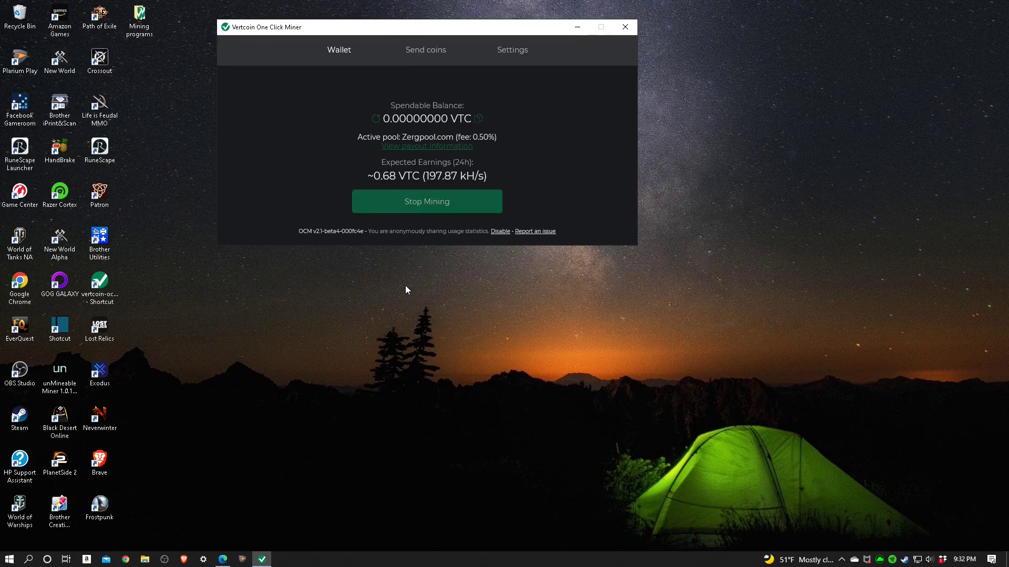
{"action": "mouse_move", "coordinate": [423, 259]}
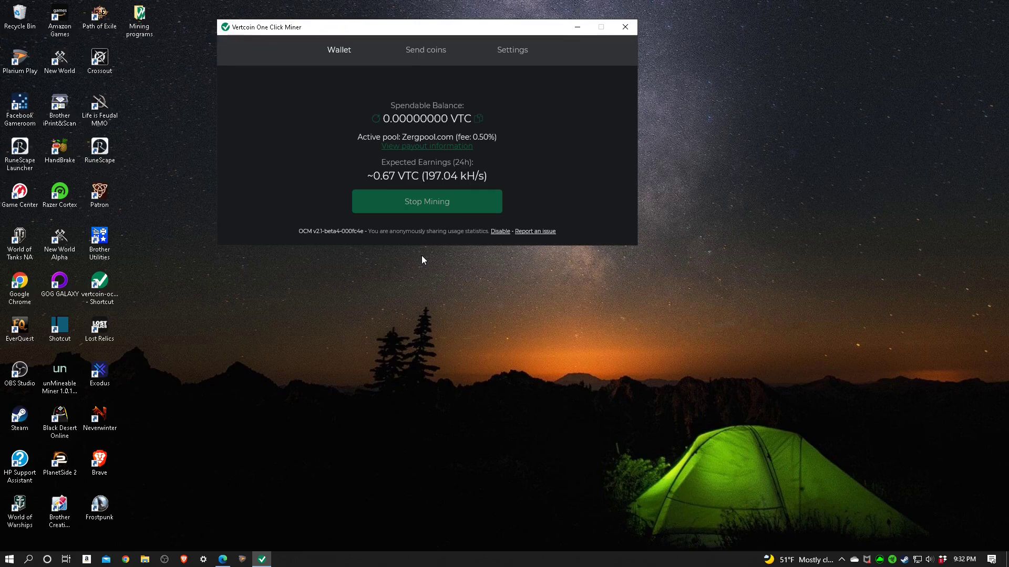
{"action": "mouse_move", "coordinate": [408, 260]}
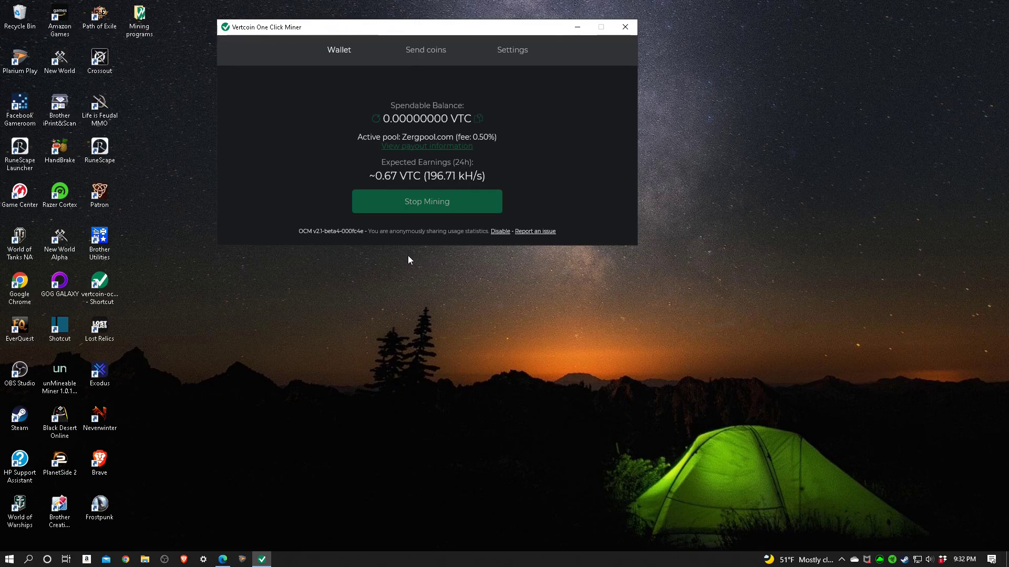
{"action": "mouse_move", "coordinate": [426, 260]}
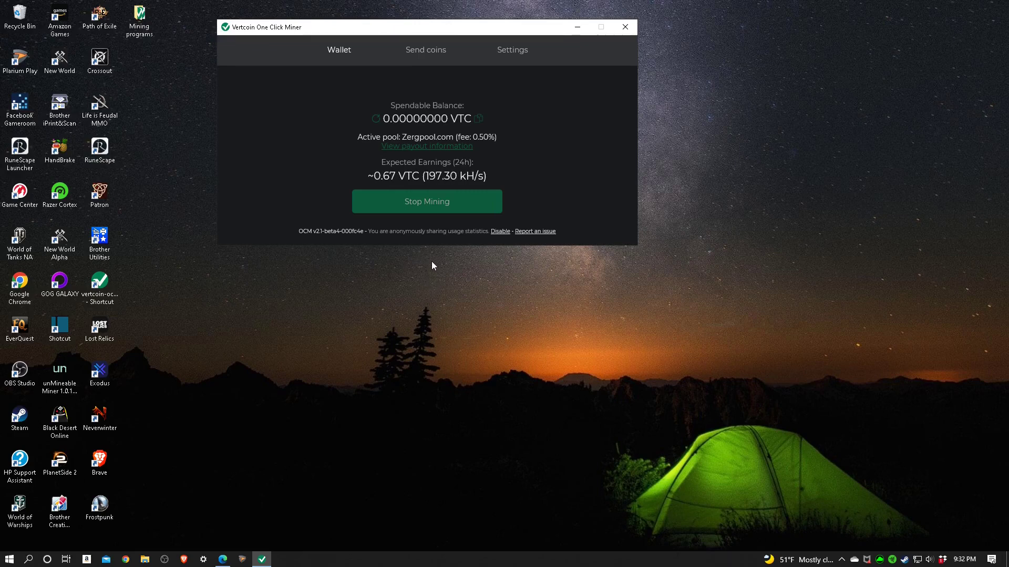
{"action": "mouse_move", "coordinate": [414, 252]}
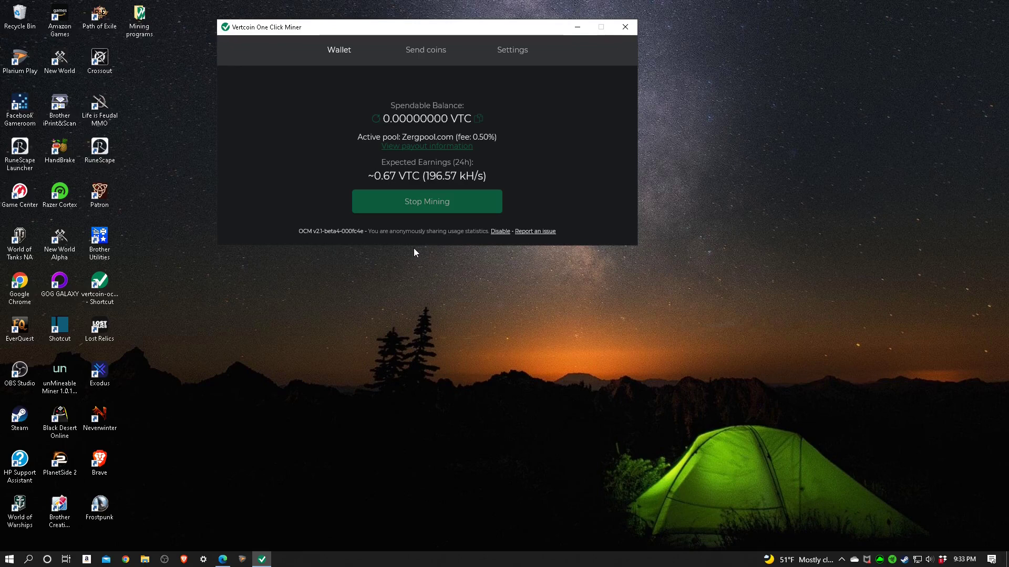
{"action": "mouse_move", "coordinate": [435, 260]}
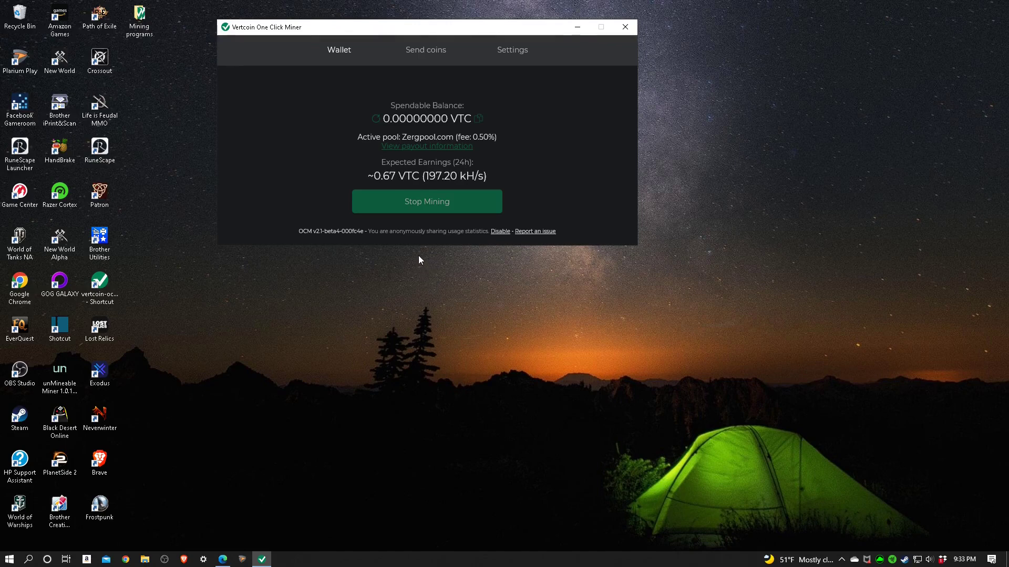
{"action": "mouse_move", "coordinate": [386, 188]}
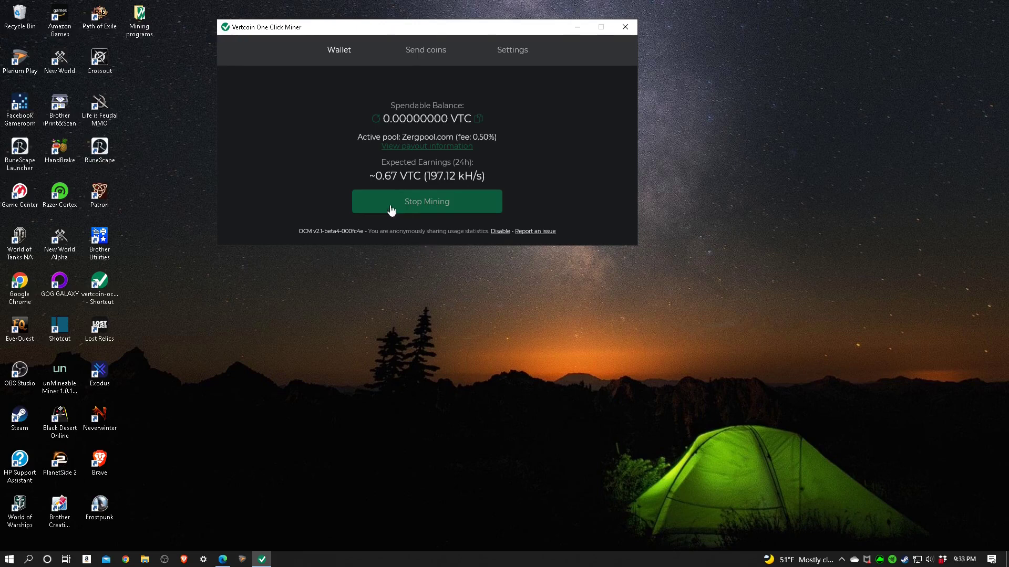
{"action": "mouse_move", "coordinate": [388, 188]}
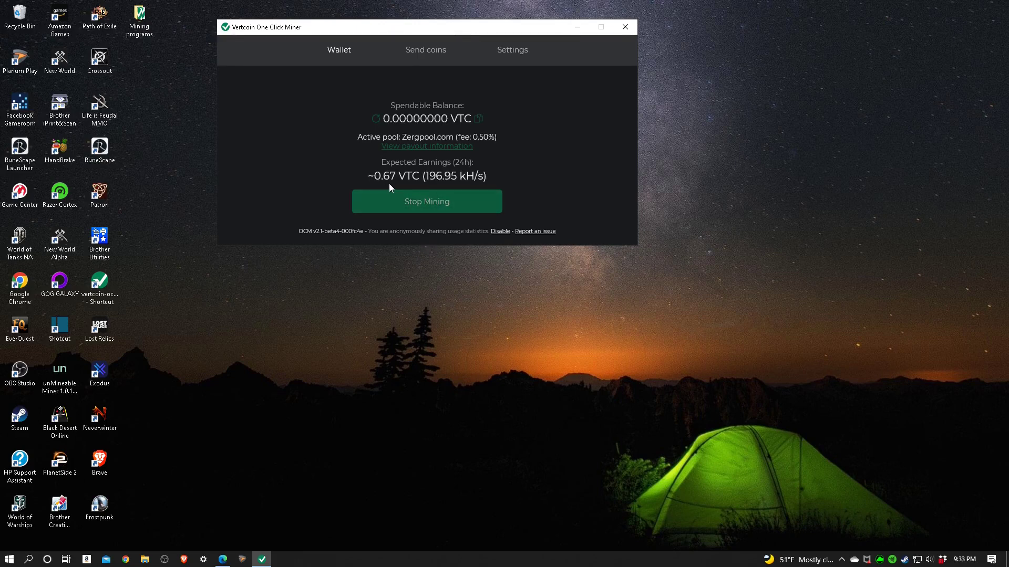
{"action": "mouse_move", "coordinate": [424, 241]}
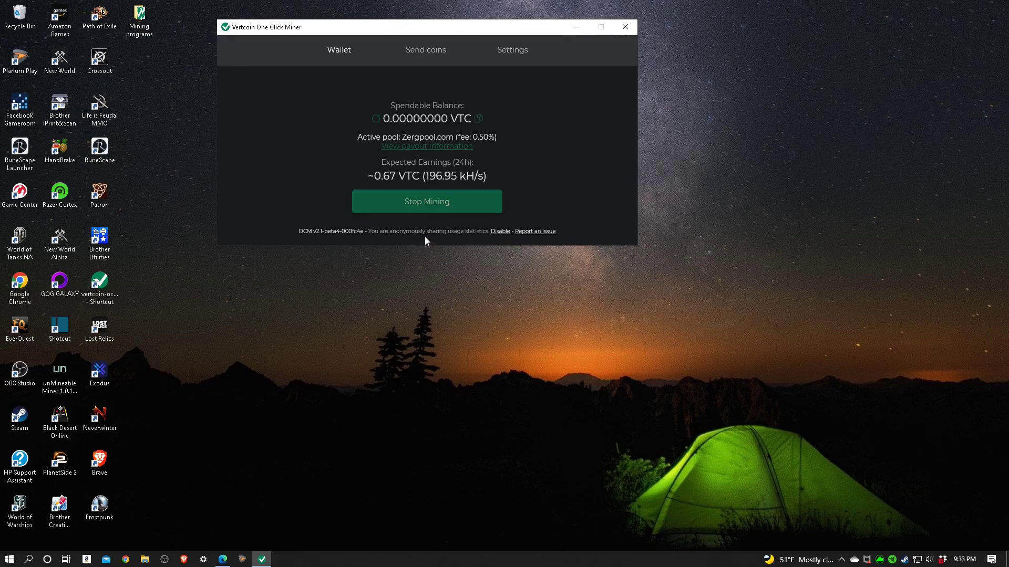
{"action": "mouse_move", "coordinate": [440, 334]}
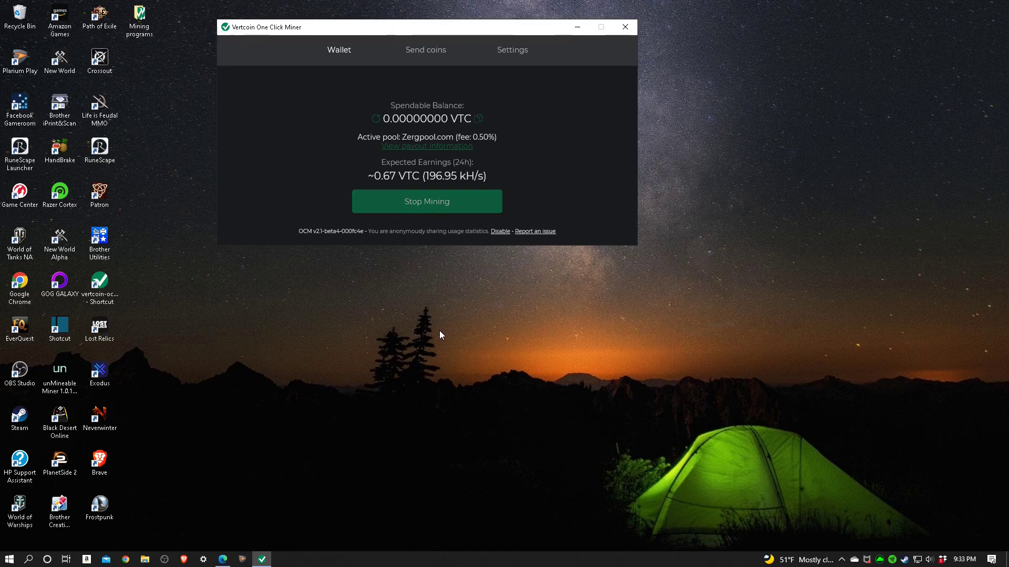
{"action": "mouse_move", "coordinate": [930, 524]}
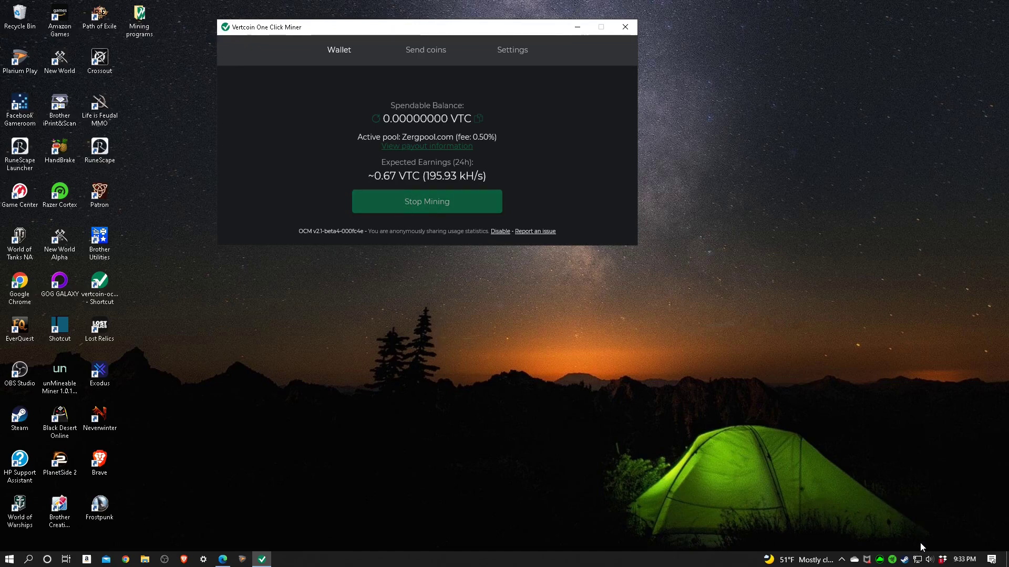
{"action": "mouse_move", "coordinate": [227, 555]}
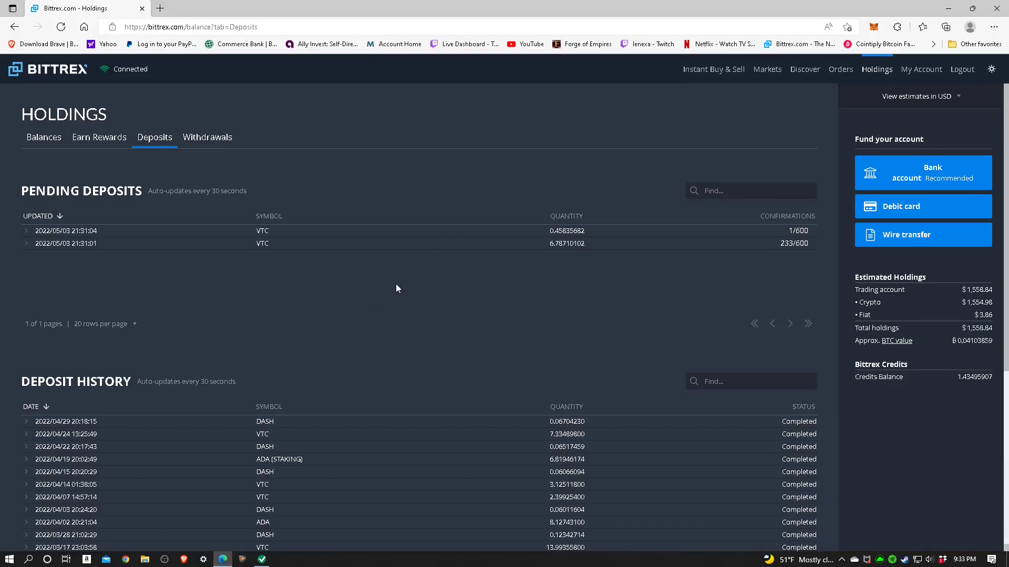
{"action": "mouse_move", "coordinate": [519, 264]}
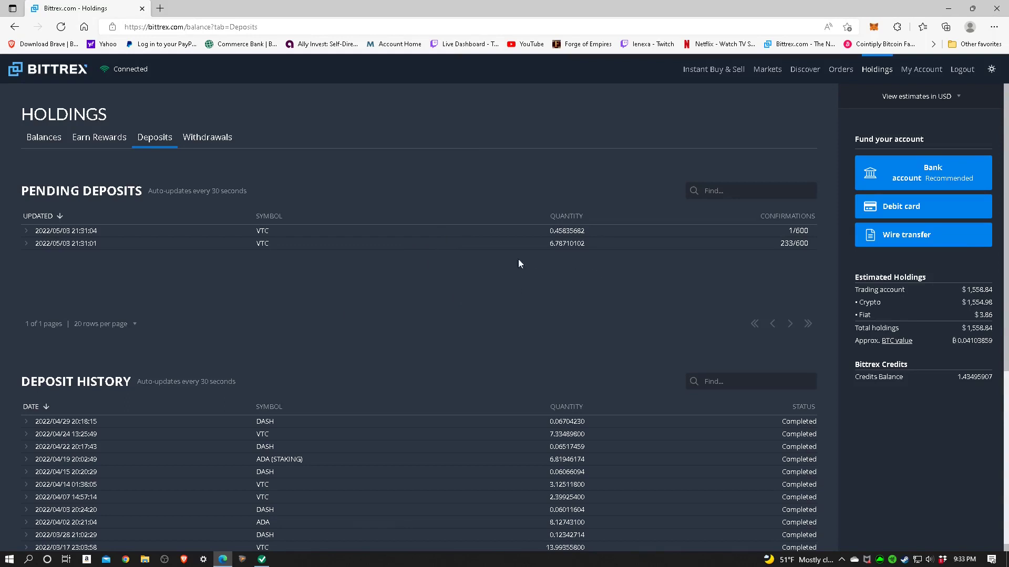
{"action": "mouse_move", "coordinate": [387, 269]}
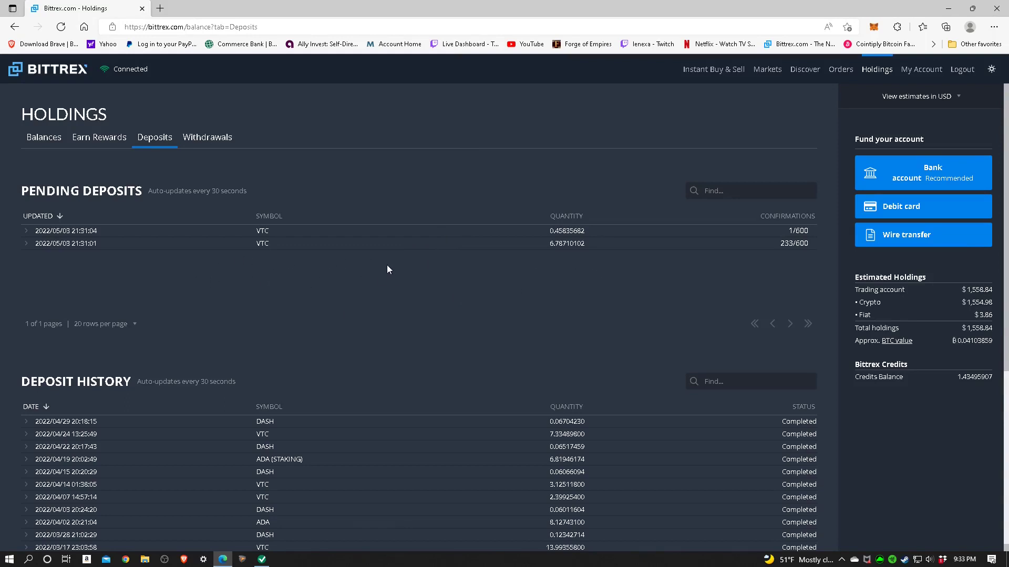
Refresh the Pending Deposits list via Balances so VTC confirmations show 4/600 and 239/600.
{"action": "left_click", "coordinate": [43, 137]}
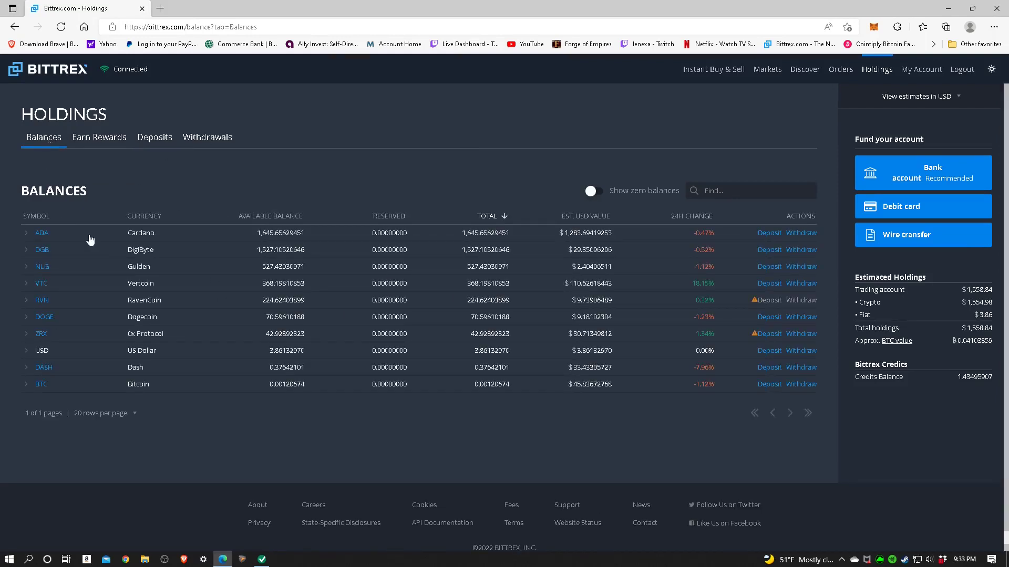
{"action": "left_click", "coordinate": [154, 137]}
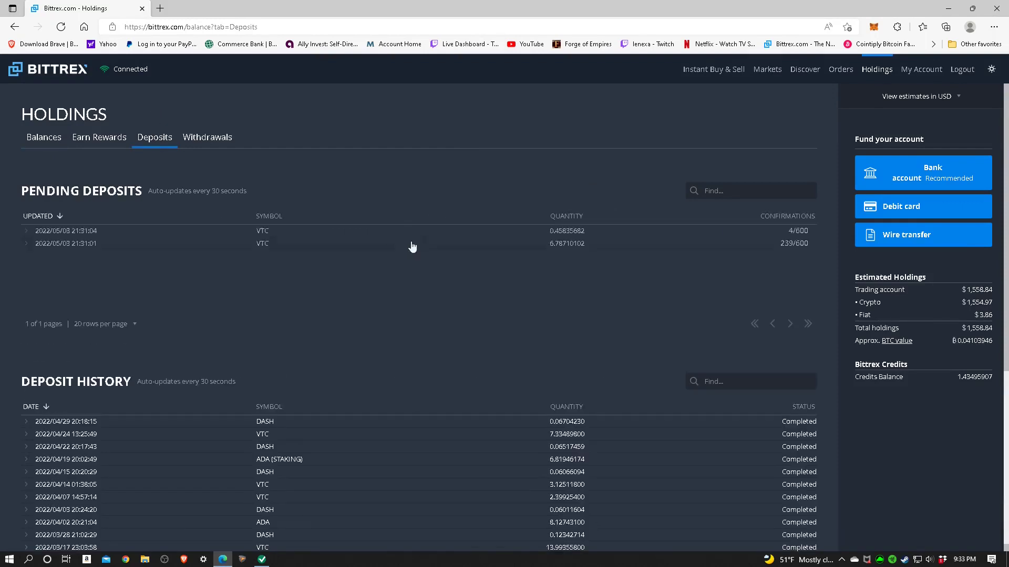
{"action": "mouse_move", "coordinate": [709, 282]}
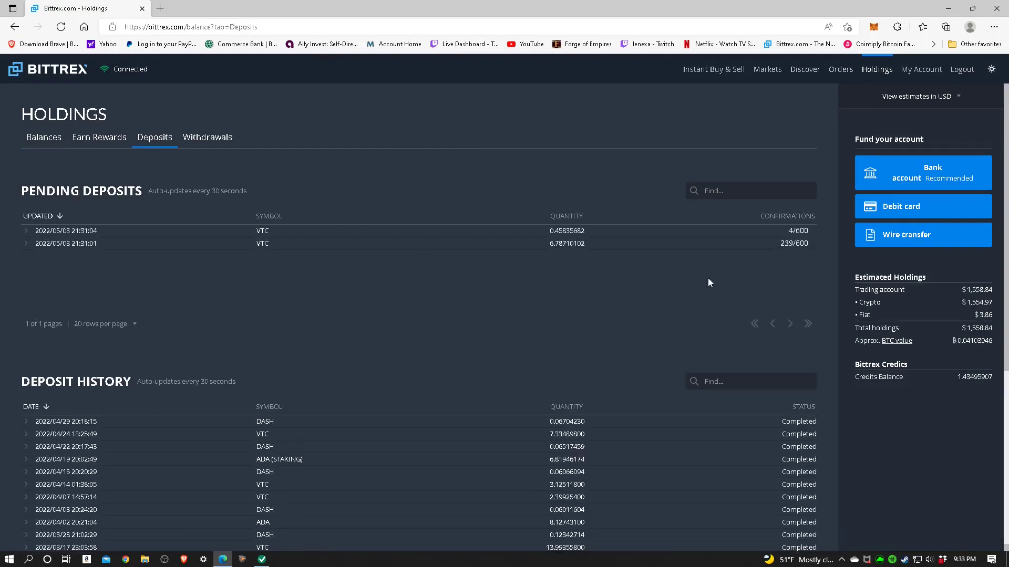
{"action": "mouse_move", "coordinate": [797, 242]}
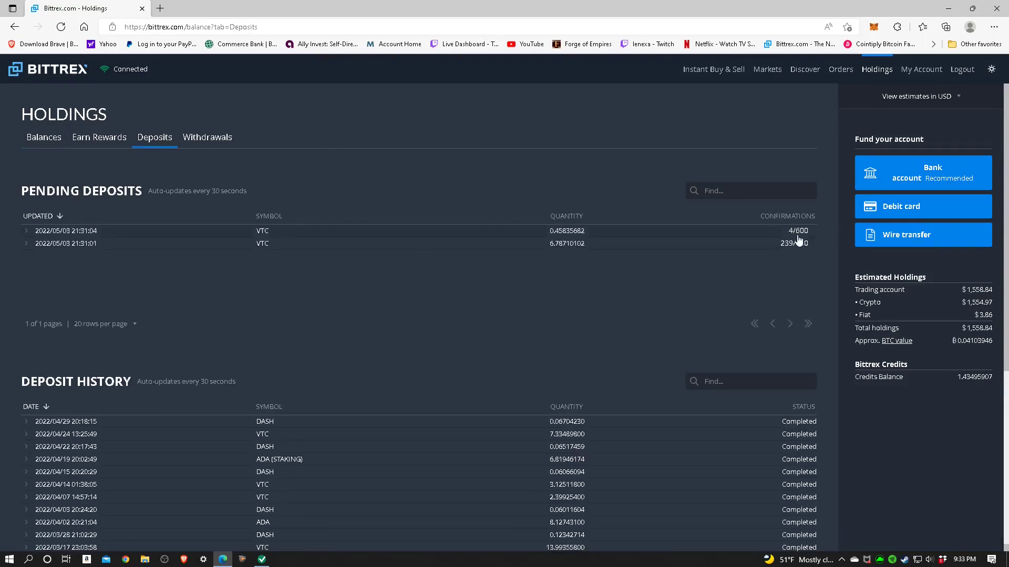
{"action": "mouse_move", "coordinate": [482, 285]}
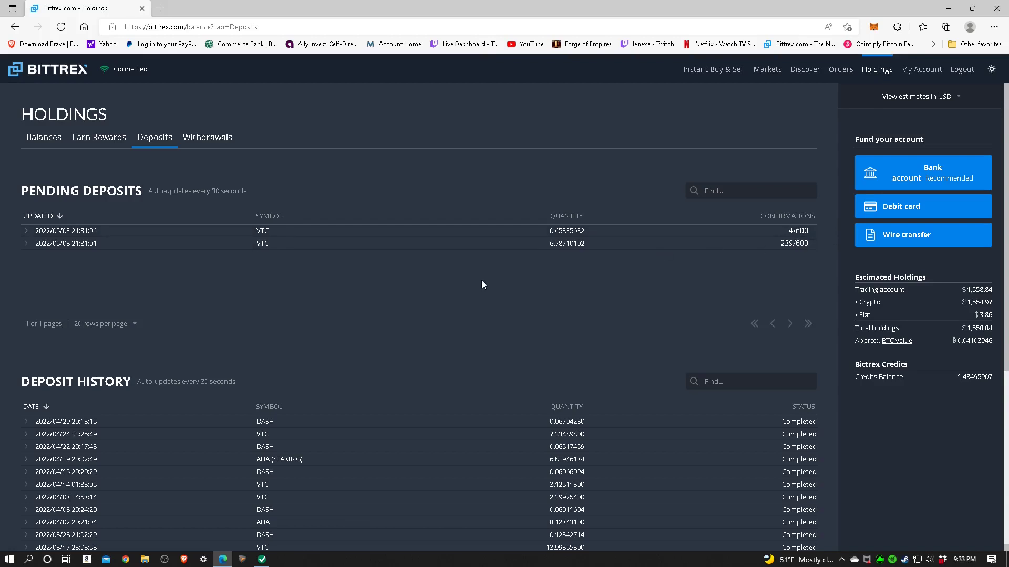
{"action": "mouse_move", "coordinate": [562, 259]}
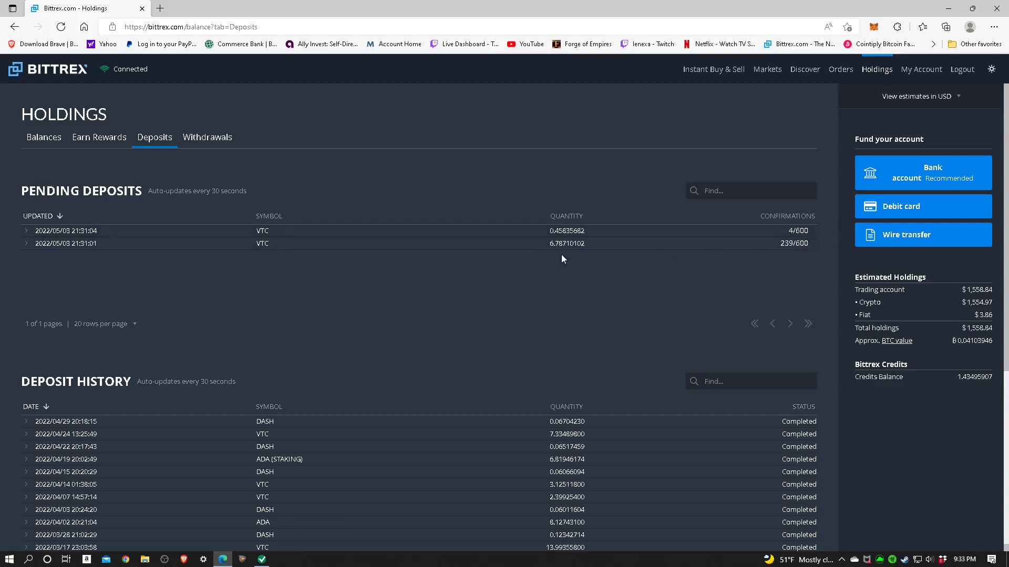
{"action": "mouse_move", "coordinate": [561, 242]}
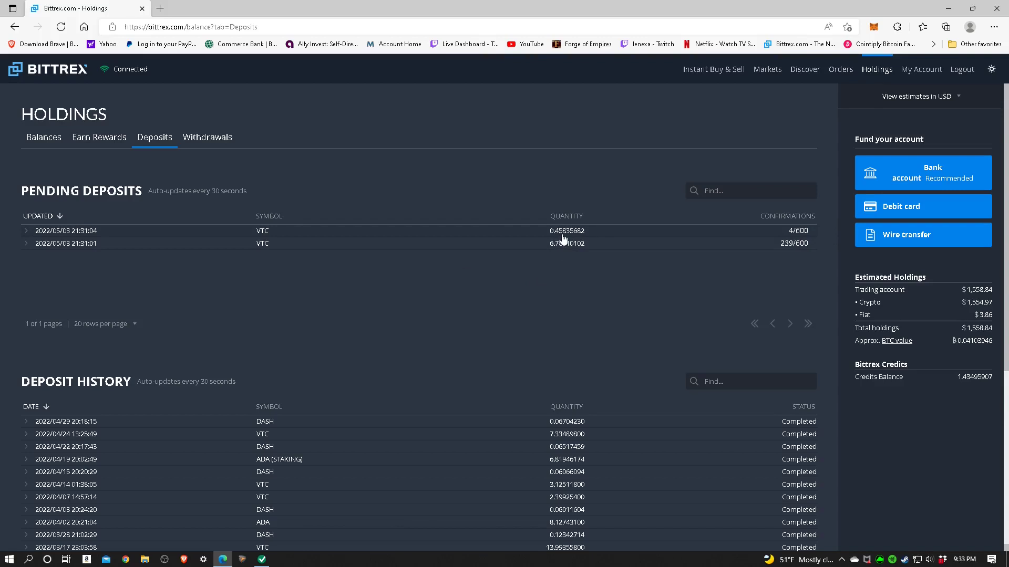
{"action": "mouse_move", "coordinate": [399, 289]}
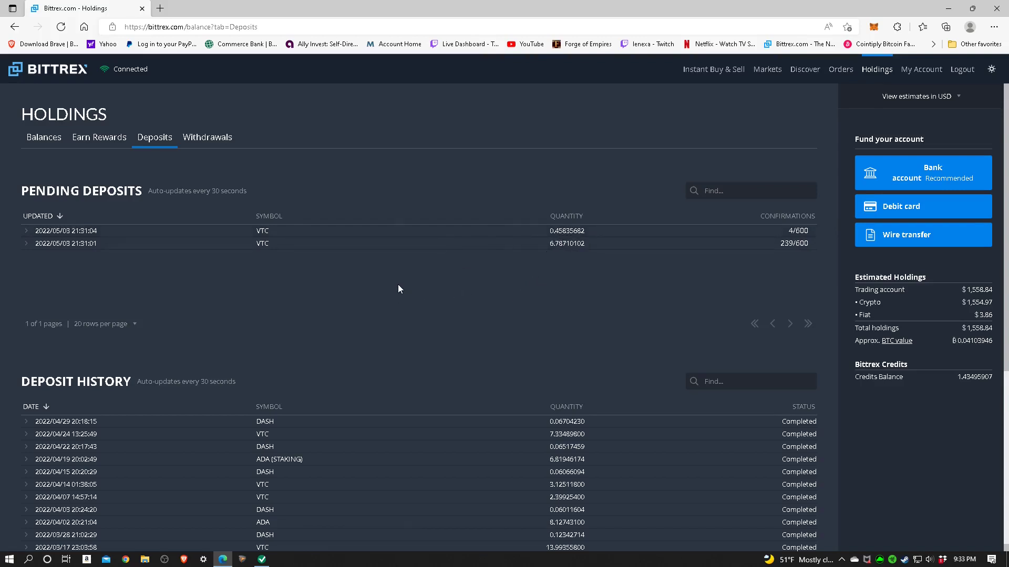
{"action": "mouse_move", "coordinate": [392, 286]}
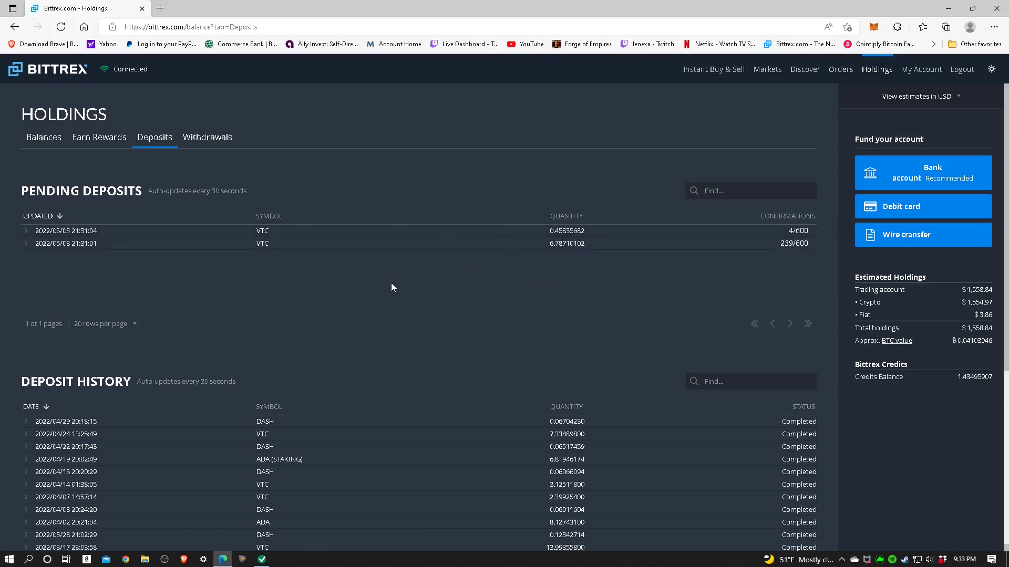
{"action": "mouse_move", "coordinate": [401, 280]}
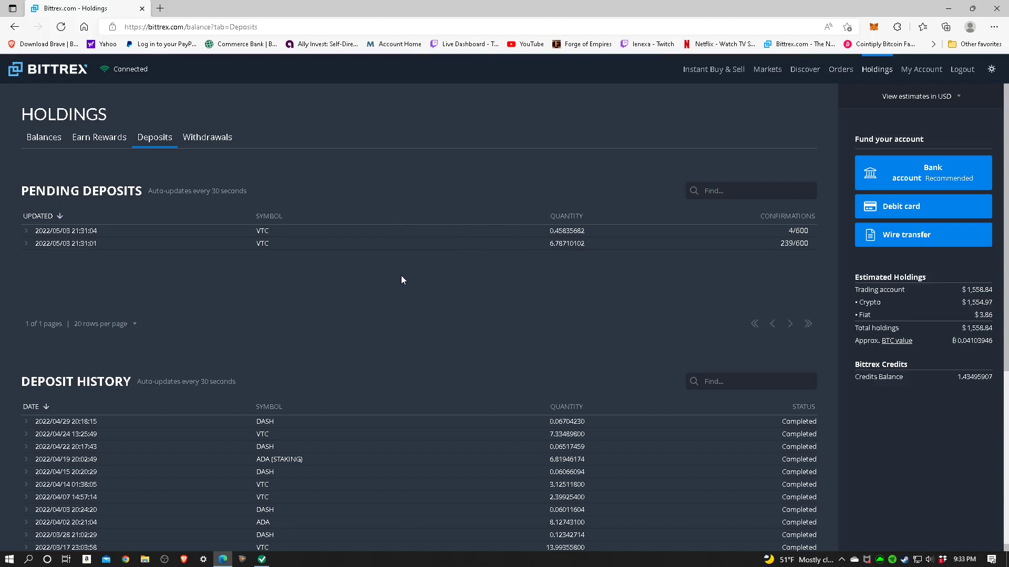
{"action": "mouse_move", "coordinate": [408, 279]}
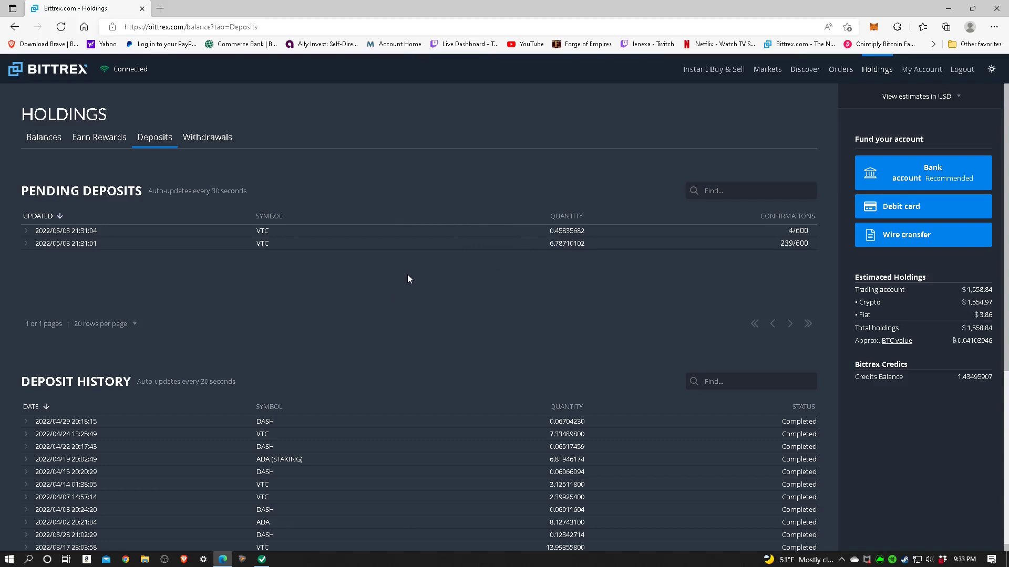
{"action": "mouse_move", "coordinate": [739, 82]}
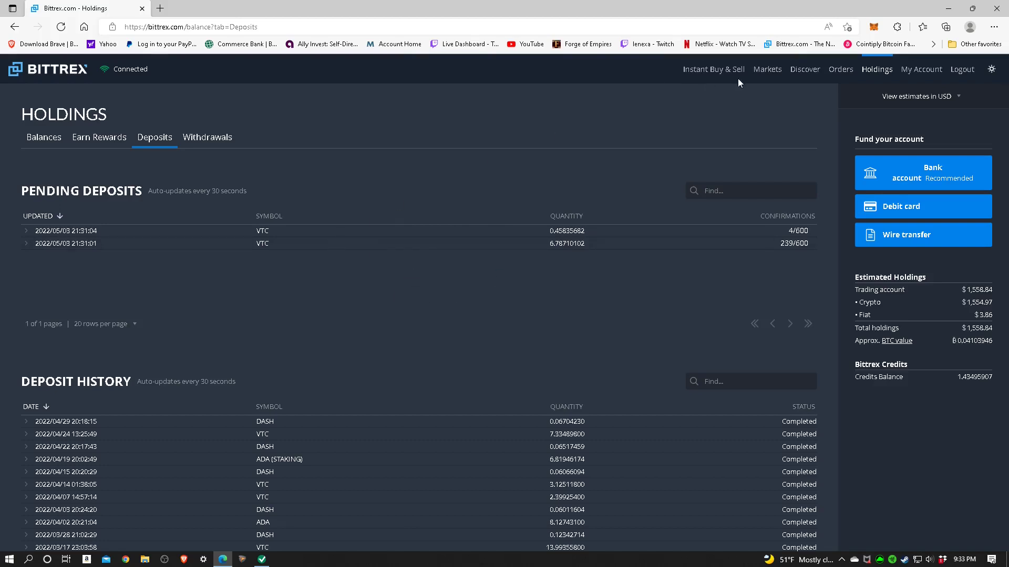
{"action": "mouse_move", "coordinate": [159, 256]}
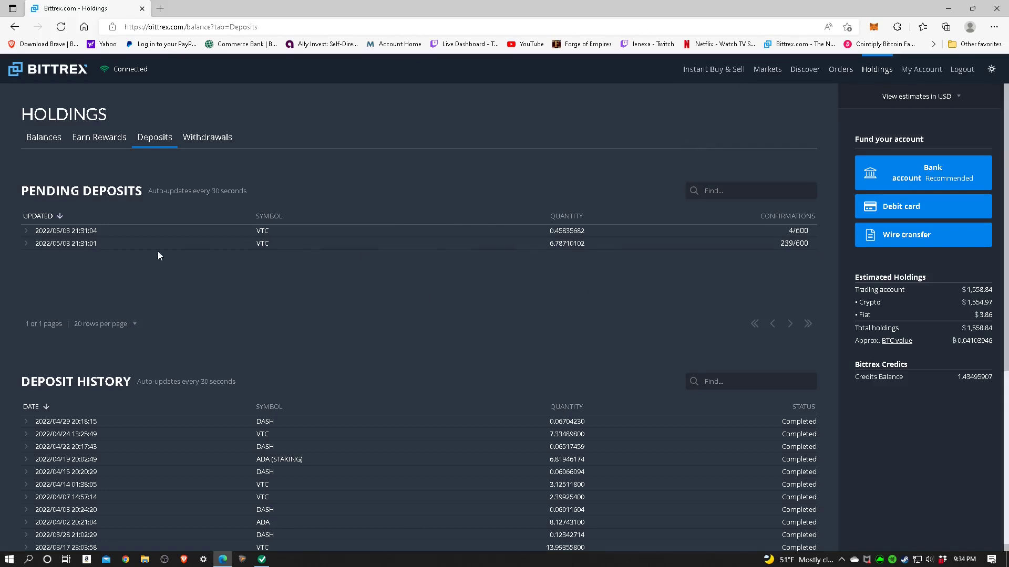
{"action": "mouse_move", "coordinate": [451, 300]}
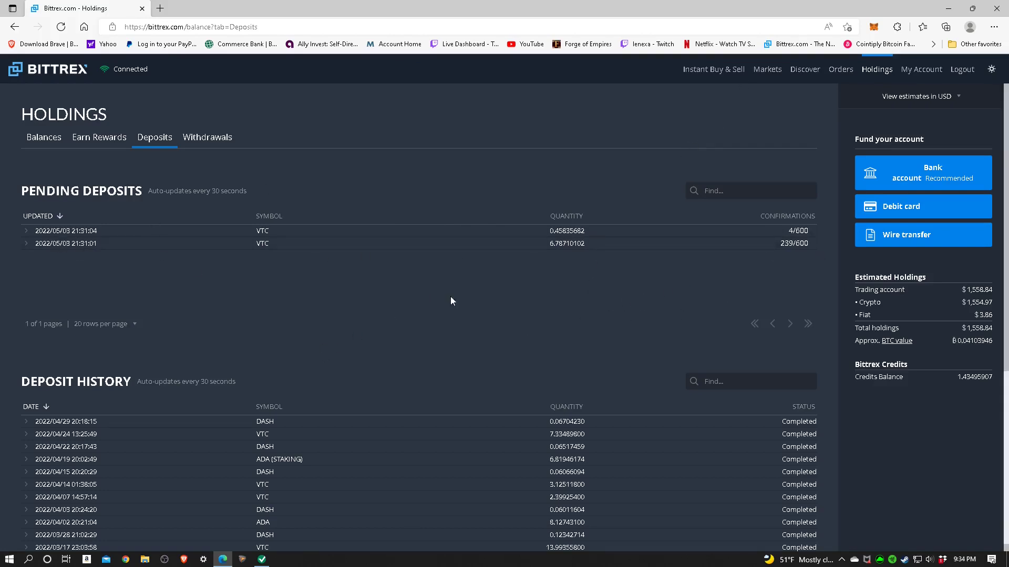
{"action": "mouse_move", "coordinate": [754, 259]}
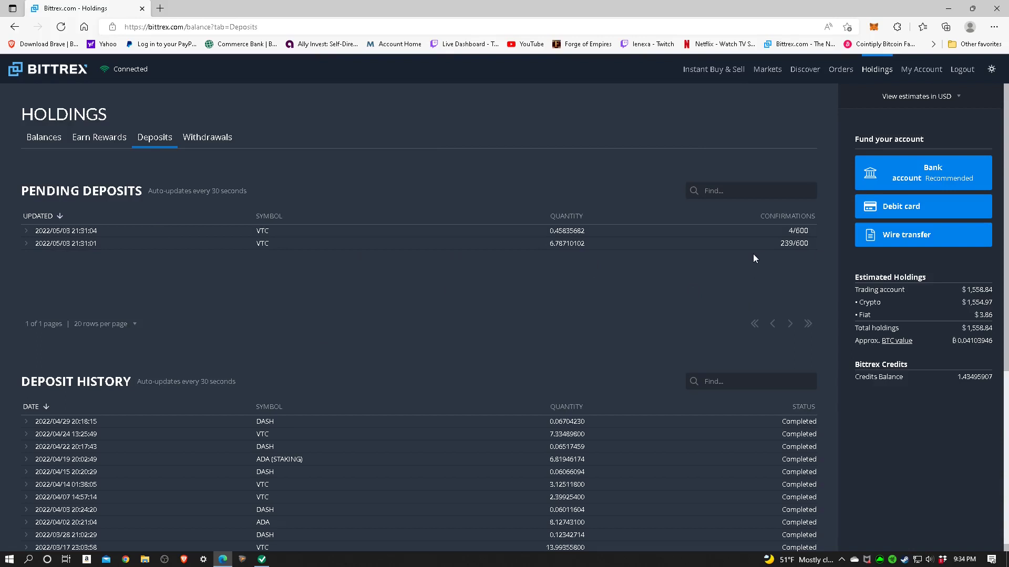
{"action": "mouse_move", "coordinate": [62, 134]}
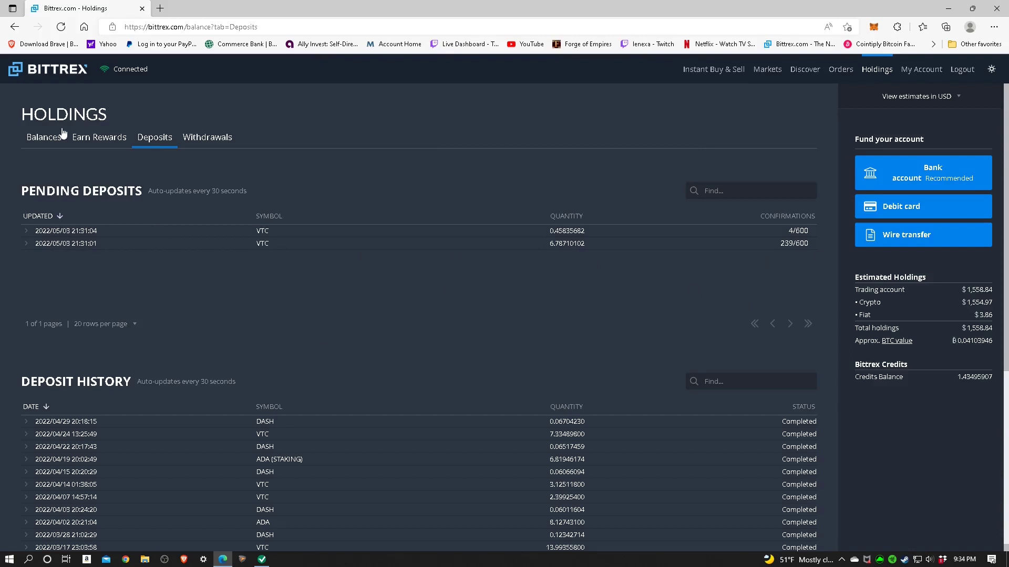
View the Balances, then open the CoinGecko favorite in a new tab and switch to it.
{"action": "left_click", "coordinate": [43, 137]}
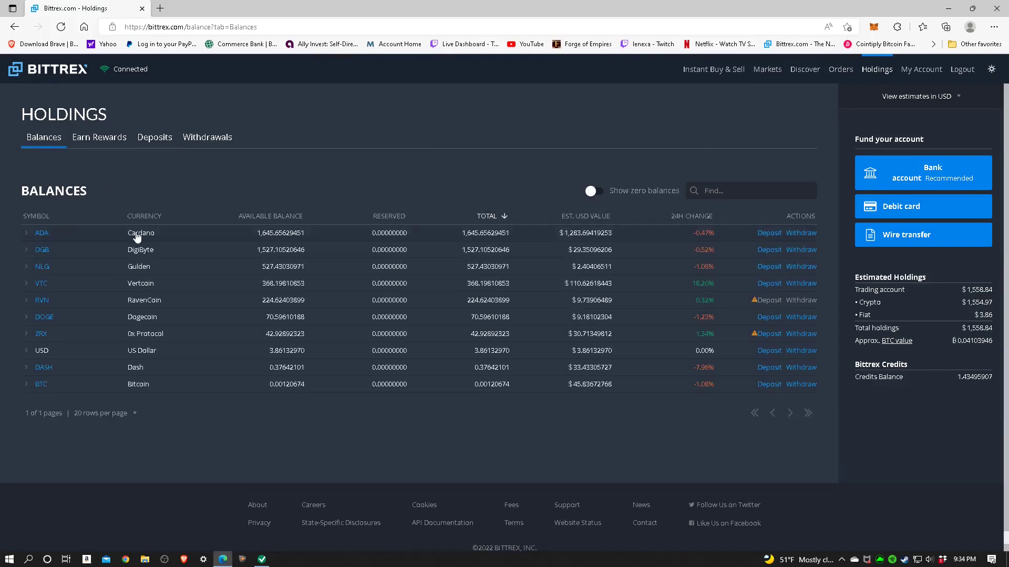
{"action": "mouse_move", "coordinate": [45, 290]}
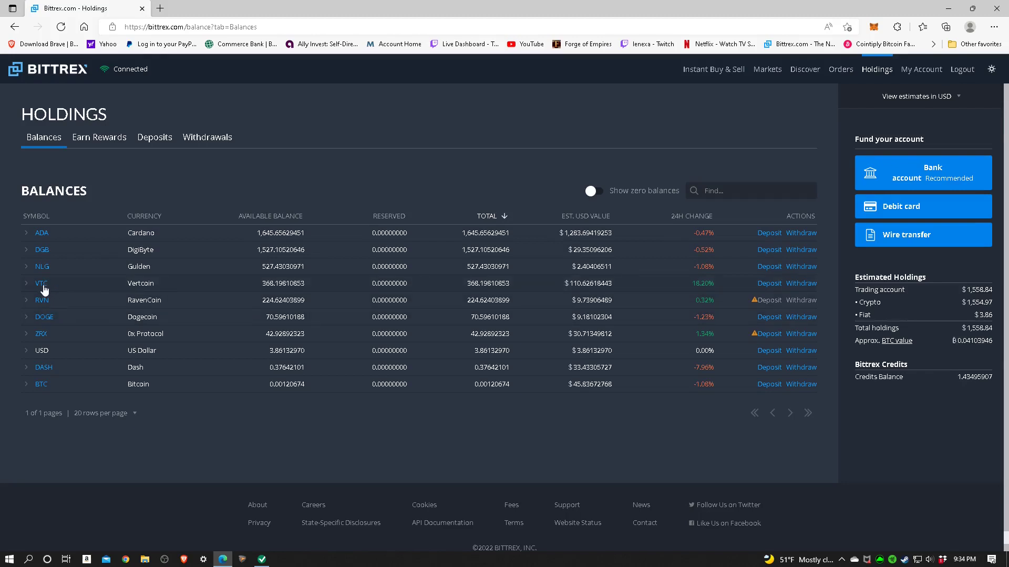
{"action": "mouse_move", "coordinate": [269, 291]}
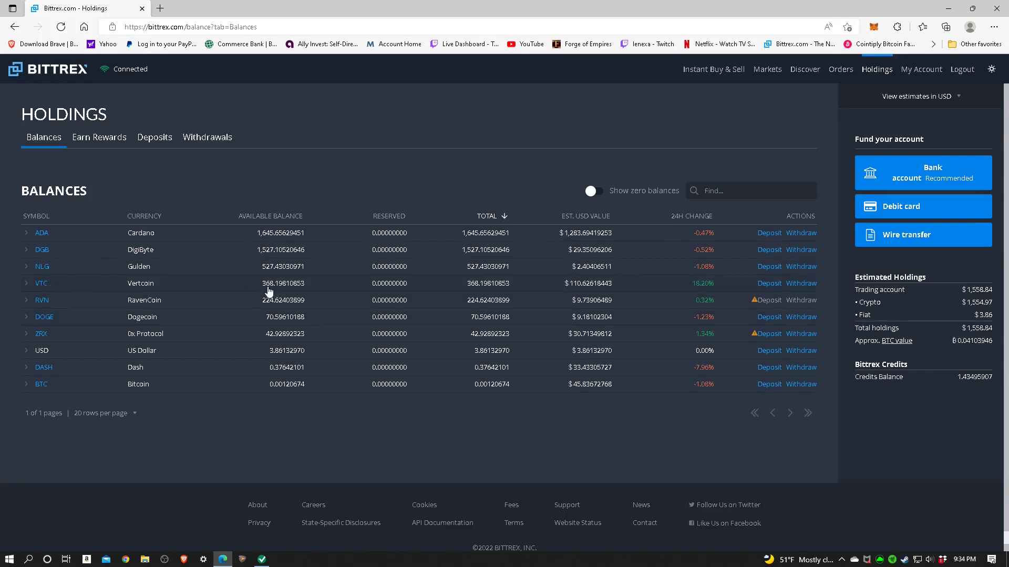
{"action": "mouse_move", "coordinate": [587, 297]}
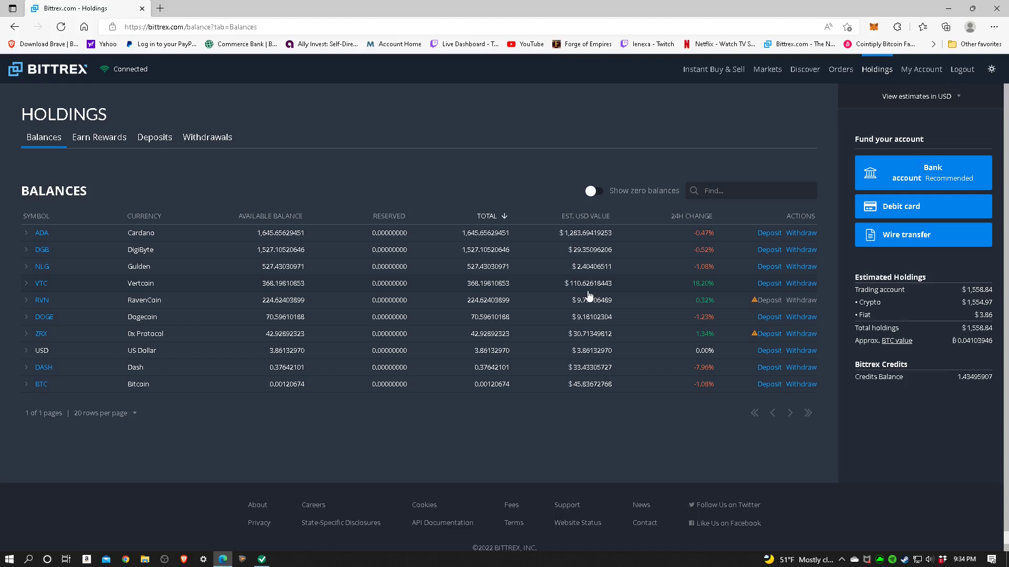
{"action": "mouse_move", "coordinate": [588, 281]}
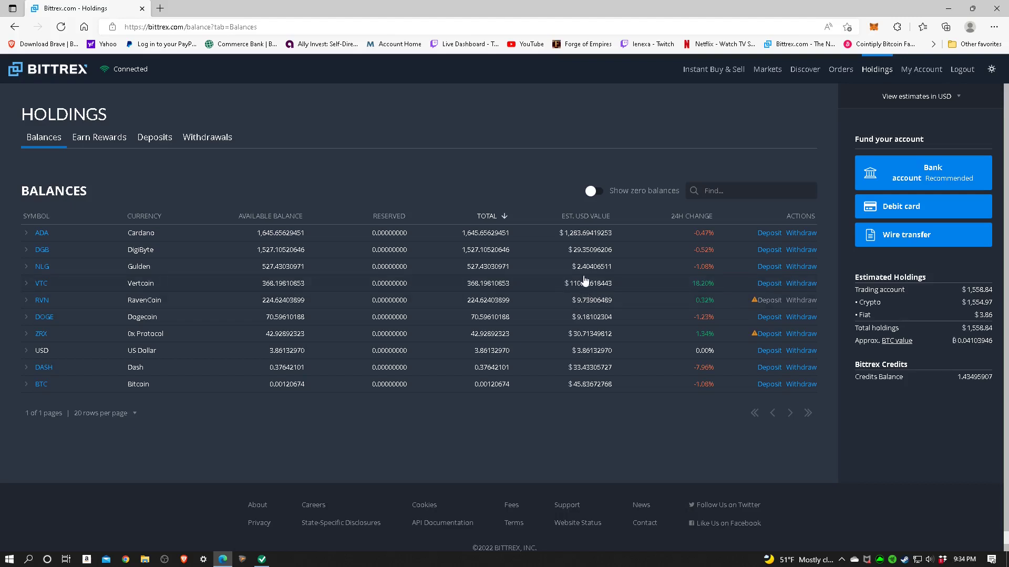
{"action": "mouse_move", "coordinate": [578, 293]}
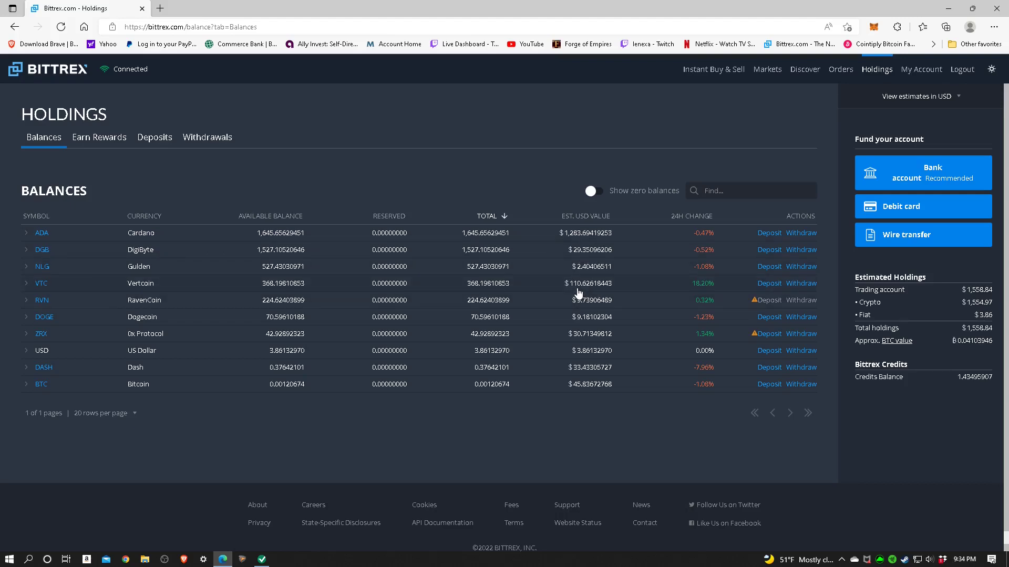
{"action": "mouse_move", "coordinate": [512, 294]}
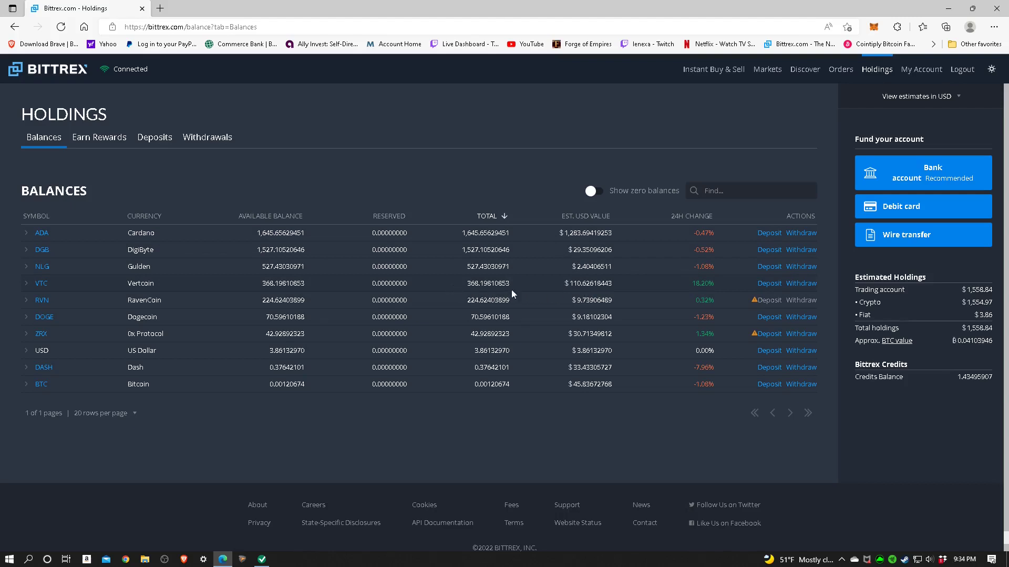
{"action": "mouse_move", "coordinate": [586, 290]}
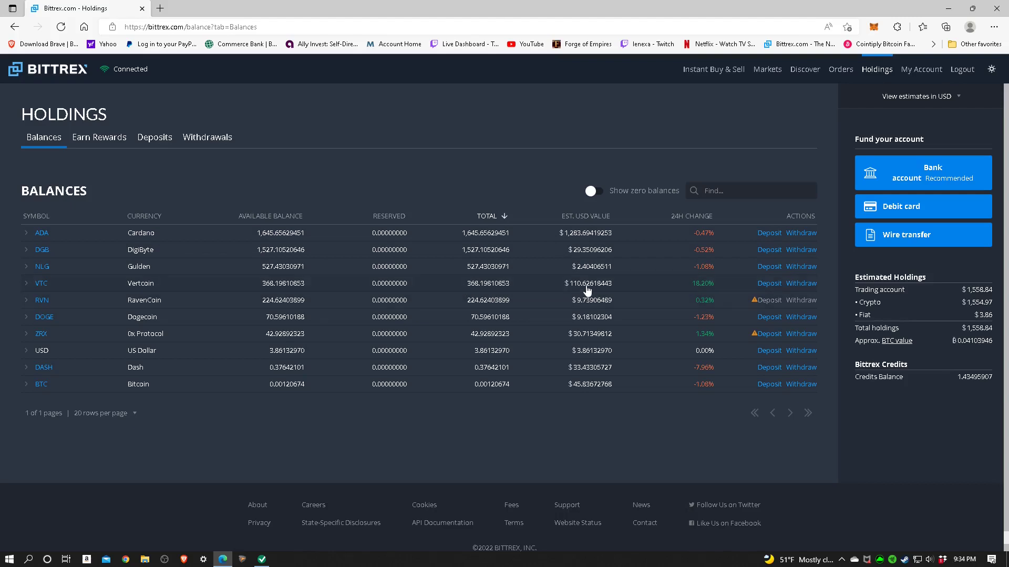
{"action": "mouse_move", "coordinate": [380, 128]}
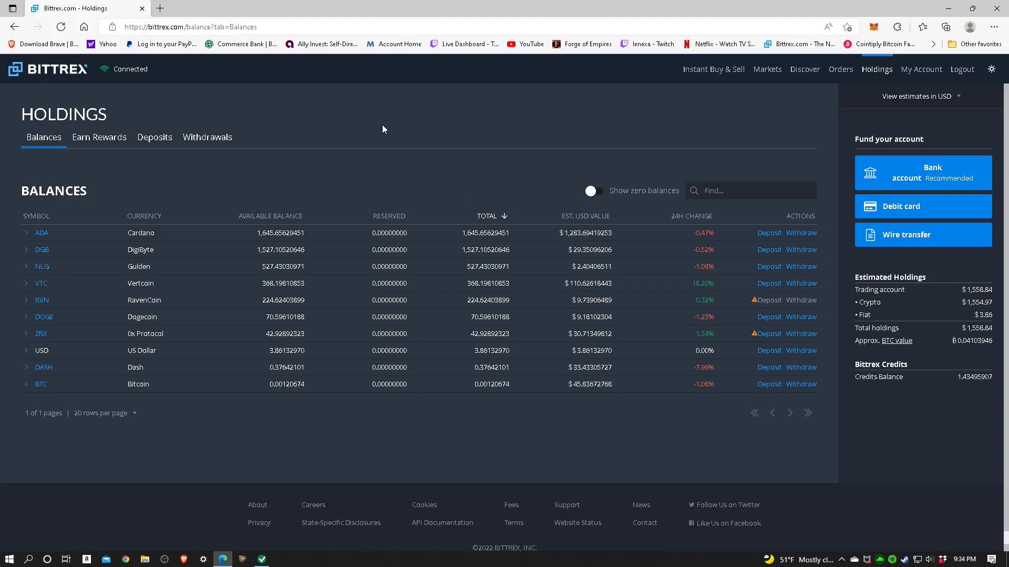
{"action": "mouse_move", "coordinate": [252, 133]}
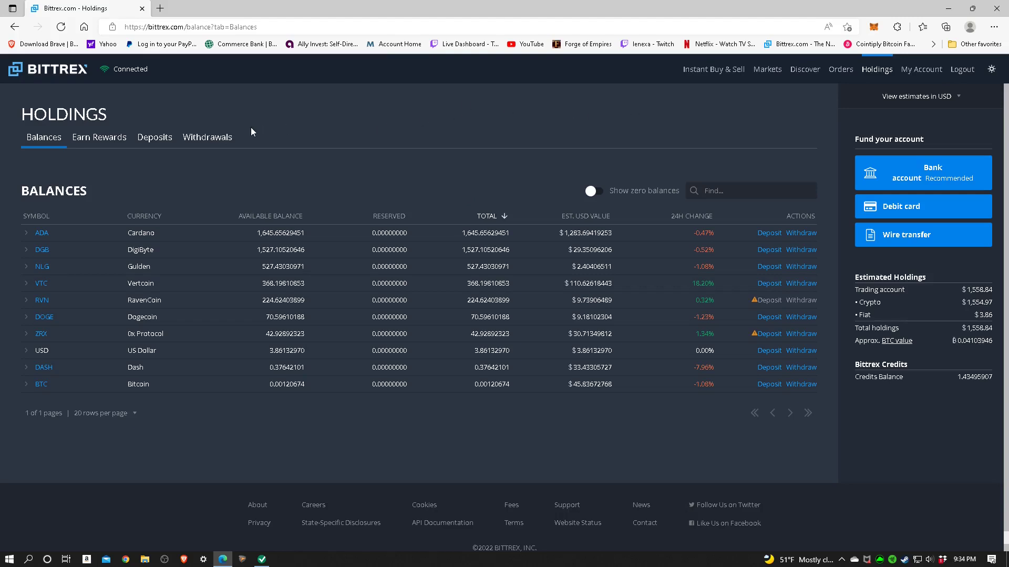
{"action": "mouse_move", "coordinate": [766, 69]}
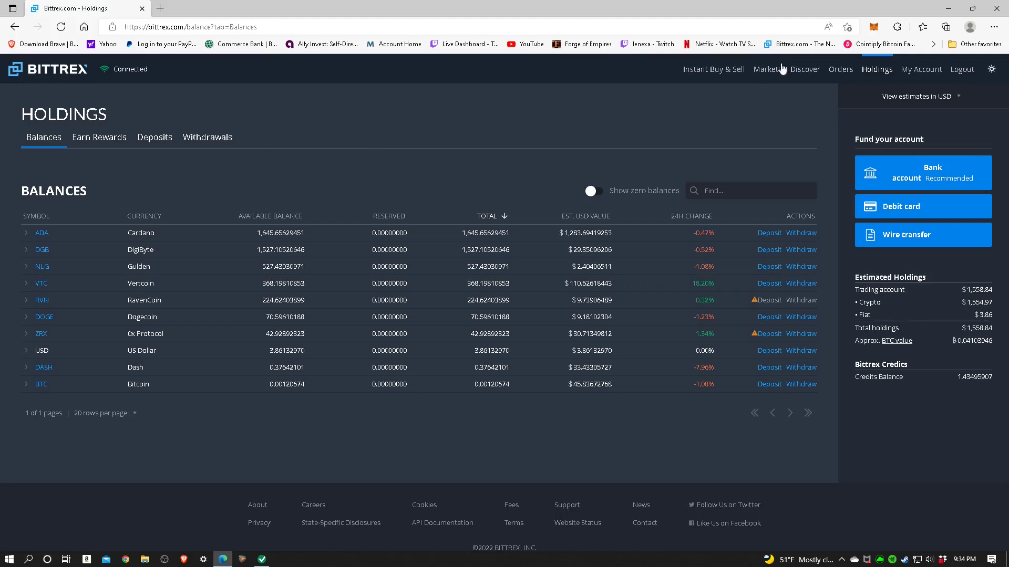
{"action": "left_click", "coordinate": [932, 44]}
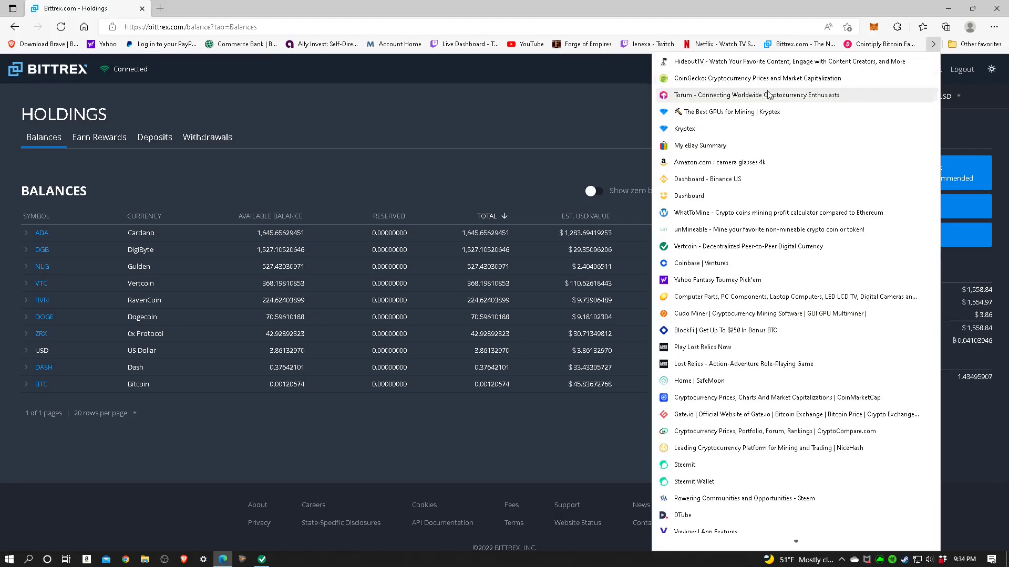
{"action": "right_click", "coordinate": [758, 77]}
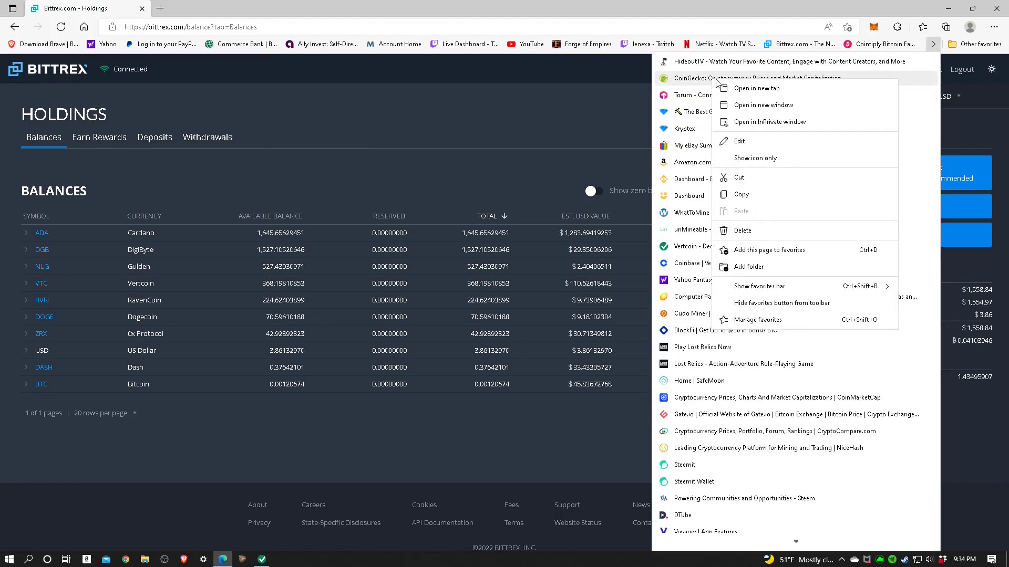
{"action": "left_click", "coordinate": [757, 88]}
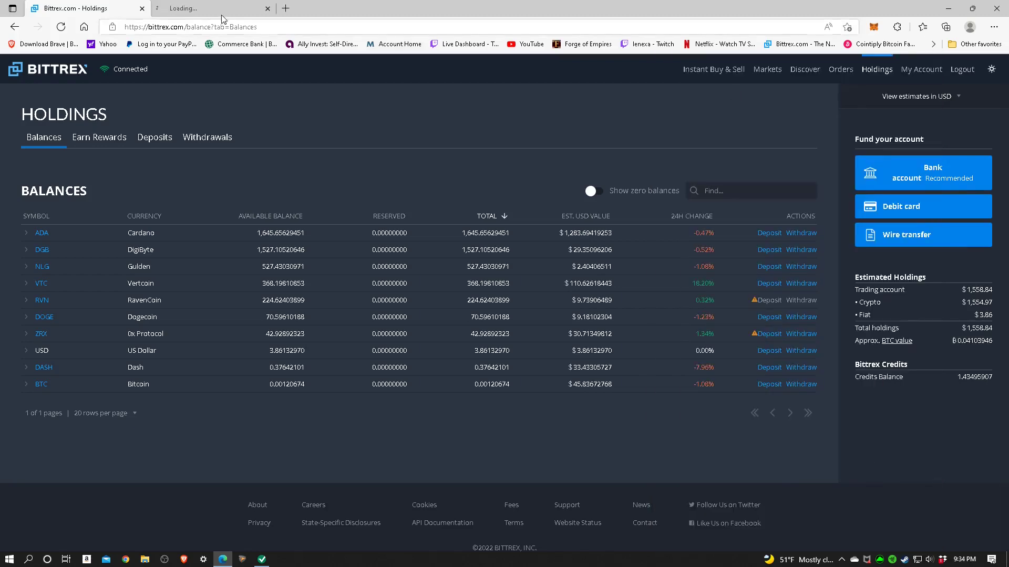
{"action": "left_click", "coordinate": [213, 8]}
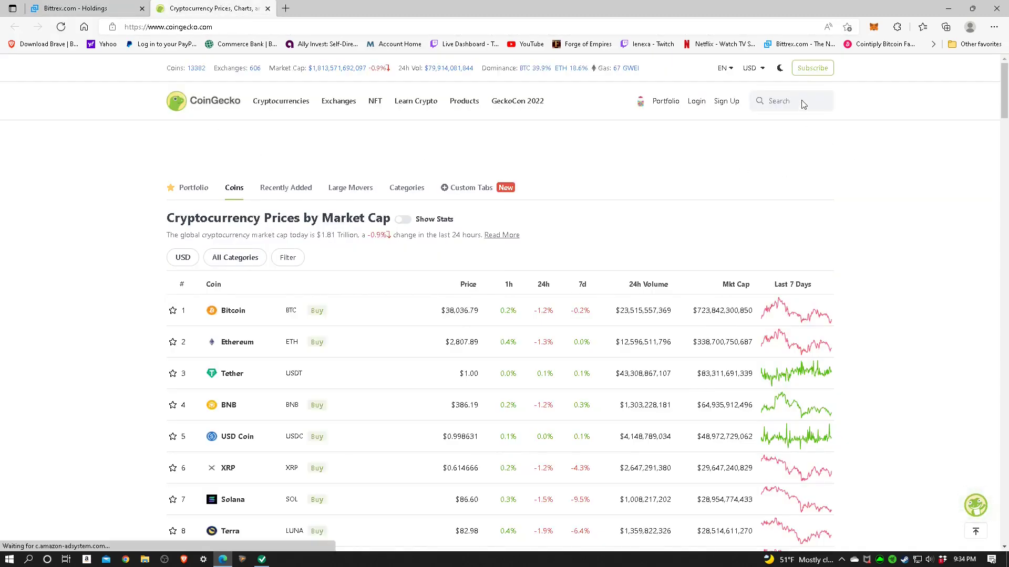
Search CoinGecko for 'vert' and open the Vertcoin (VTC) coin page.
{"action": "left_click", "coordinate": [790, 100]}
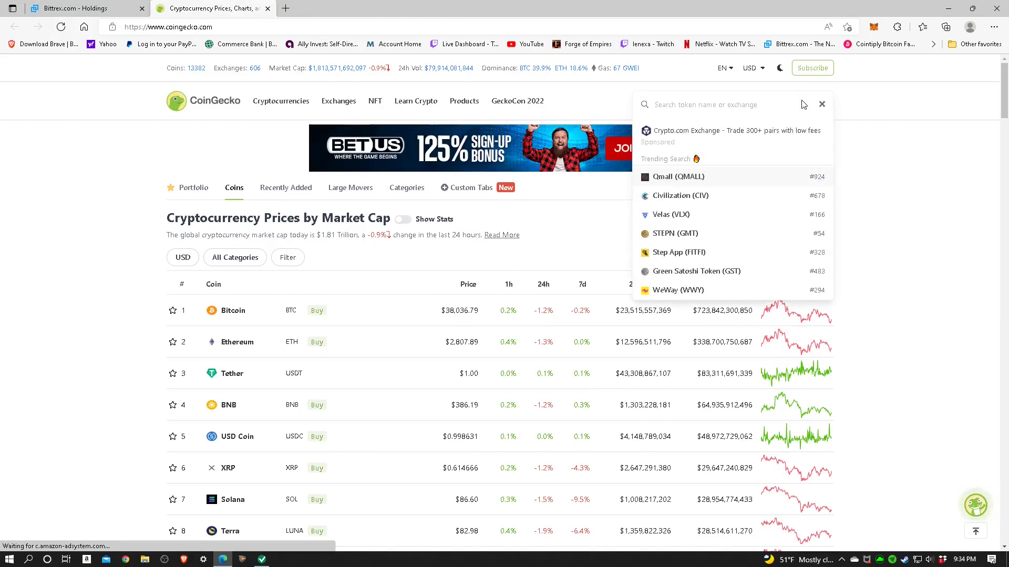
{"action": "type", "text": "vert"}
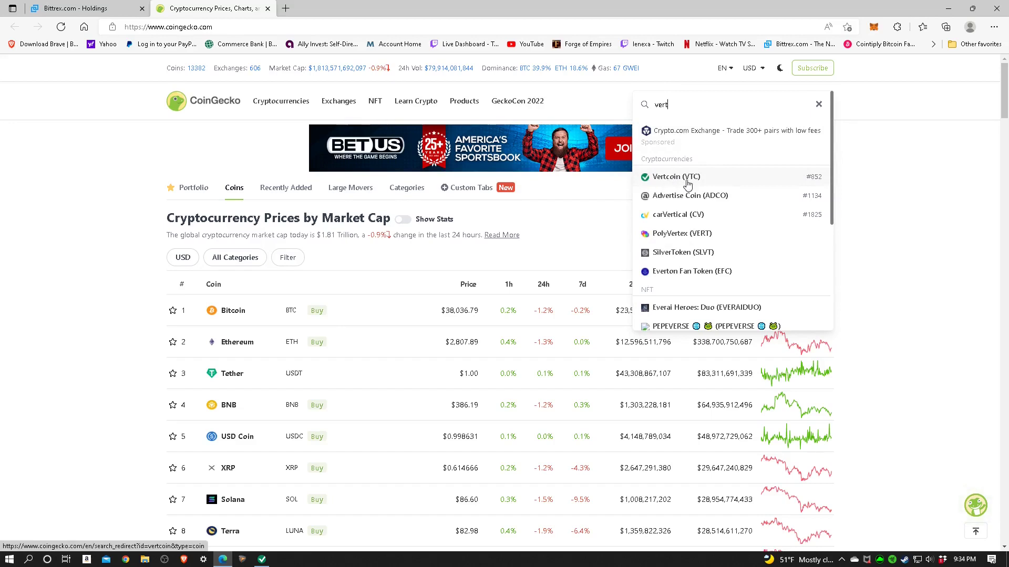
{"action": "mouse_move", "coordinate": [813, 188]}
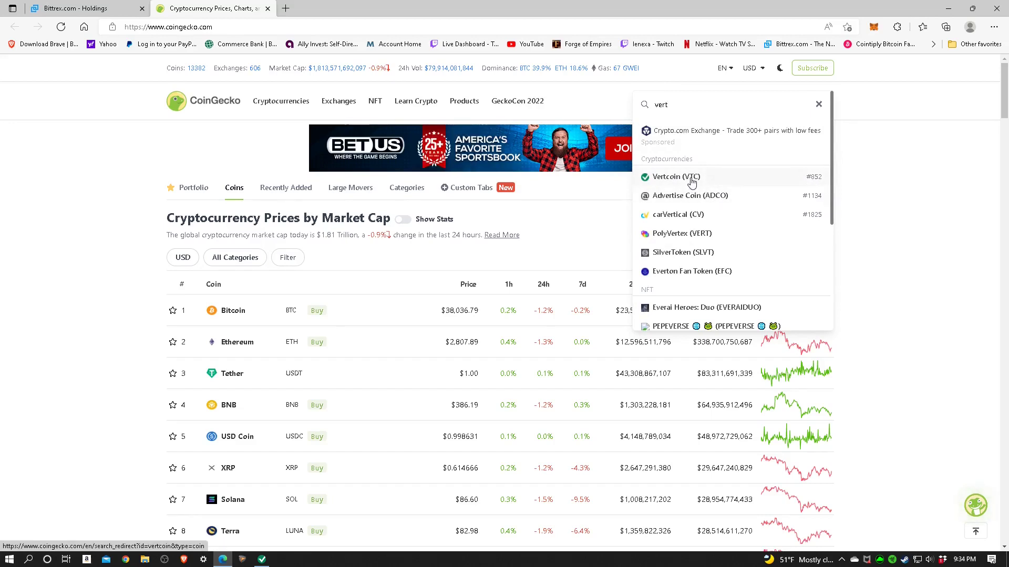
{"action": "left_click", "coordinate": [678, 177]}
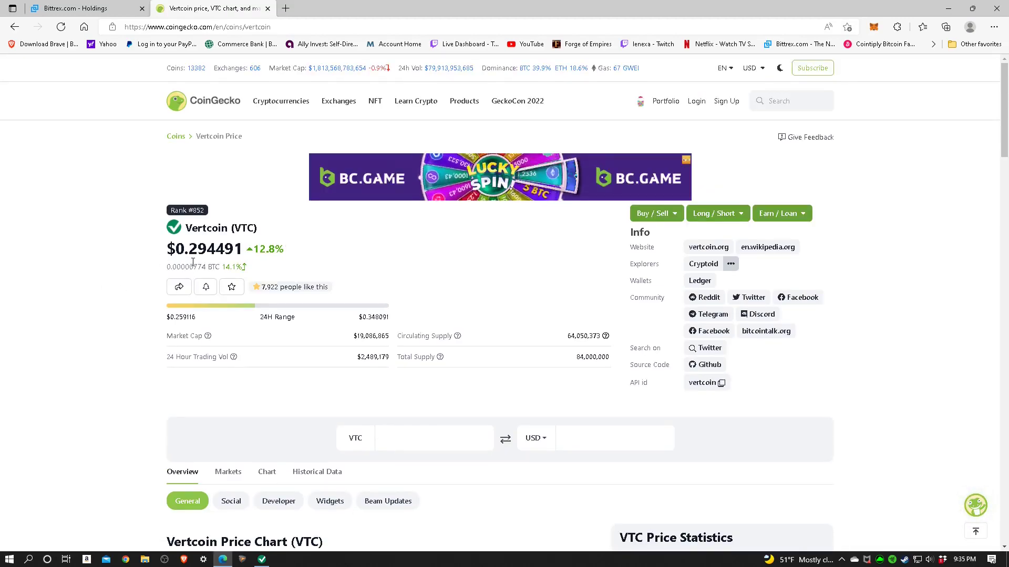
{"action": "mouse_move", "coordinate": [109, 272]}
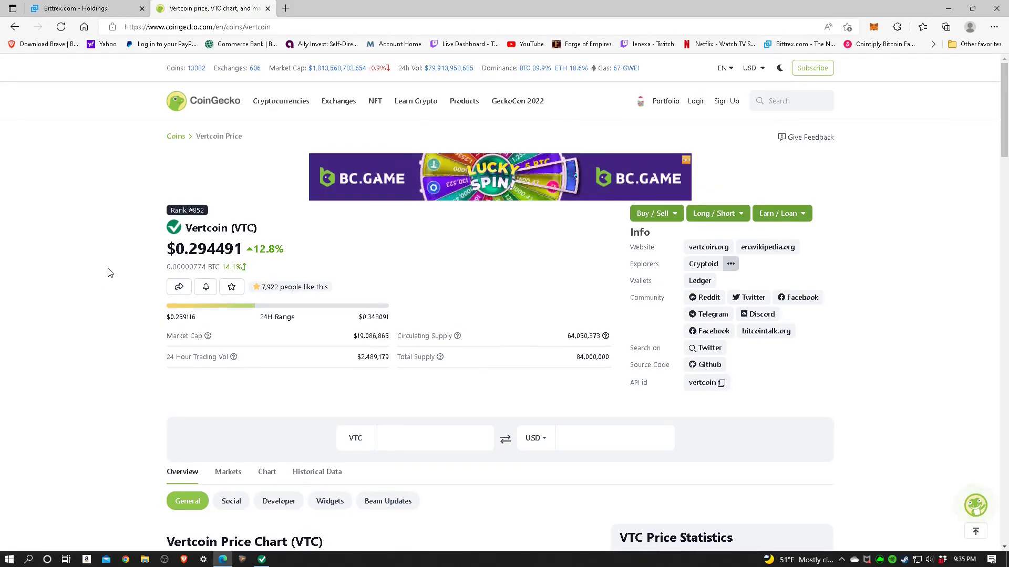
Look over the Vertcoin price page, then visit the official vertcoin.org website link.
{"action": "scroll", "scroll_direction": "down", "scroll_amount": 3}
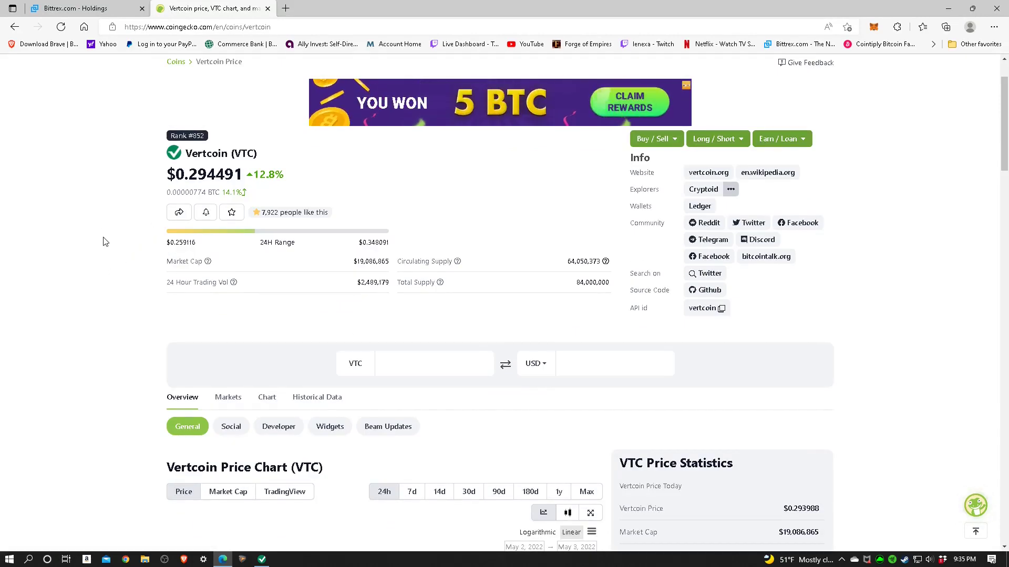
{"action": "scroll", "scroll_direction": "up", "scroll_amount": 3}
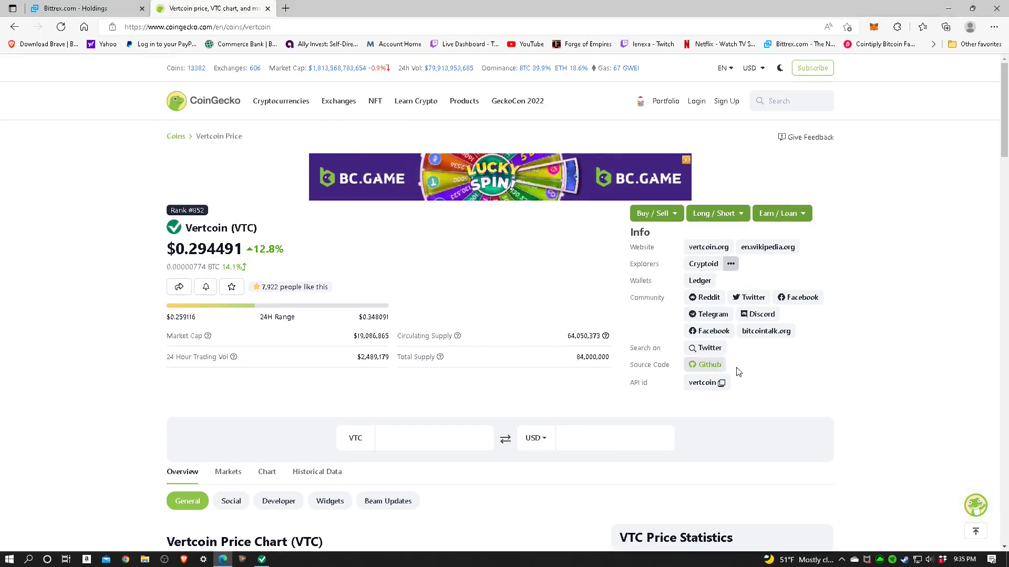
{"action": "mouse_move", "coordinate": [641, 255]}
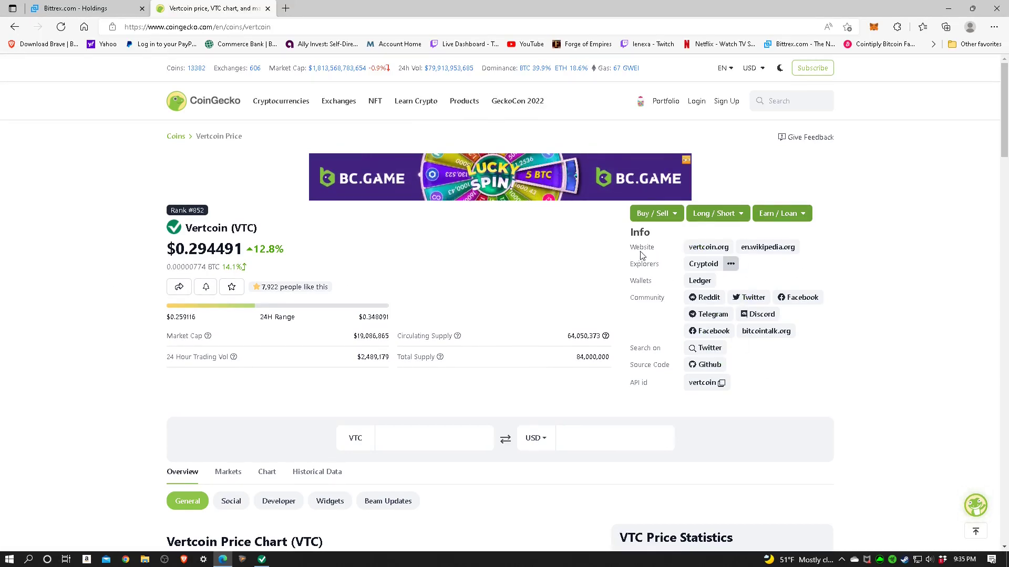
{"action": "mouse_move", "coordinate": [708, 247]}
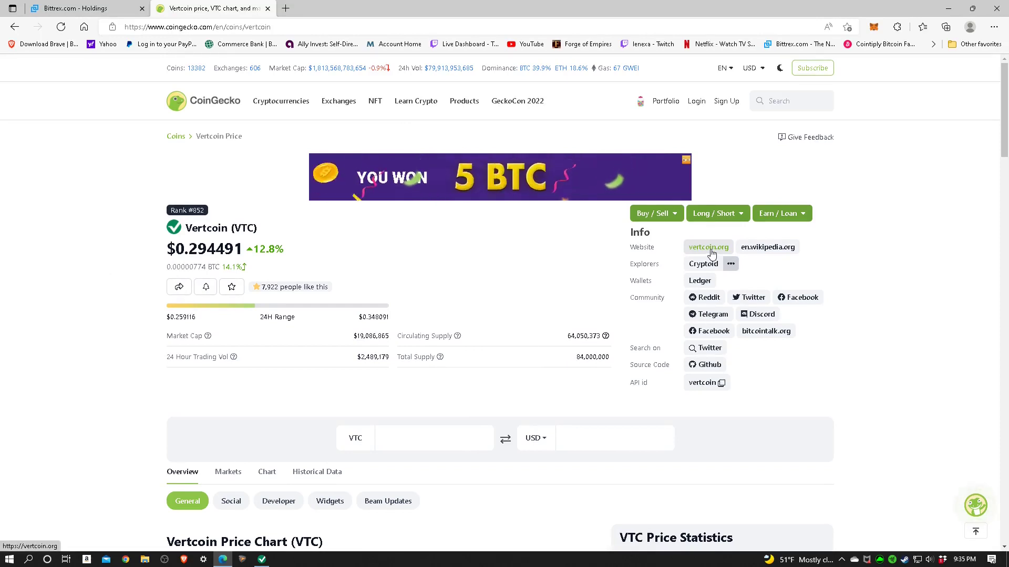
{"action": "left_click", "coordinate": [707, 247]}
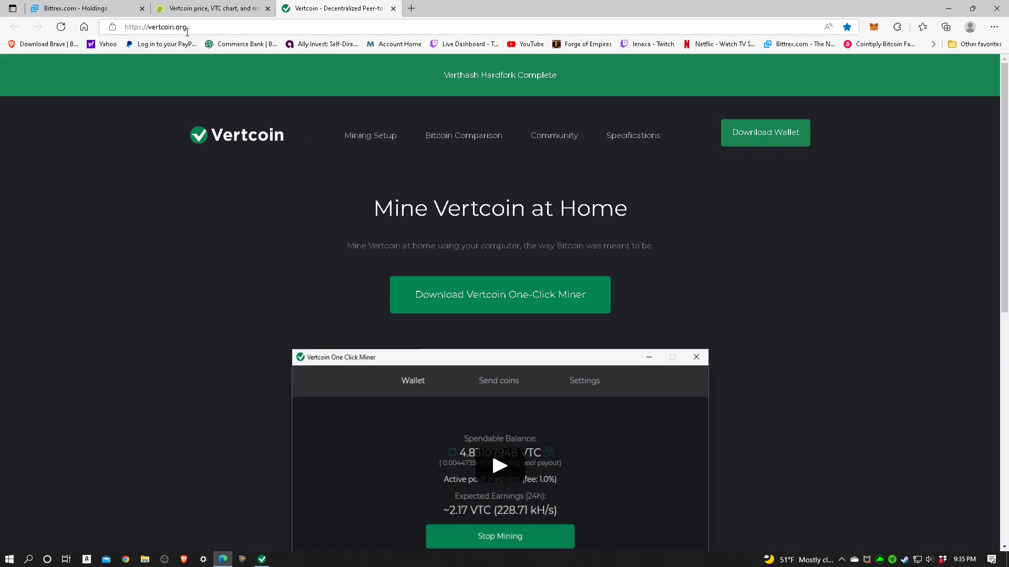
{"action": "mouse_move", "coordinate": [295, 202]}
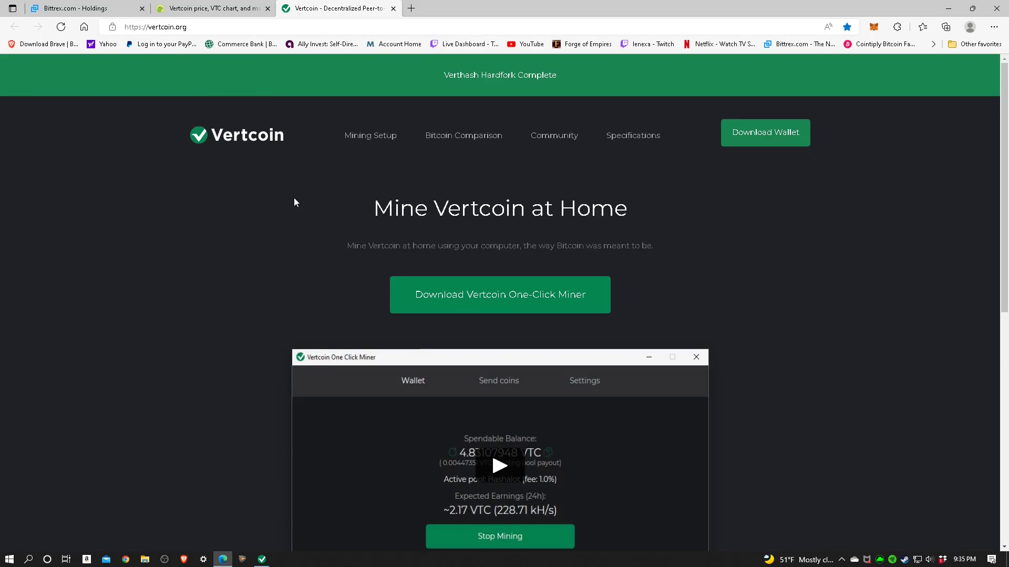
{"action": "mouse_move", "coordinate": [281, 202]}
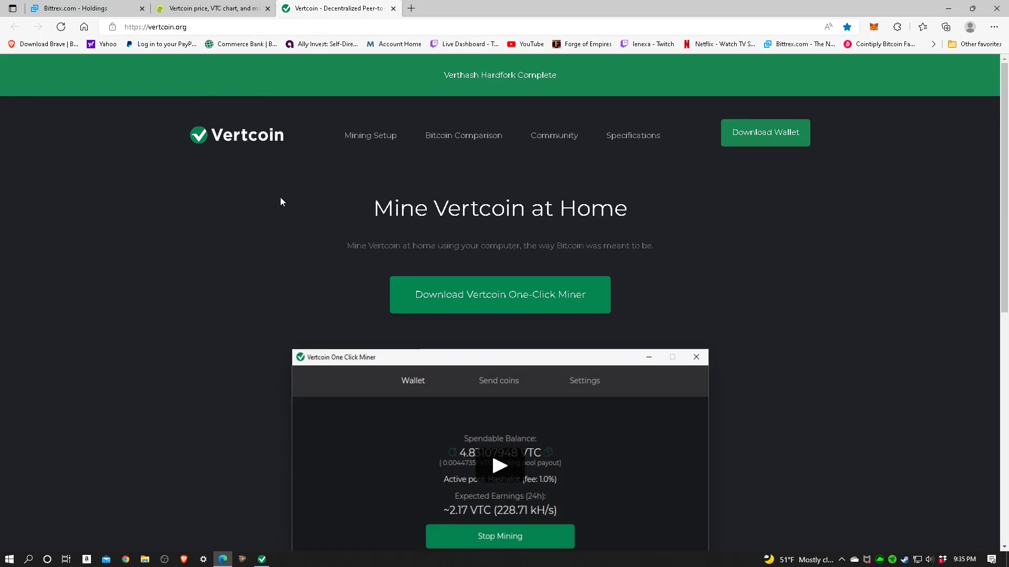
{"action": "mouse_move", "coordinate": [353, 178]}
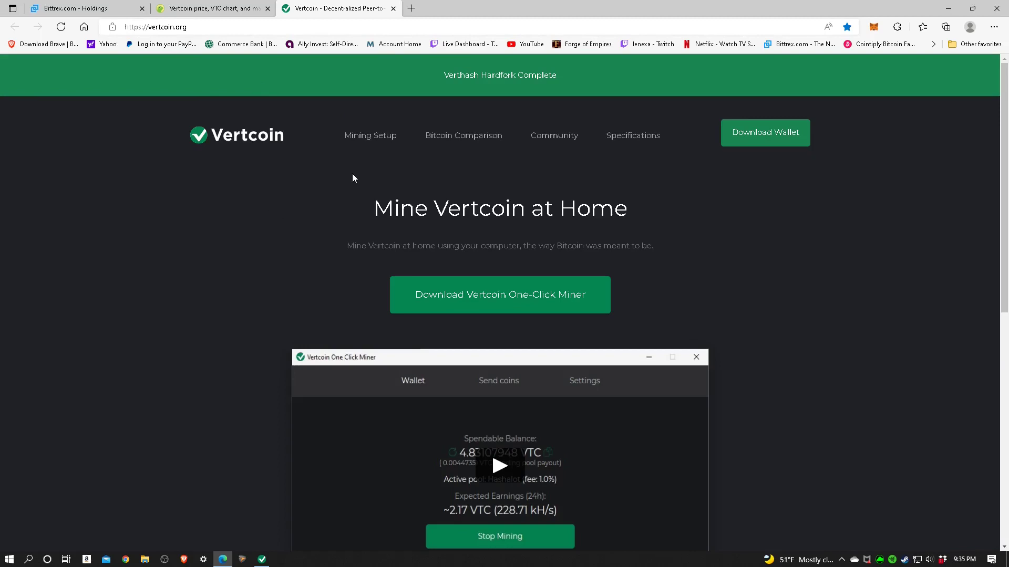
{"action": "mouse_move", "coordinate": [459, 96]}
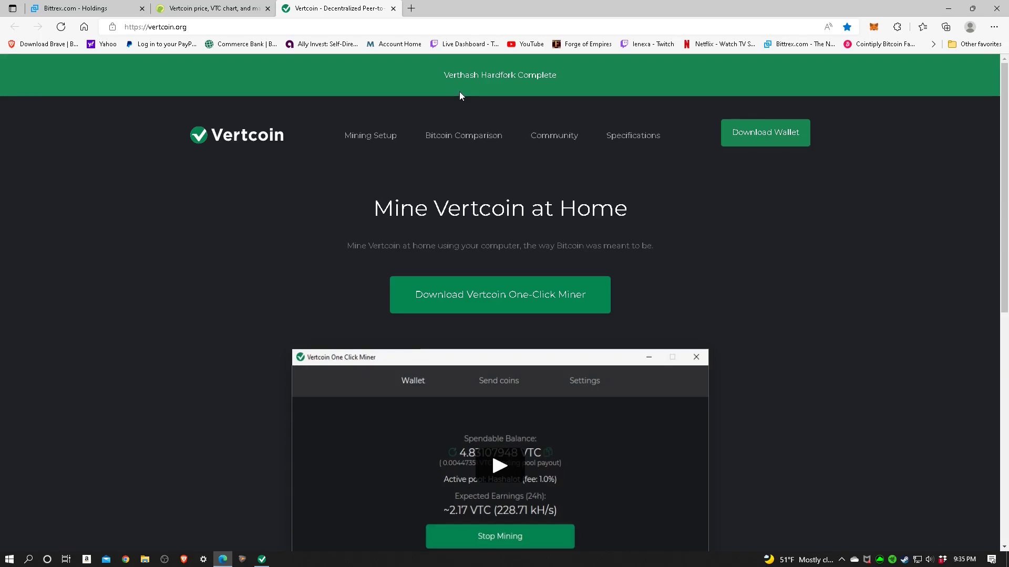
{"action": "mouse_move", "coordinate": [552, 93]}
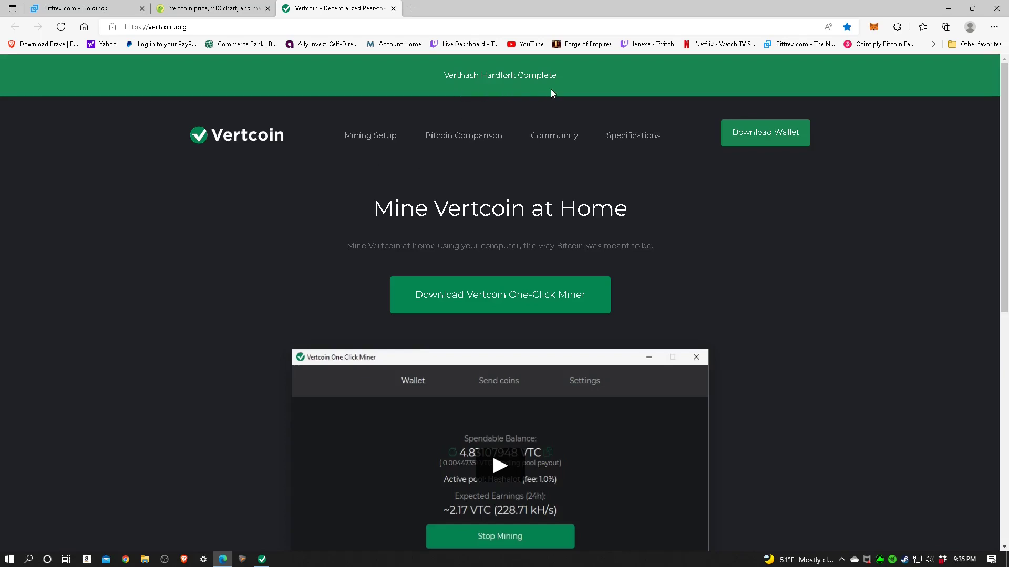
{"action": "mouse_move", "coordinate": [568, 107]}
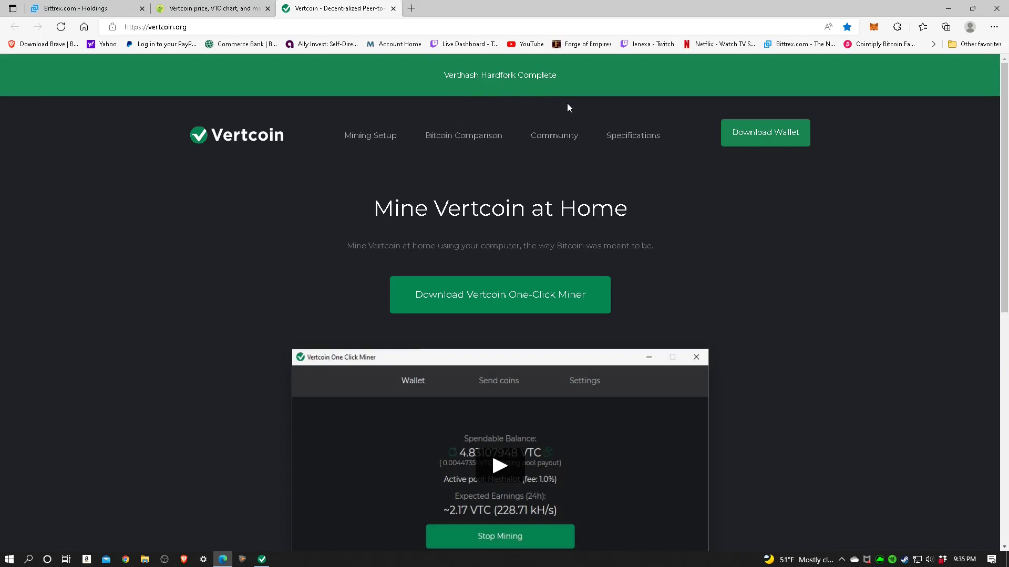
{"action": "mouse_move", "coordinate": [504, 168]}
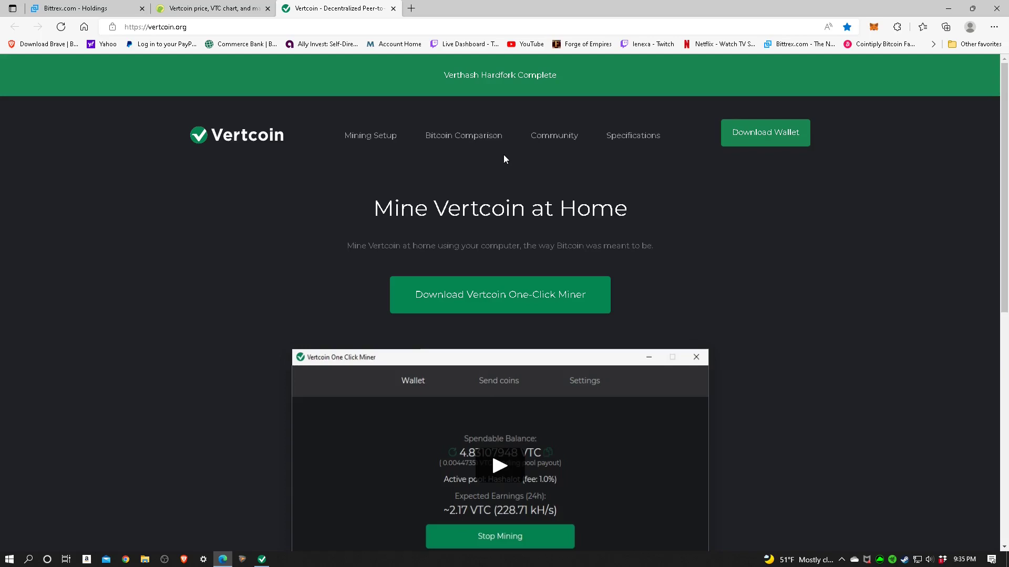
{"action": "mouse_move", "coordinate": [455, 100]}
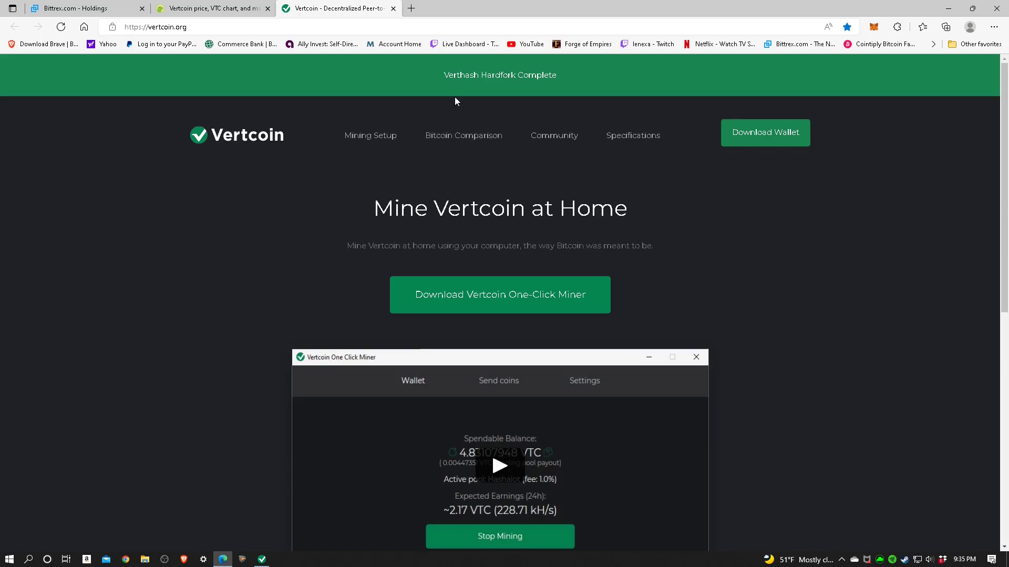
{"action": "mouse_move", "coordinate": [495, 174]}
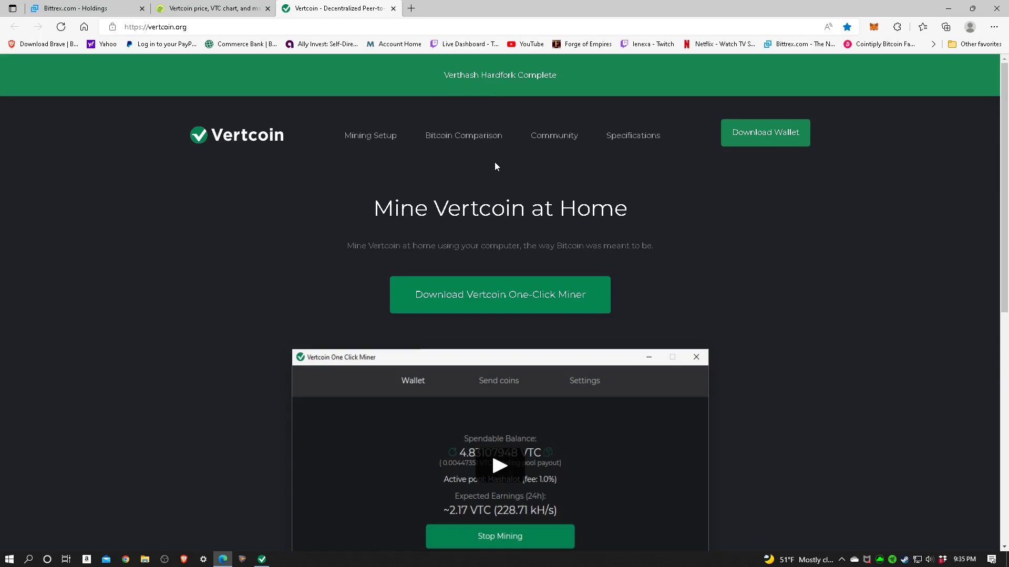
{"action": "mouse_move", "coordinate": [500, 158]}
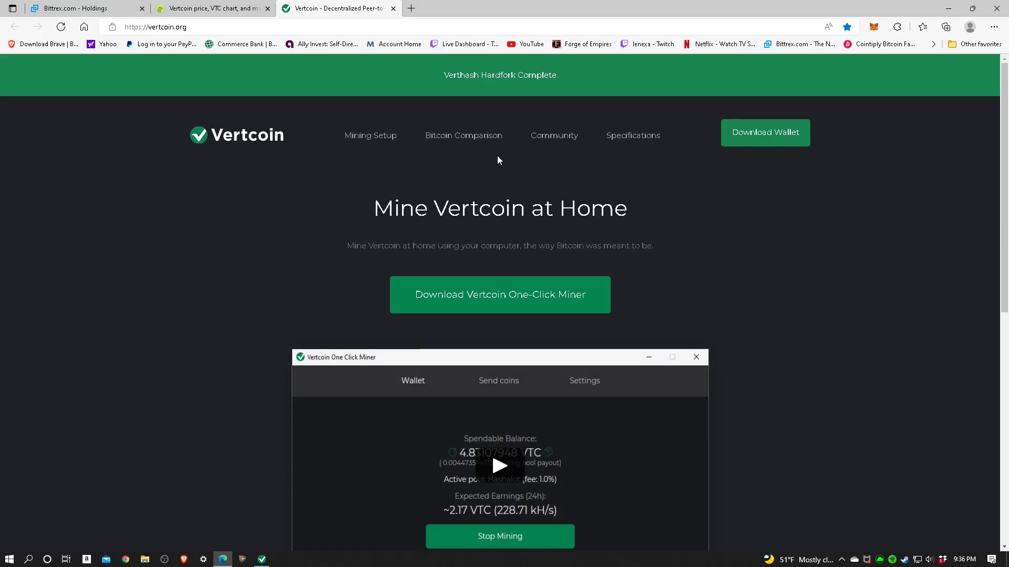
{"action": "mouse_move", "coordinate": [473, 106]}
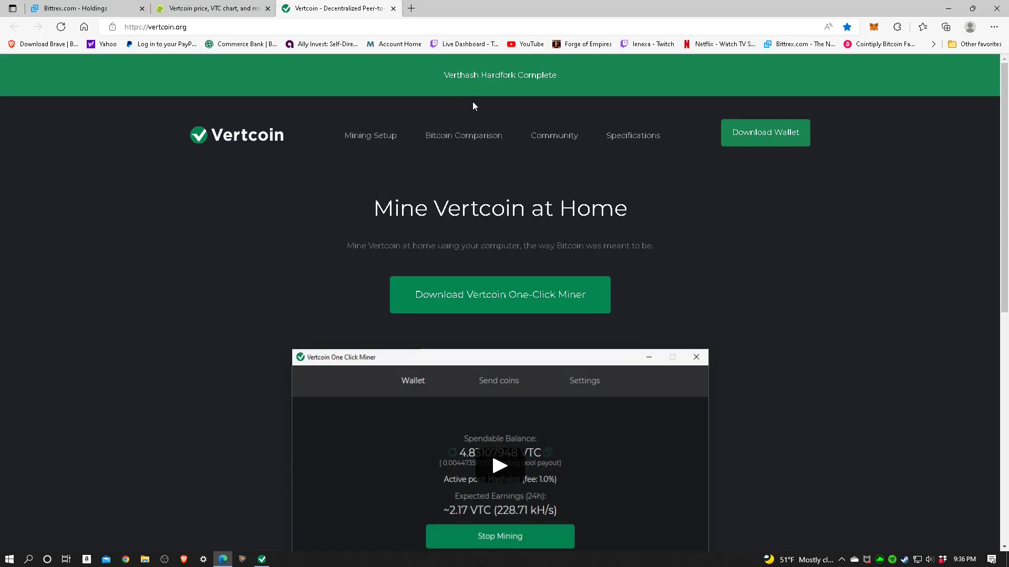
{"action": "mouse_move", "coordinate": [502, 179]}
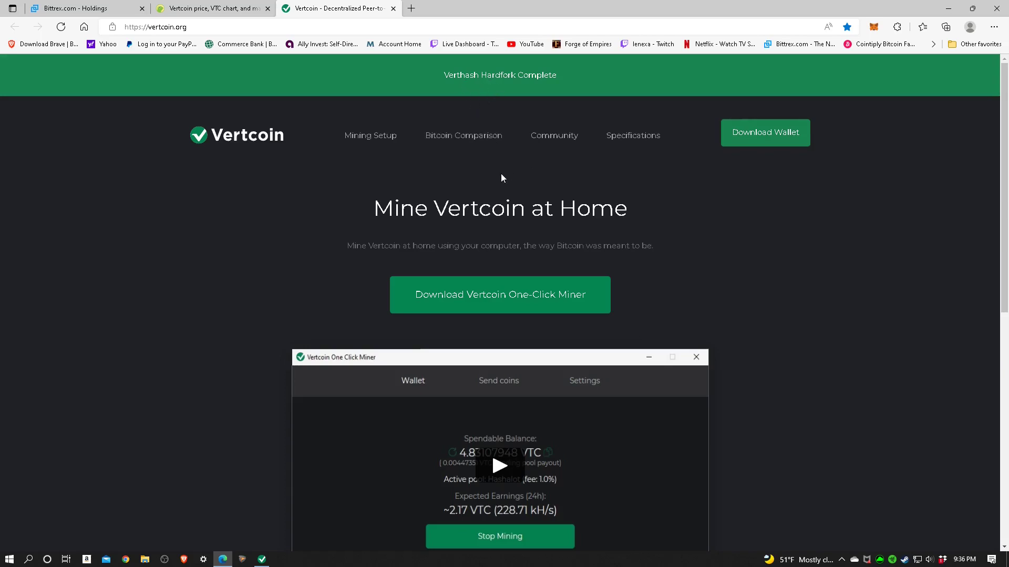
{"action": "mouse_move", "coordinate": [507, 174]}
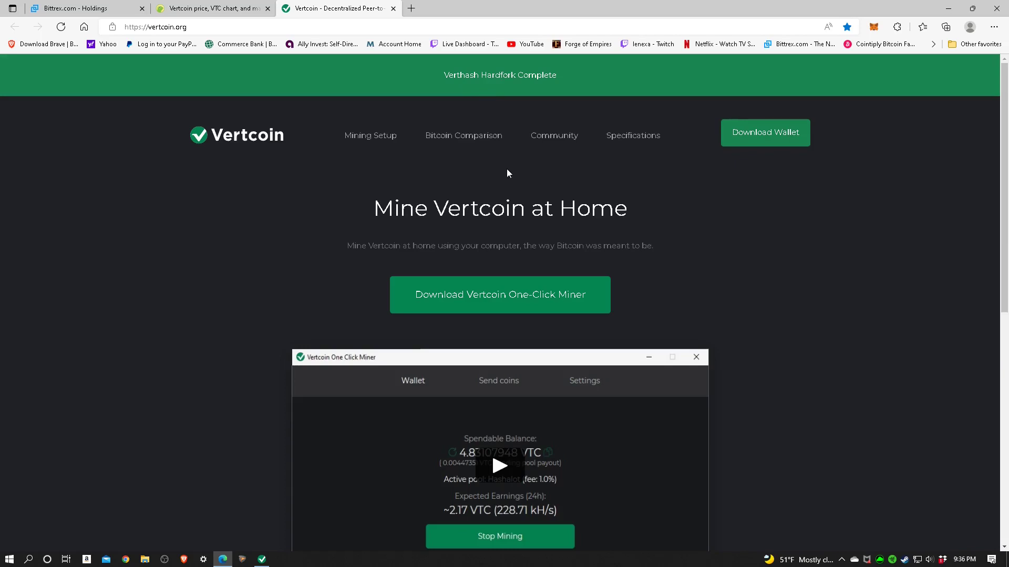
{"action": "mouse_move", "coordinate": [365, 196]}
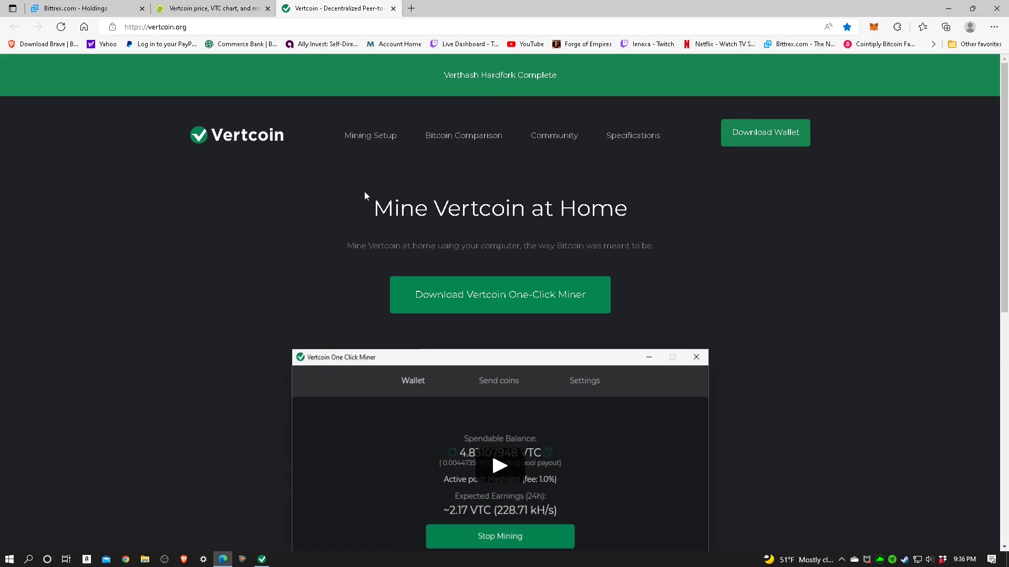
{"action": "mouse_move", "coordinate": [226, 231]}
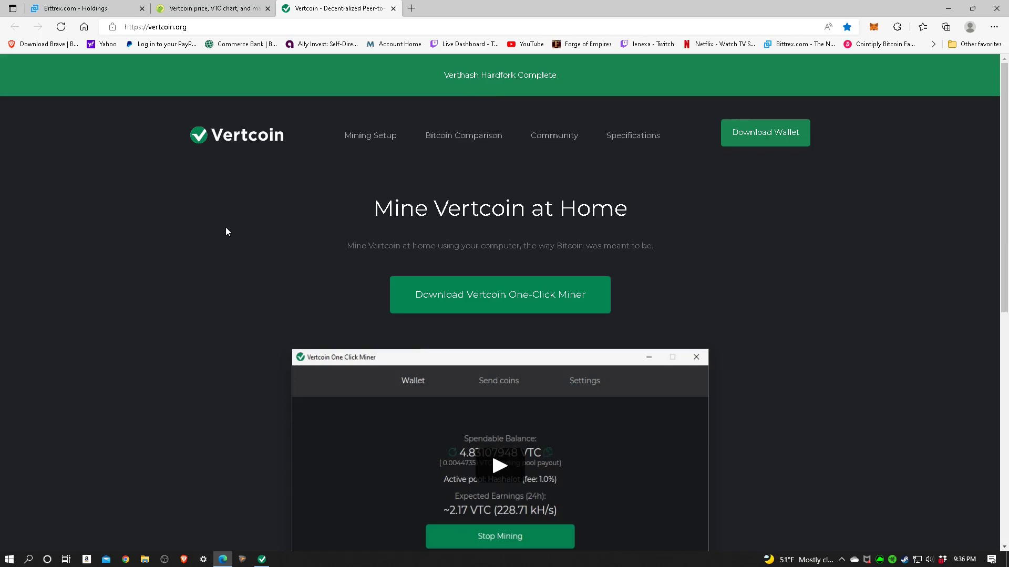
{"action": "mouse_move", "coordinate": [792, 199]}
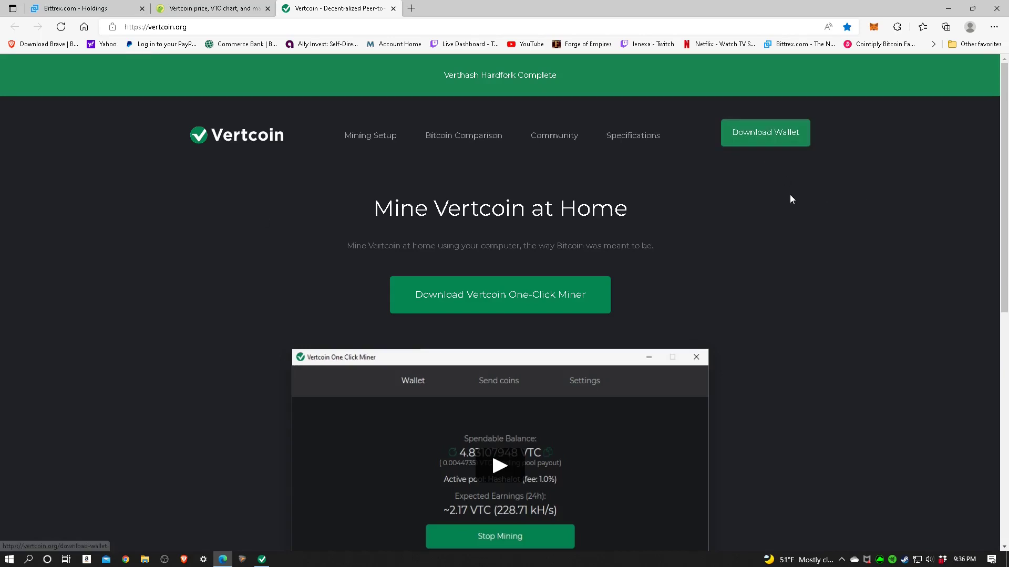
Scroll the vertcoin.org homepage down to the No Premine, No ICO, No Airdrop footer.
{"action": "scroll", "scroll_direction": "down", "scroll_amount": 3}
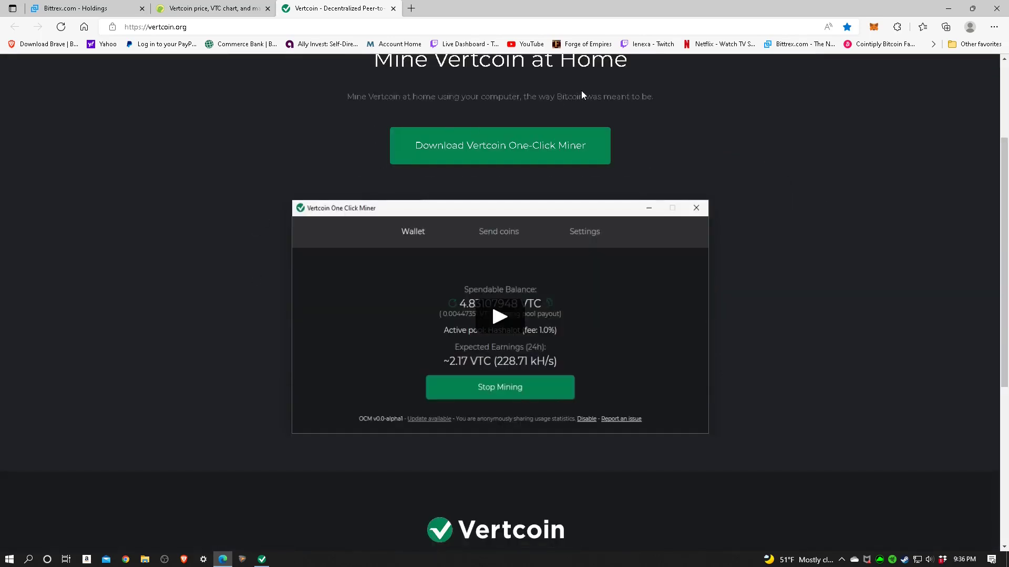
{"action": "mouse_move", "coordinate": [479, 159]}
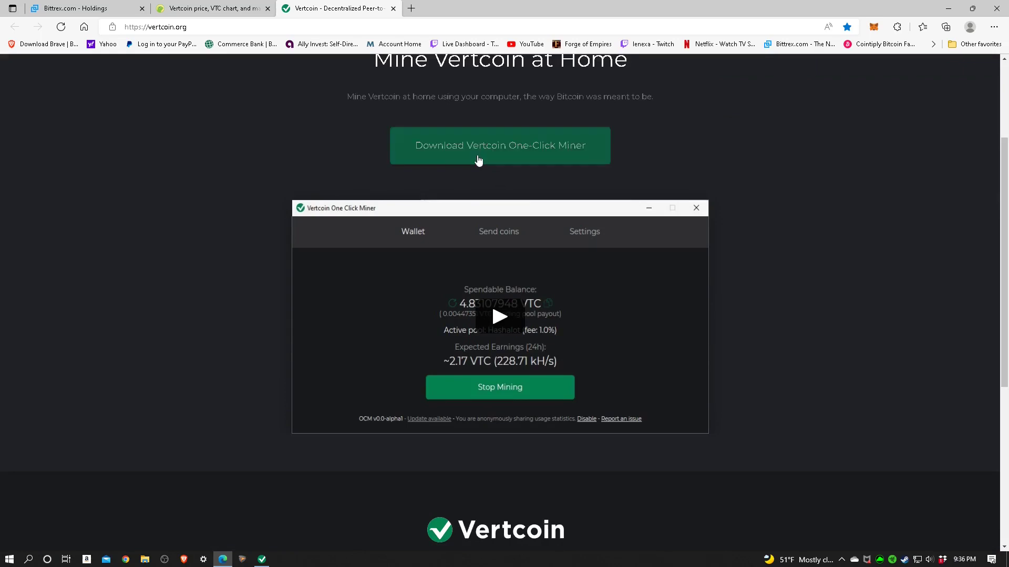
{"action": "mouse_move", "coordinate": [456, 309]}
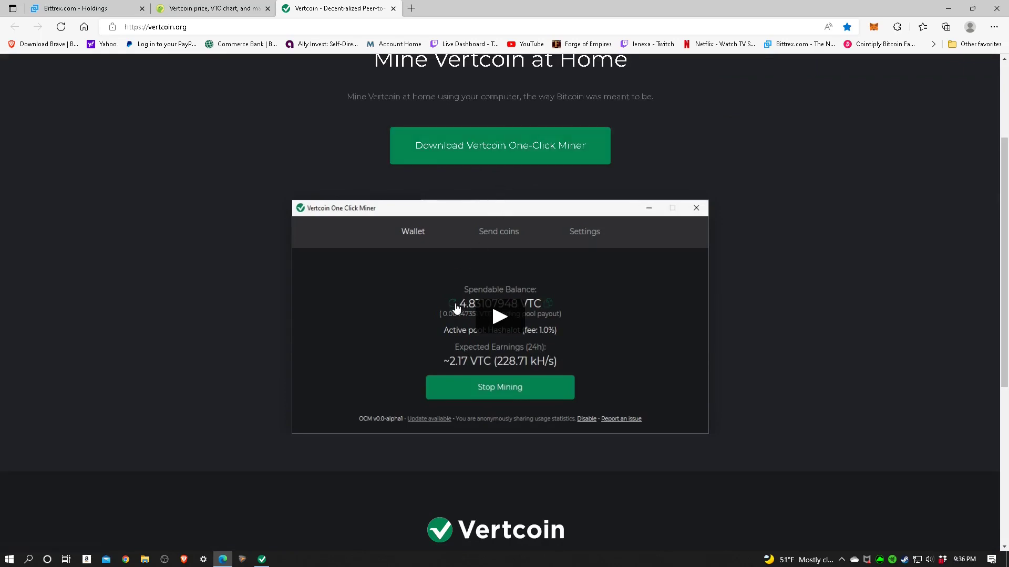
{"action": "mouse_move", "coordinate": [506, 324]}
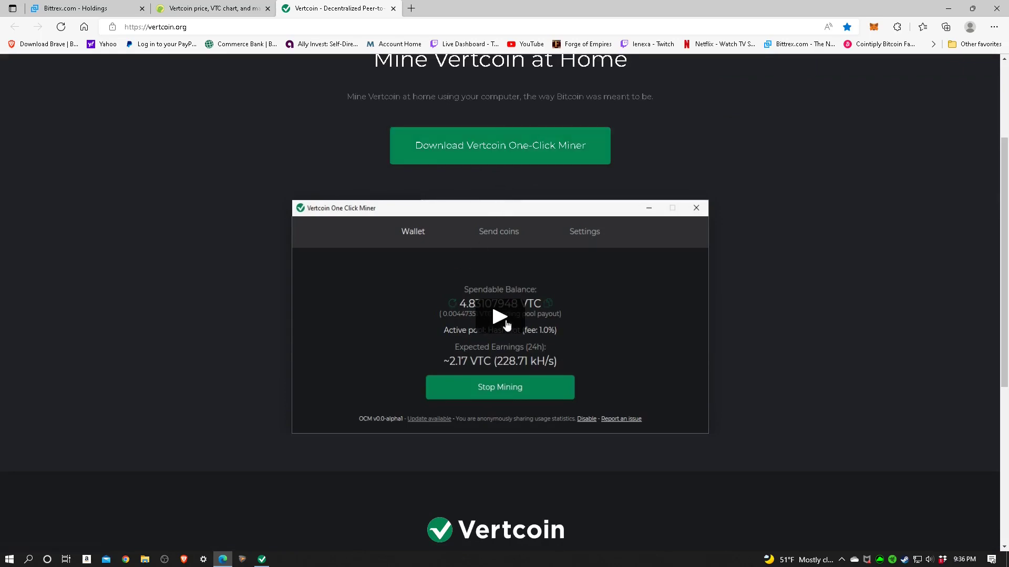
{"action": "mouse_move", "coordinate": [221, 305]}
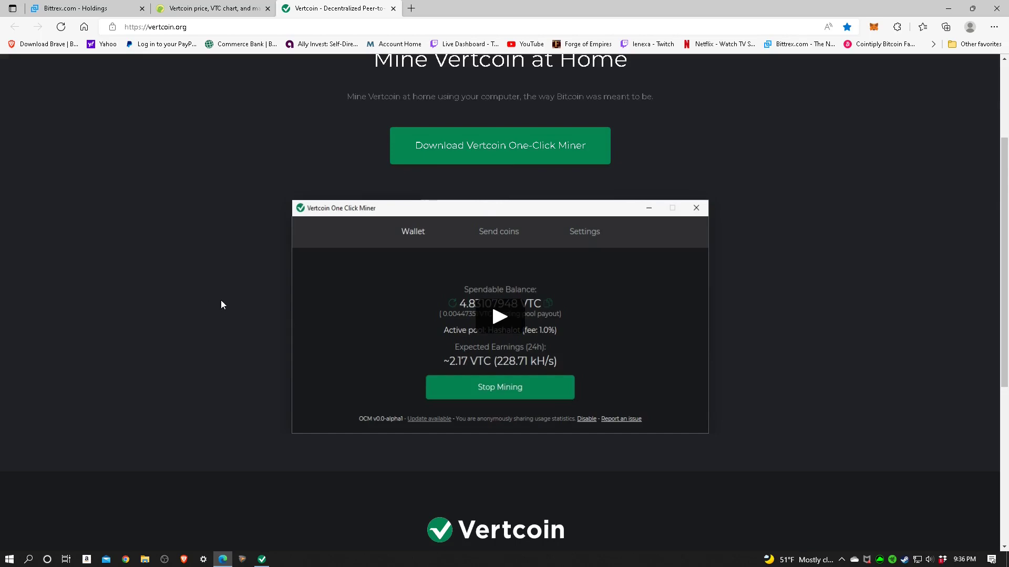
{"action": "scroll", "scroll_direction": "down", "scroll_amount": 3}
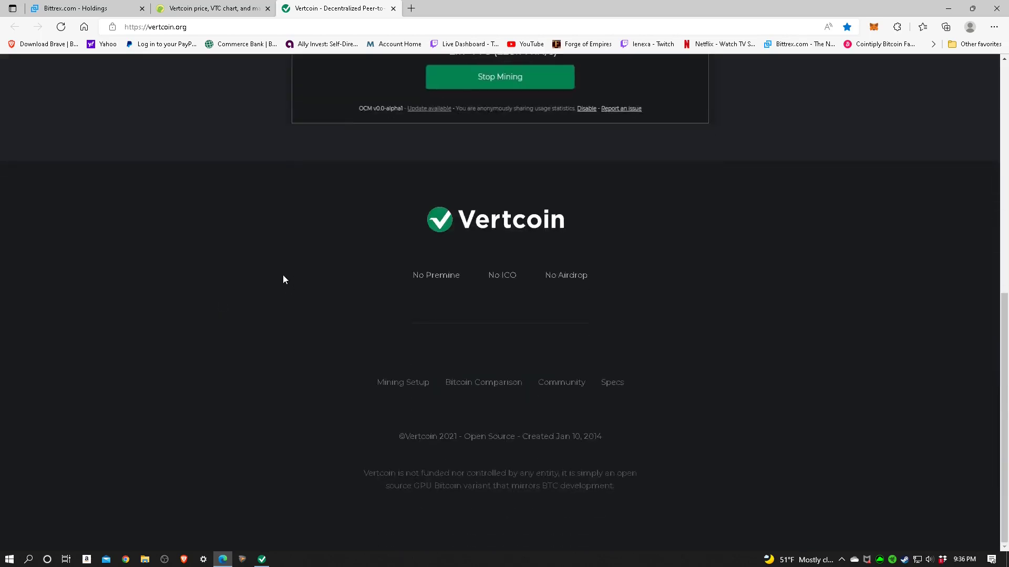
{"action": "mouse_move", "coordinate": [399, 273]}
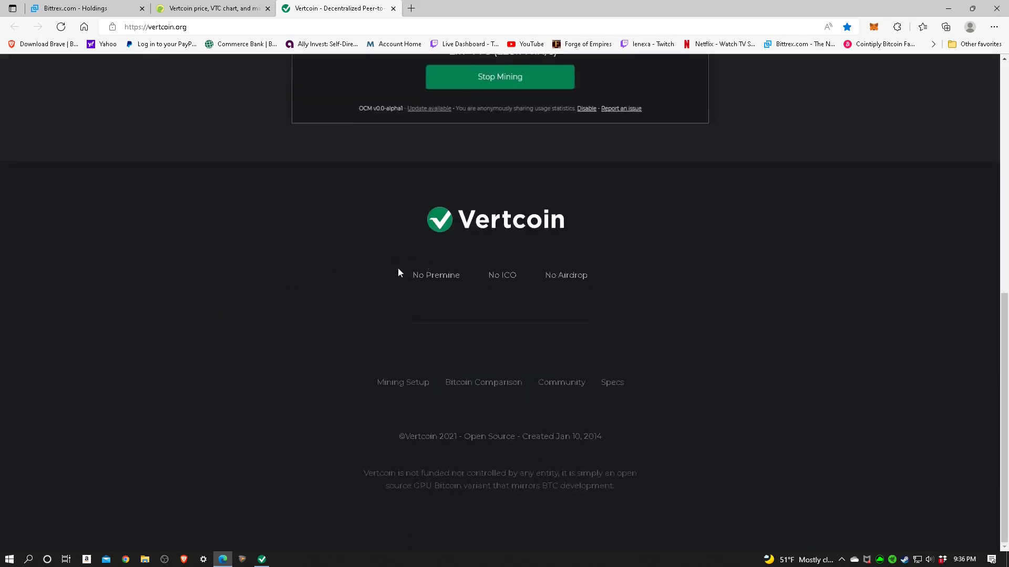
{"action": "mouse_move", "coordinate": [510, 291]}
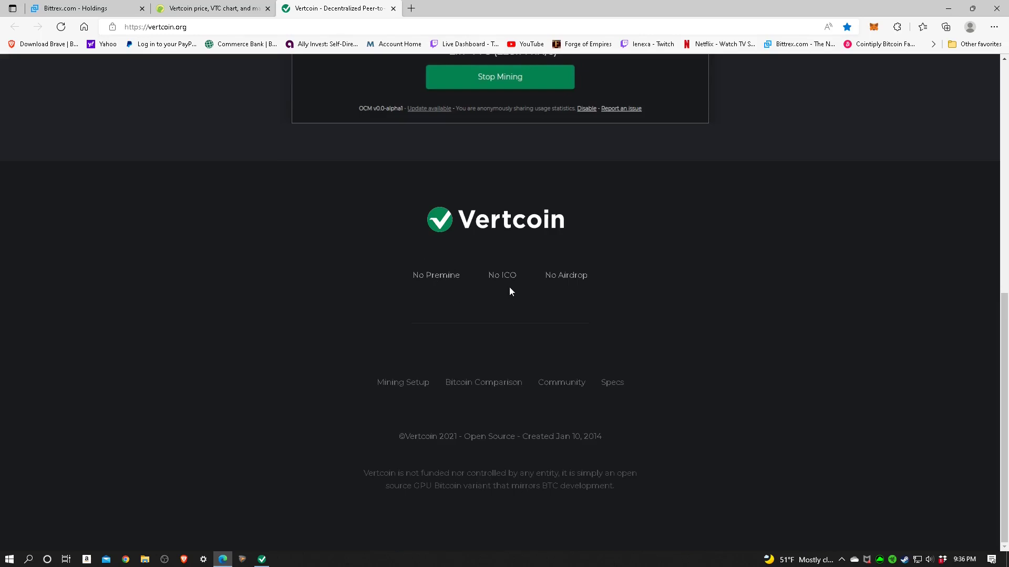
{"action": "mouse_move", "coordinate": [261, 348]}
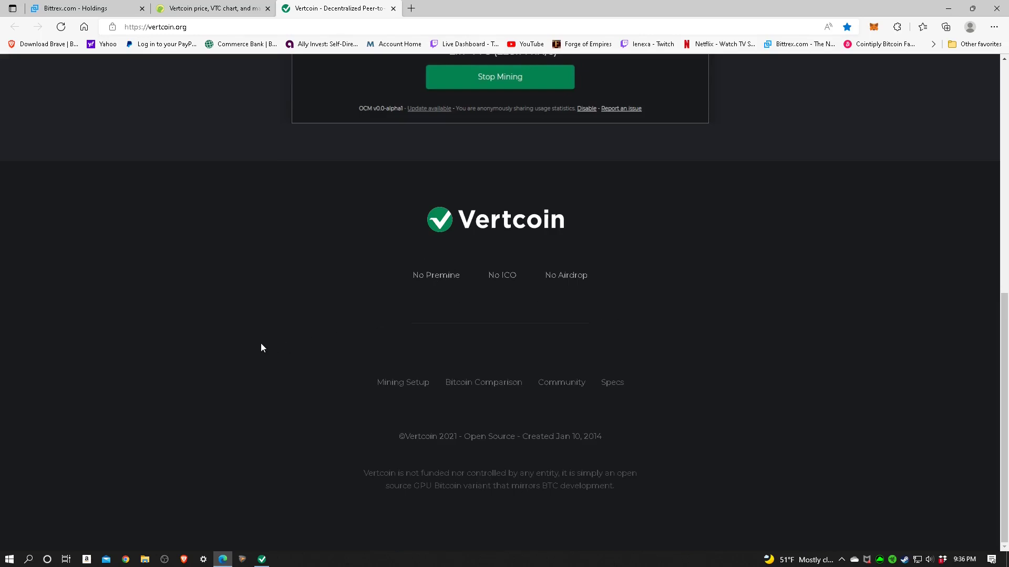
{"action": "mouse_move", "coordinate": [483, 382]}
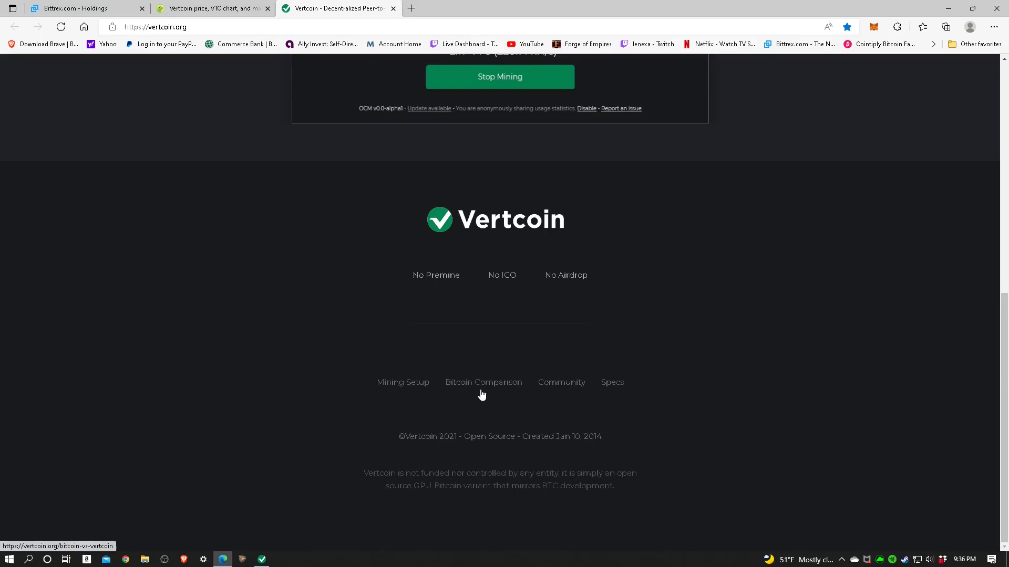
{"action": "mouse_move", "coordinate": [606, 391]}
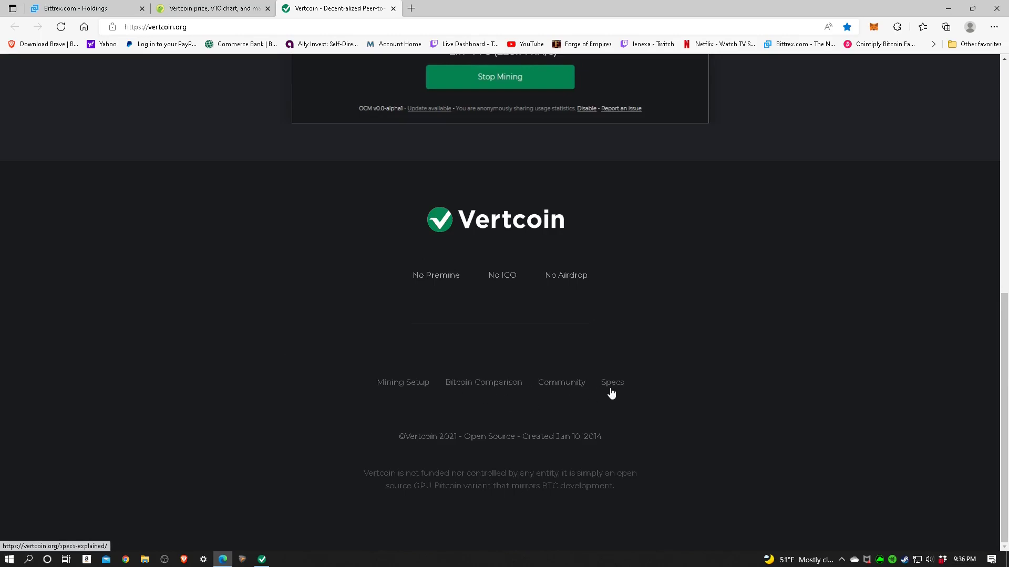
{"action": "left_click", "coordinate": [612, 382]}
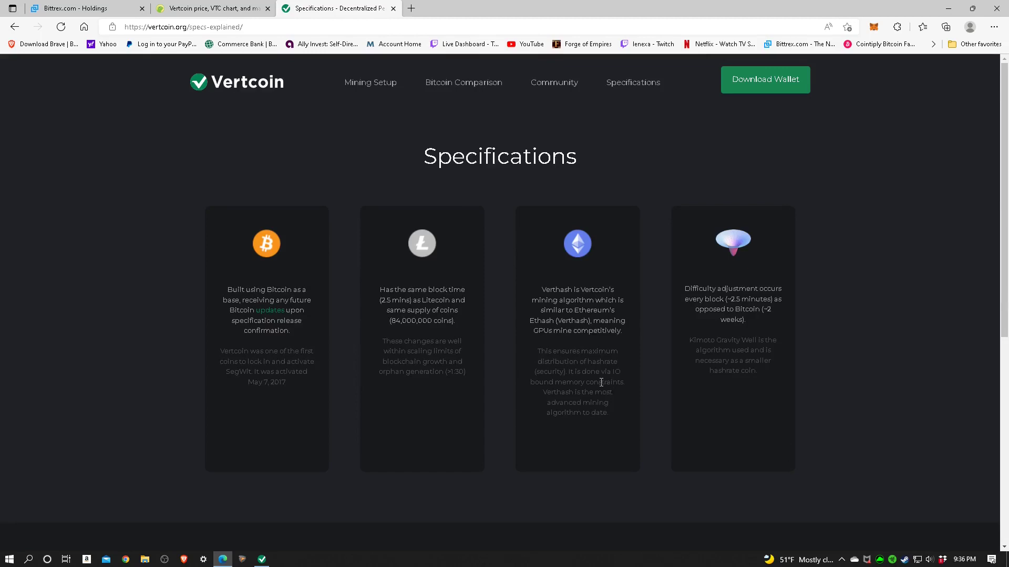
{"action": "mouse_move", "coordinate": [626, 206]}
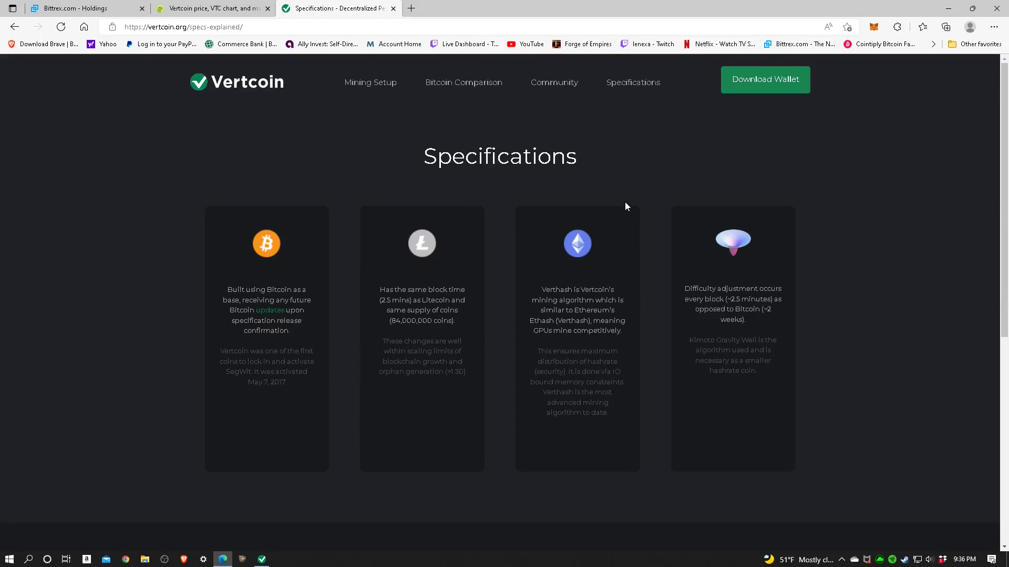
{"action": "mouse_move", "coordinate": [628, 146]}
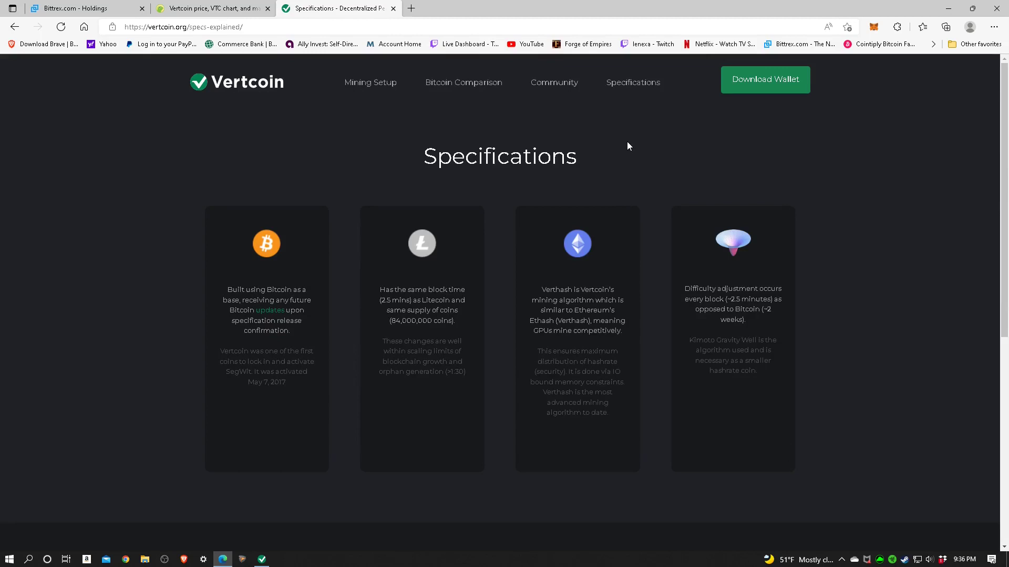
{"action": "mouse_move", "coordinate": [569, 317]}
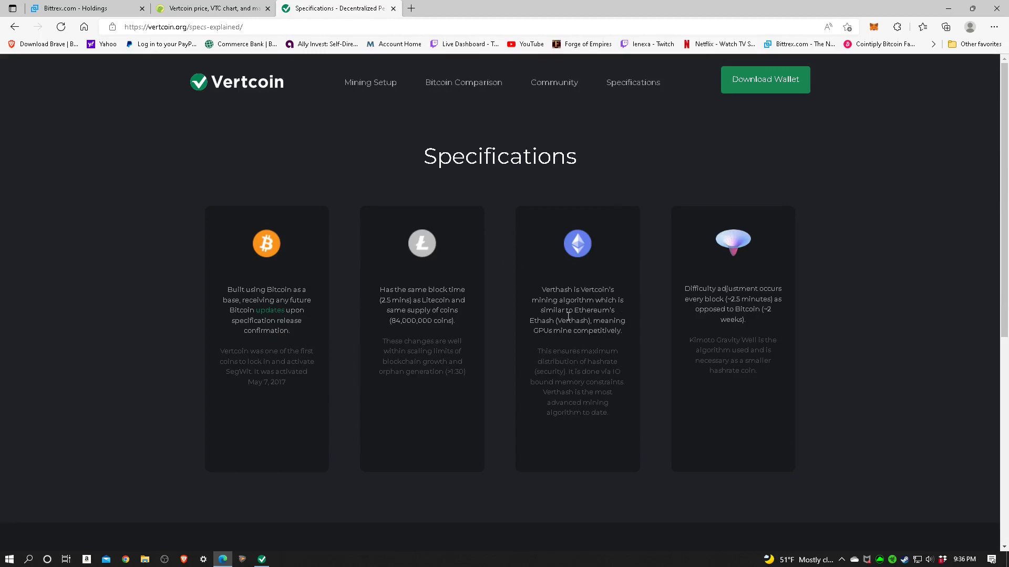
{"action": "mouse_move", "coordinate": [581, 345]}
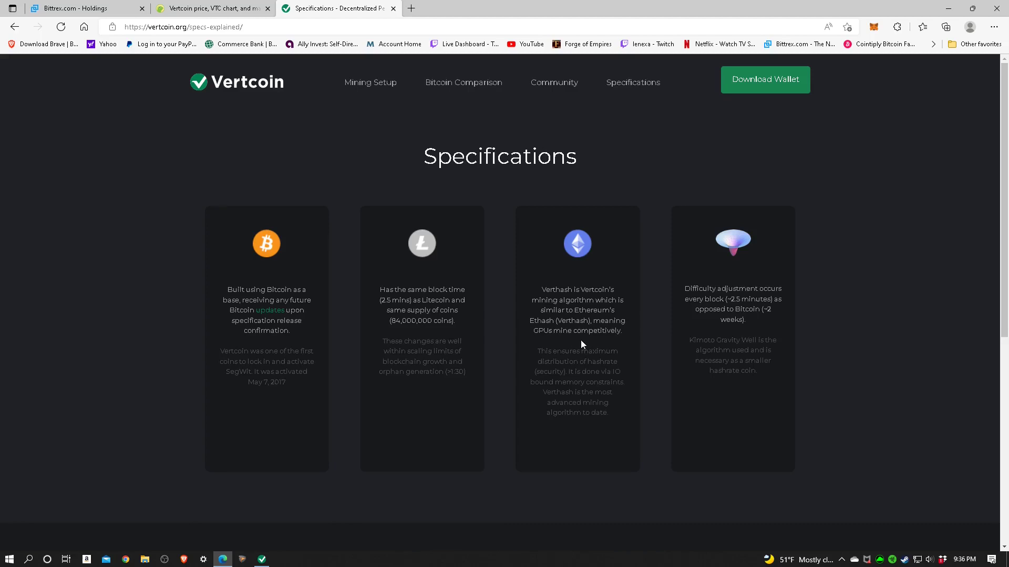
{"action": "mouse_move", "coordinate": [574, 334]}
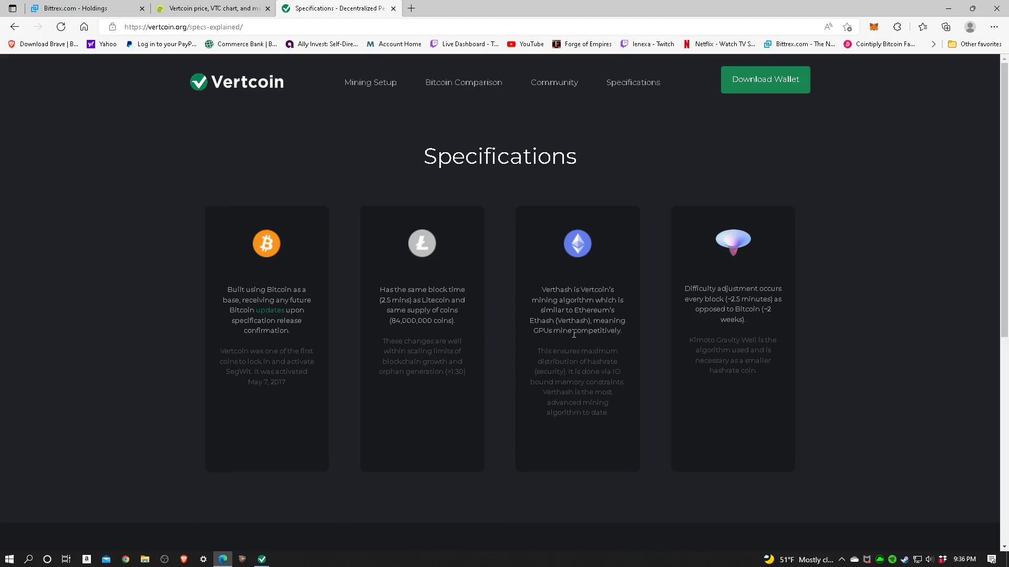
{"action": "mouse_move", "coordinate": [580, 349]}
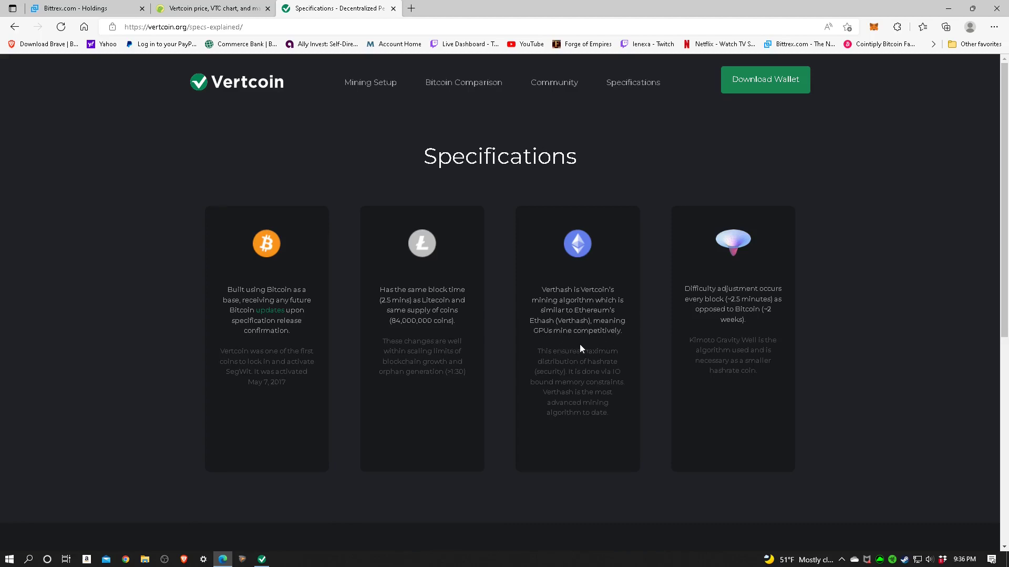
{"action": "mouse_move", "coordinate": [623, 346]}
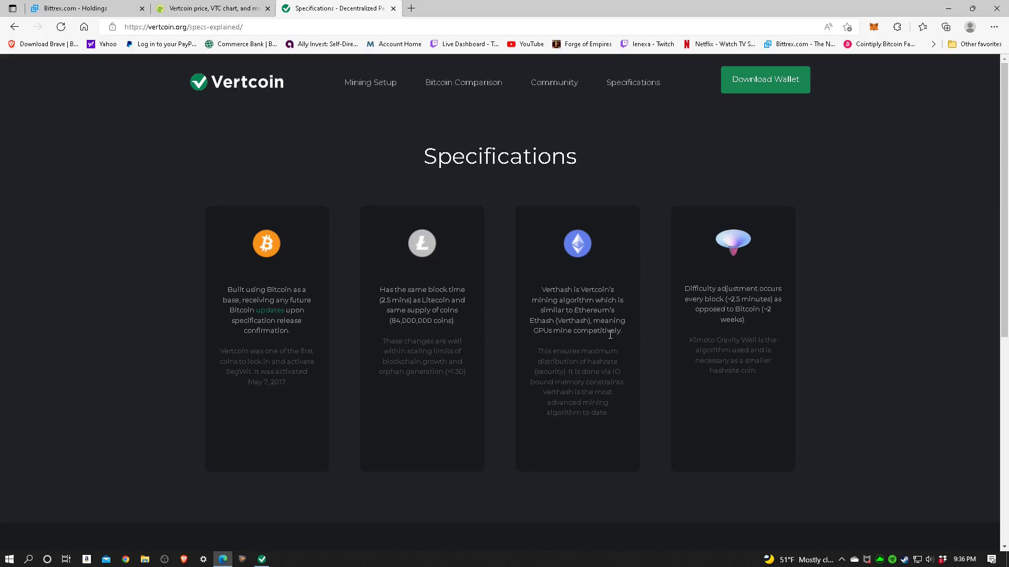
{"action": "mouse_move", "coordinate": [406, 340]}
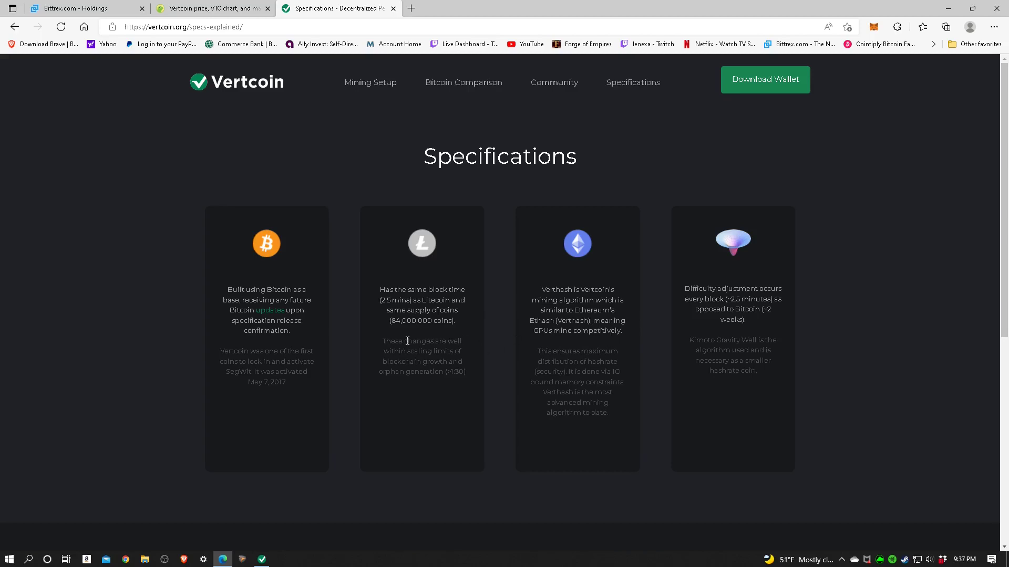
{"action": "mouse_move", "coordinate": [277, 323]}
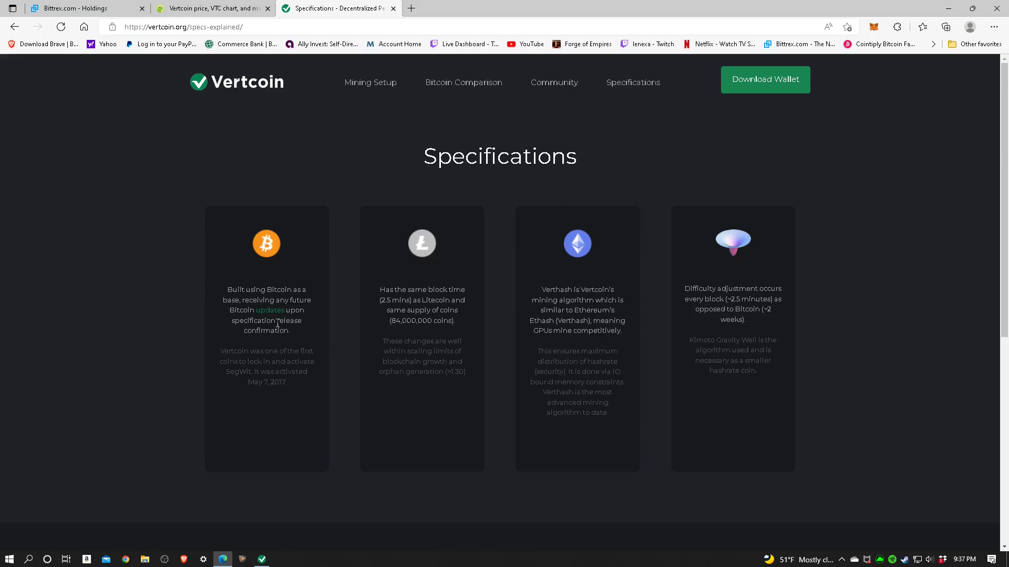
{"action": "mouse_move", "coordinate": [311, 329]}
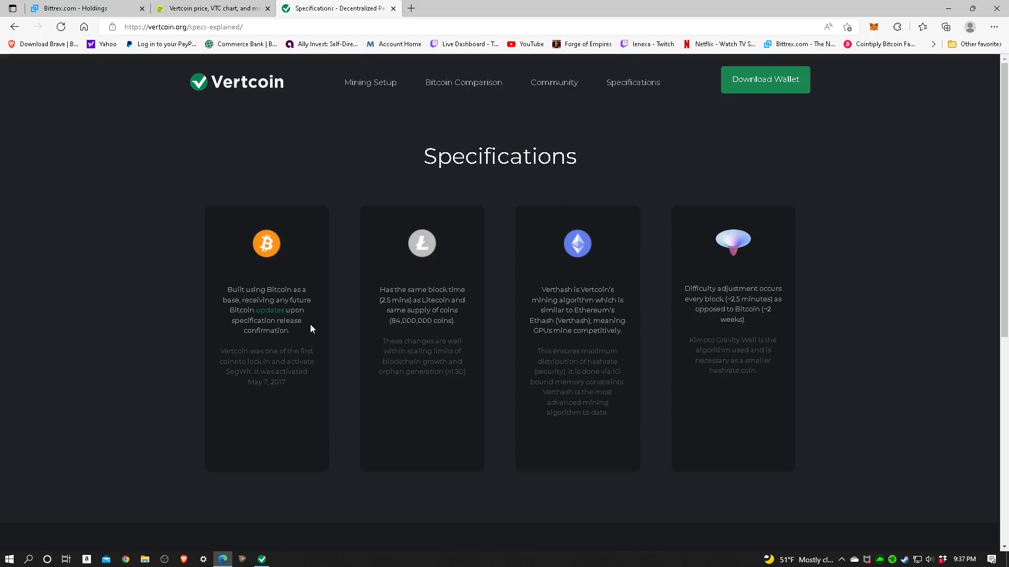
{"action": "mouse_move", "coordinate": [260, 312]}
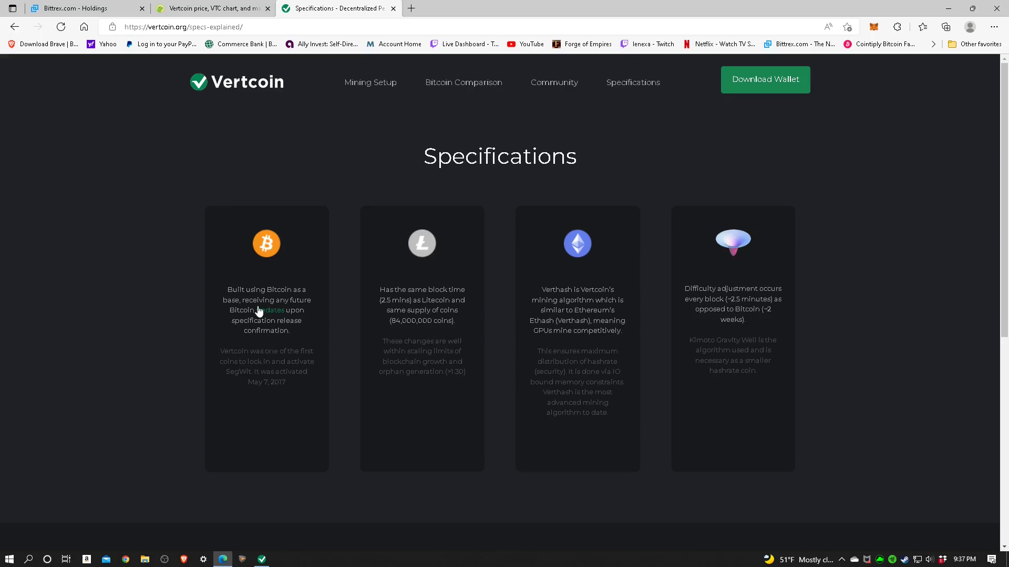
{"action": "mouse_move", "coordinate": [454, 320]}
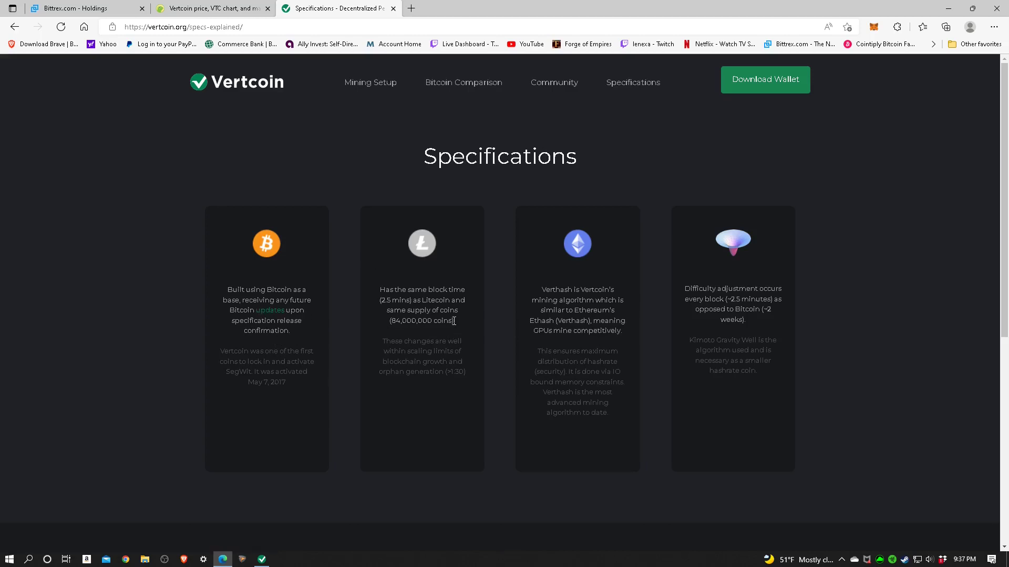
{"action": "mouse_move", "coordinate": [475, 341]}
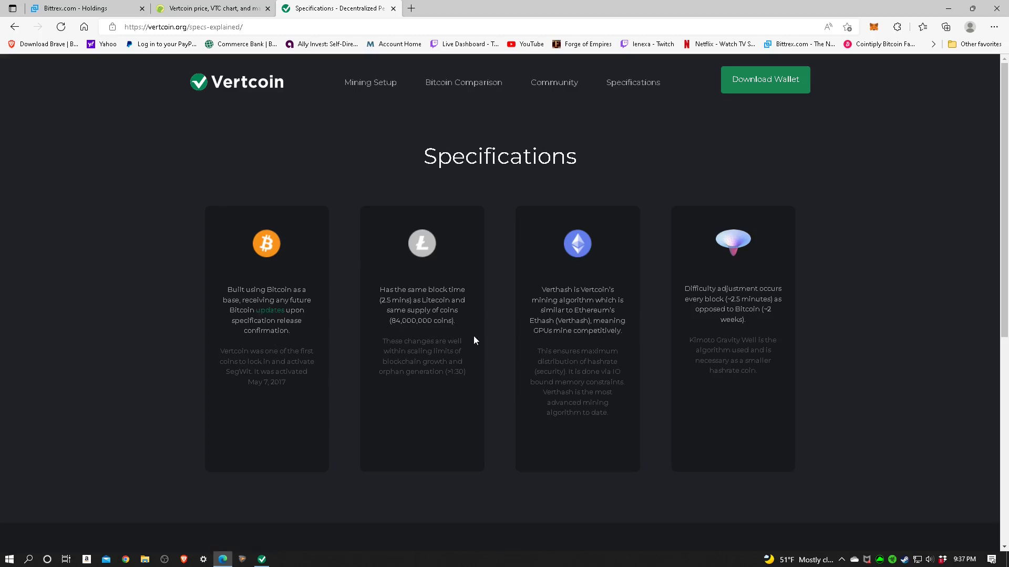
{"action": "mouse_move", "coordinate": [463, 309]}
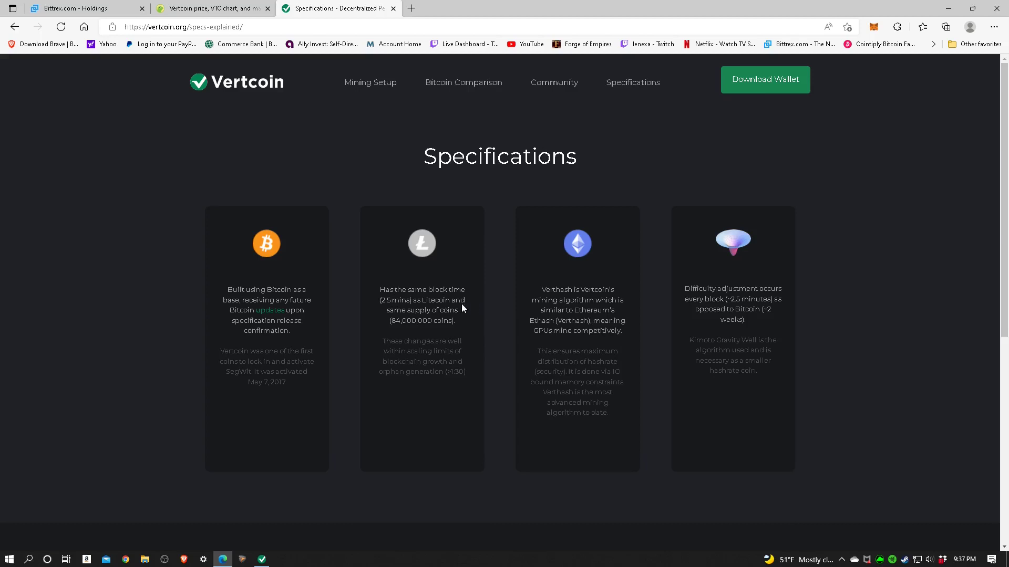
{"action": "mouse_move", "coordinate": [396, 311]}
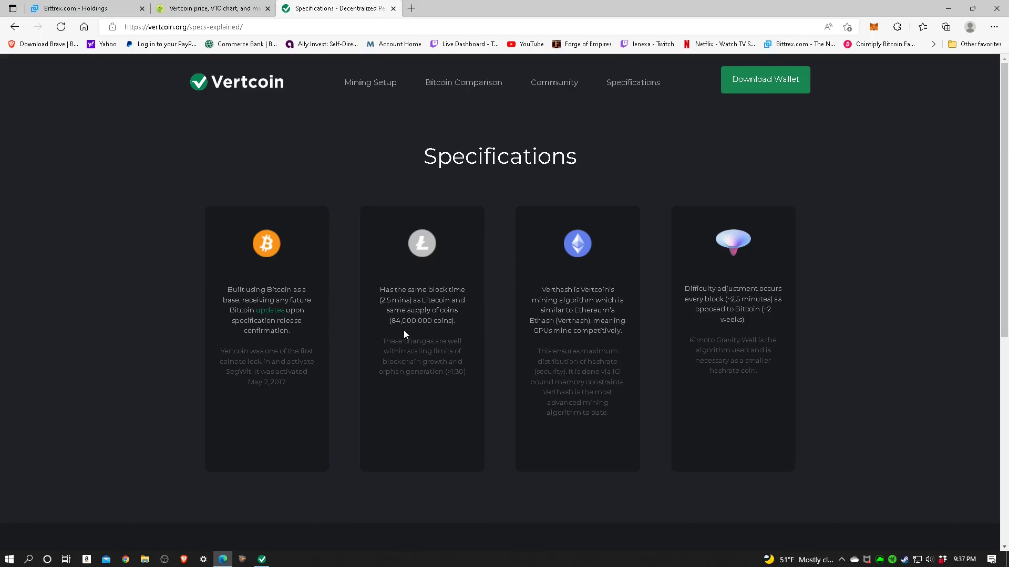
{"action": "mouse_move", "coordinate": [377, 223]}
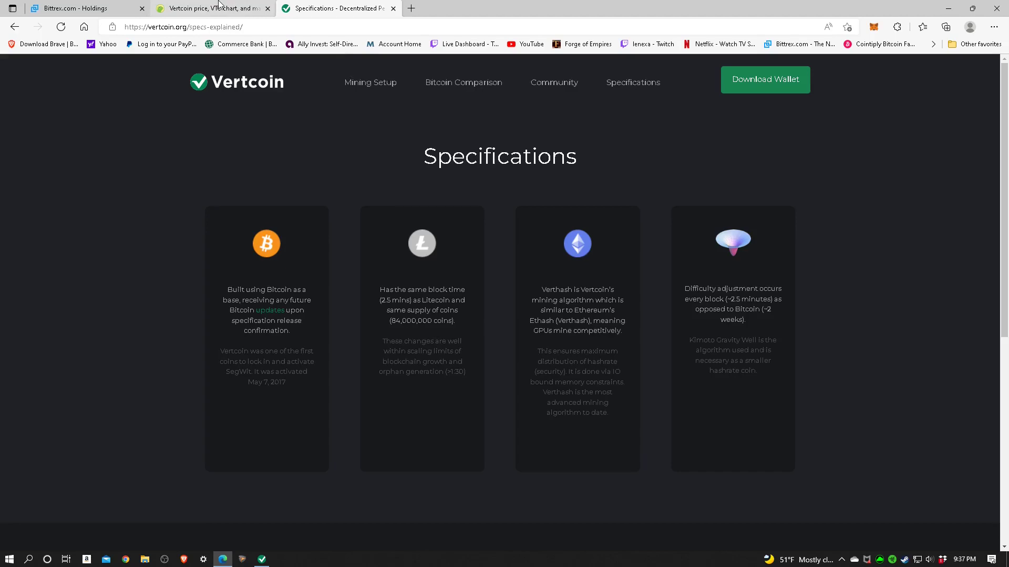
Switch to the CoinGecko Vertcoin tab and scroll past the chart, statistics and Markets table to the news.
{"action": "left_click", "coordinate": [209, 7]}
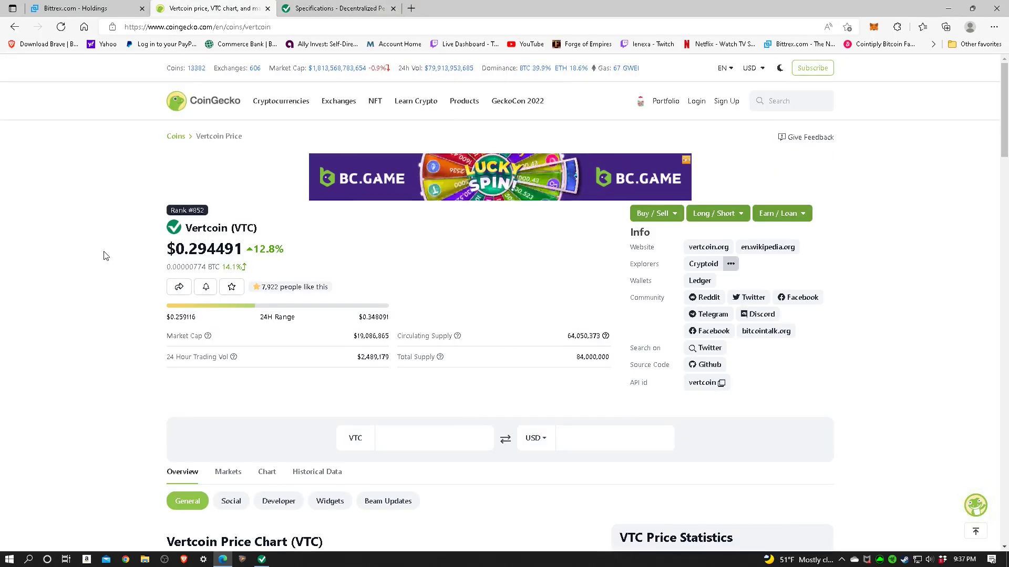
{"action": "scroll", "scroll_direction": "down", "scroll_amount": 3}
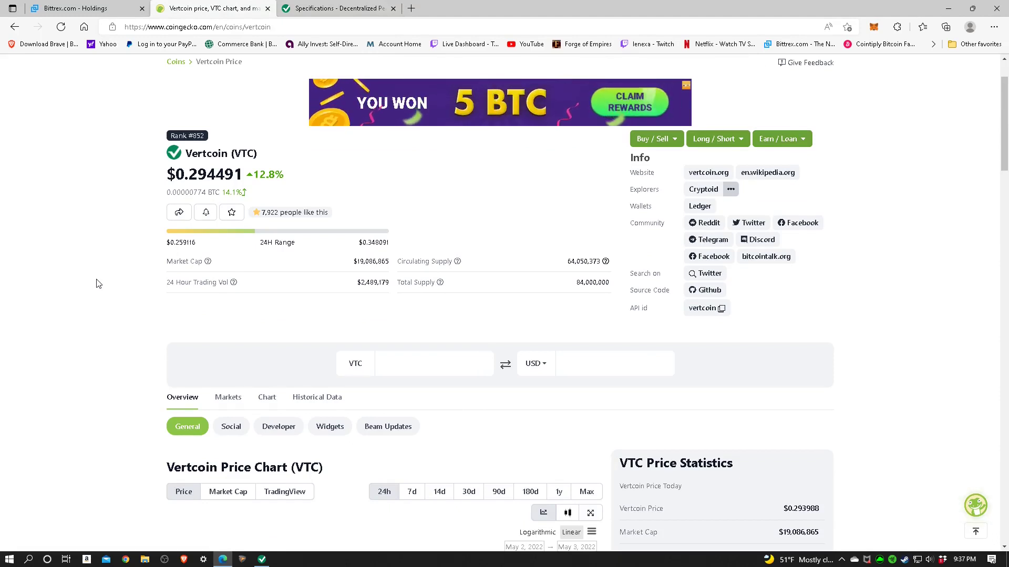
{"action": "mouse_move", "coordinate": [312, 315]}
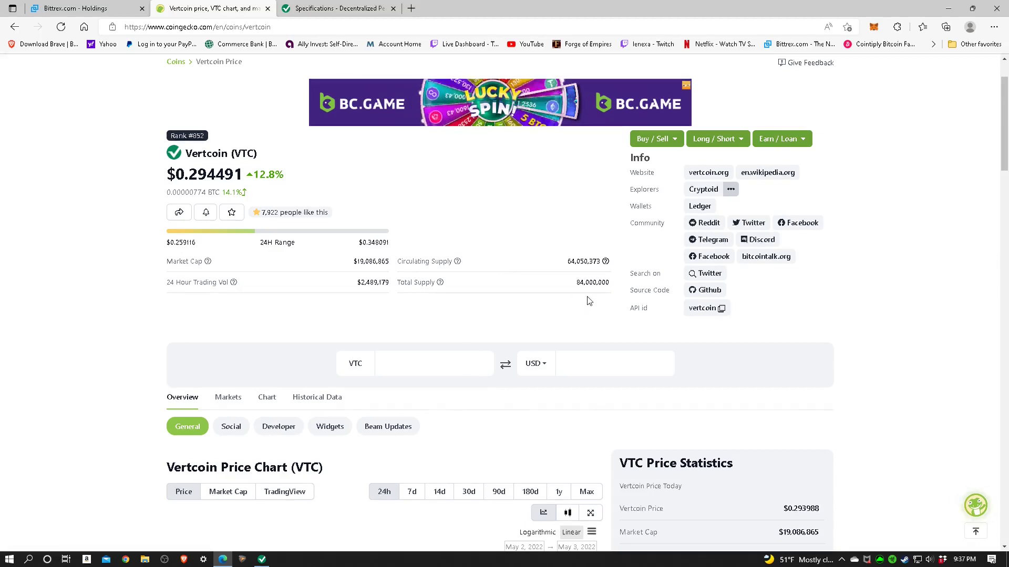
{"action": "scroll", "scroll_direction": "down", "scroll_amount": 3}
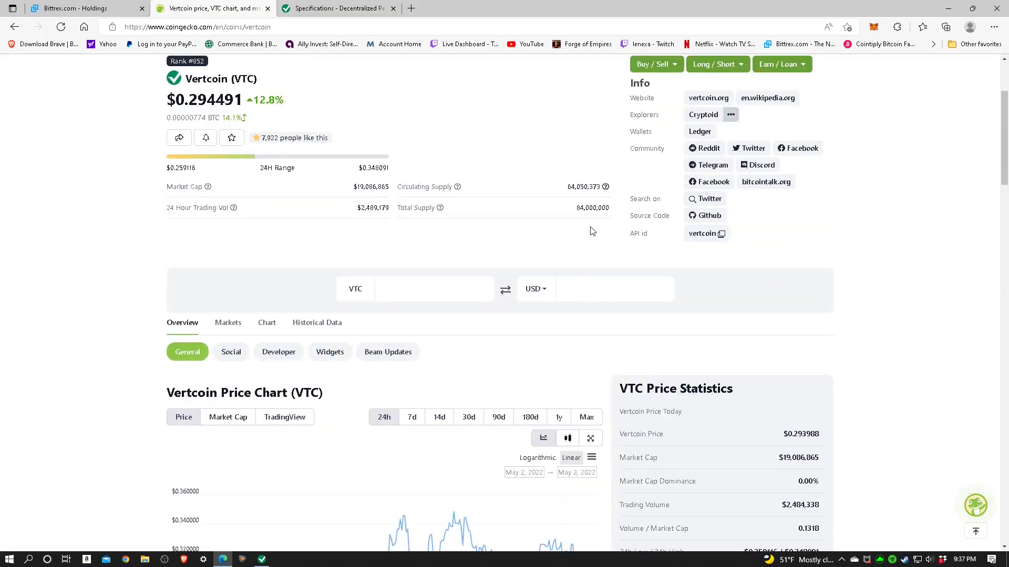
{"action": "scroll", "scroll_direction": "down", "scroll_amount": 3}
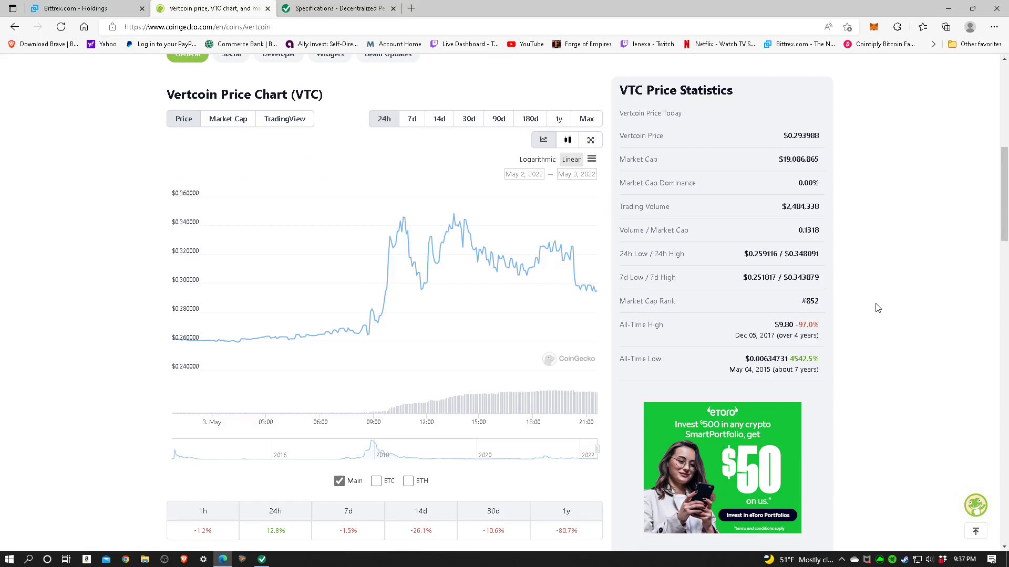
{"action": "scroll", "scroll_direction": "down", "scroll_amount": 3}
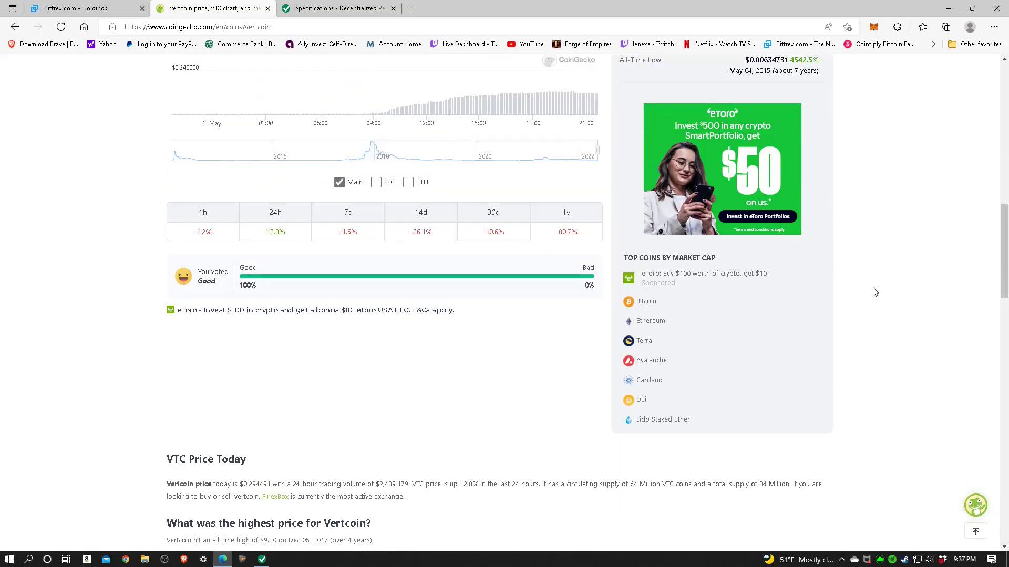
{"action": "scroll", "scroll_direction": "down", "scroll_amount": 3}
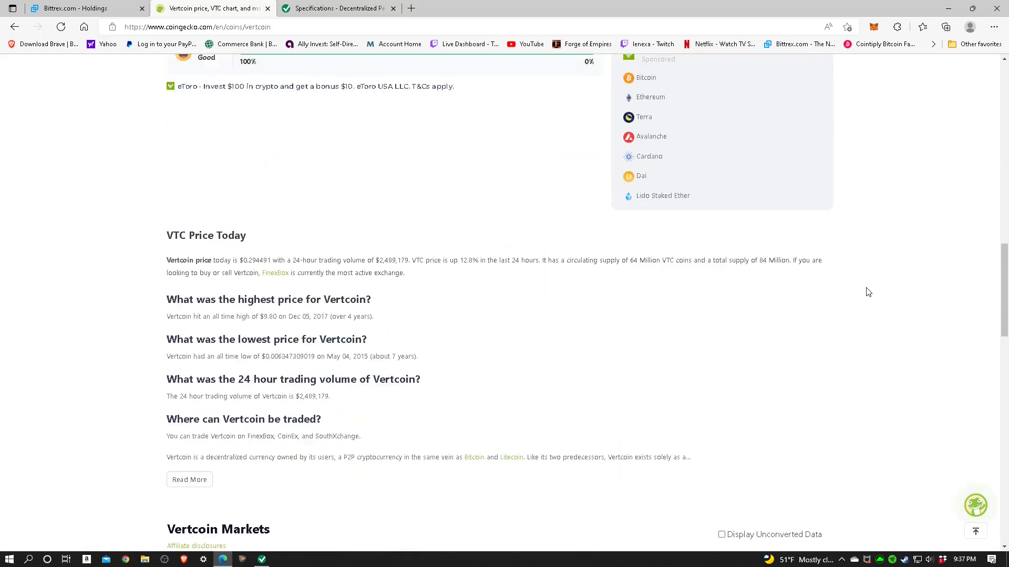
{"action": "scroll", "scroll_direction": "down", "scroll_amount": 3}
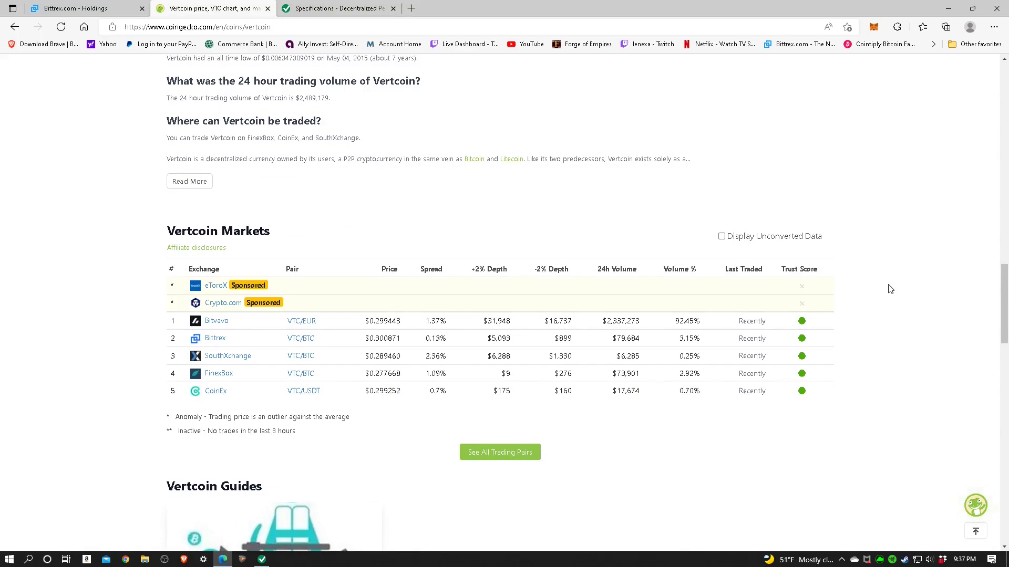
{"action": "scroll", "scroll_direction": "down", "scroll_amount": 3}
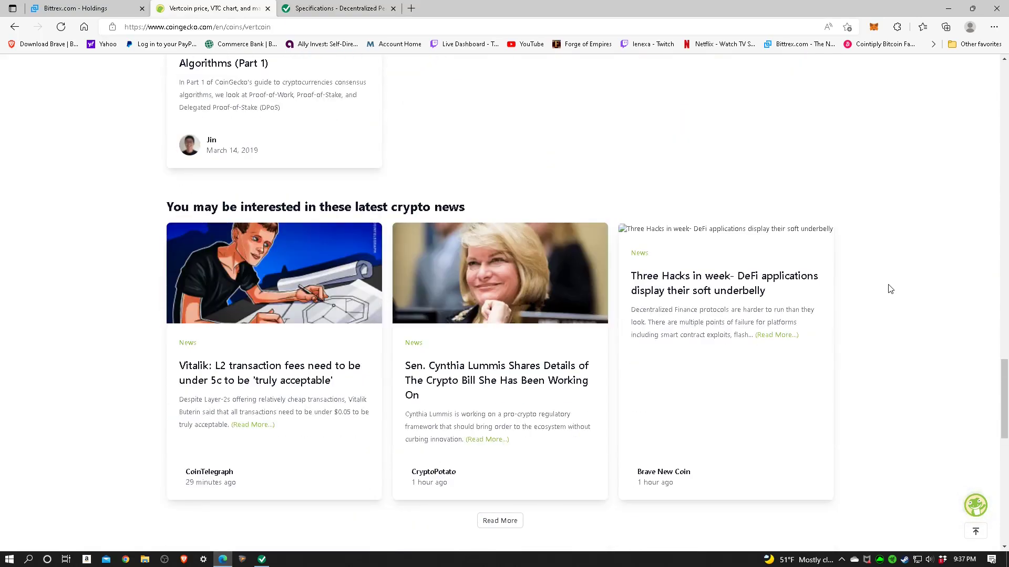
{"action": "scroll", "scroll_direction": "up", "scroll_amount": 3}
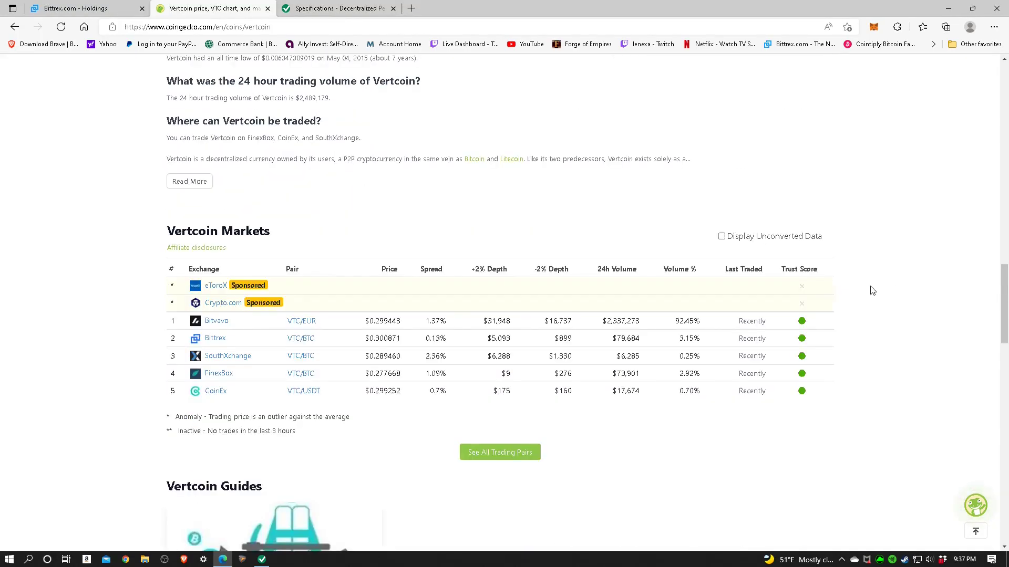
{"action": "mouse_move", "coordinate": [143, 384]}
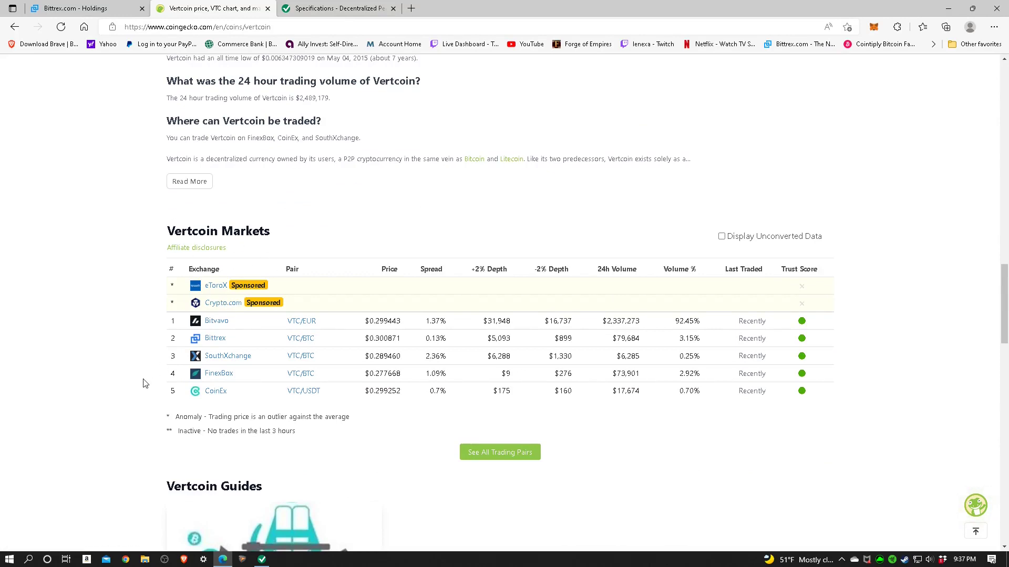
{"action": "mouse_move", "coordinate": [135, 337]}
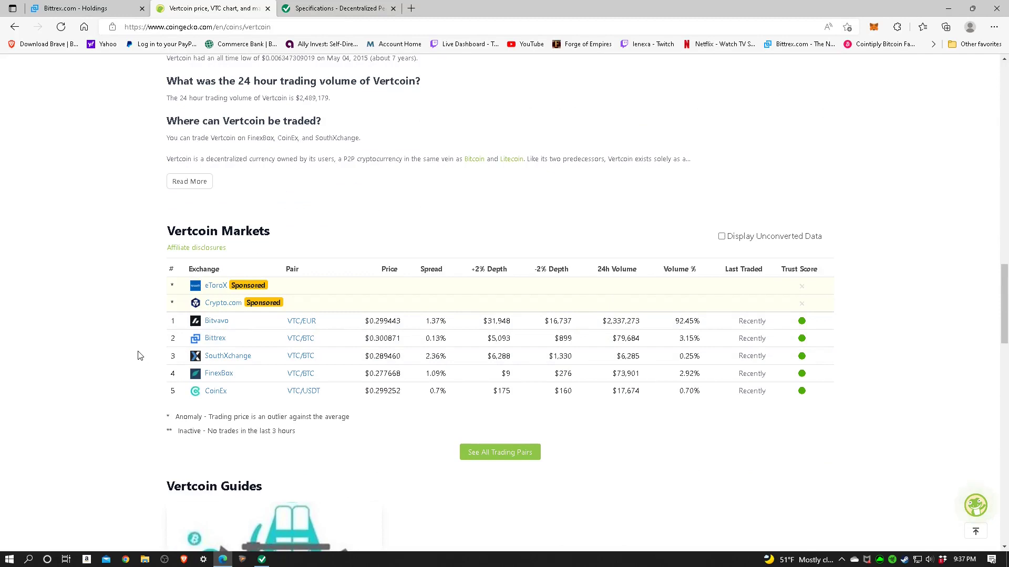
{"action": "mouse_move", "coordinate": [212, 337]}
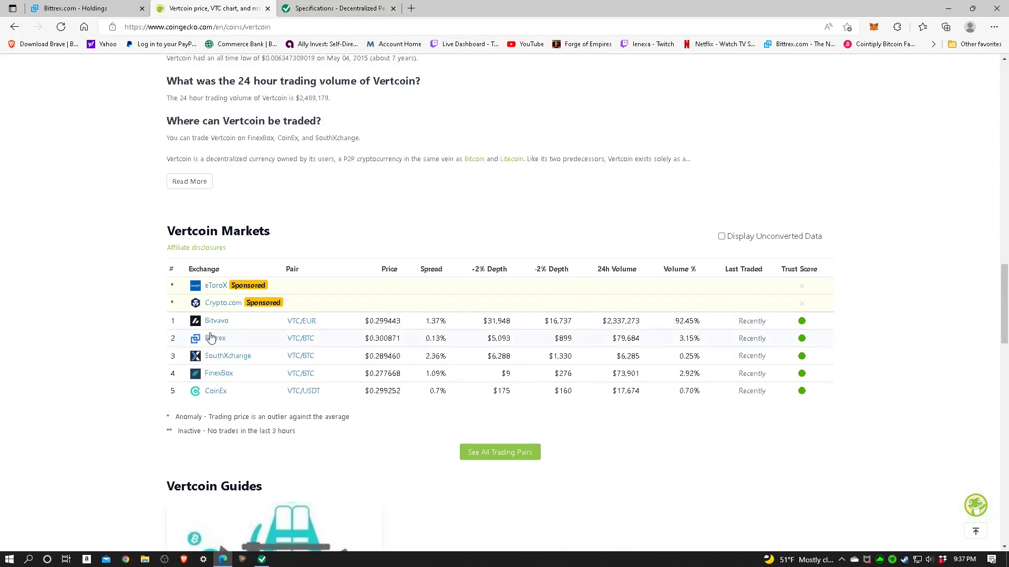
{"action": "mouse_move", "coordinate": [225, 359]}
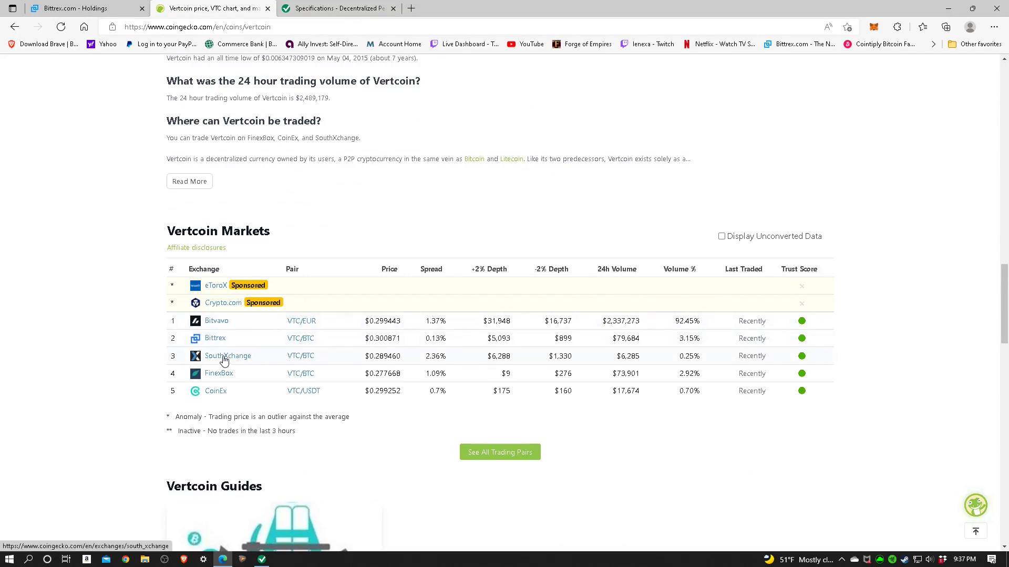
{"action": "mouse_move", "coordinate": [184, 348]}
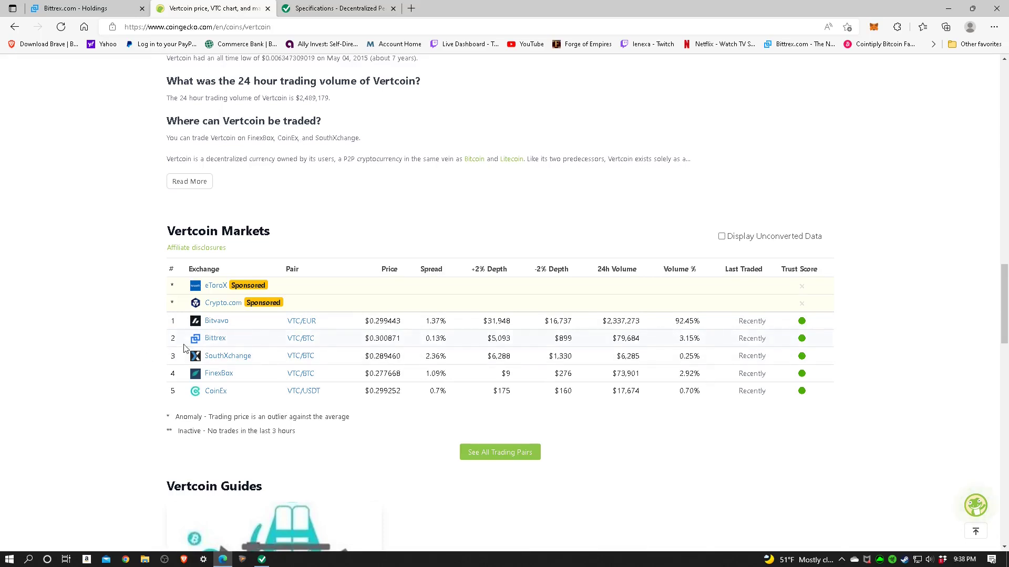
{"action": "mouse_move", "coordinate": [149, 365]}
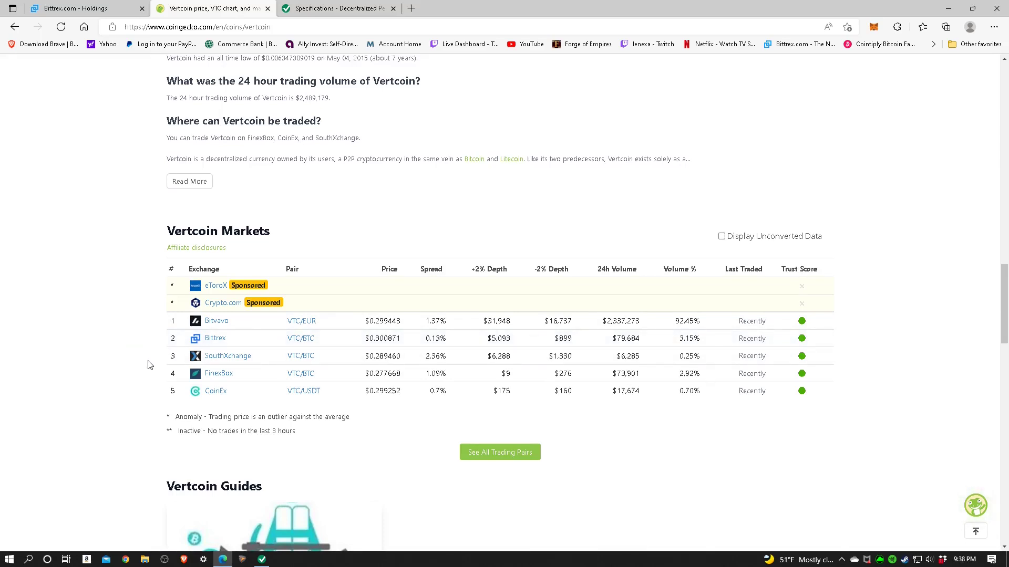
{"action": "mouse_move", "coordinate": [225, 395]}
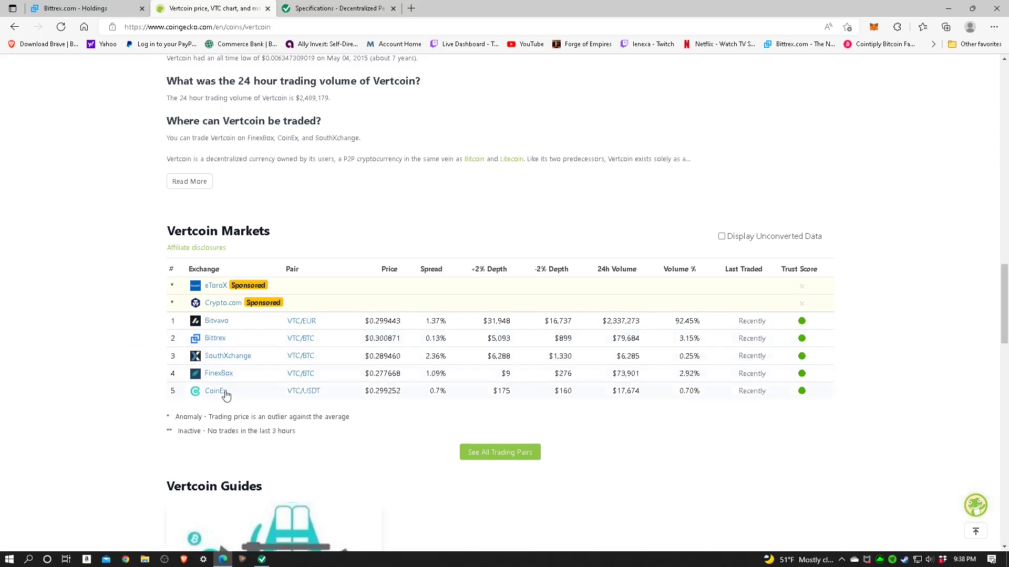
{"action": "mouse_move", "coordinate": [229, 403]}
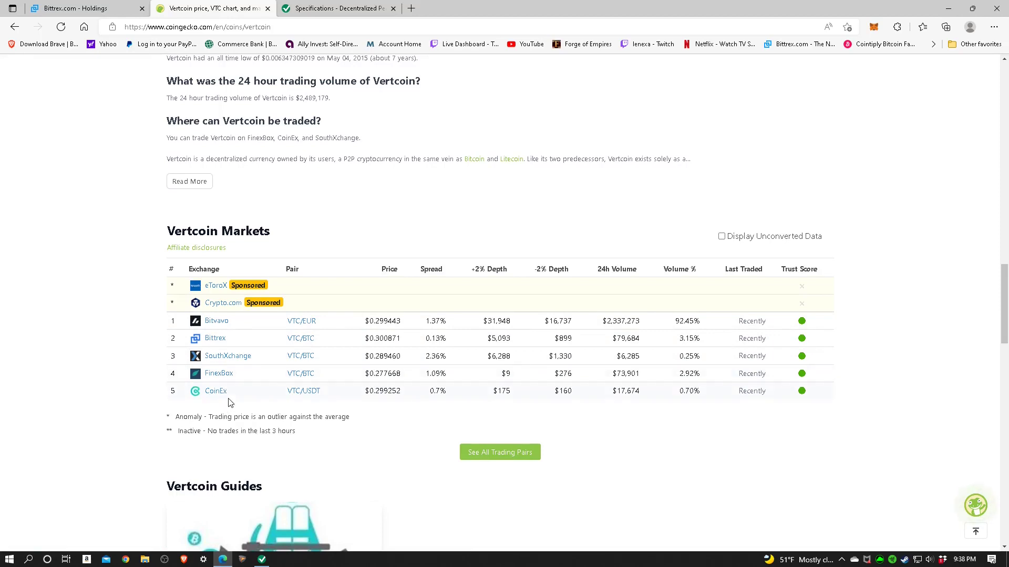
{"action": "mouse_move", "coordinate": [127, 380]}
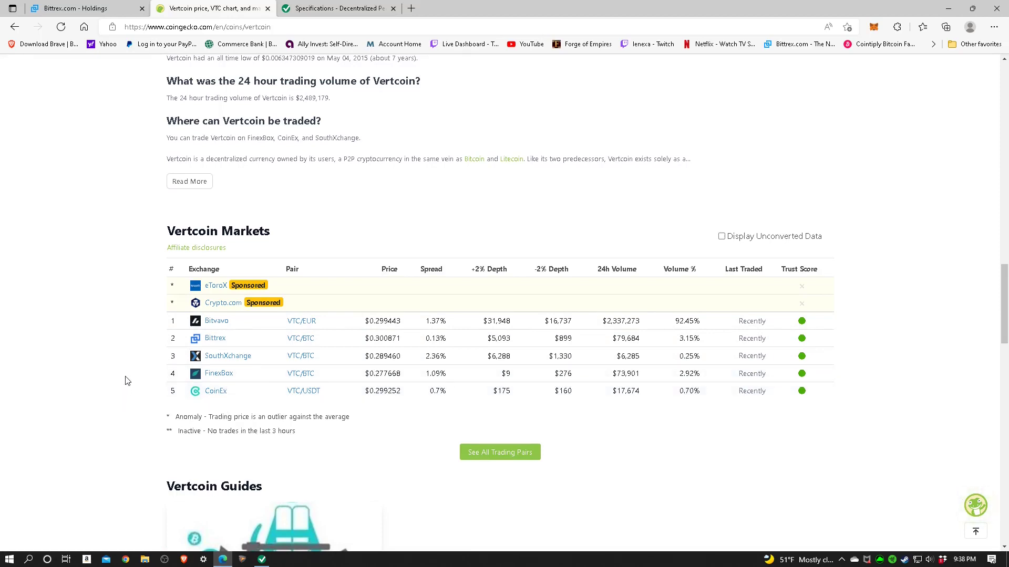
{"action": "mouse_move", "coordinate": [132, 360]}
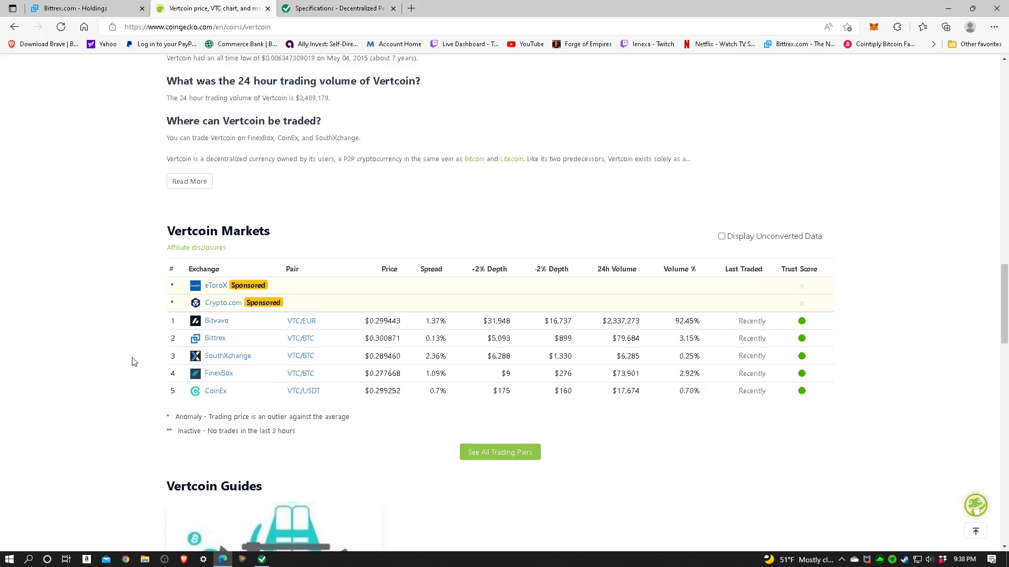
{"action": "mouse_move", "coordinate": [137, 340]}
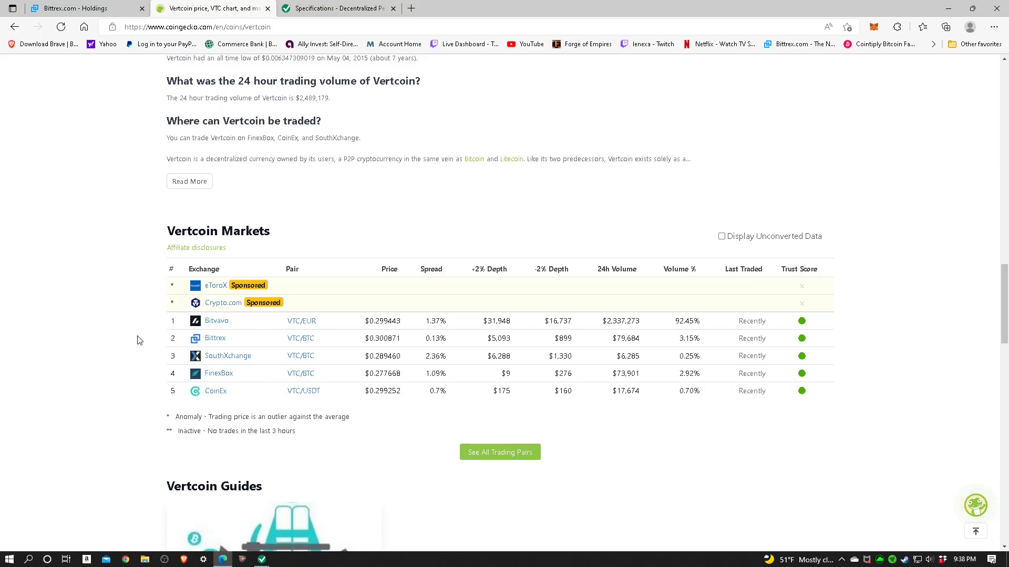
{"action": "mouse_move", "coordinate": [150, 349]}
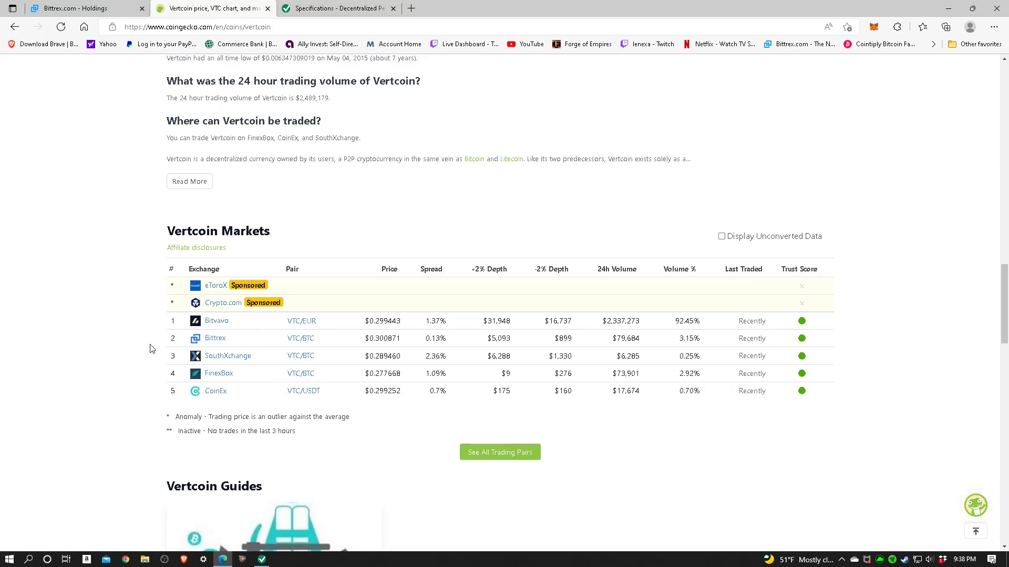
{"action": "mouse_move", "coordinate": [76, 358]}
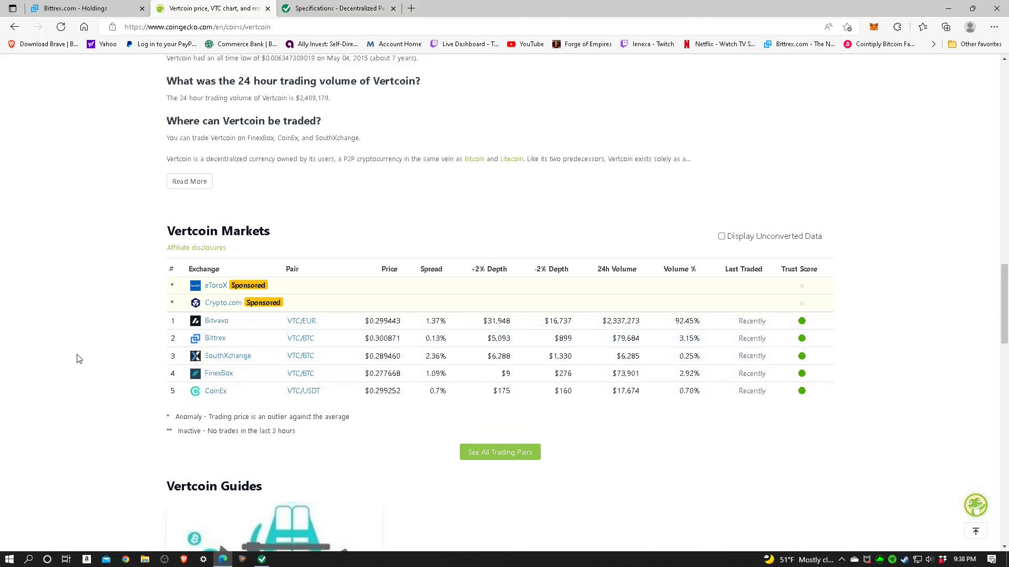
{"action": "mouse_move", "coordinate": [94, 354]}
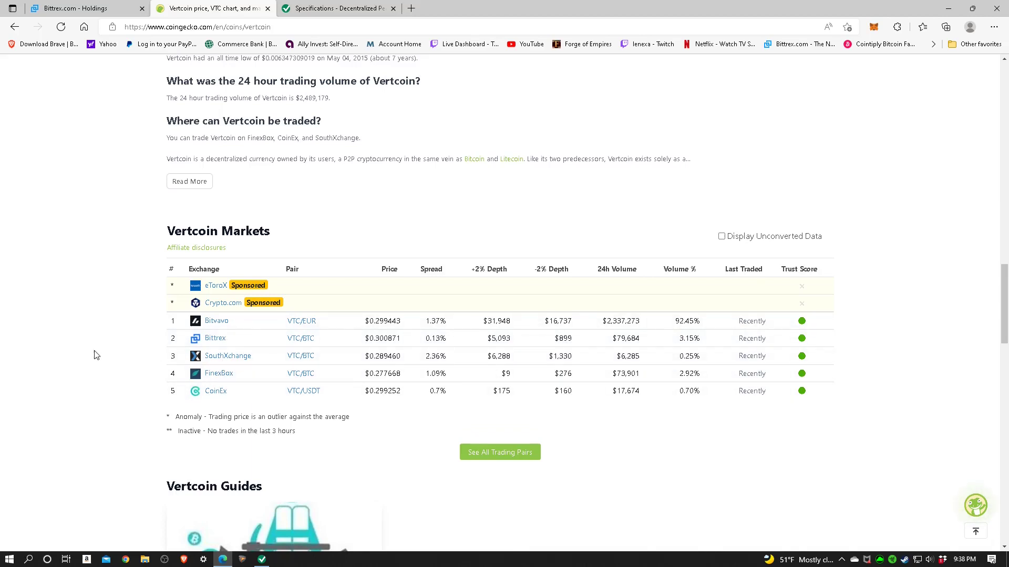
{"action": "mouse_move", "coordinate": [394, 423]}
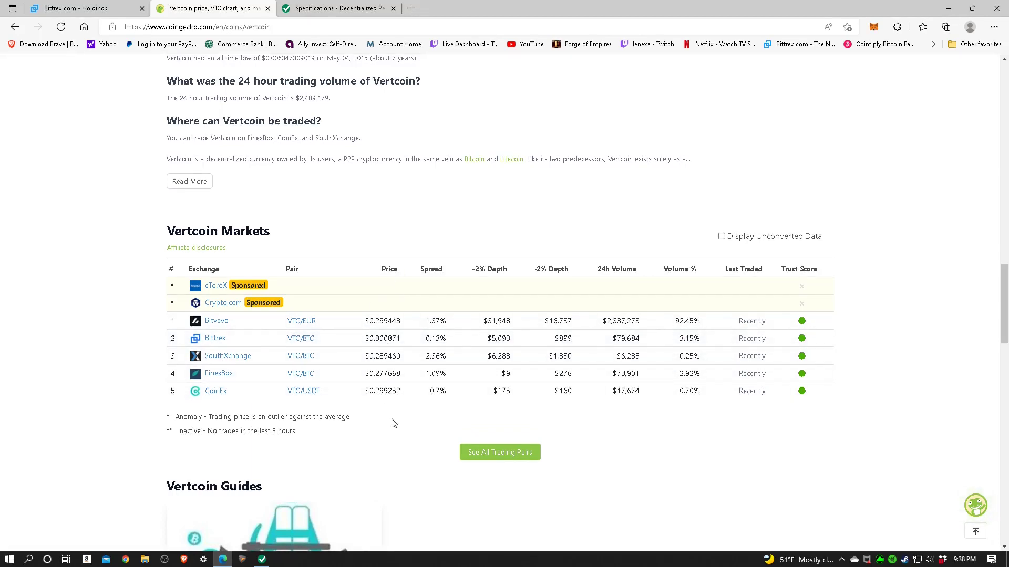
{"action": "mouse_move", "coordinate": [378, 376]}
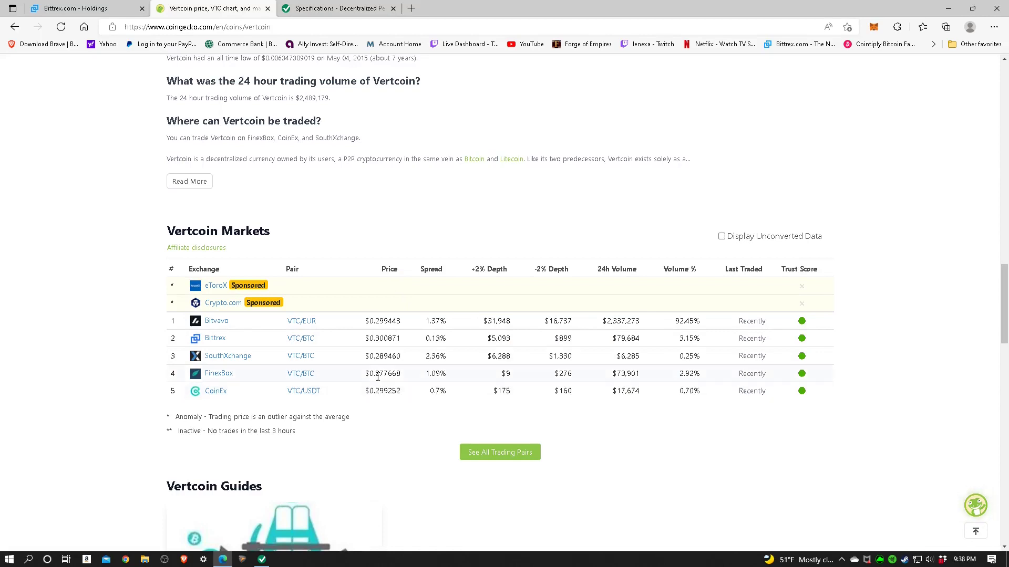
{"action": "mouse_move", "coordinate": [203, 349]}
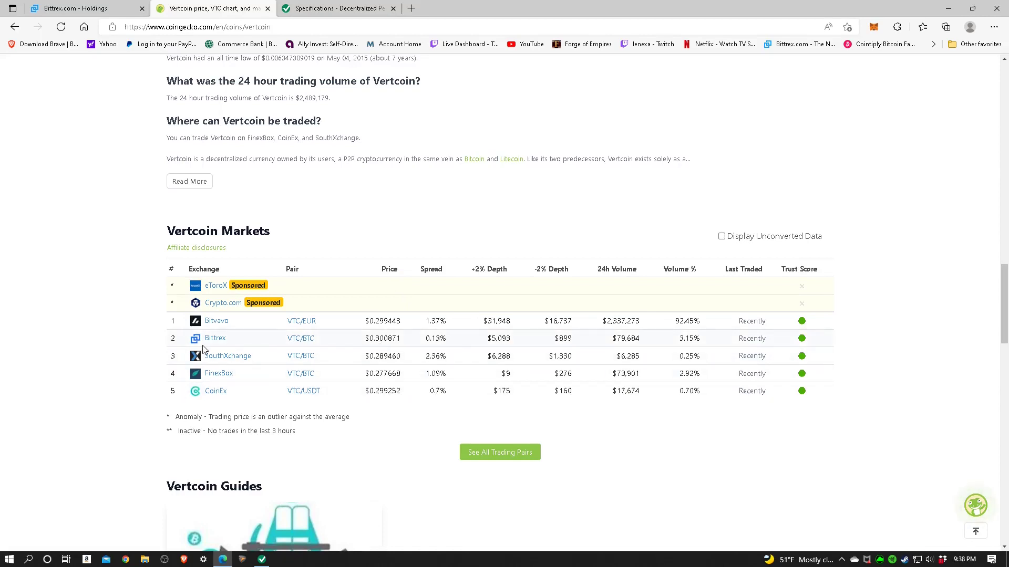
{"action": "mouse_move", "coordinate": [385, 348]}
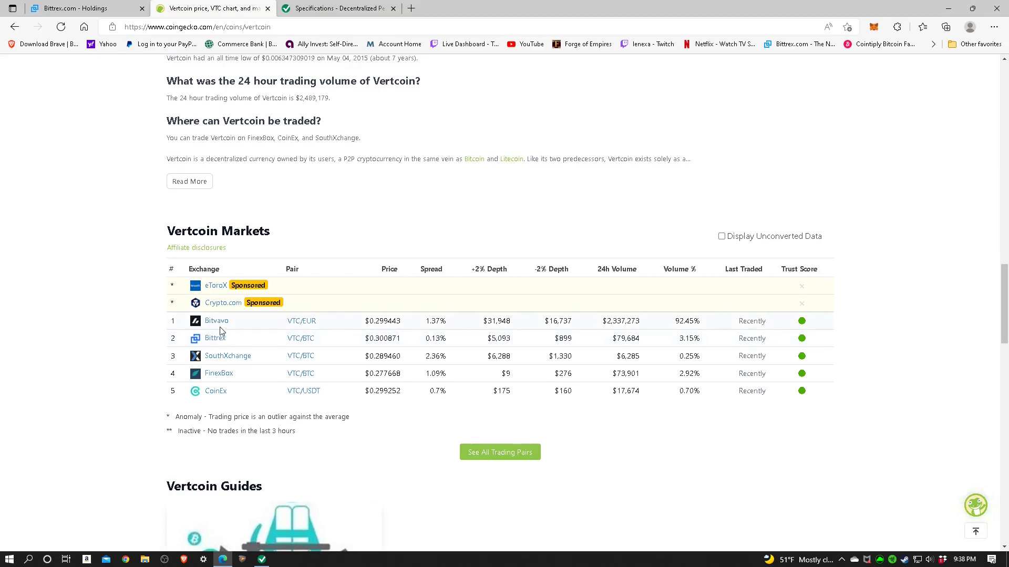
{"action": "mouse_move", "coordinate": [216, 325]}
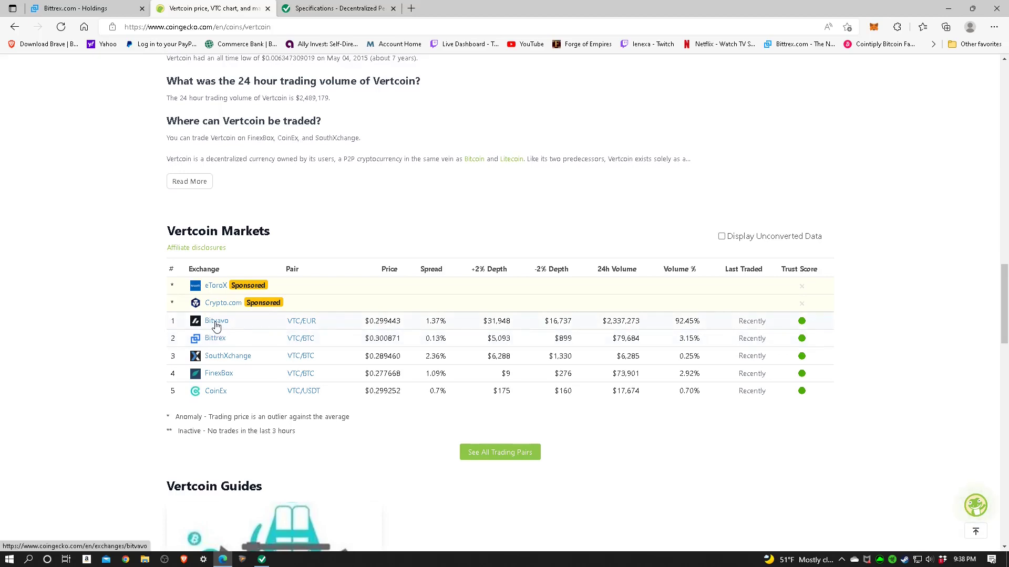
{"action": "left_click", "coordinate": [216, 322]}
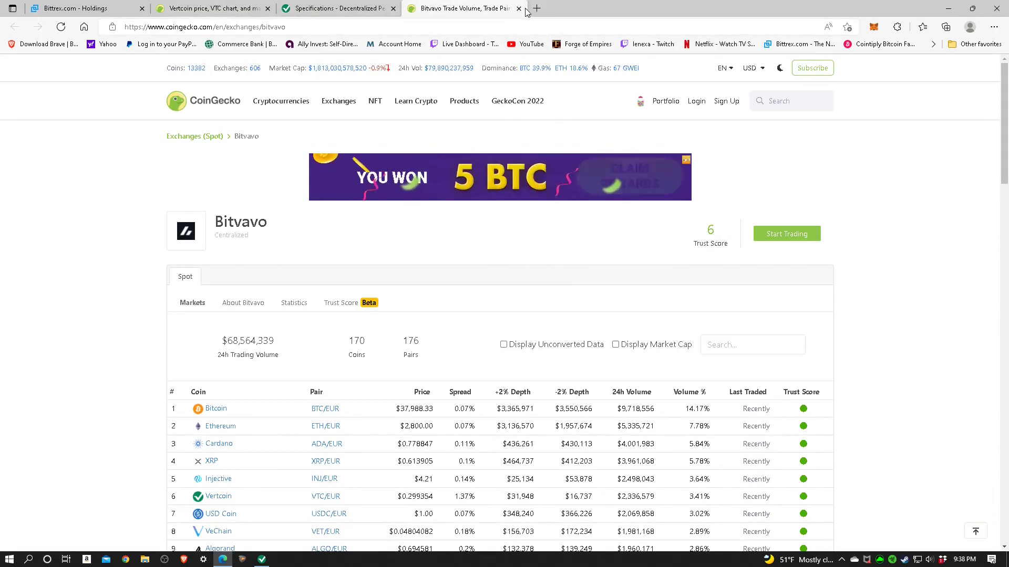
{"action": "left_click", "coordinate": [519, 9]}
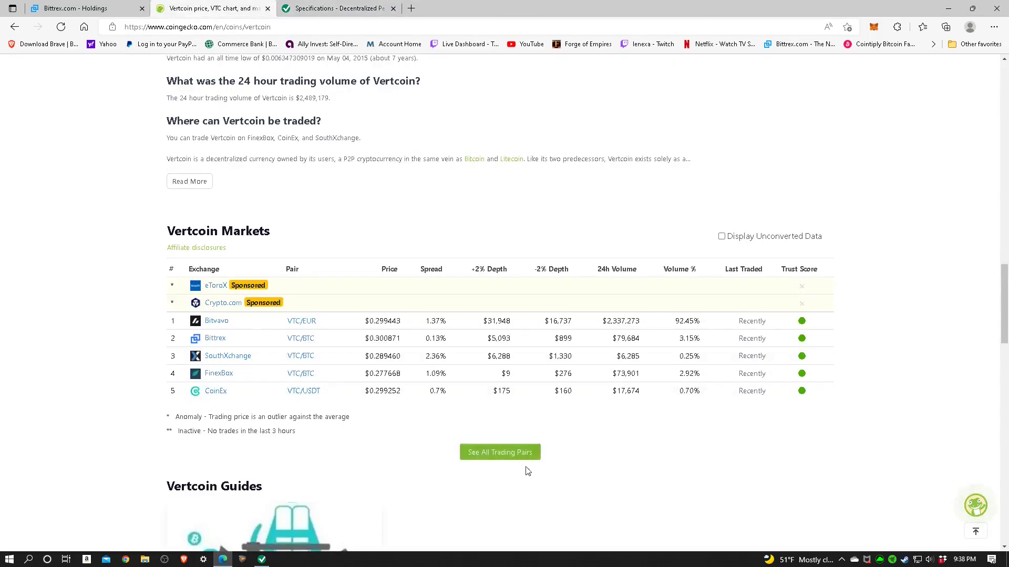
{"action": "mouse_move", "coordinate": [470, 342]}
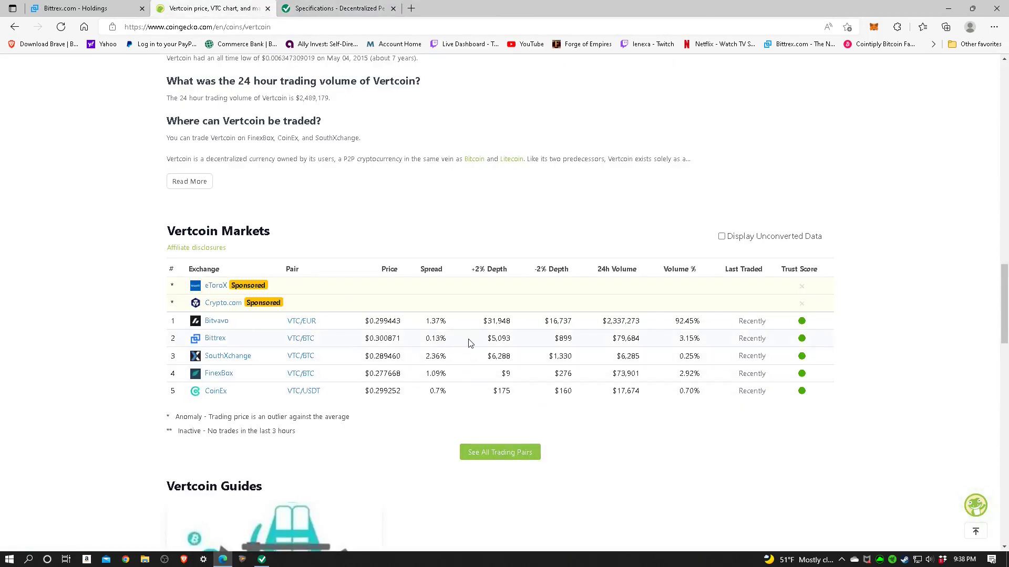
{"action": "mouse_move", "coordinate": [635, 324]}
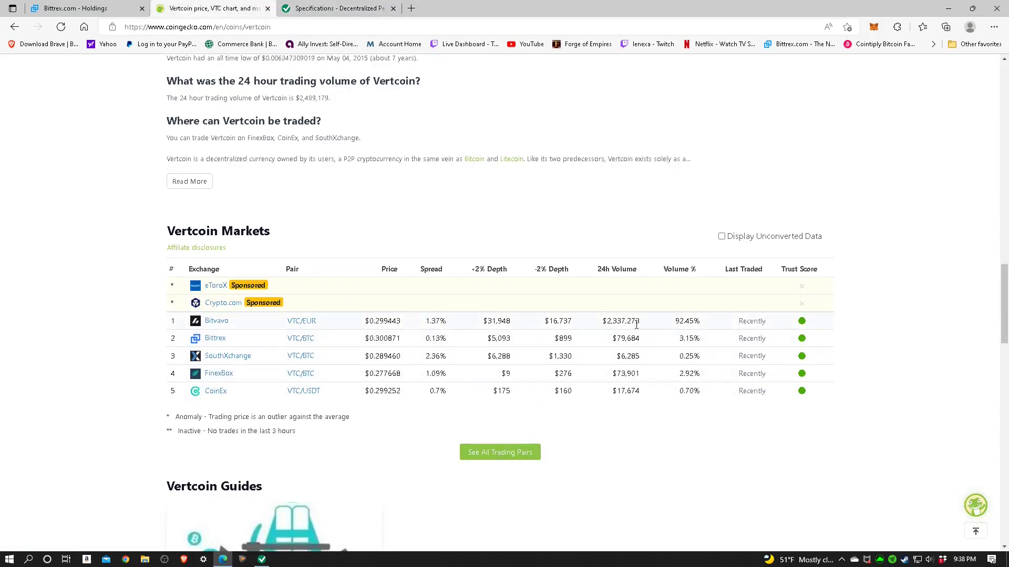
{"action": "mouse_move", "coordinate": [645, 329]}
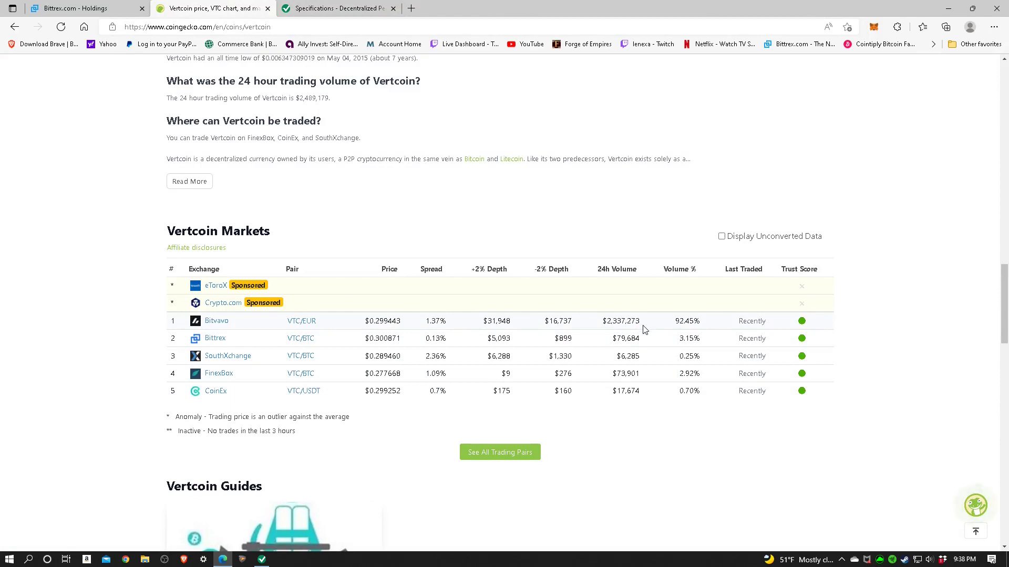
{"action": "mouse_move", "coordinate": [695, 333]}
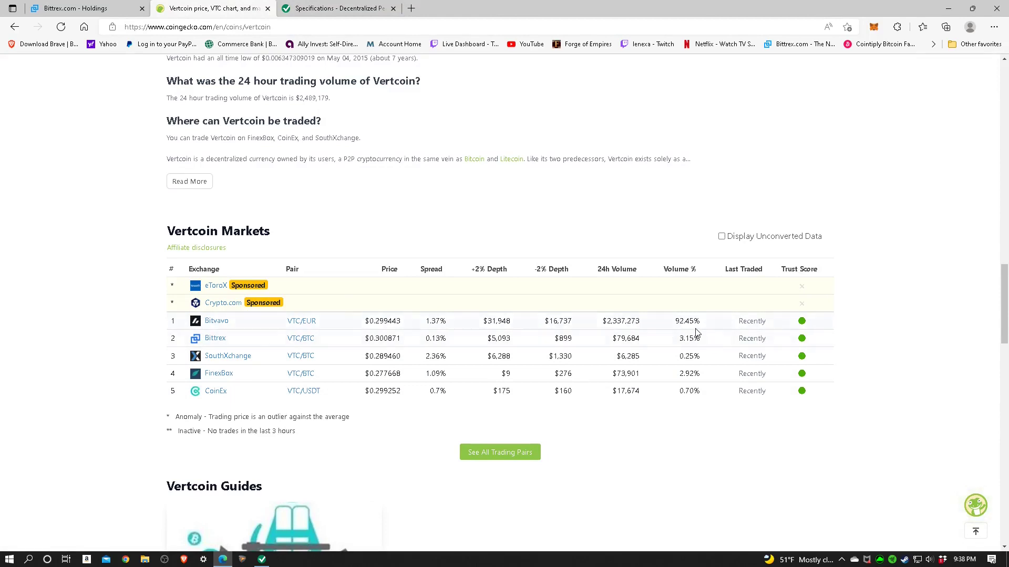
{"action": "mouse_move", "coordinate": [703, 331]}
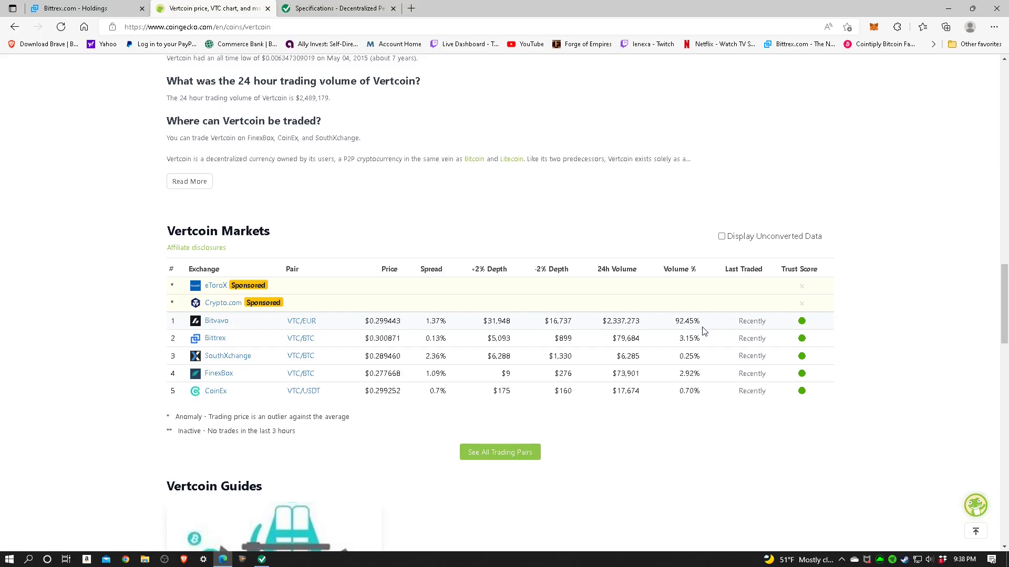
{"action": "mouse_move", "coordinate": [620, 333]}
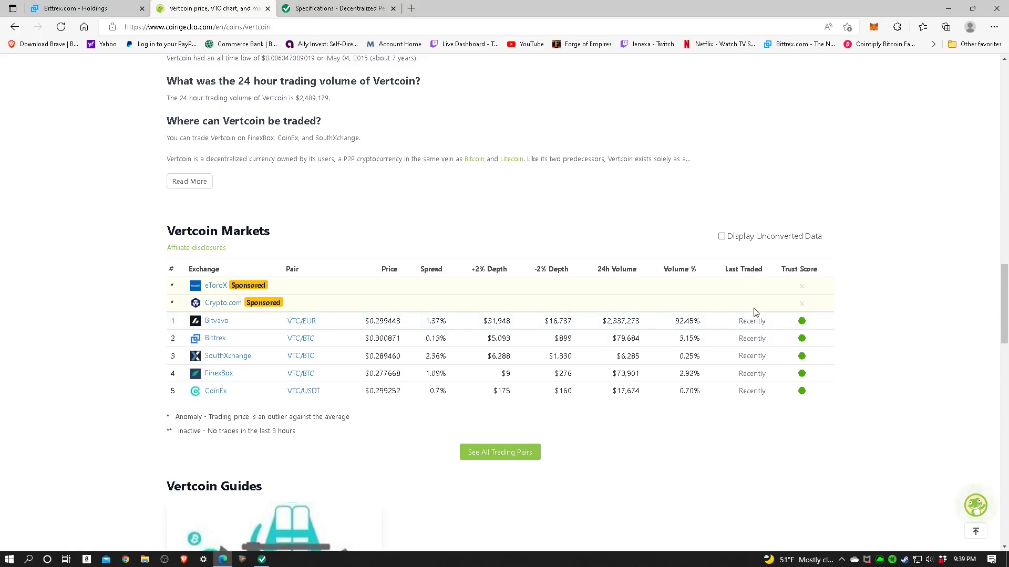
{"action": "mouse_move", "coordinate": [755, 326]}
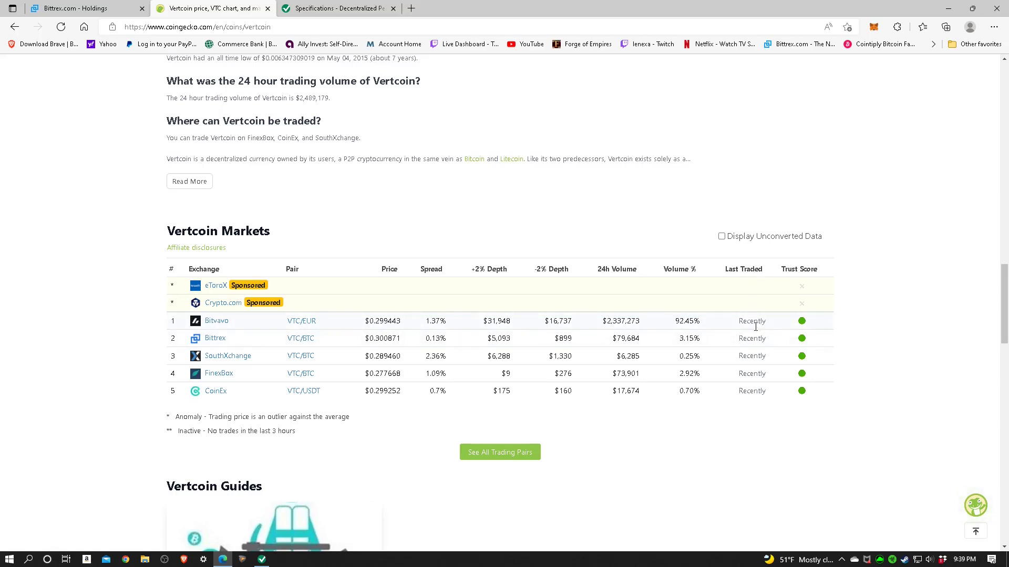
{"action": "mouse_move", "coordinate": [659, 420]}
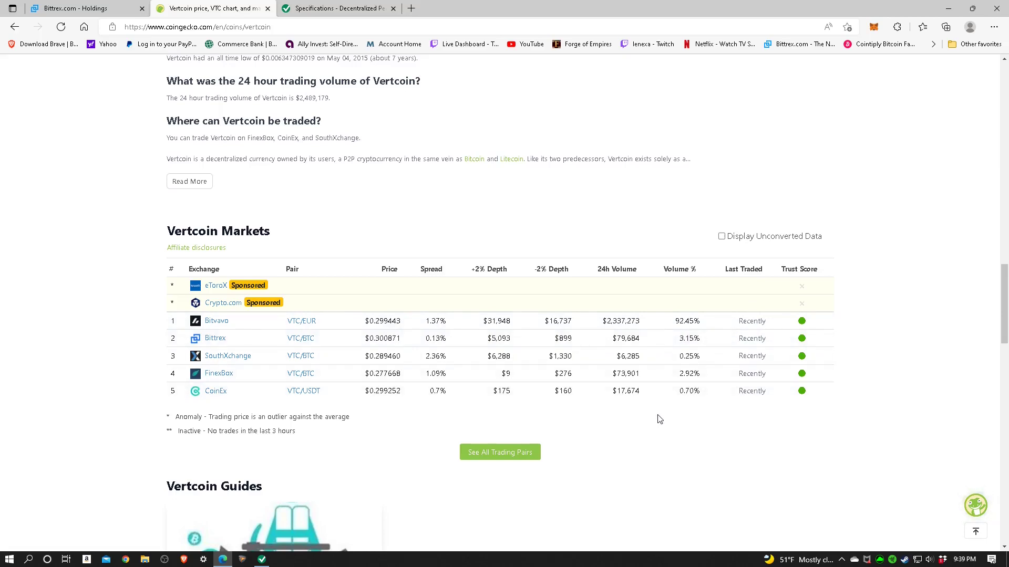
{"action": "mouse_move", "coordinate": [633, 334]}
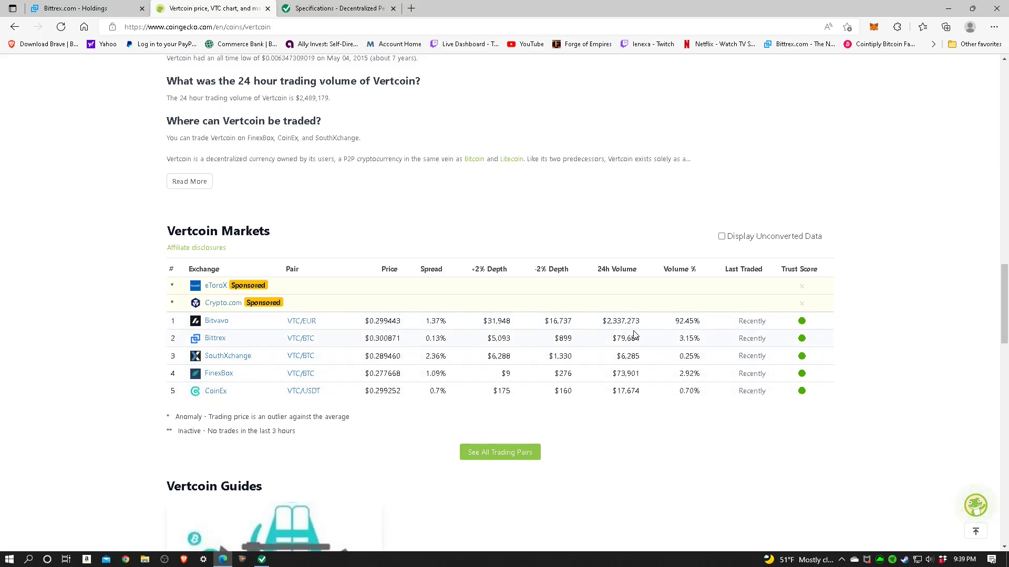
{"action": "mouse_move", "coordinate": [837, 417]}
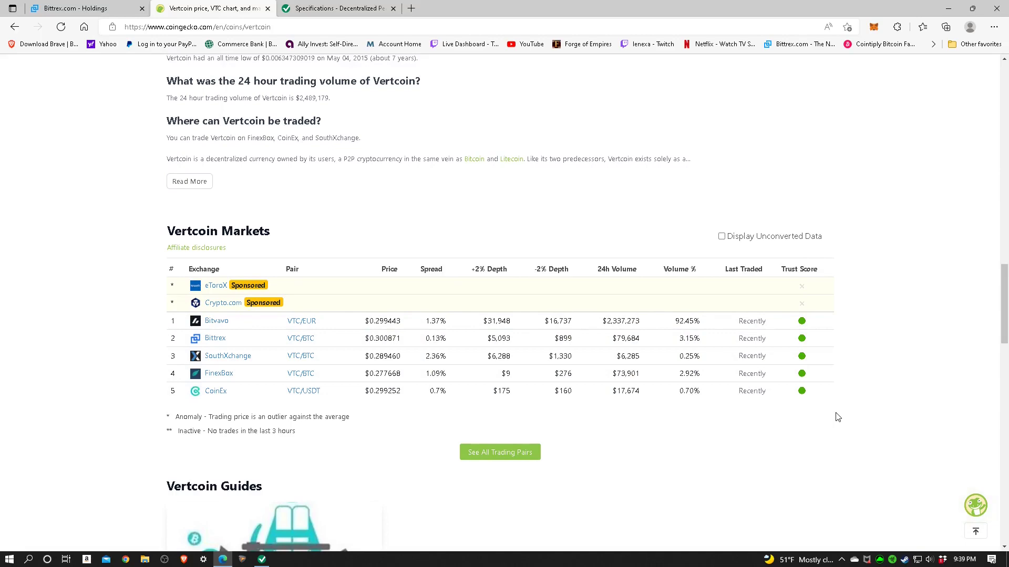
Scroll the Vertcoin page back to its header with the $0.294491 price, market cap and rank #852.
{"action": "scroll", "scroll_direction": "up", "scroll_amount": 3}
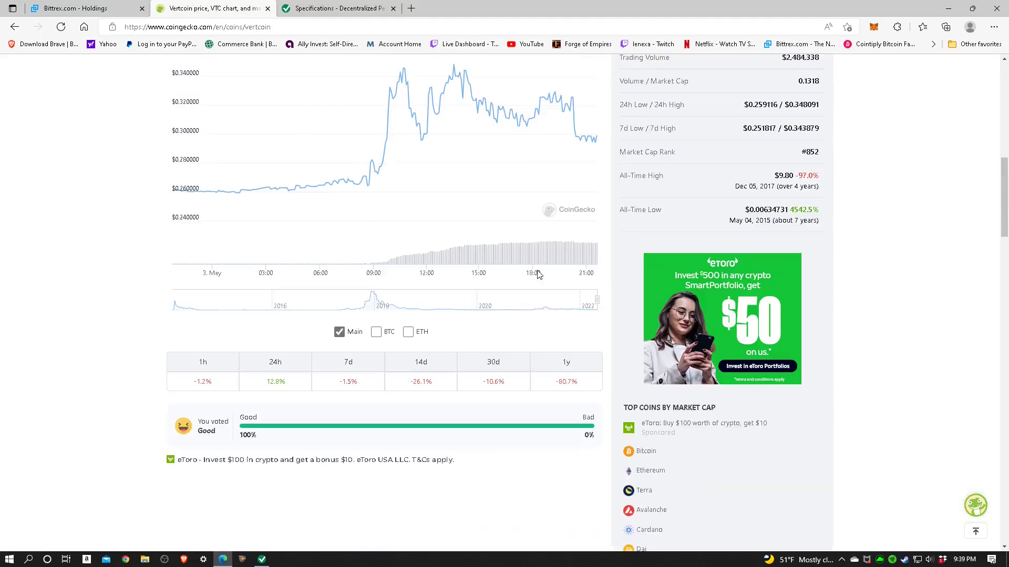
{"action": "mouse_move", "coordinate": [93, 287]}
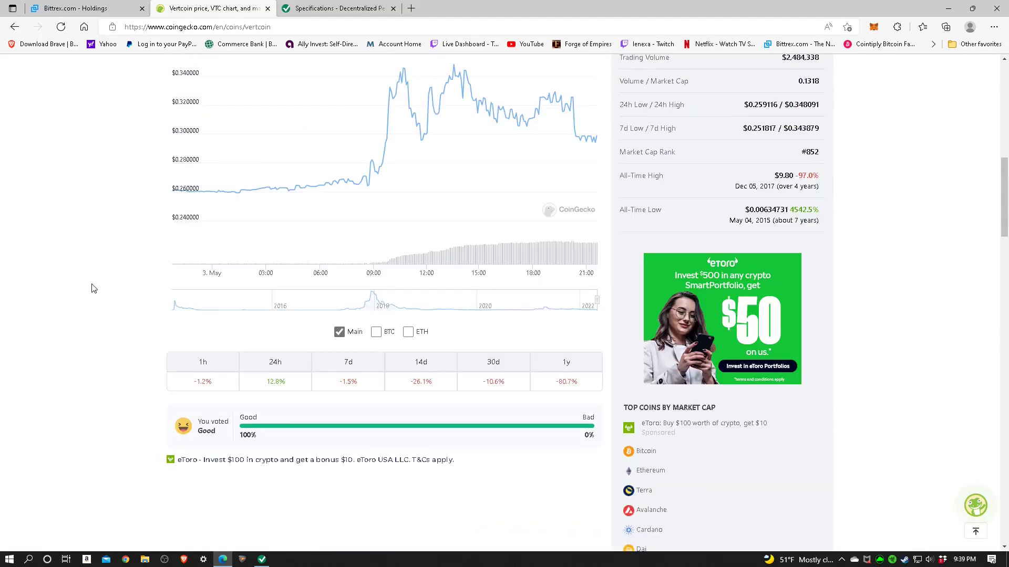
{"action": "scroll", "scroll_direction": "up", "scroll_amount": 3}
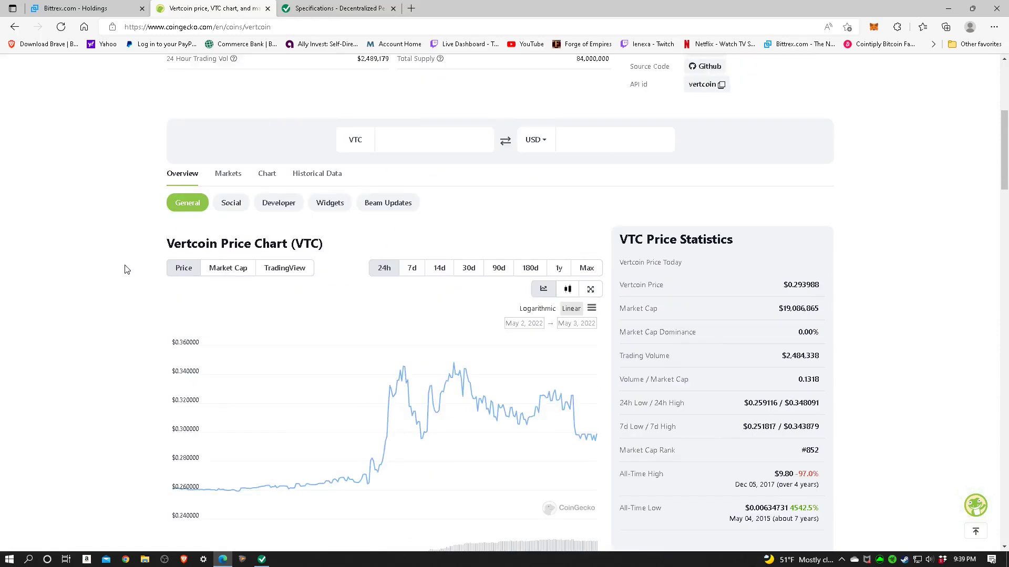
{"action": "scroll", "scroll_direction": "down", "scroll_amount": 3}
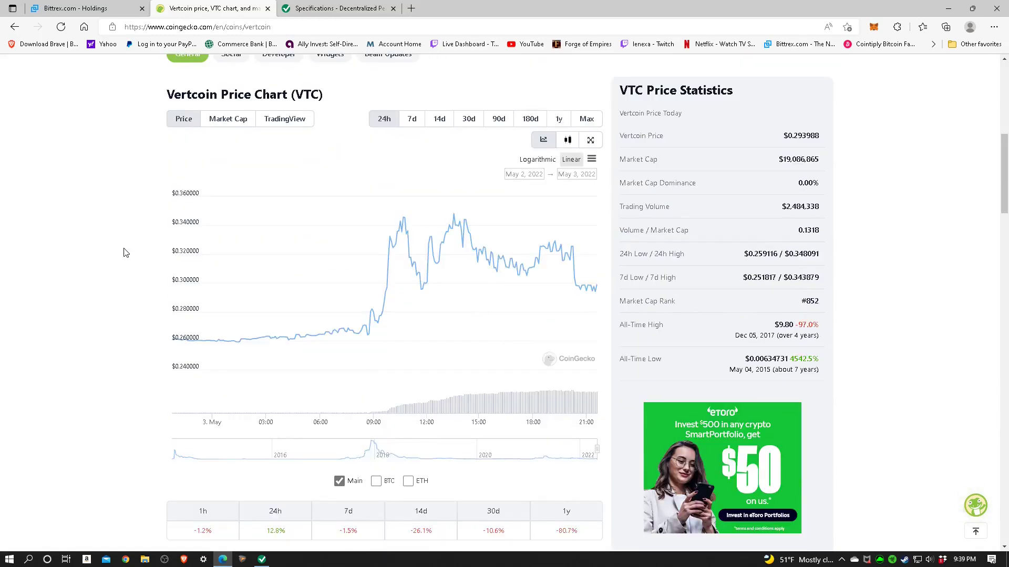
{"action": "mouse_move", "coordinate": [95, 236]}
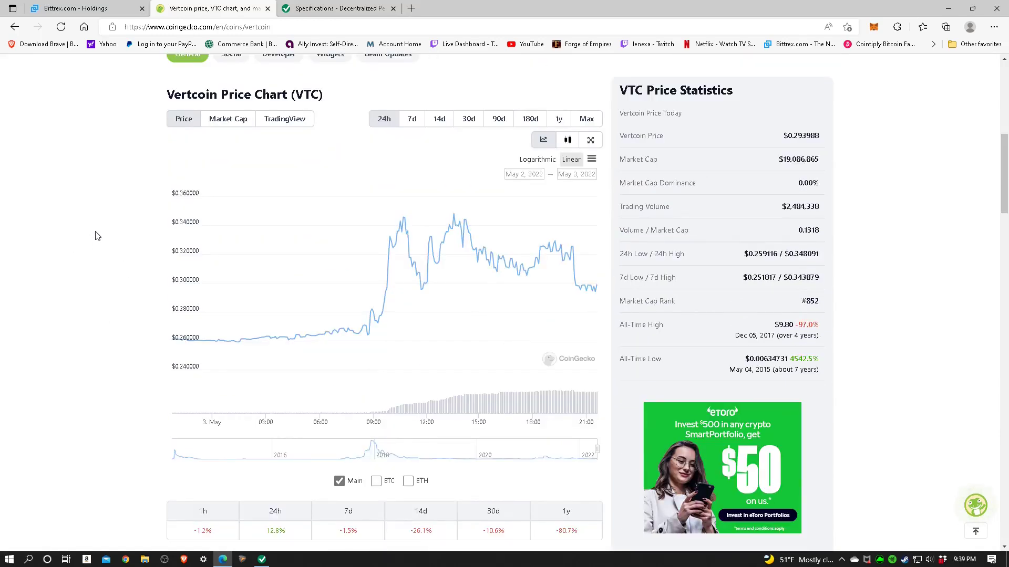
{"action": "scroll", "scroll_direction": "up", "scroll_amount": 3}
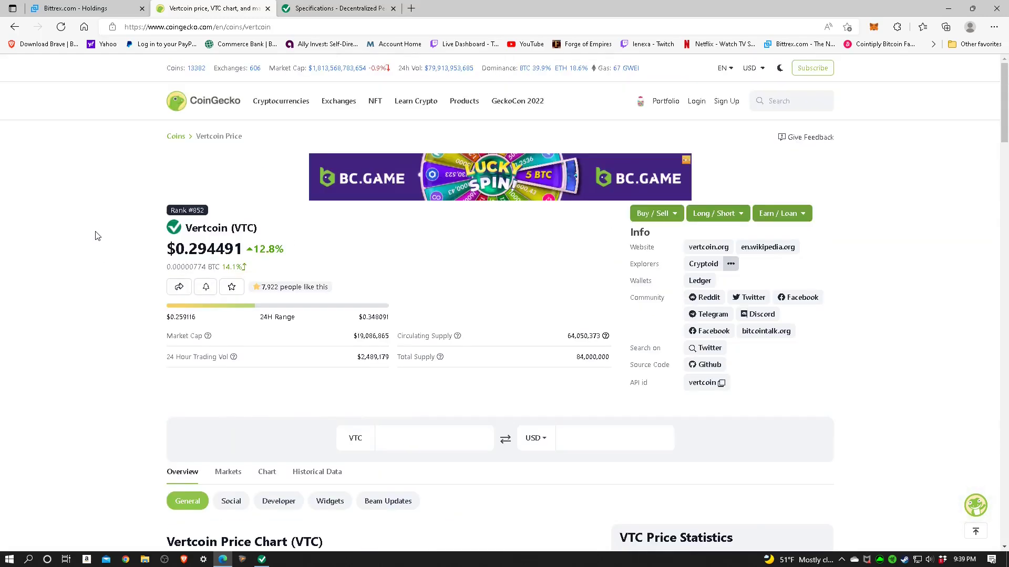
{"action": "mouse_move", "coordinate": [71, 155]}
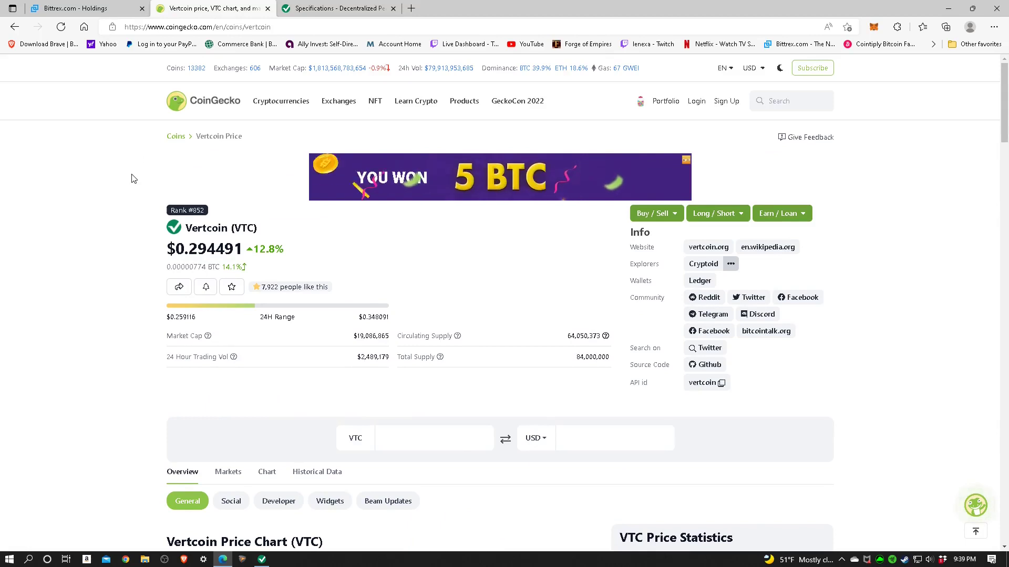
Return to the vertcoin.org tab and open its Community page of social channels.
{"action": "left_click", "coordinate": [334, 9]}
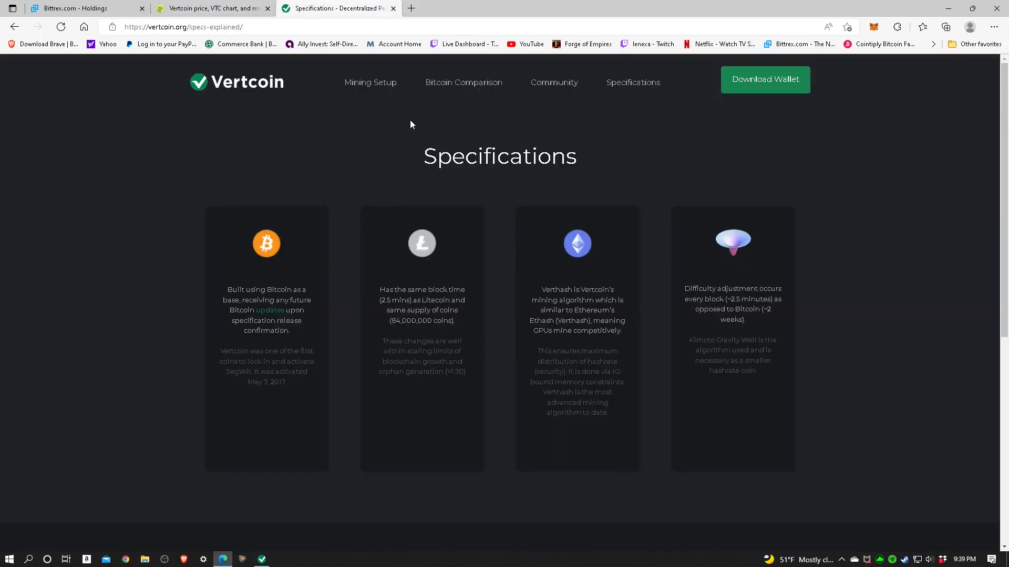
{"action": "left_click", "coordinate": [553, 82]}
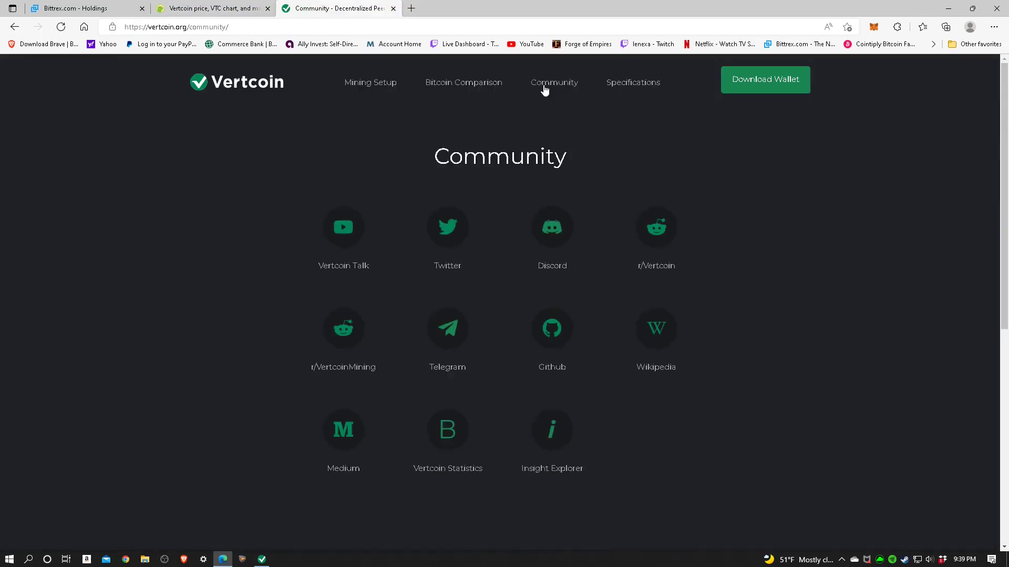
{"action": "mouse_move", "coordinate": [366, 324]}
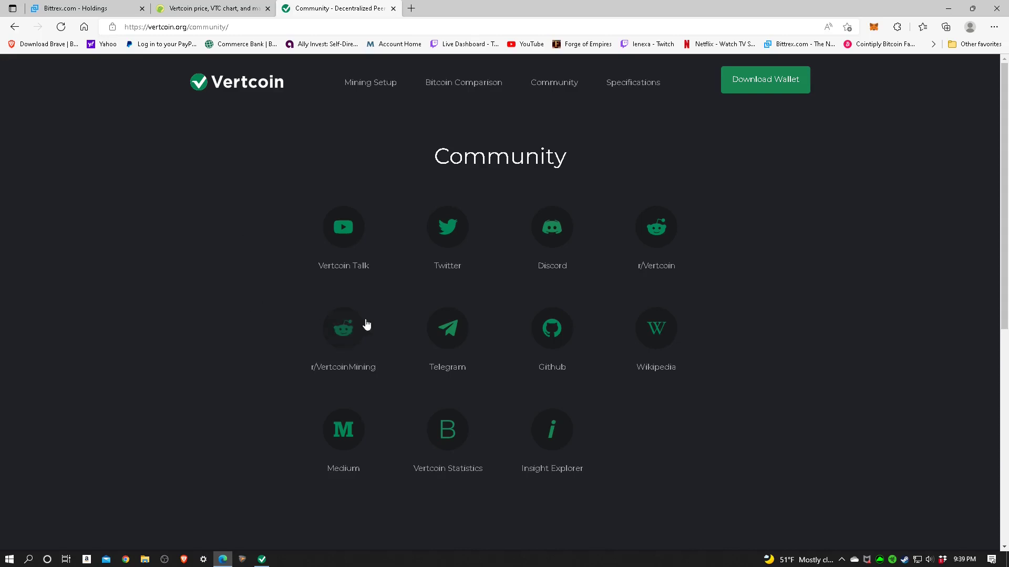
{"action": "mouse_move", "coordinate": [672, 303]}
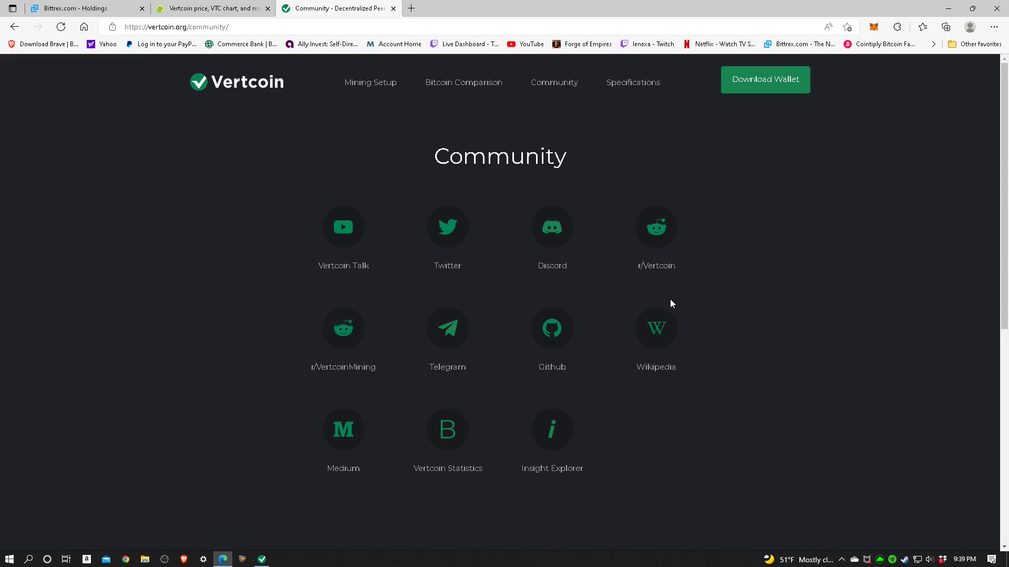
{"action": "mouse_move", "coordinate": [522, 386]}
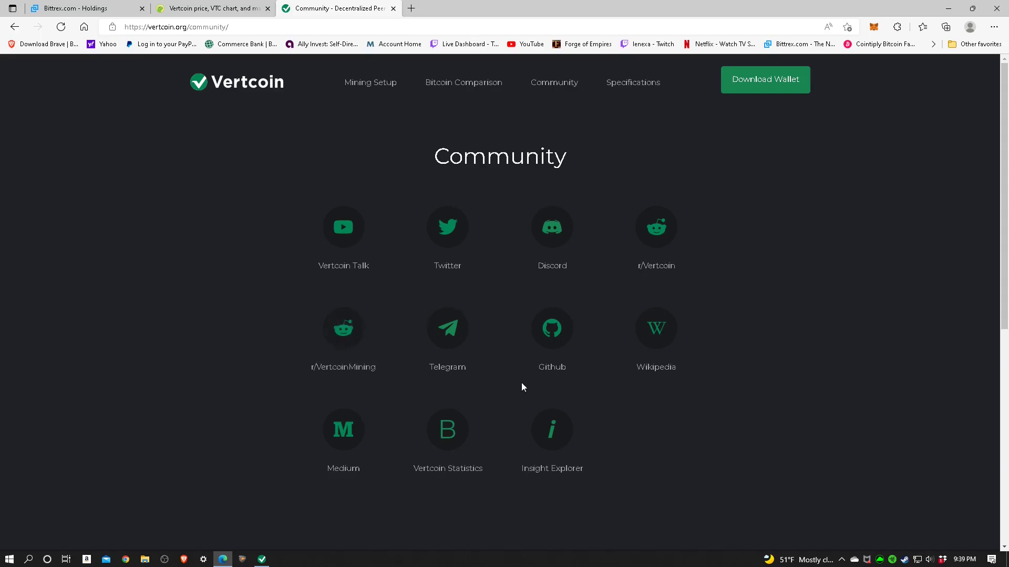
{"action": "mouse_move", "coordinate": [559, 379]}
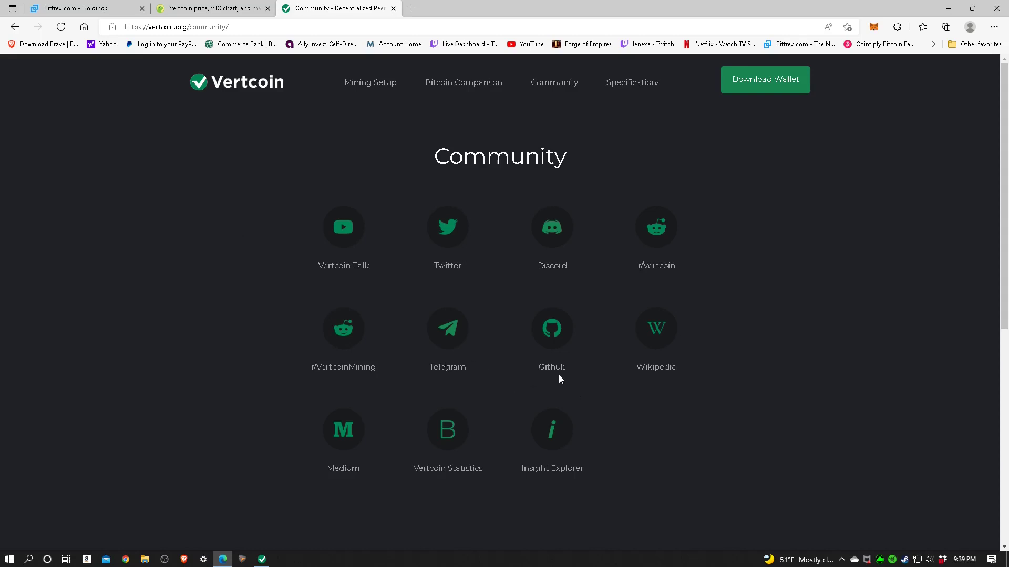
{"action": "mouse_move", "coordinate": [310, 492]}
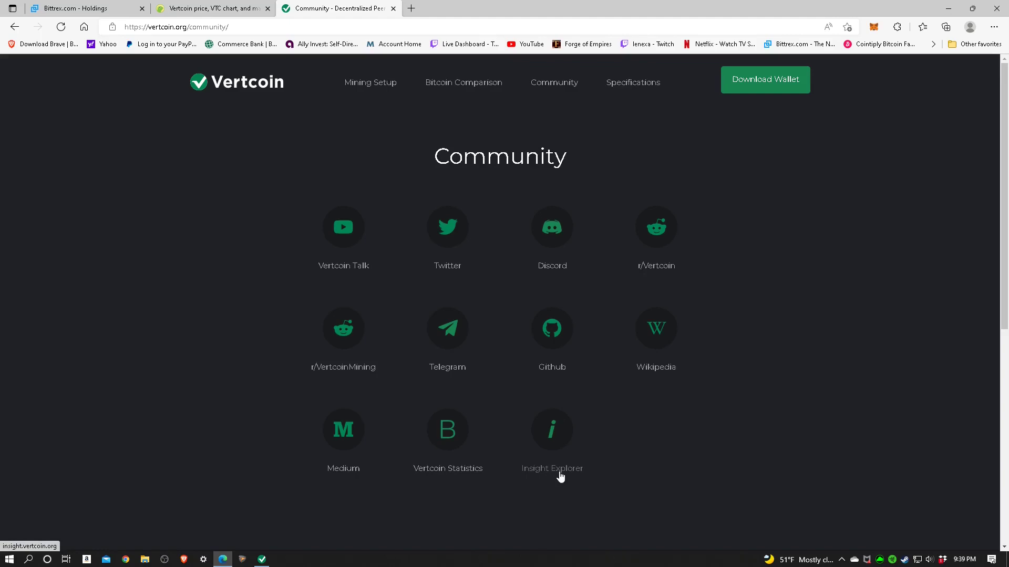
Open BitInfoCharts' Vertcoin statistics in a new tab and scroll to the one-month price chart.
{"action": "left_click", "coordinate": [446, 429]}
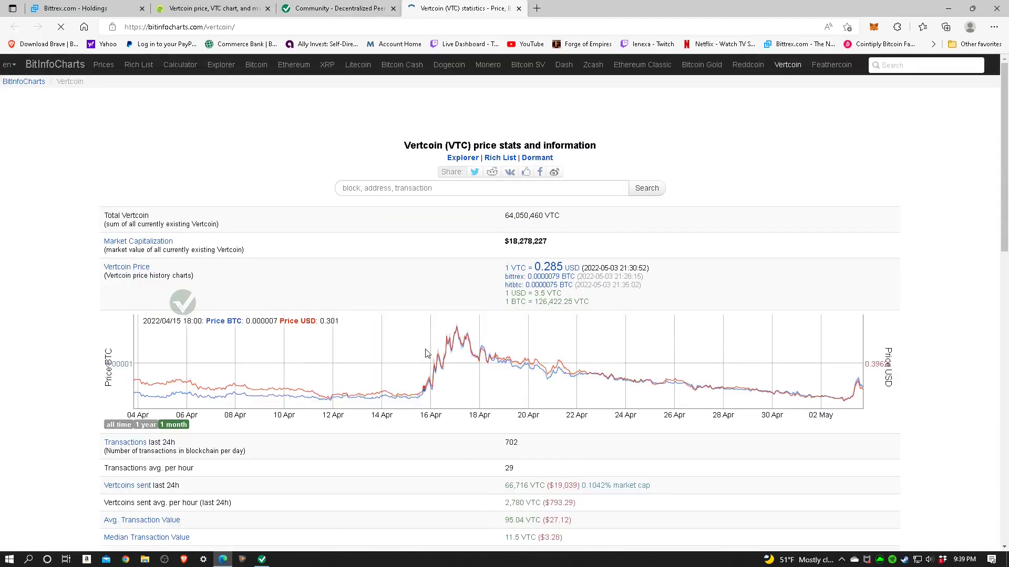
{"action": "scroll", "scroll_direction": "down", "scroll_amount": 3}
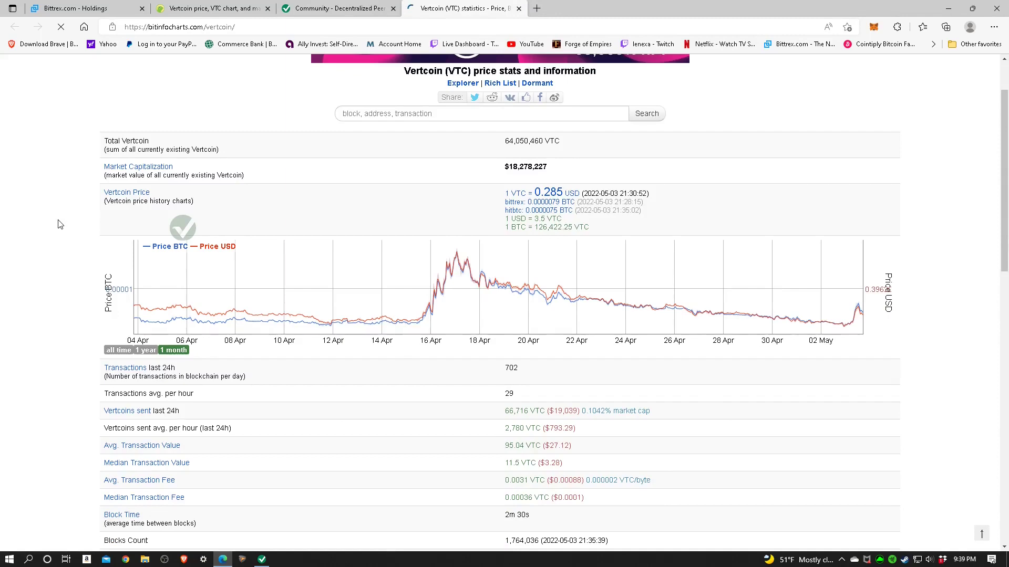
{"action": "scroll", "scroll_direction": "down", "scroll_amount": 3}
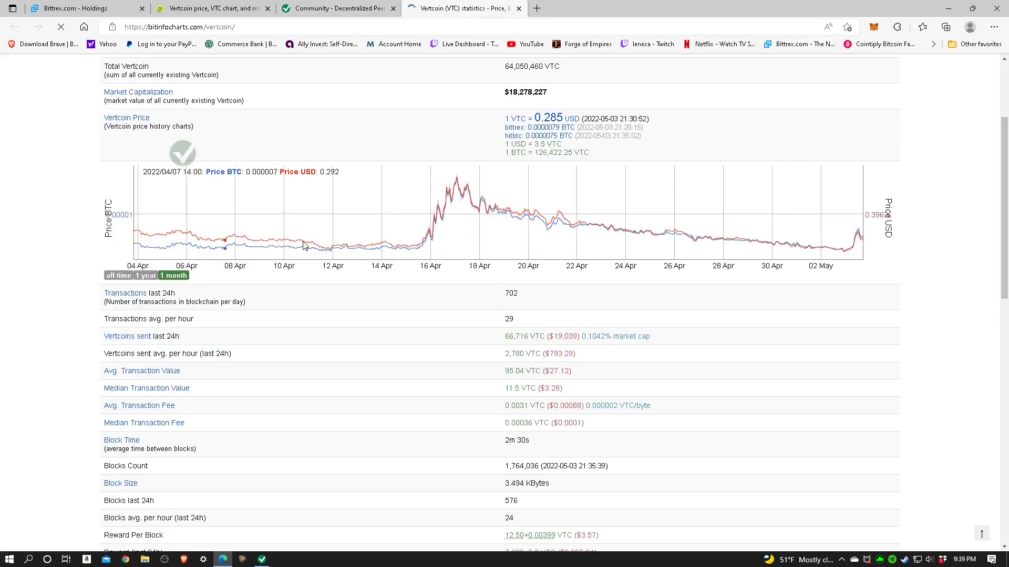
{"action": "mouse_move", "coordinate": [469, 205]}
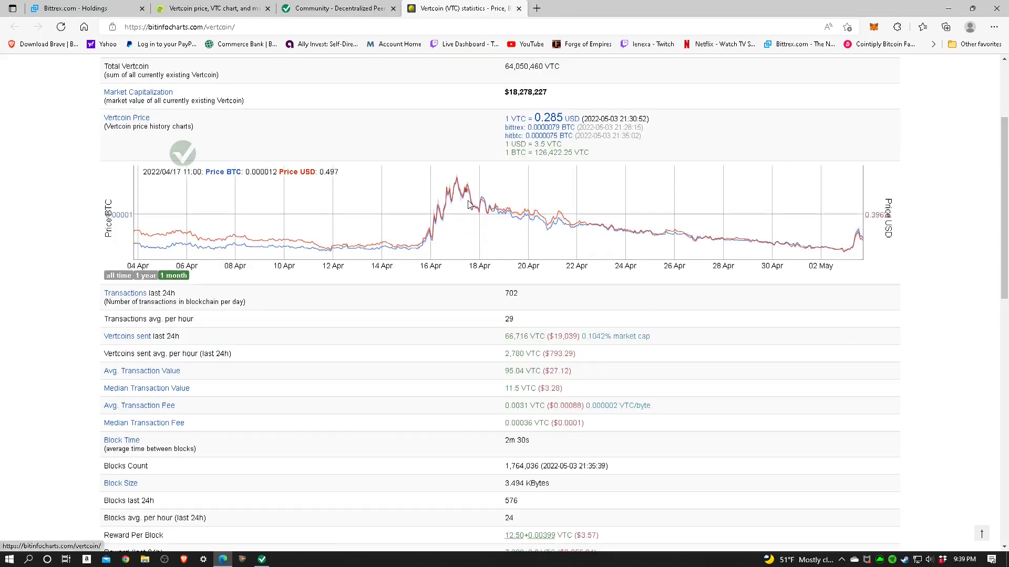
{"action": "mouse_move", "coordinate": [867, 259]}
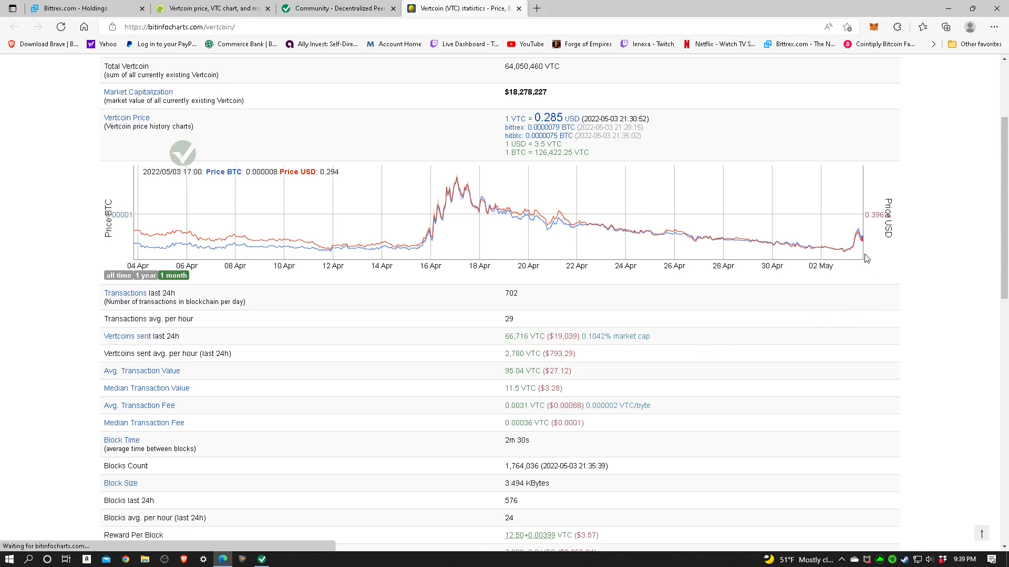
{"action": "mouse_move", "coordinate": [414, 254]}
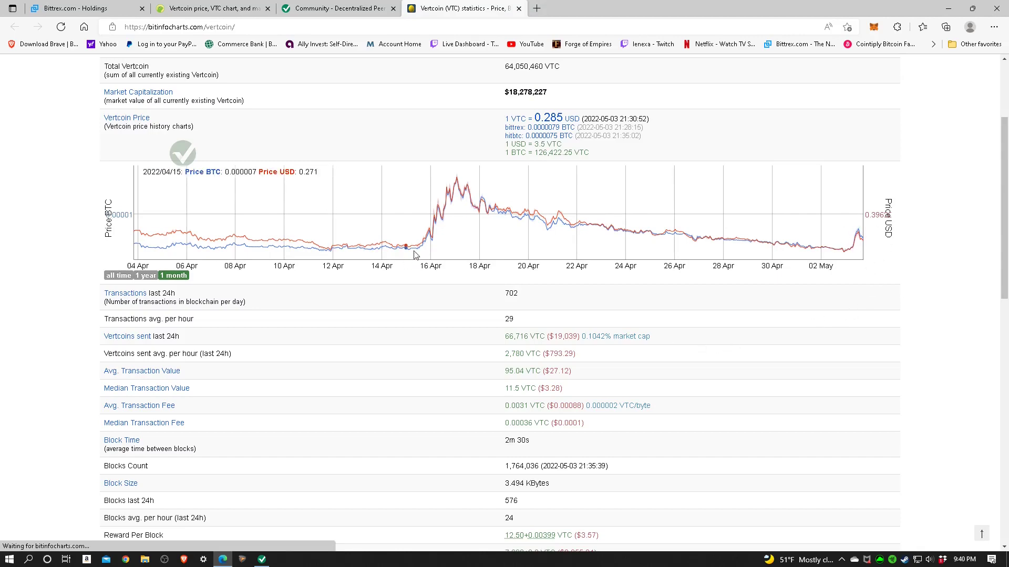
{"action": "mouse_move", "coordinate": [847, 291]}
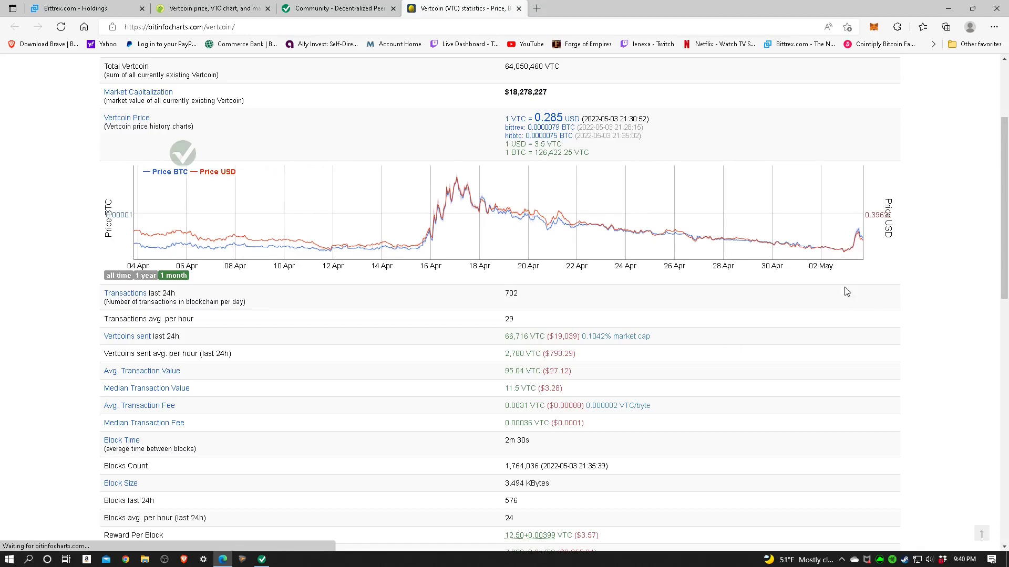
{"action": "mouse_move", "coordinate": [865, 266]}
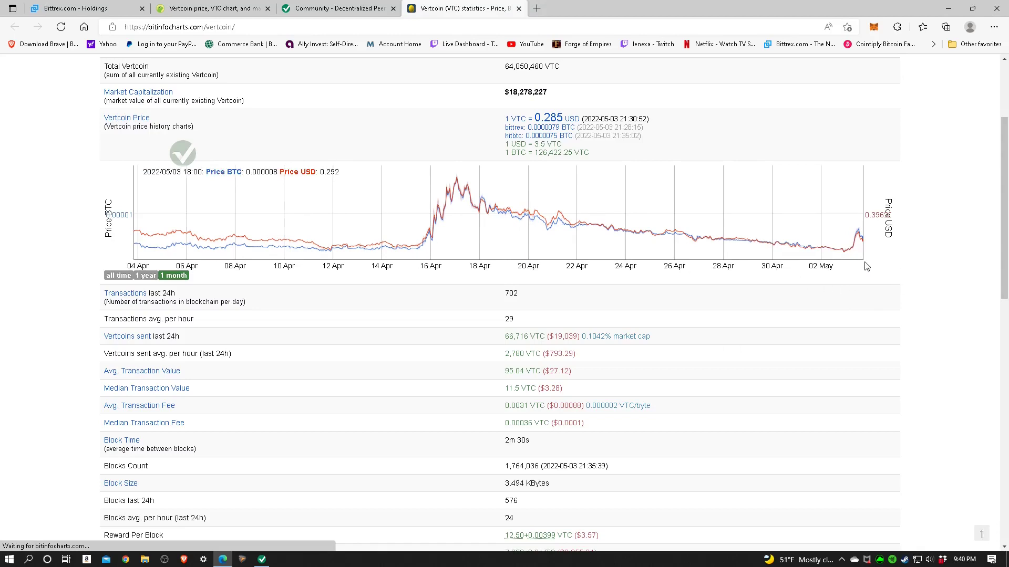
{"action": "mouse_move", "coordinate": [870, 252]}
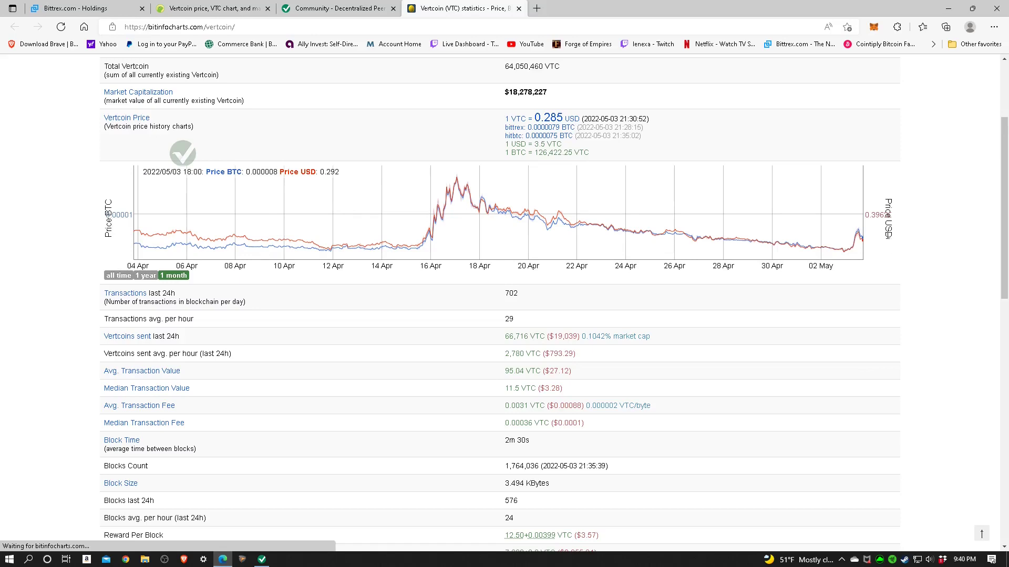
{"action": "mouse_move", "coordinate": [932, 317]}
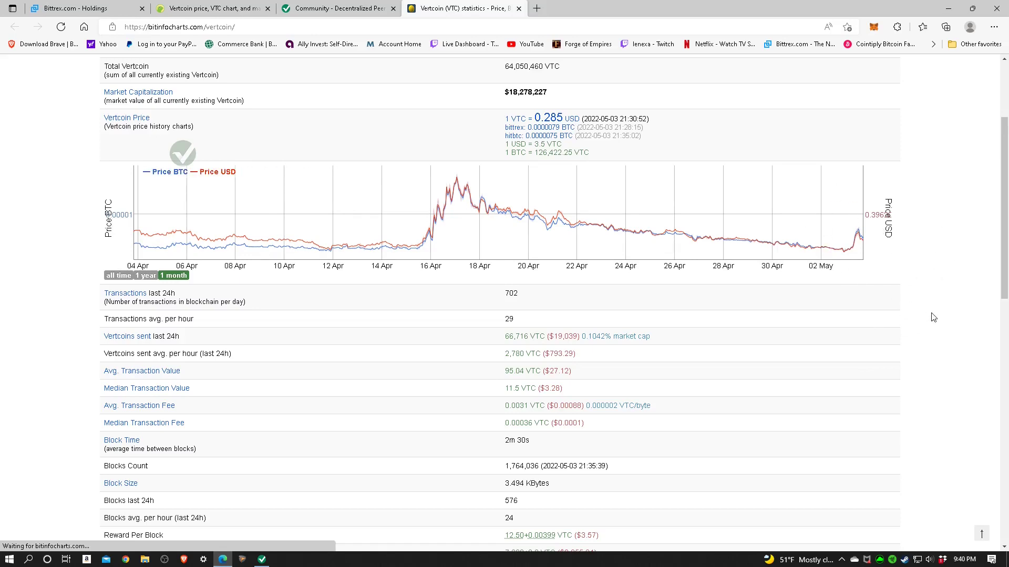
{"action": "mouse_move", "coordinate": [603, 135]}
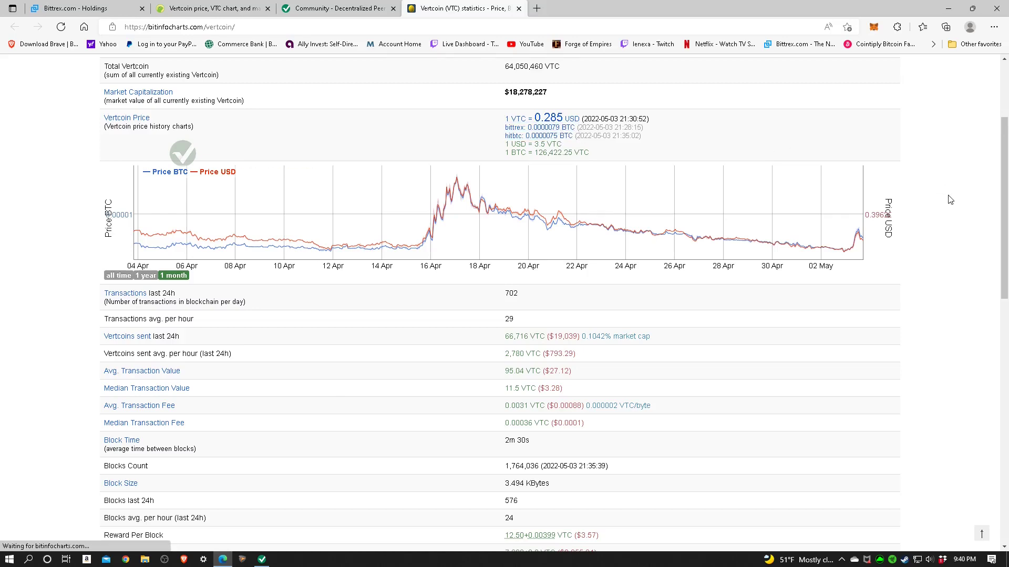
{"action": "mouse_move", "coordinate": [958, 330]}
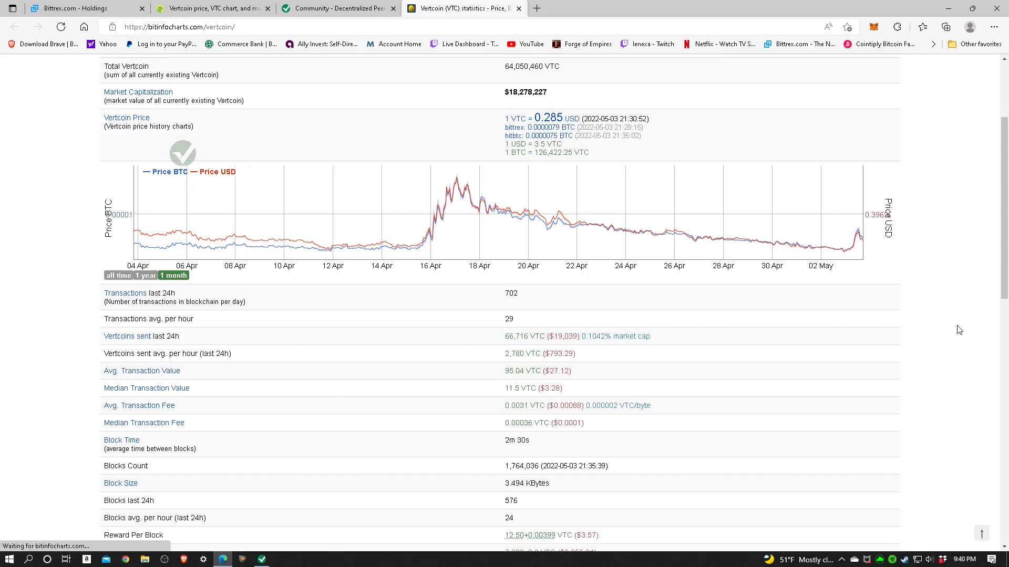
Scroll through the lower statistics from difficulty and hashrate to the Reddit, Github and BitcoinTalk figures.
{"action": "scroll", "scroll_direction": "down", "scroll_amount": 3}
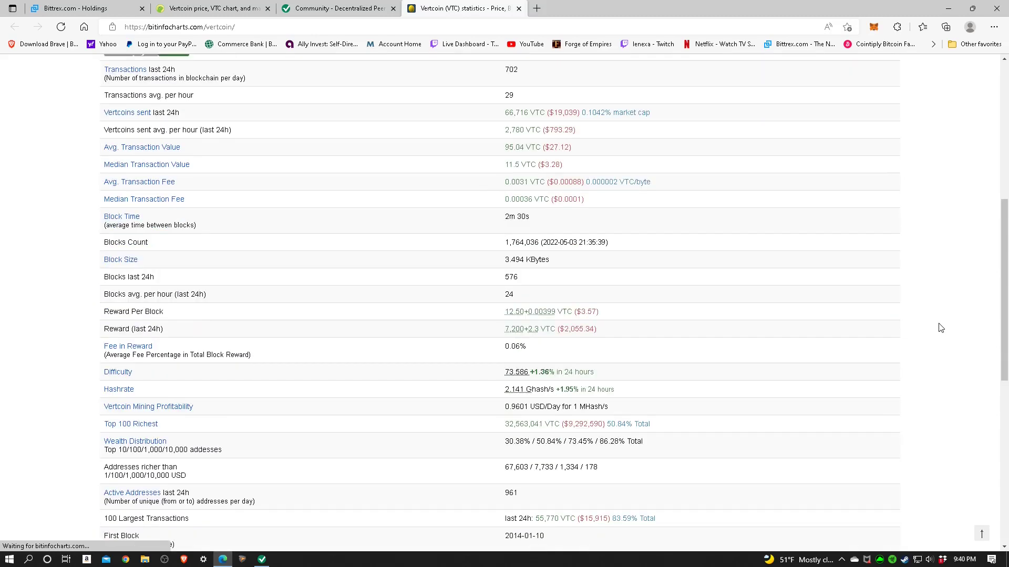
{"action": "mouse_move", "coordinate": [585, 276]}
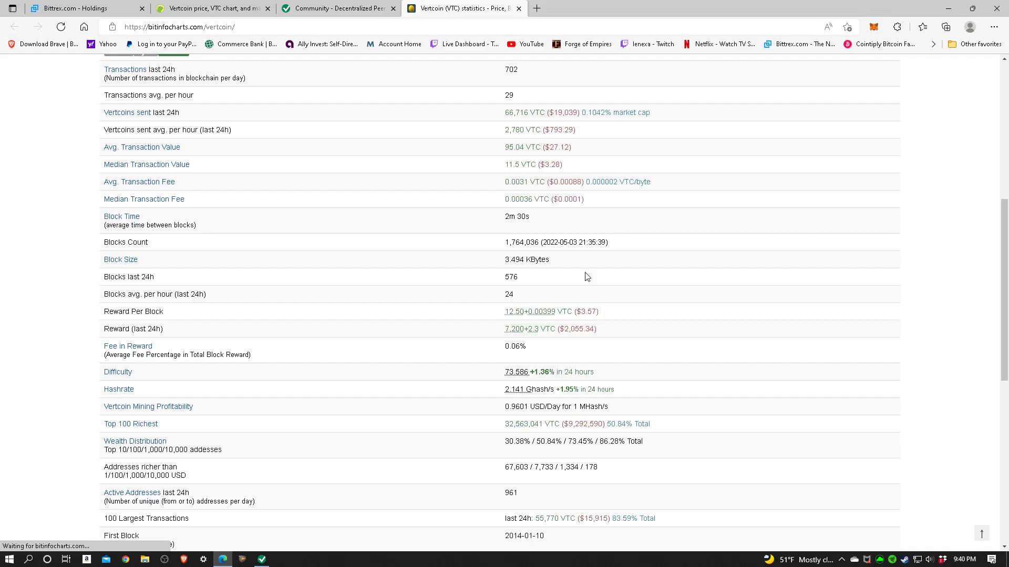
{"action": "mouse_move", "coordinate": [277, 199]}
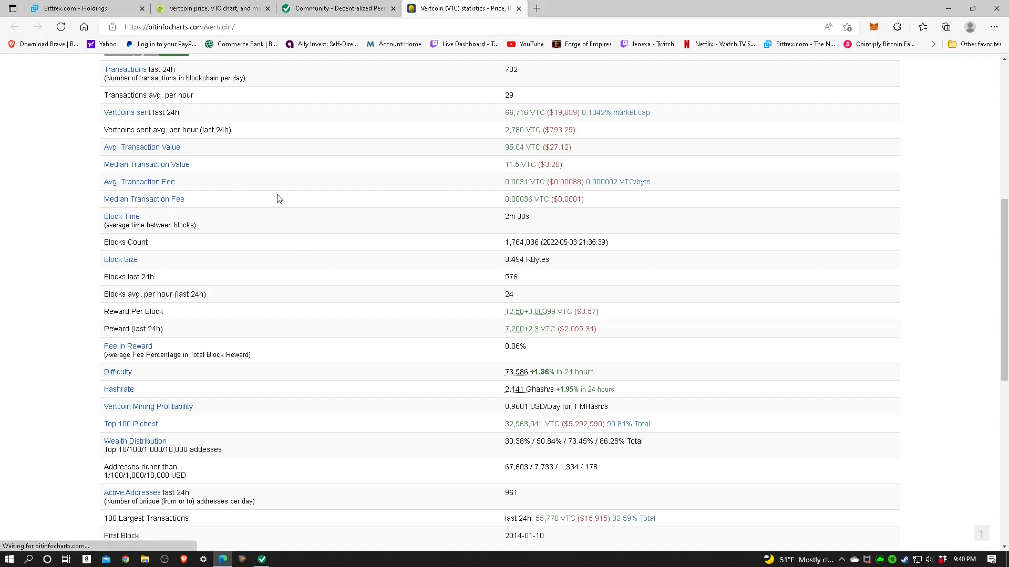
{"action": "scroll", "scroll_direction": "down", "scroll_amount": 3}
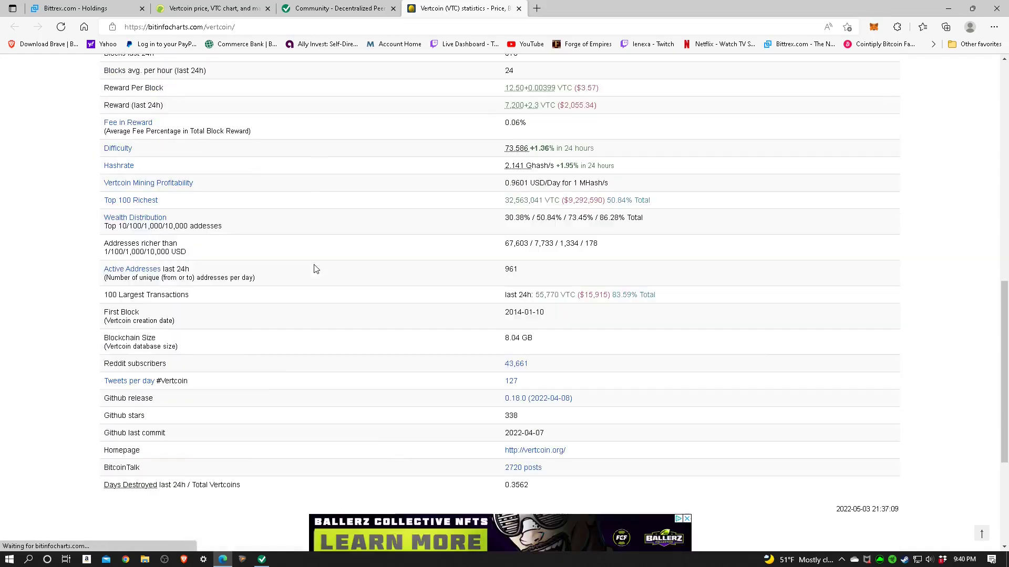
{"action": "mouse_move", "coordinate": [51, 278]}
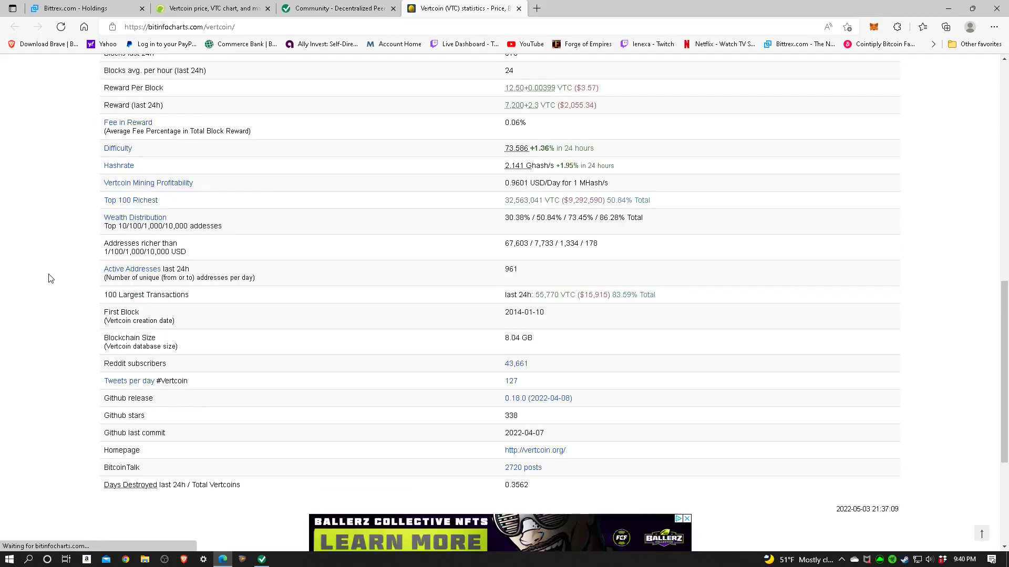
{"action": "mouse_move", "coordinate": [64, 285]}
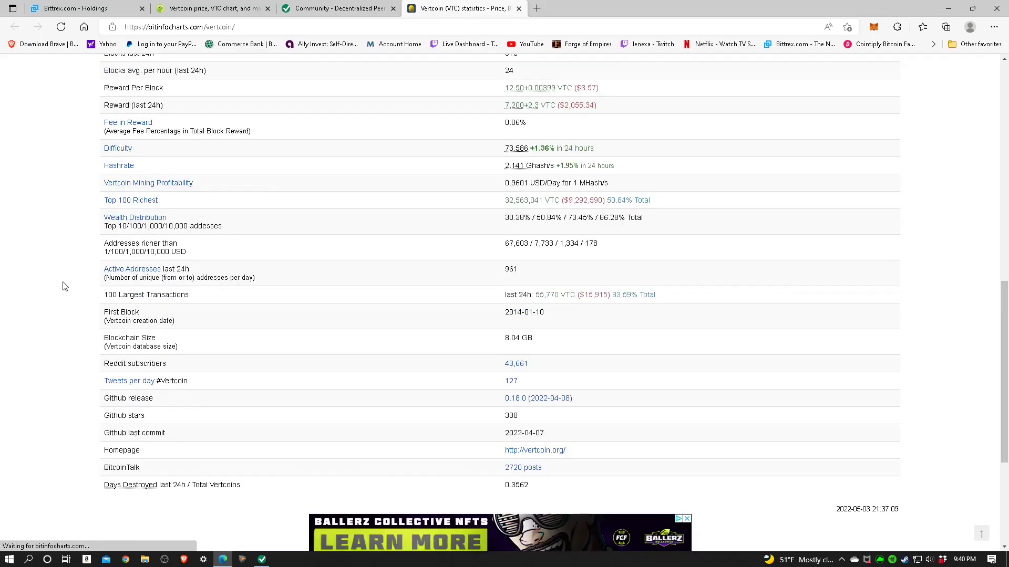
{"action": "mouse_move", "coordinate": [64, 271]}
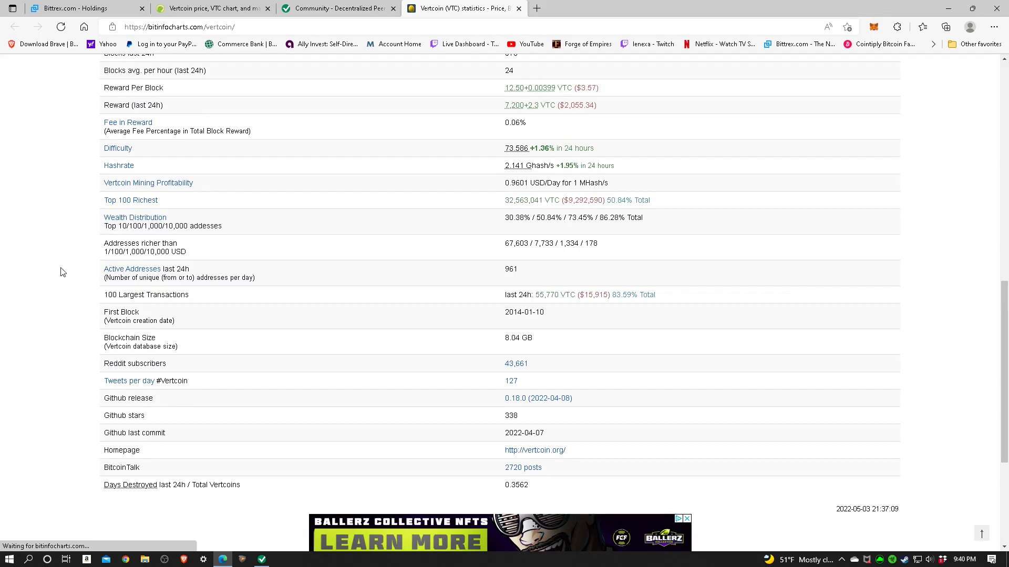
{"action": "scroll", "scroll_direction": "down", "scroll_amount": 3}
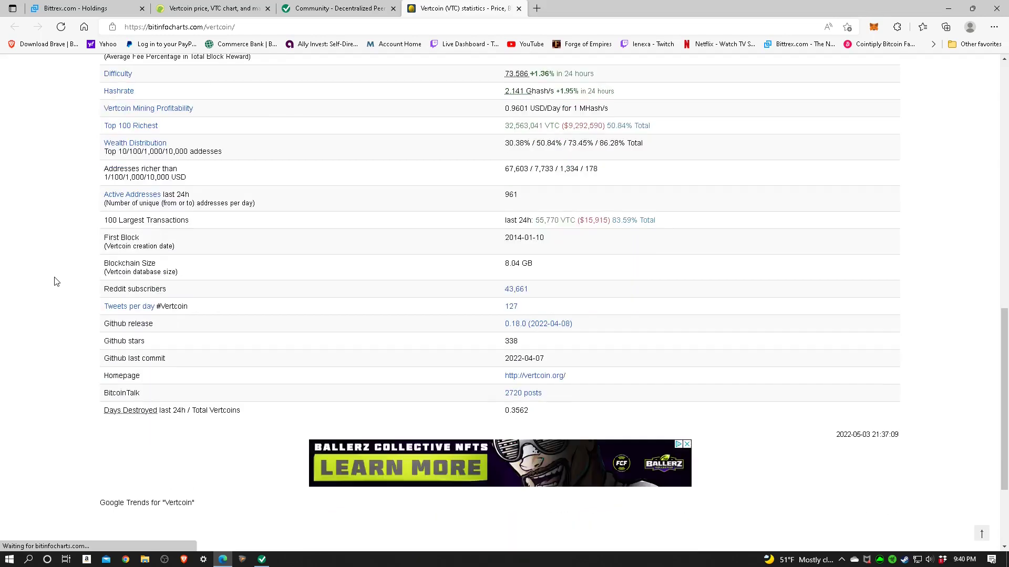
{"action": "scroll", "scroll_direction": "down", "scroll_amount": 3}
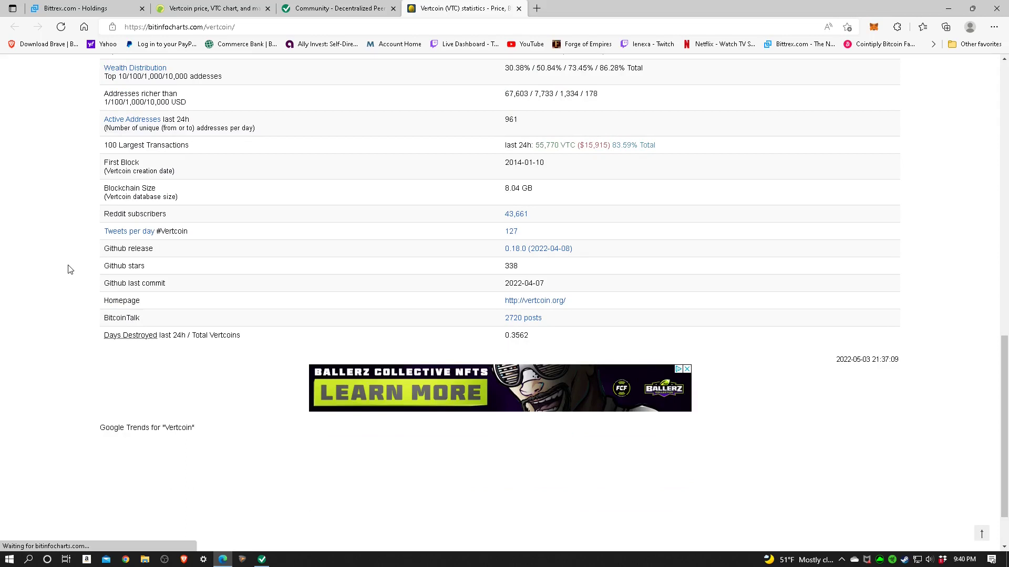
{"action": "mouse_move", "coordinate": [64, 236]}
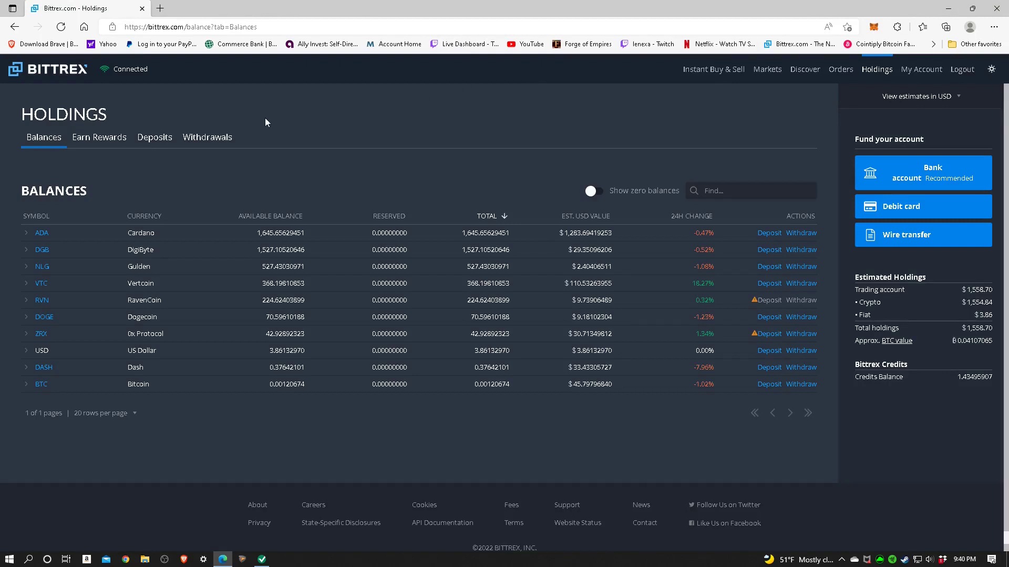
Show the Bittrex Holdings Deposits list with the pending VTC deposit confirmations.
{"action": "left_click", "coordinate": [154, 137]}
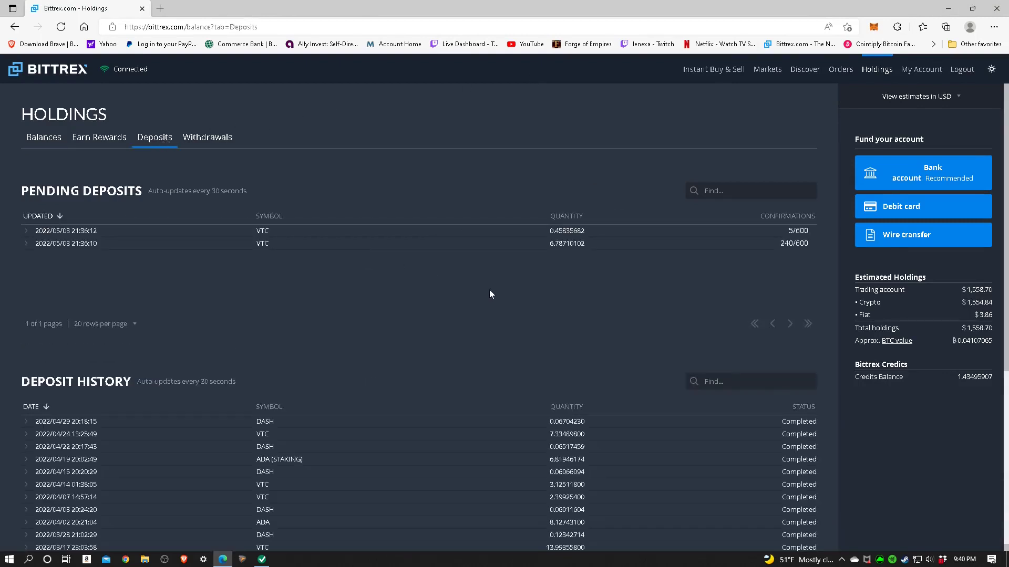
{"action": "mouse_move", "coordinate": [555, 290]}
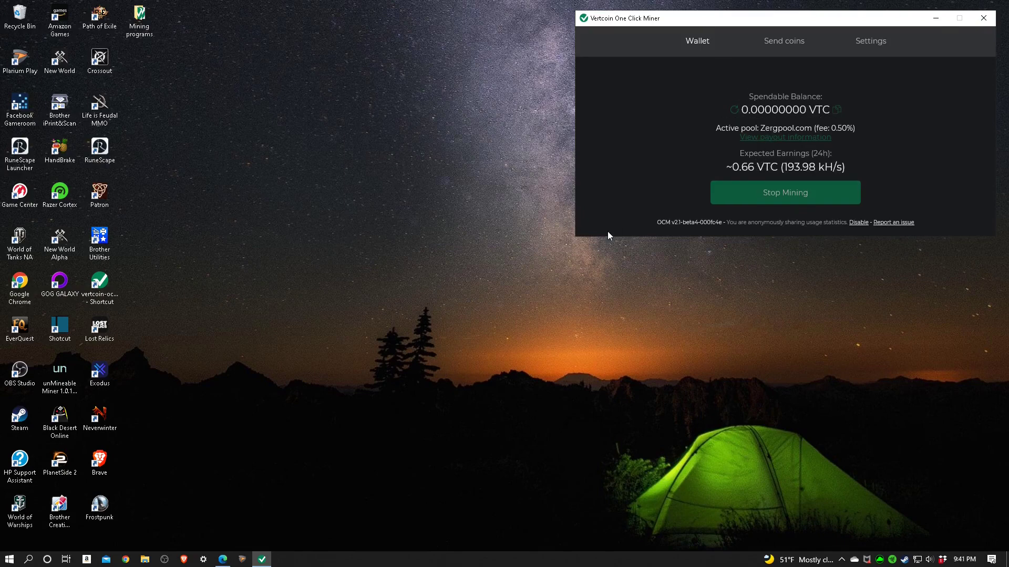
{"action": "mouse_move", "coordinate": [346, 309]}
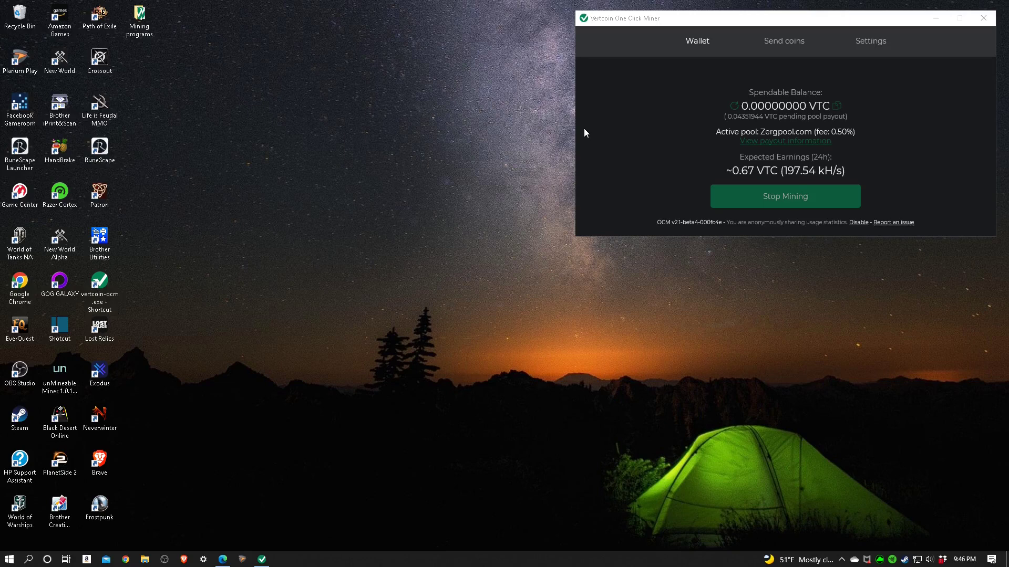
{"action": "mouse_move", "coordinate": [458, 273]}
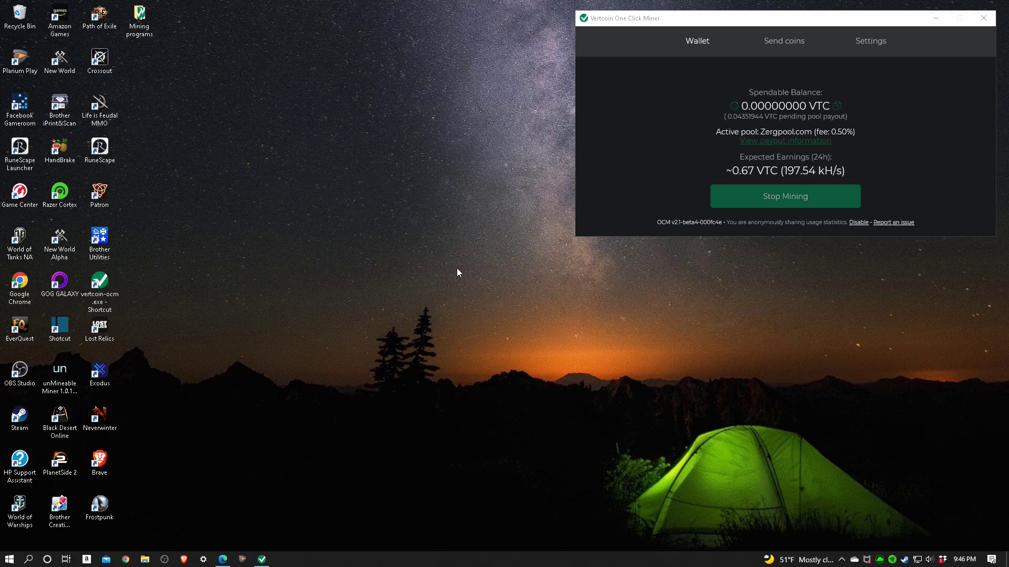
{"action": "mouse_move", "coordinate": [460, 299]}
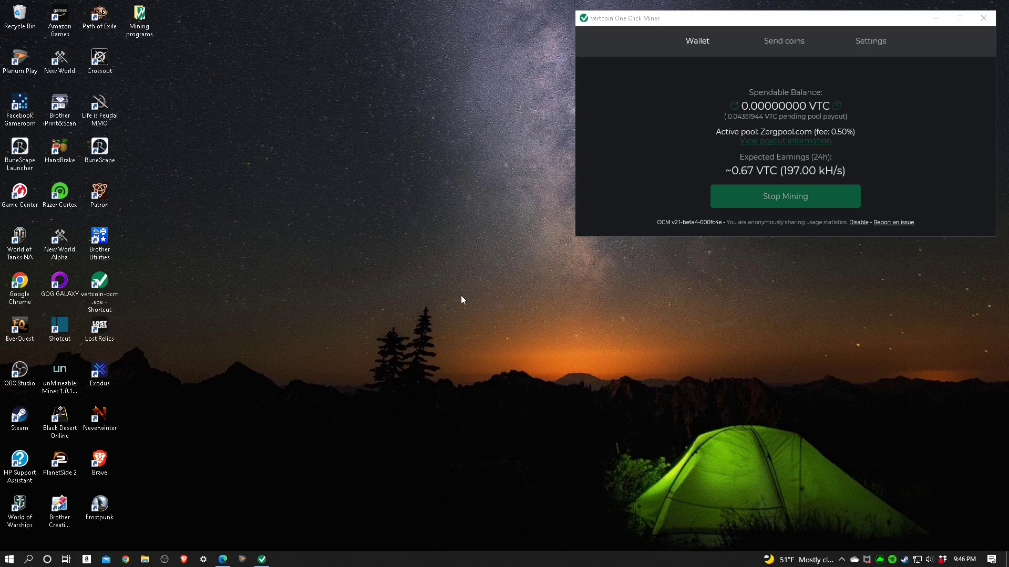